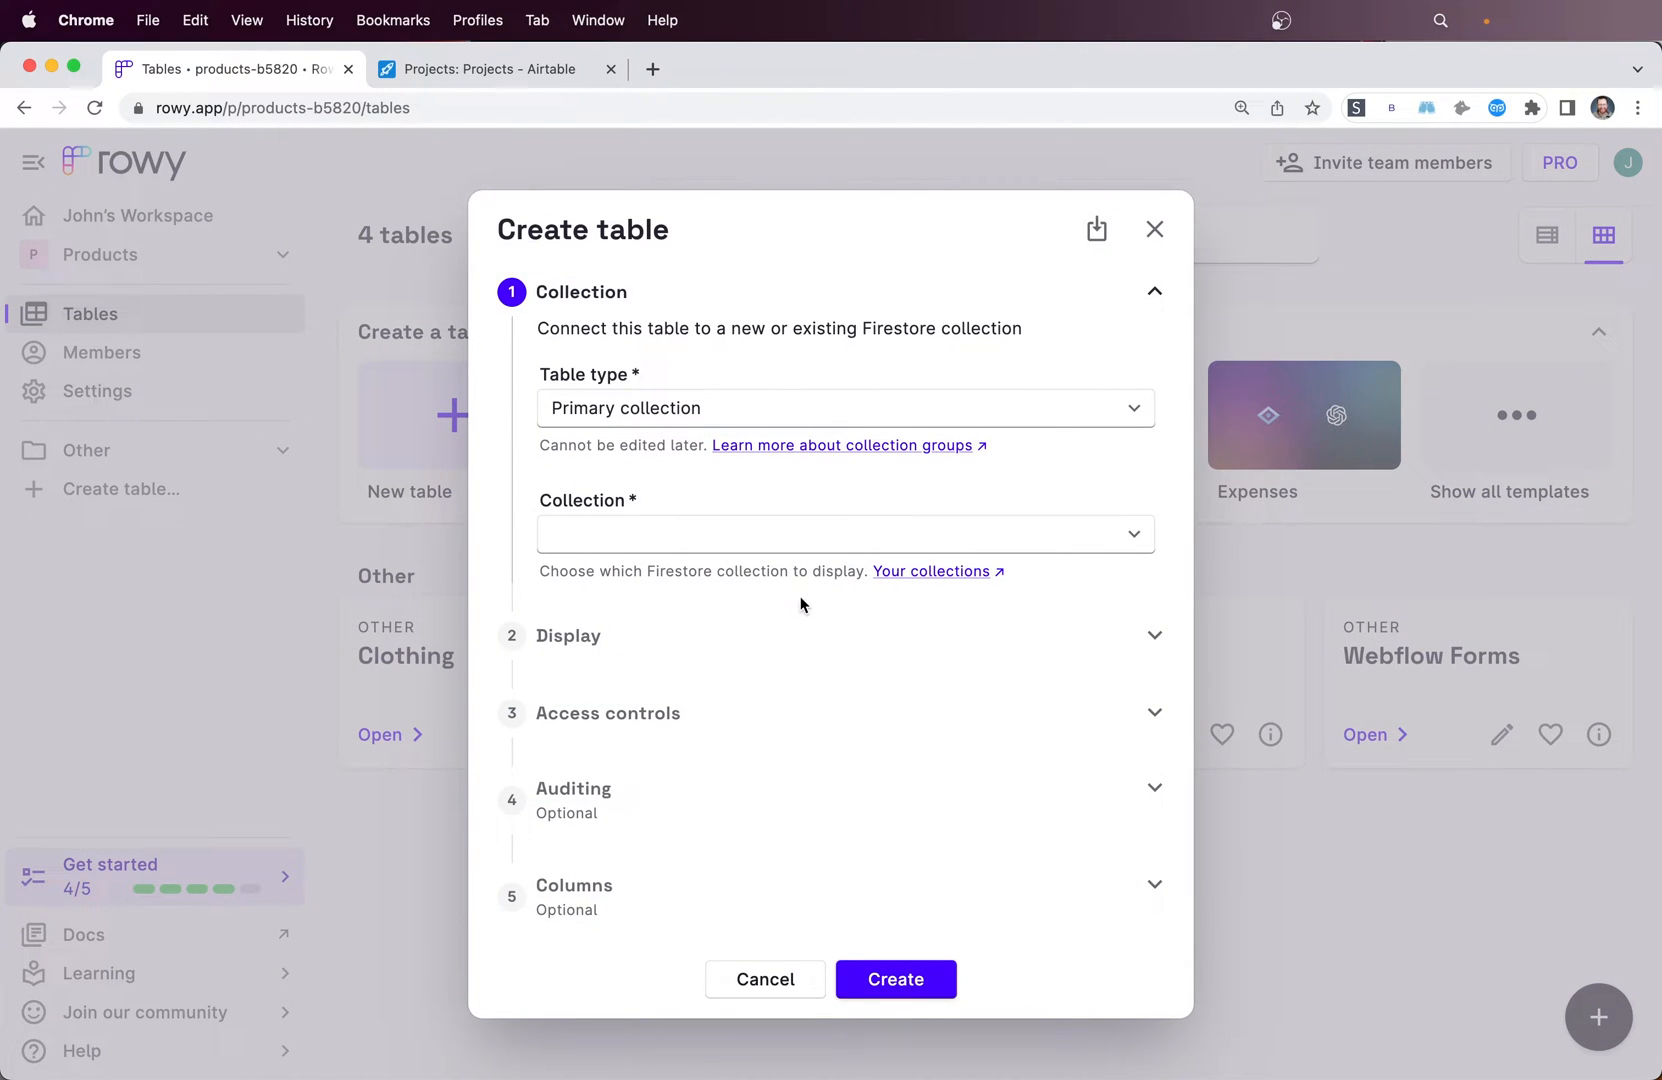
Step: Create the Products table on a new Firestore collection named 'products'
left_click(844, 533)
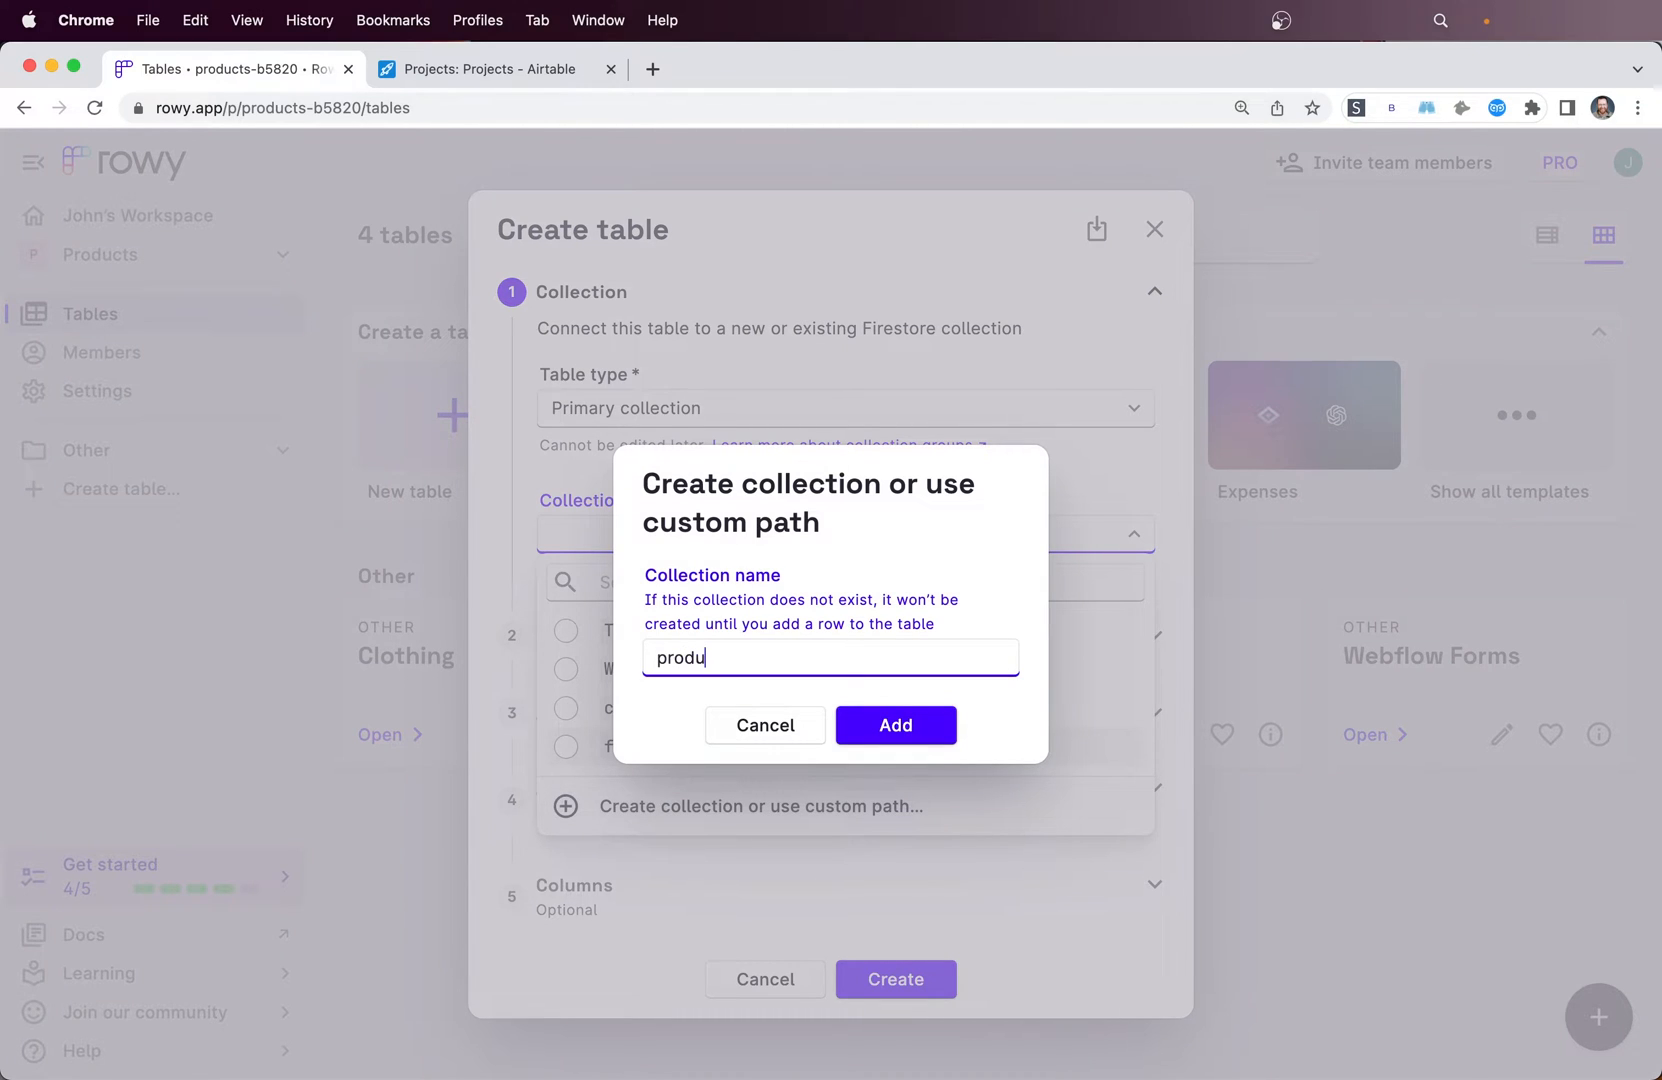
left_click(895, 725)
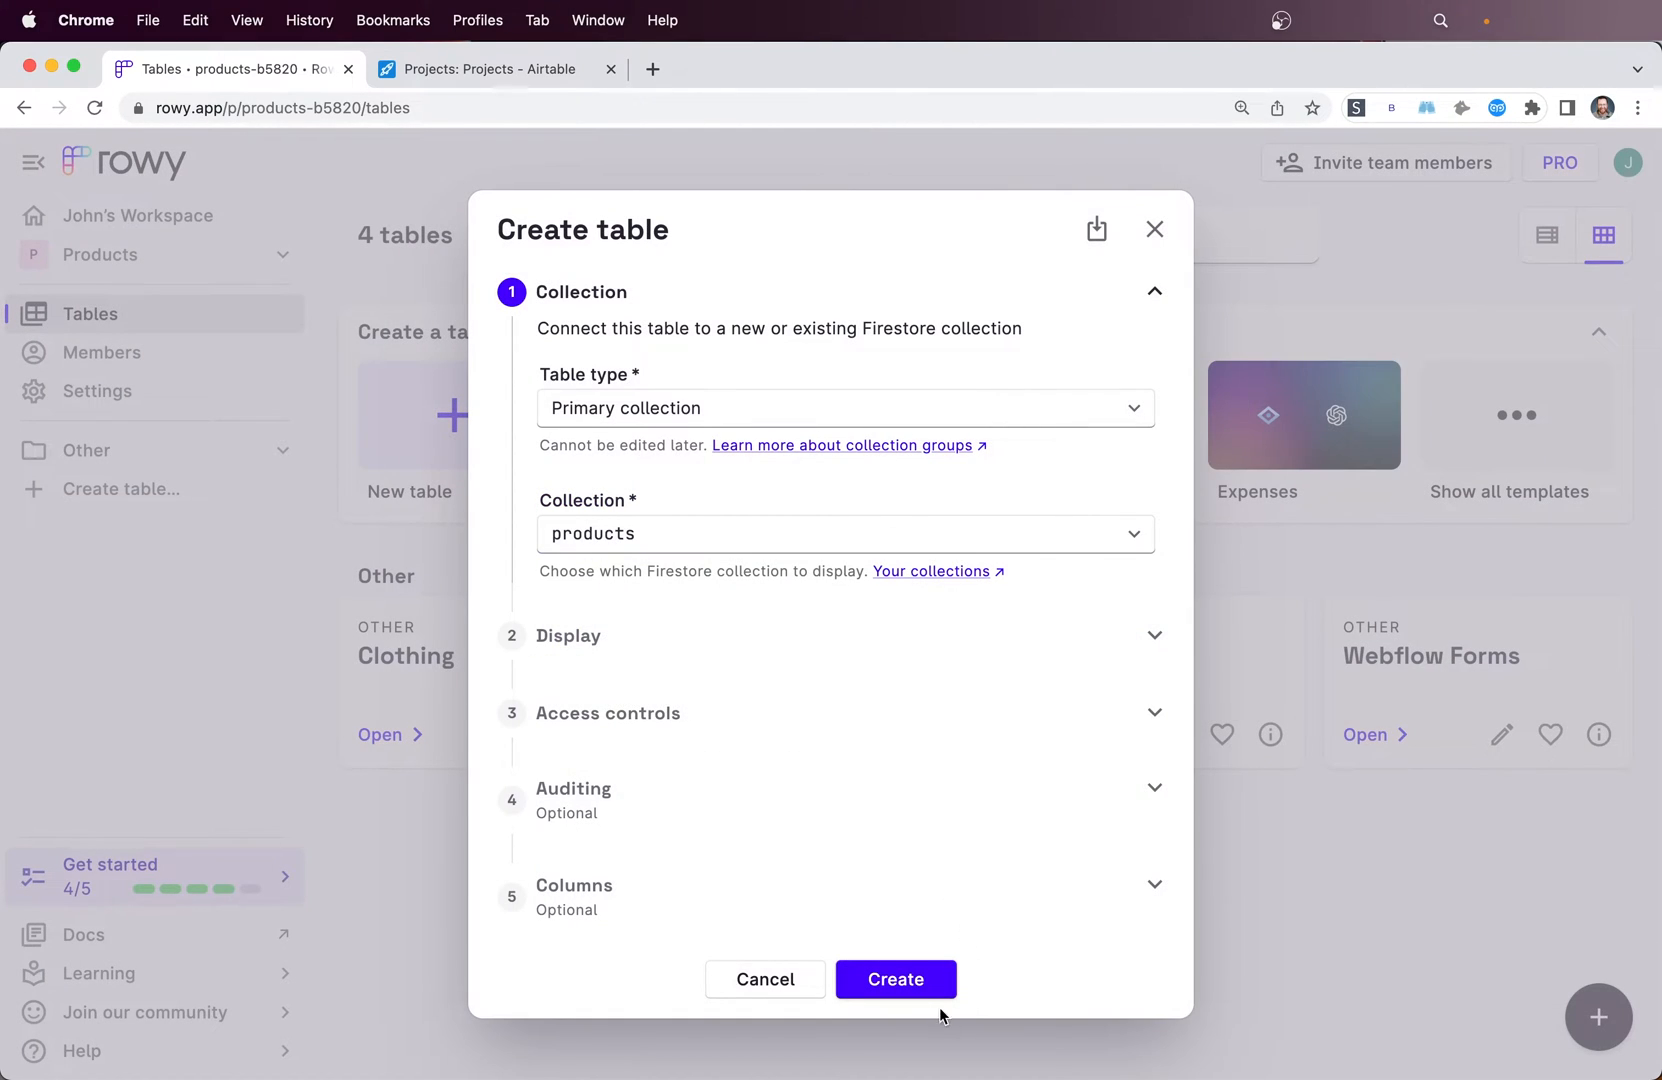
left_click(896, 978)
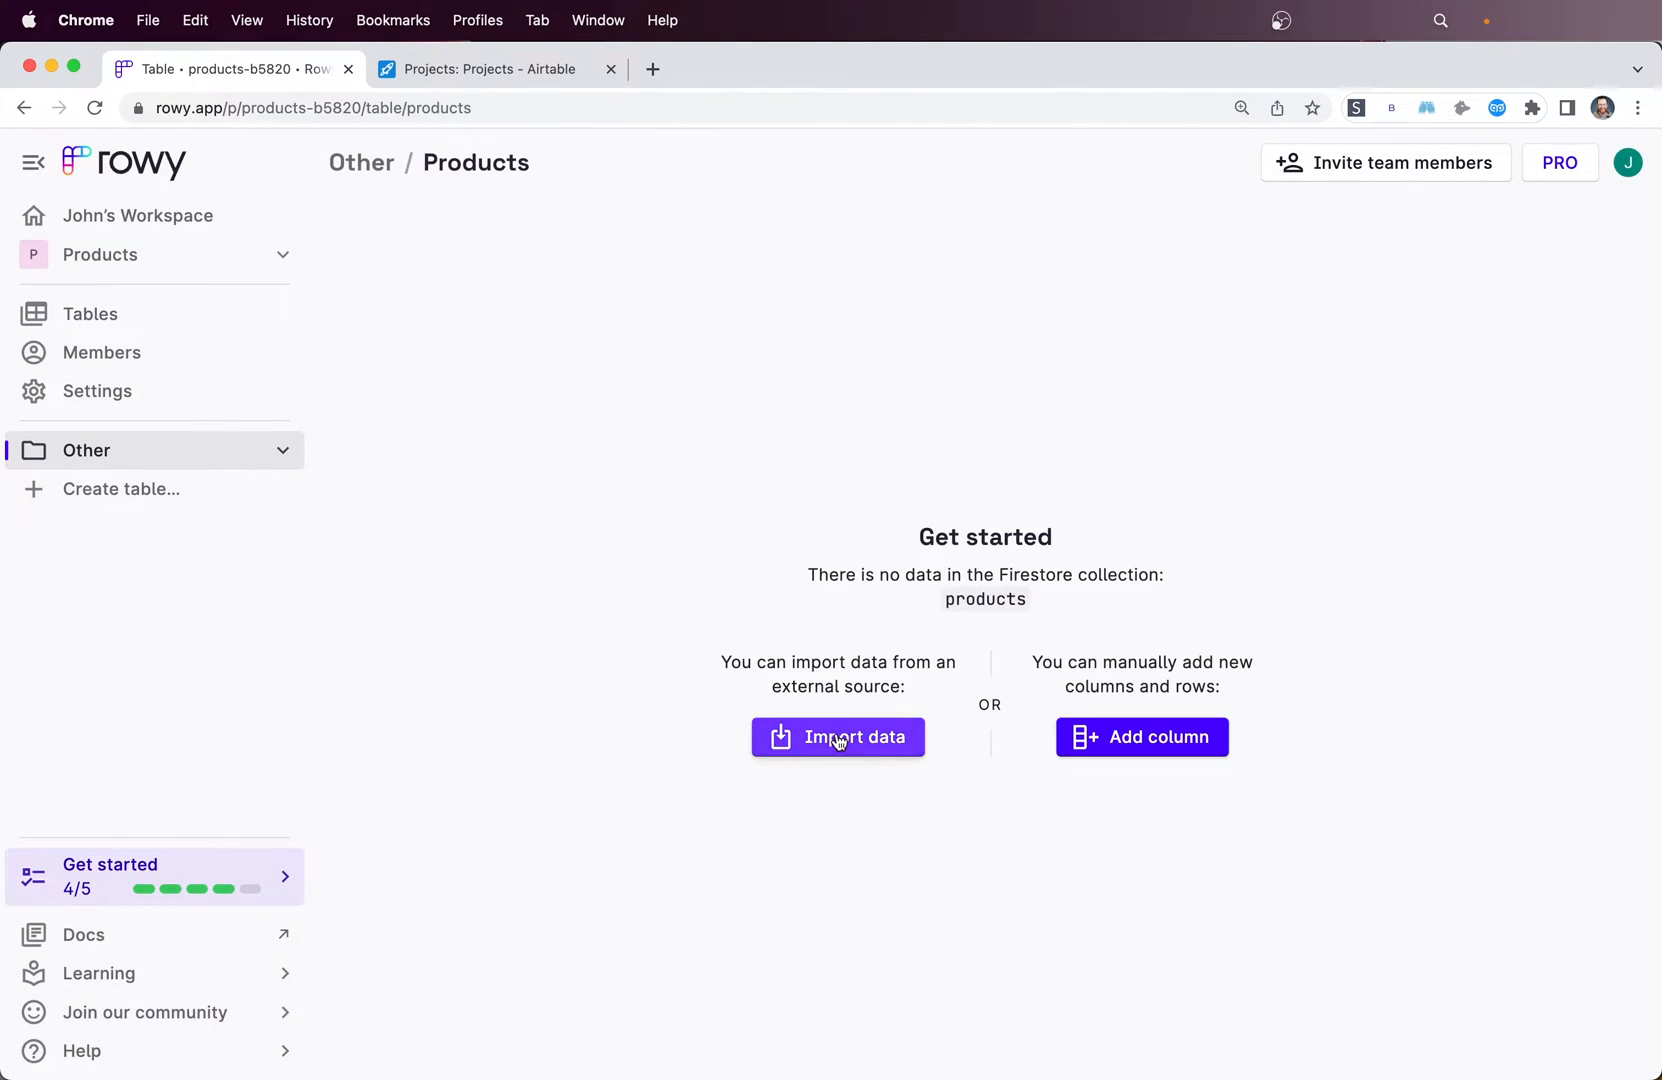
Step: Open Rowy's Airtable import form, then bring up the Airtable Projects base
left_click(837, 737)
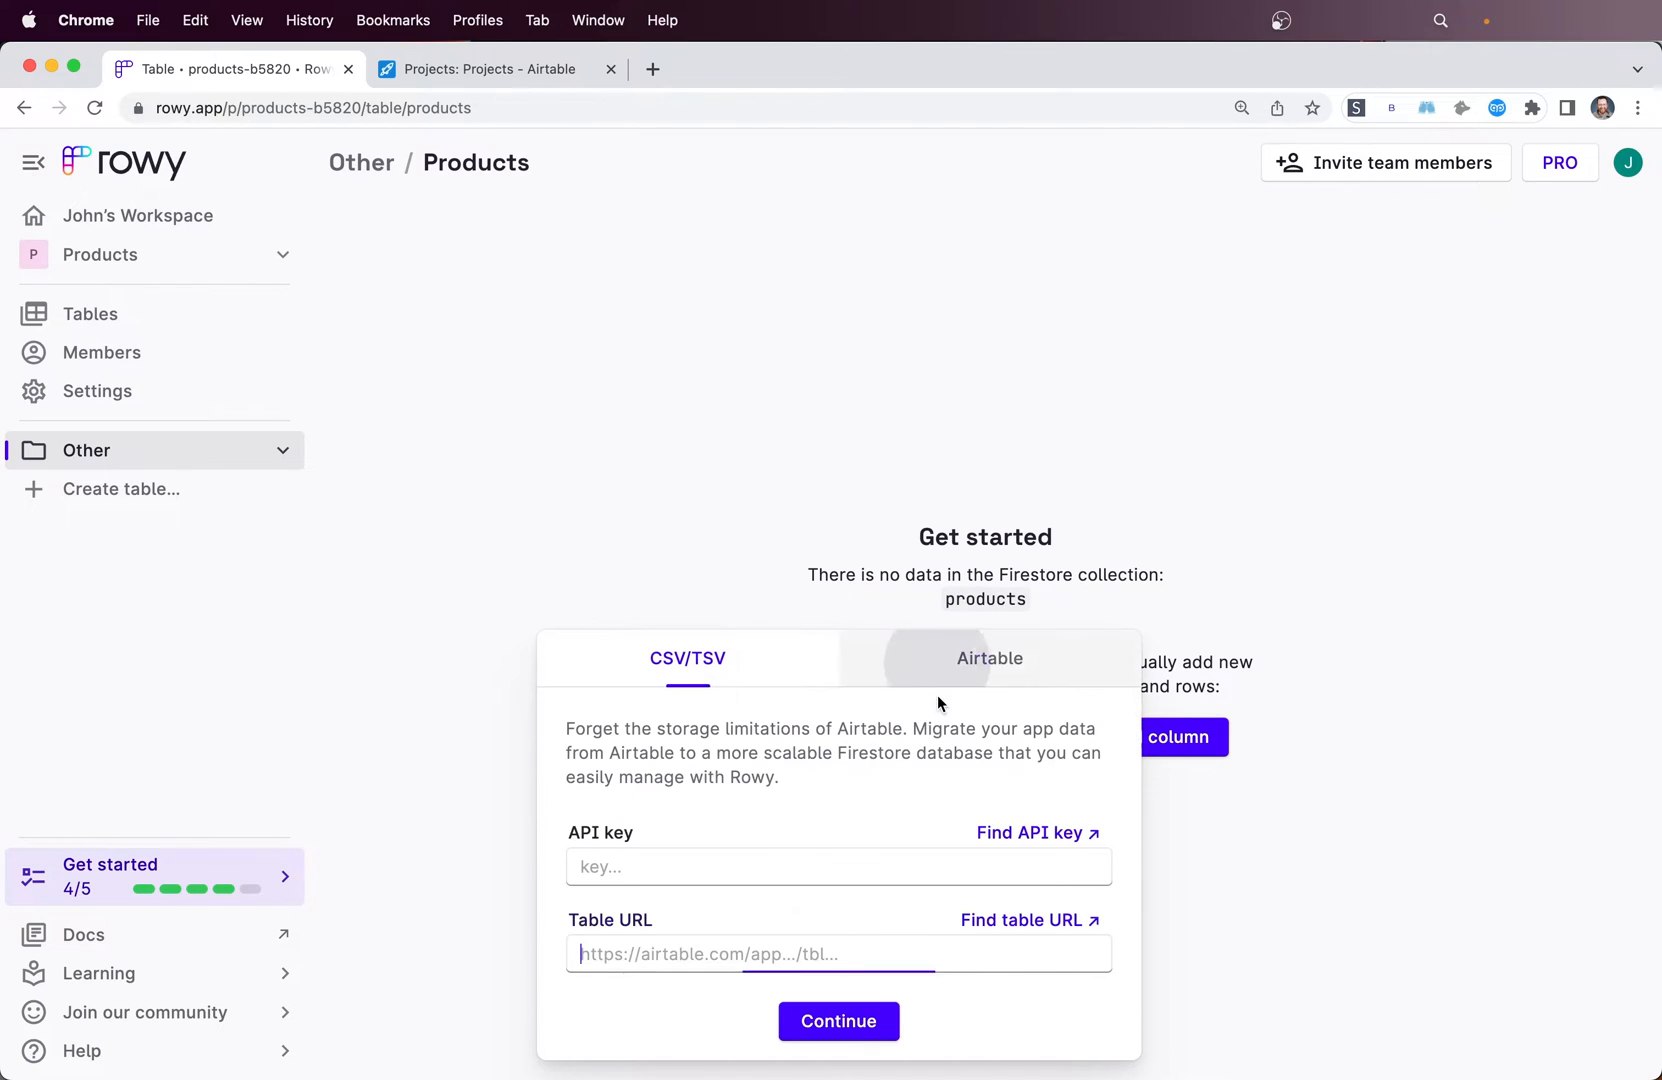
left_click(989, 658)
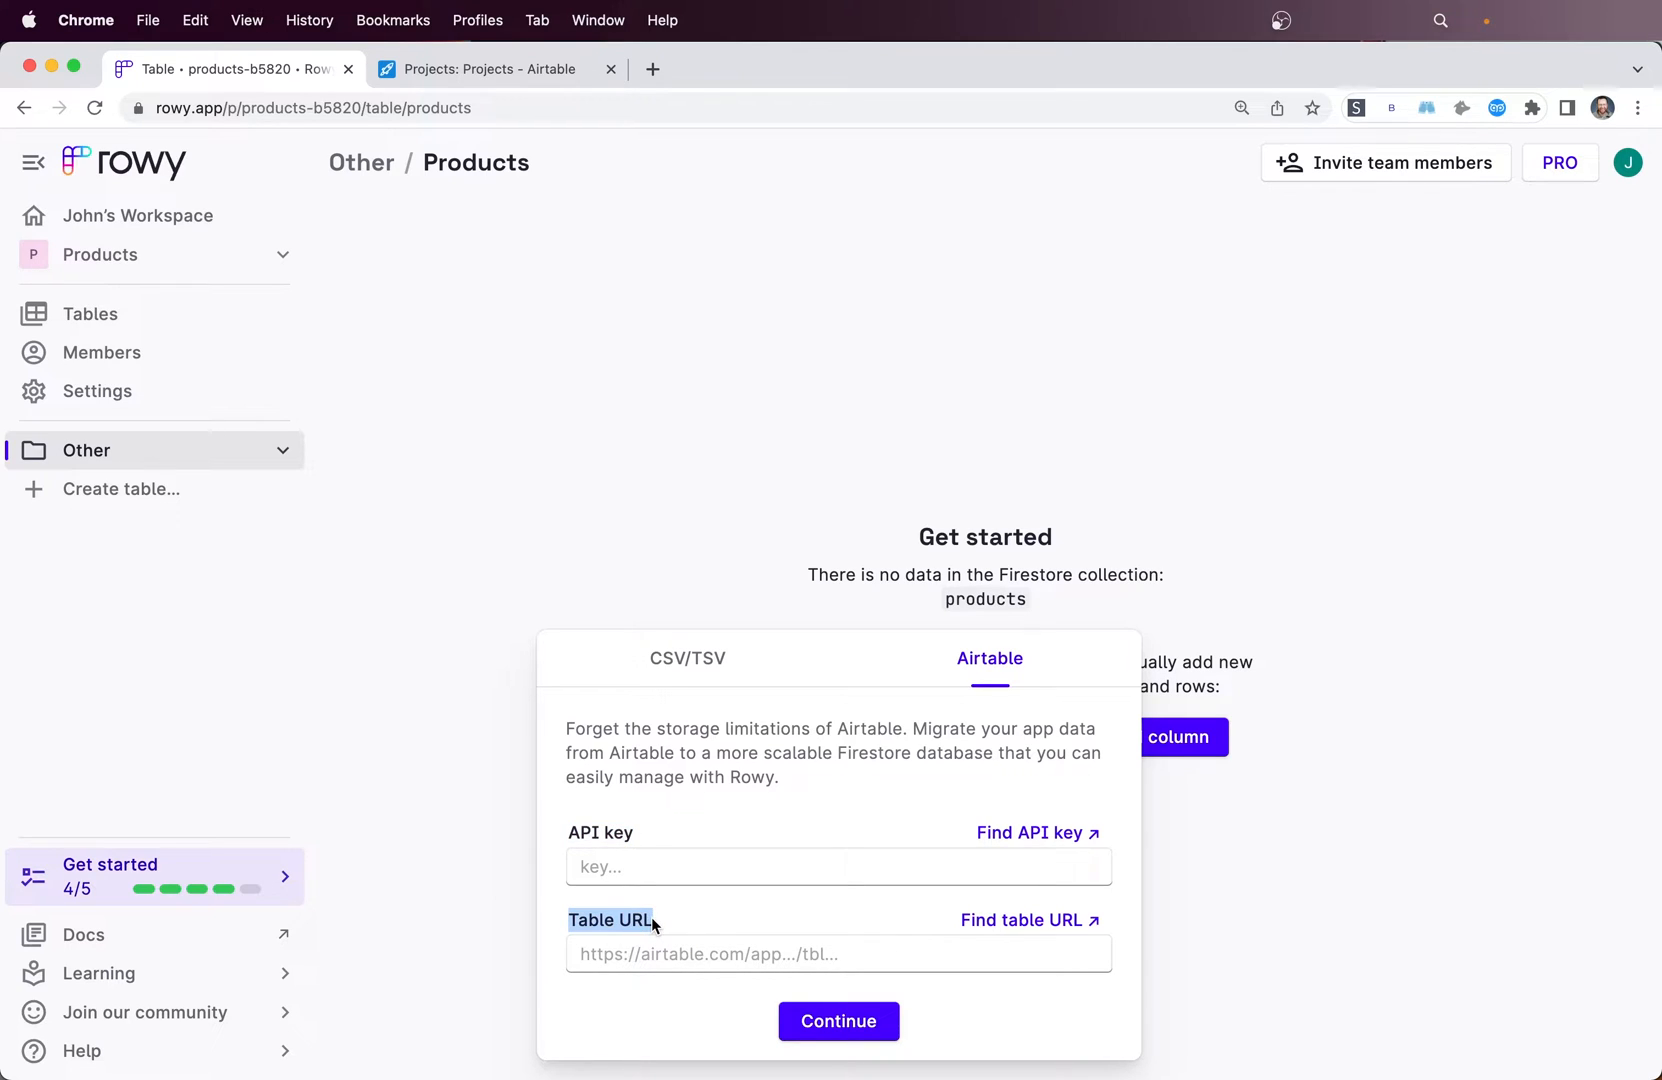
left_click(488, 69)
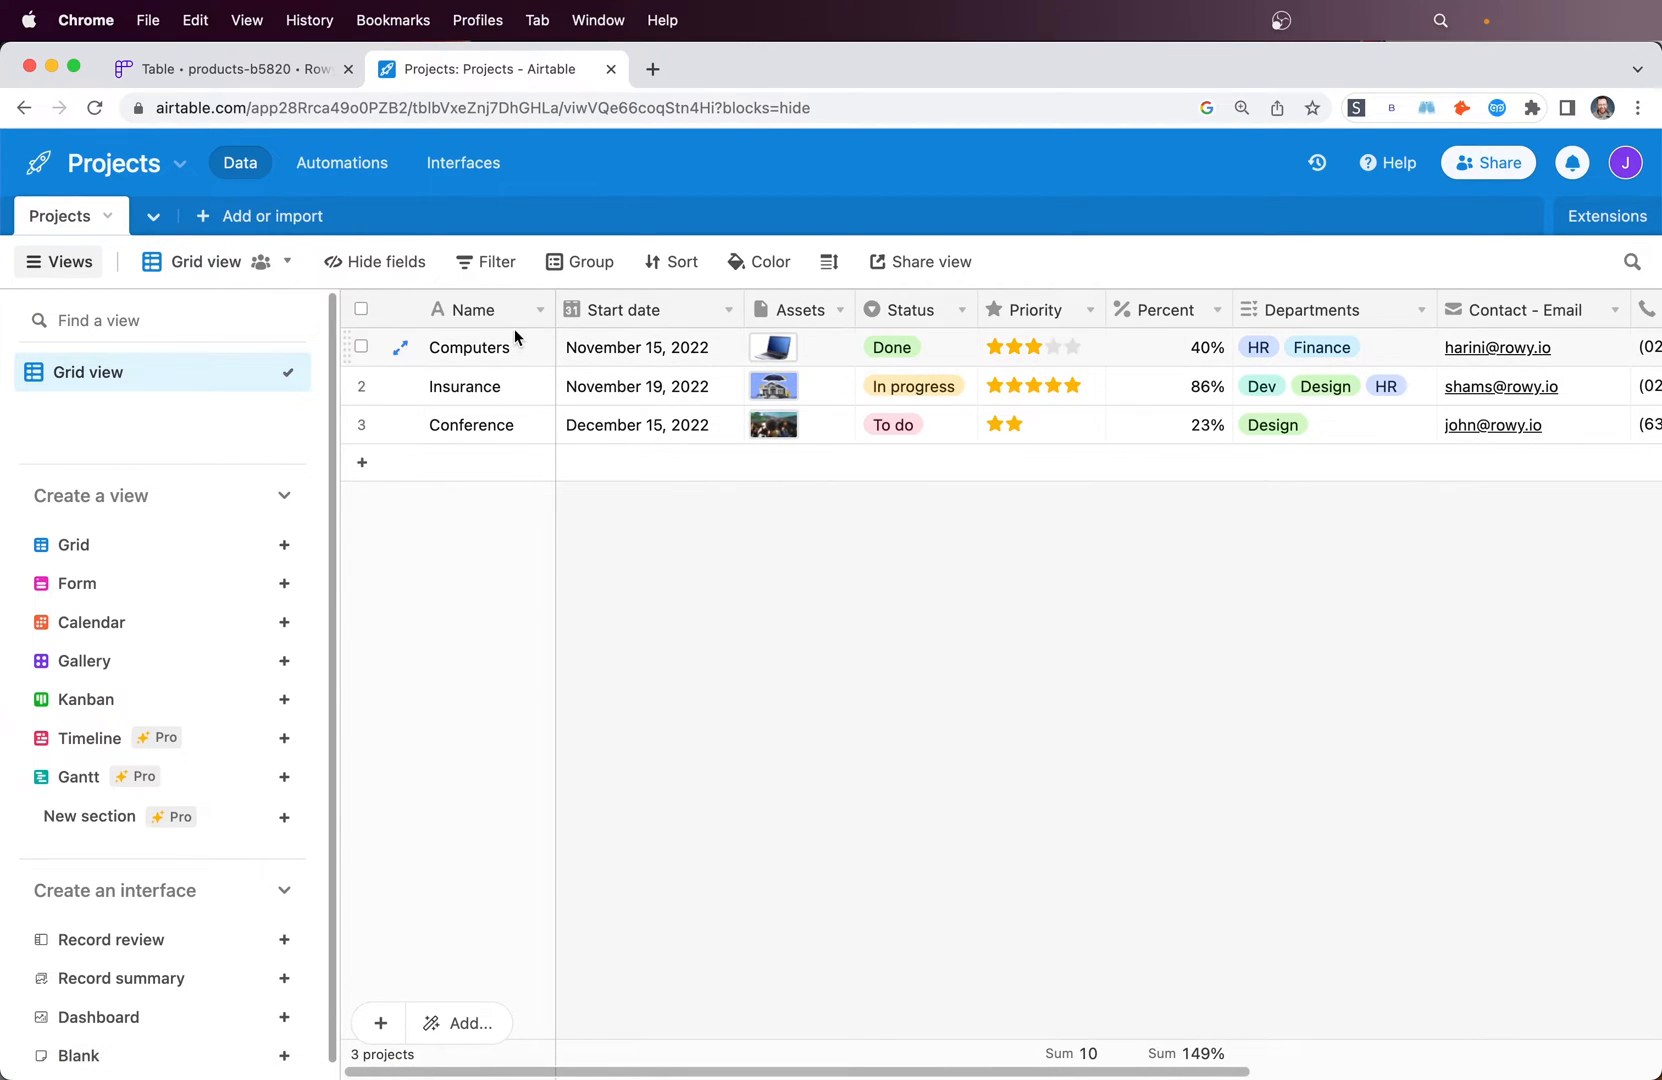
Step: Scroll across the Airtable Projects grid and open the account menu
scroll("right", 3)
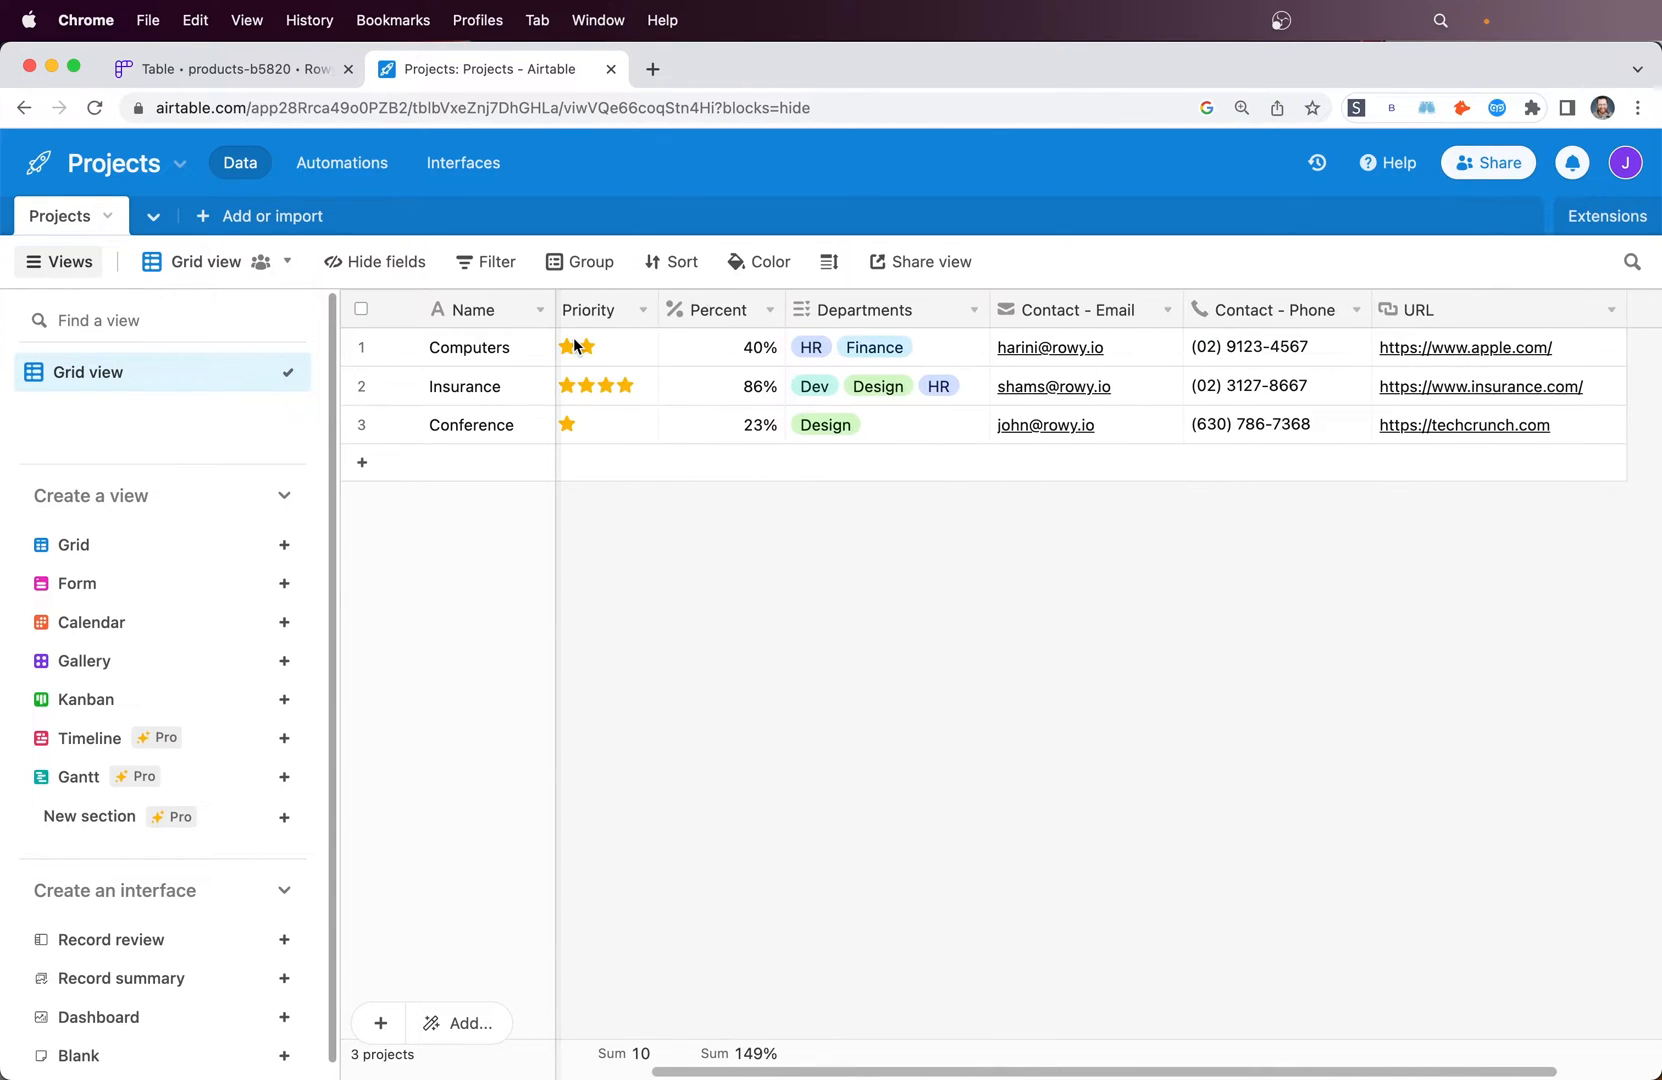
mouse_move(1151, 254)
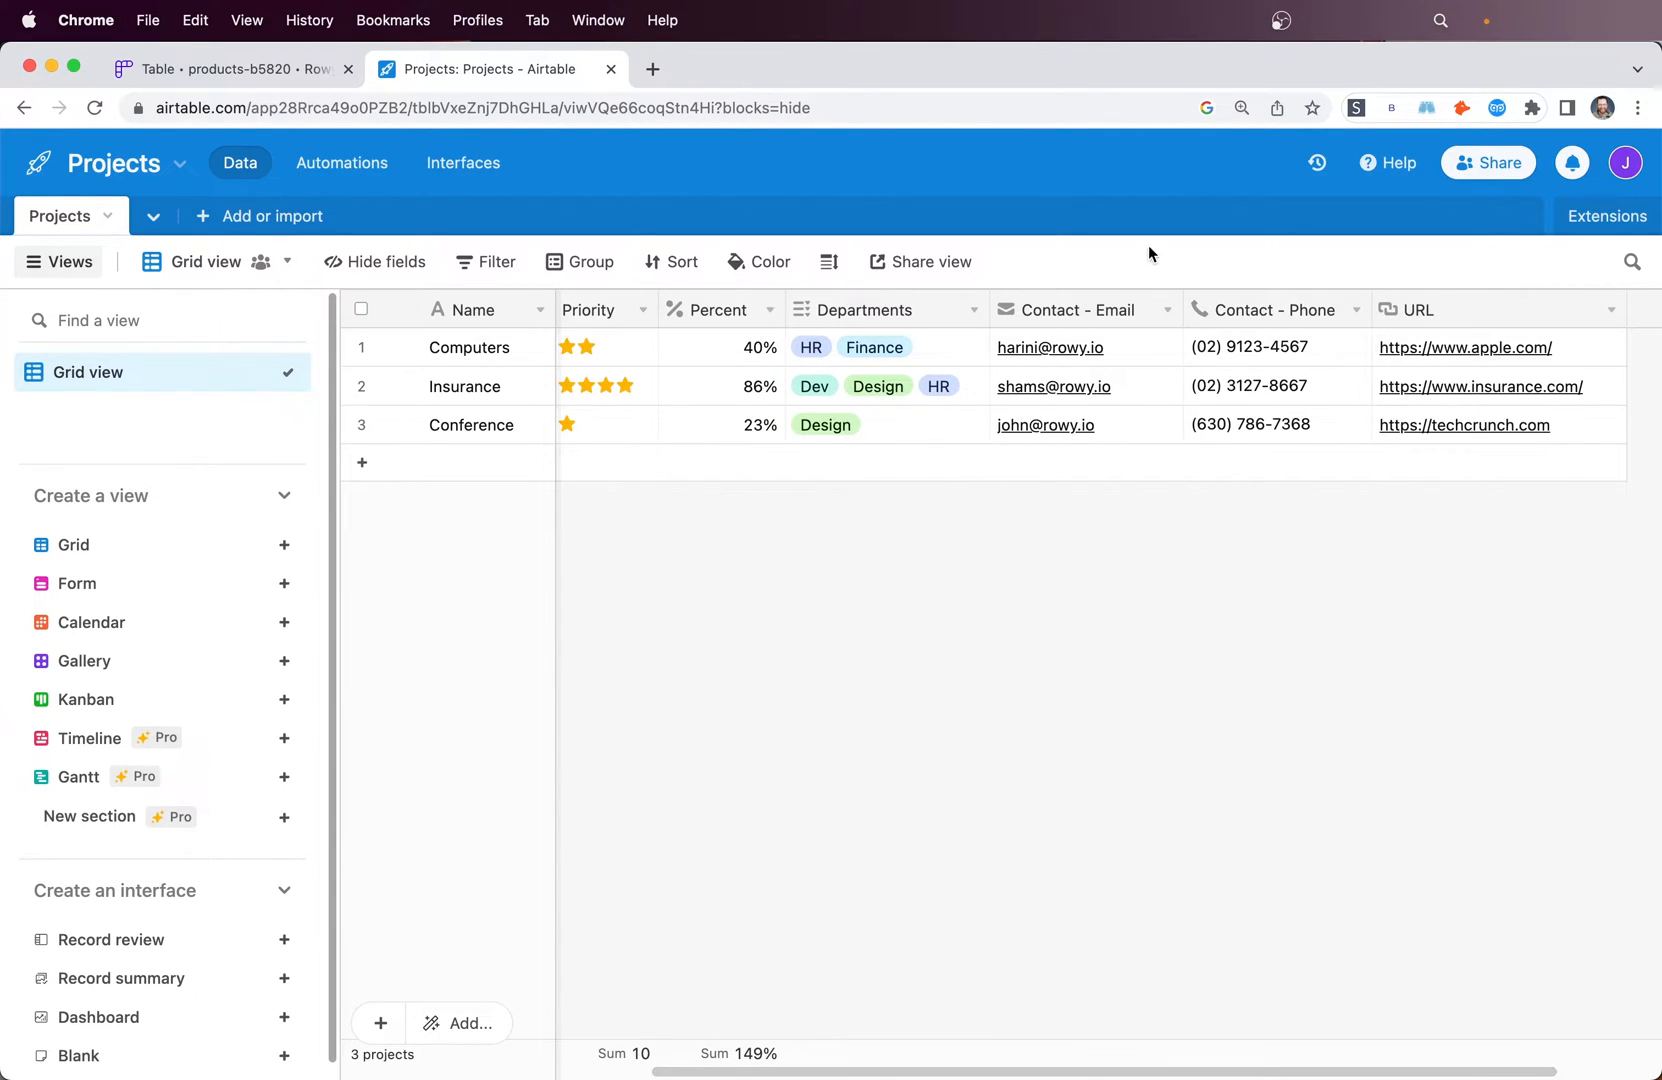
left_click(1626, 162)
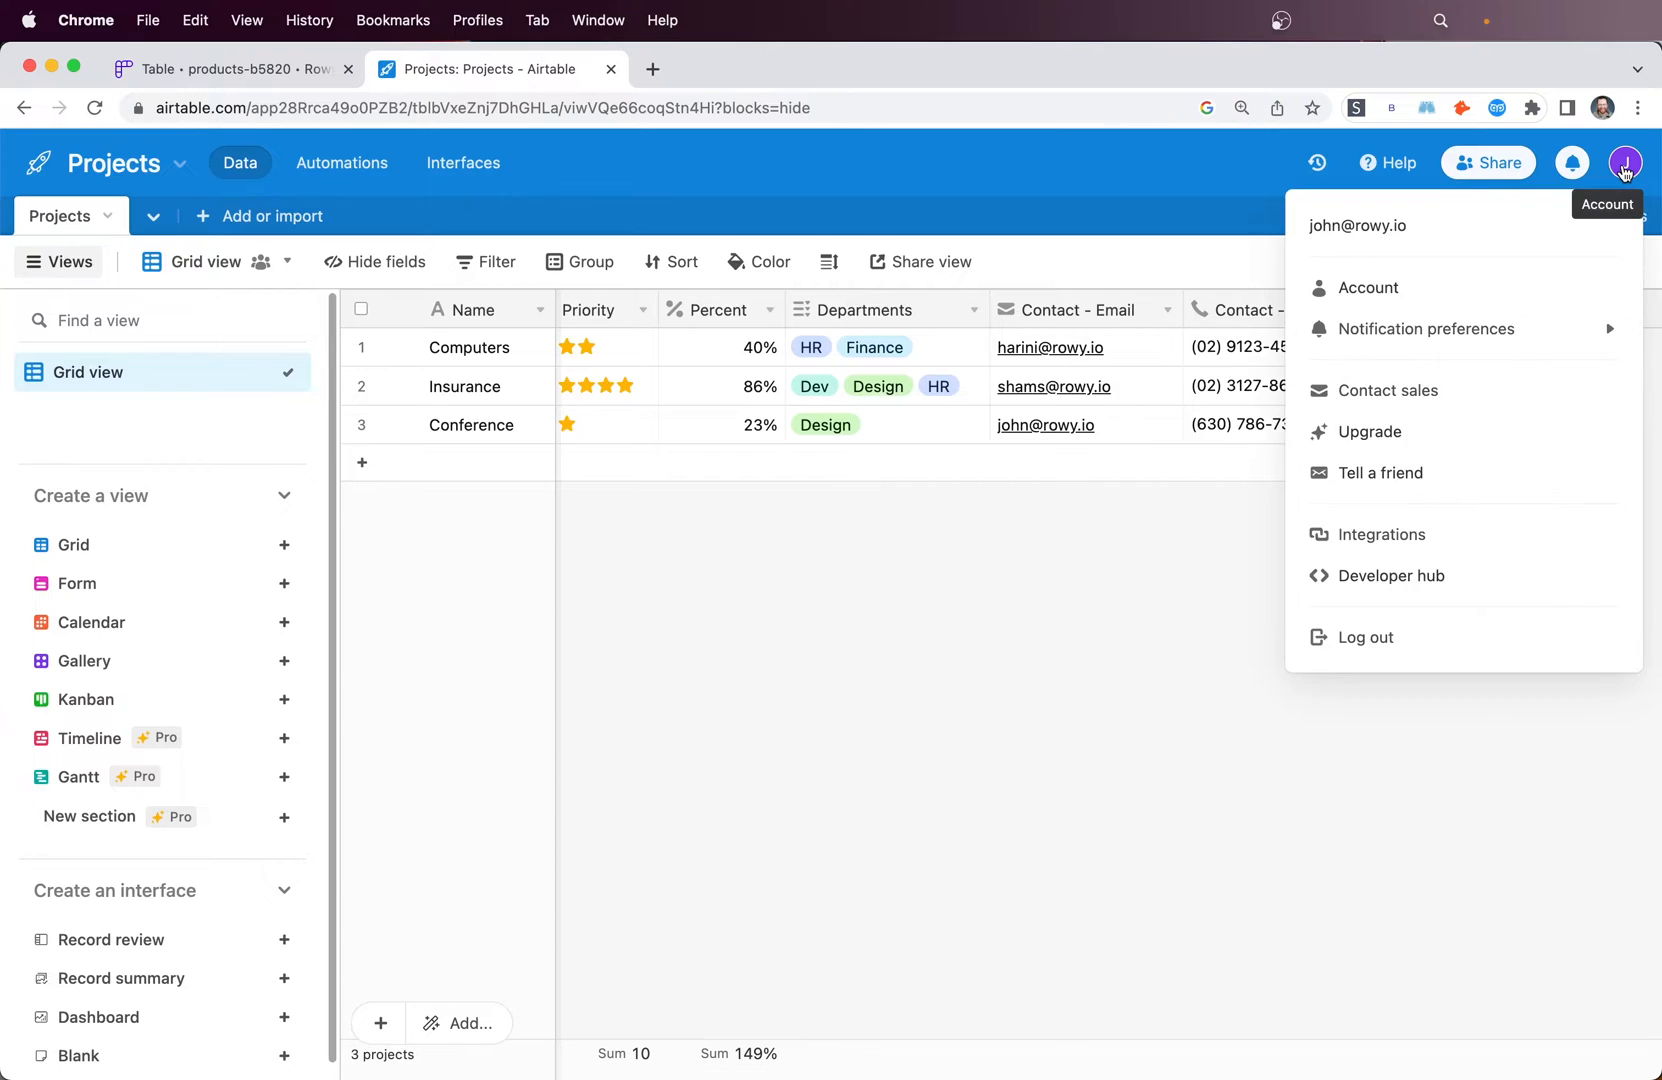
Step: Open the Airtable account page and reveal the personal API key
left_click(1368, 287)
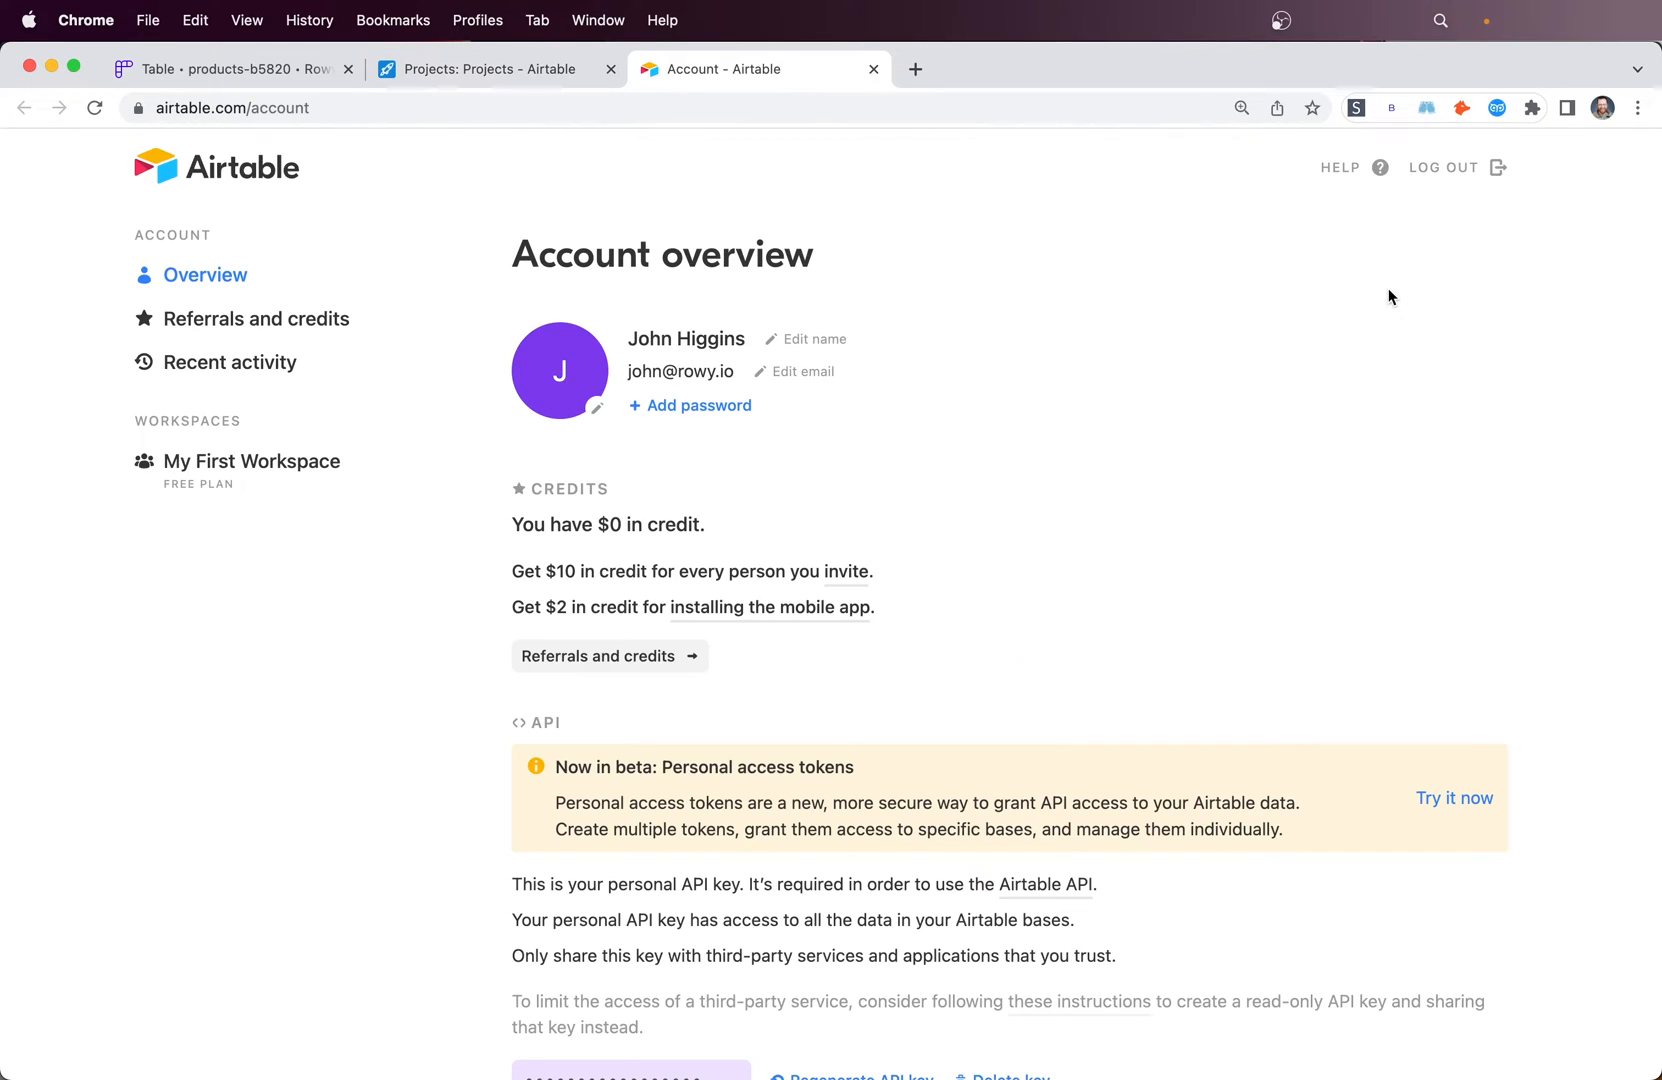
scroll("down", 3)
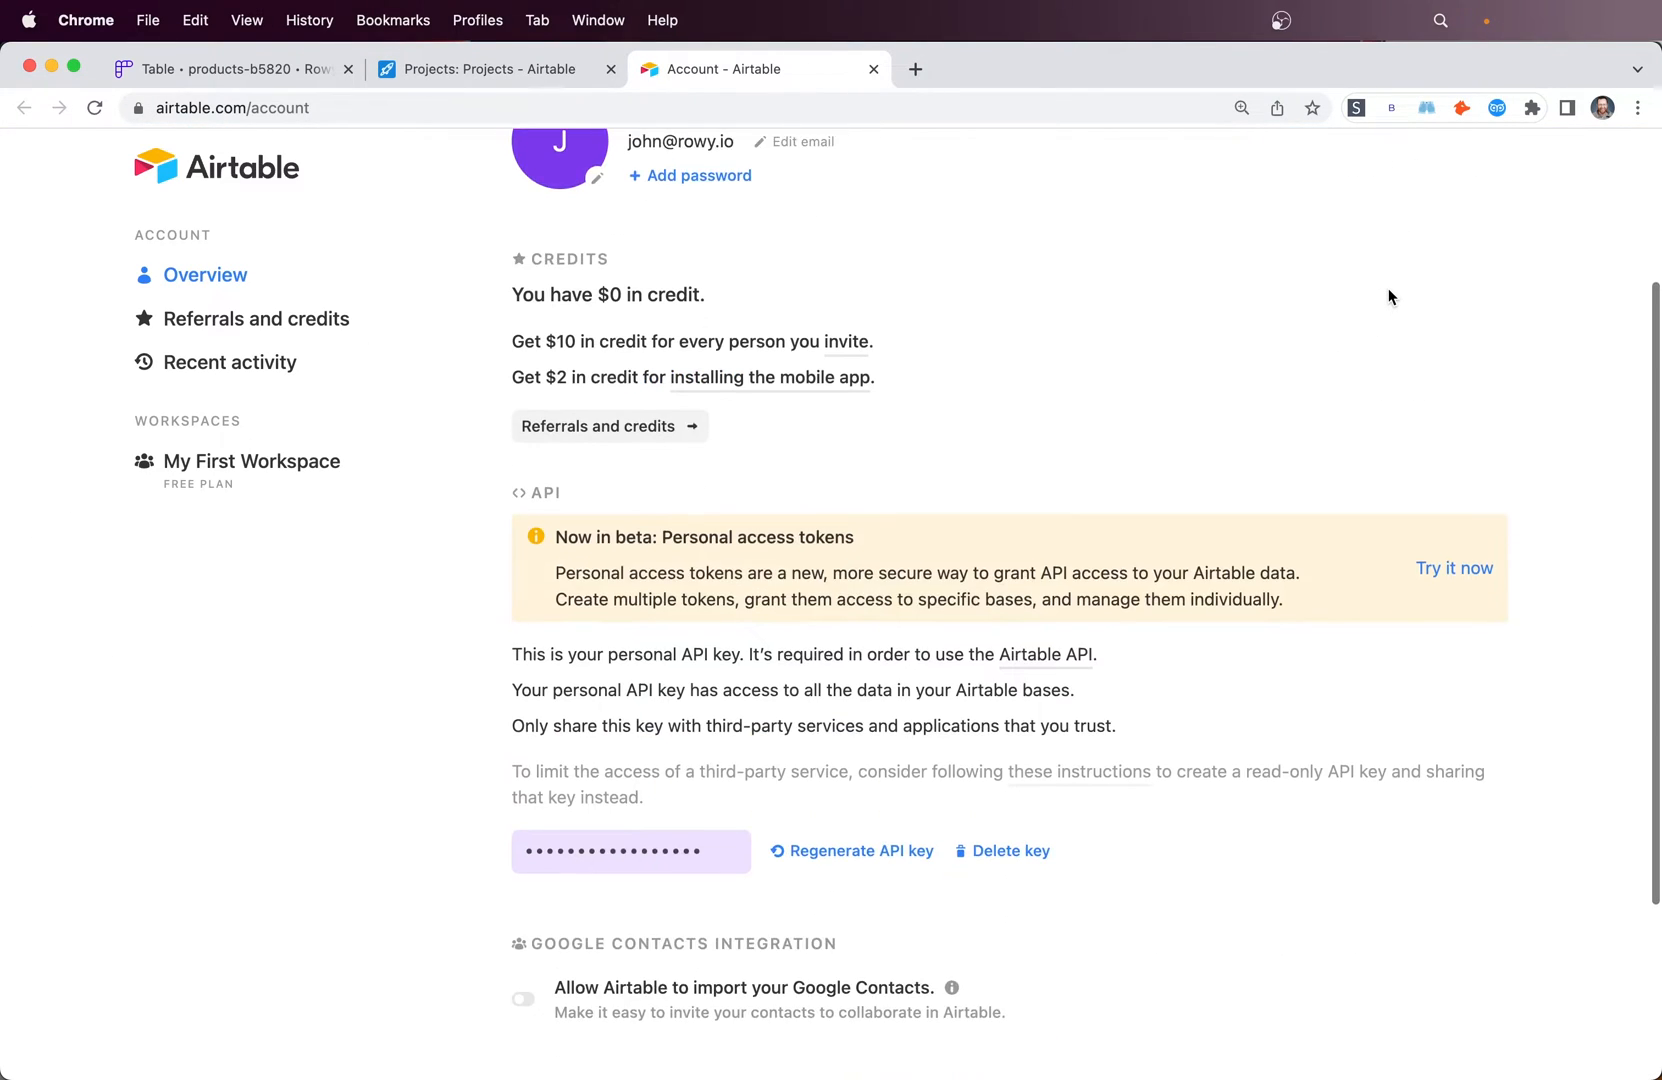
scroll("down", 3)
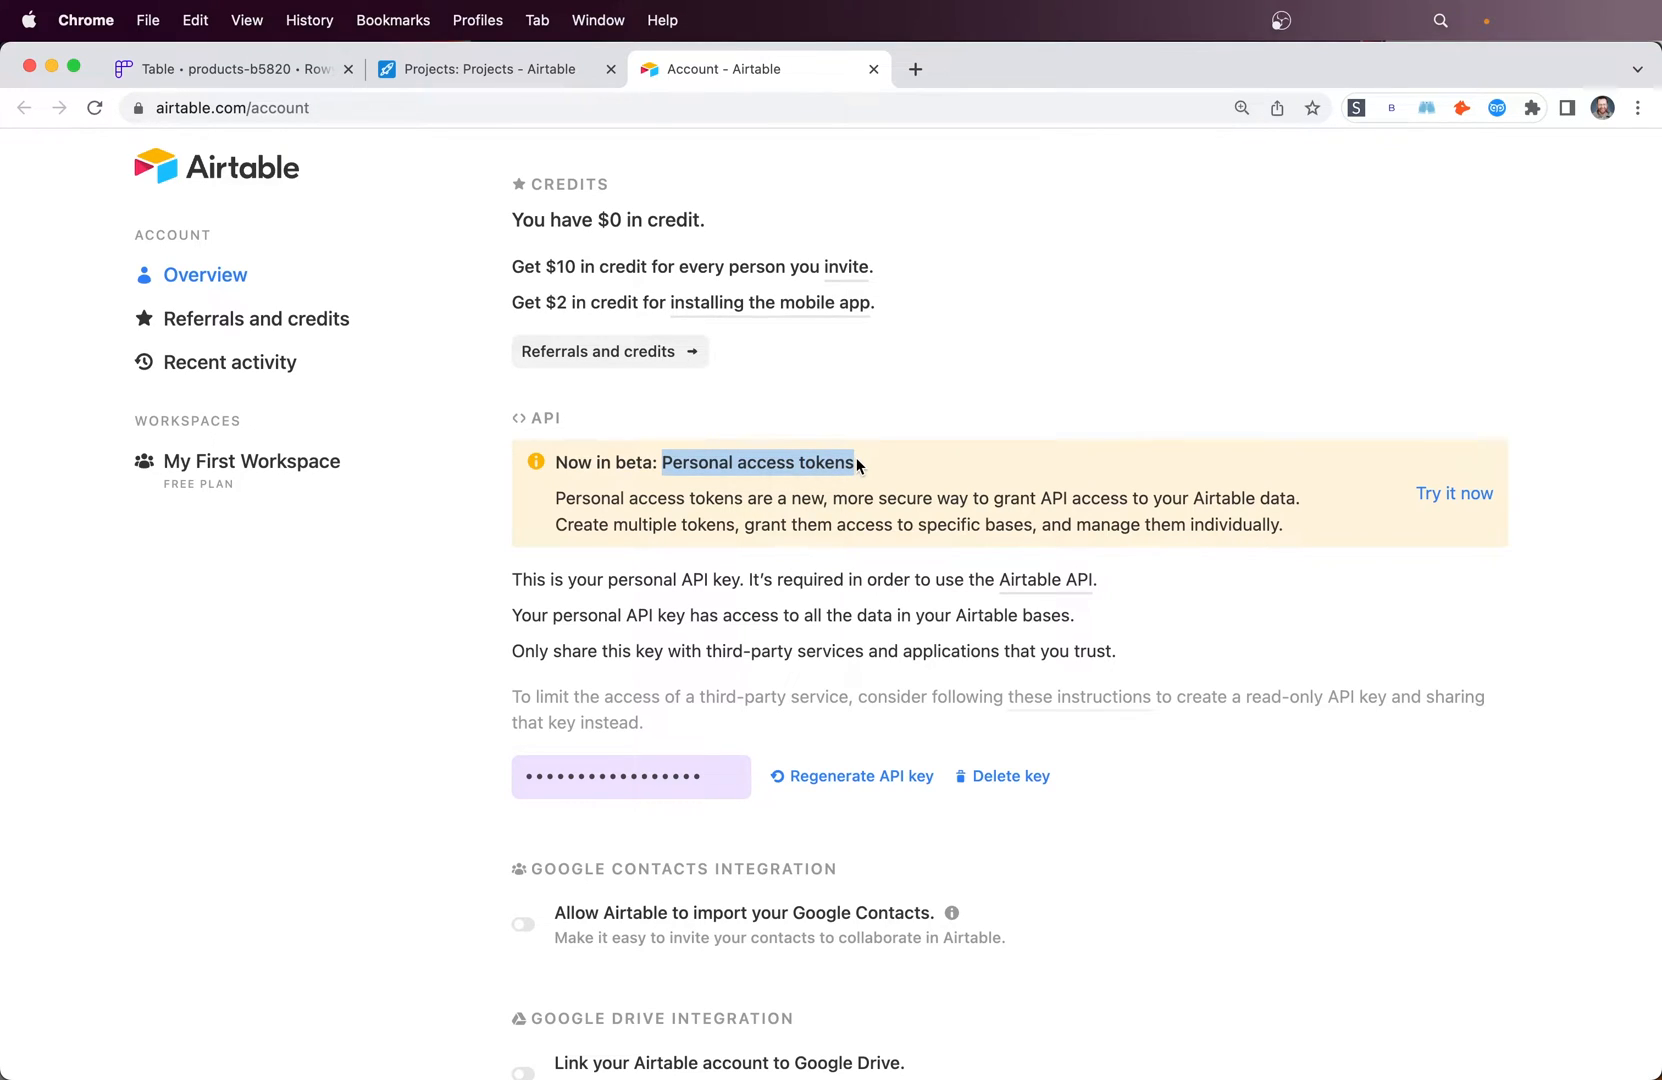
mouse_move(937, 471)
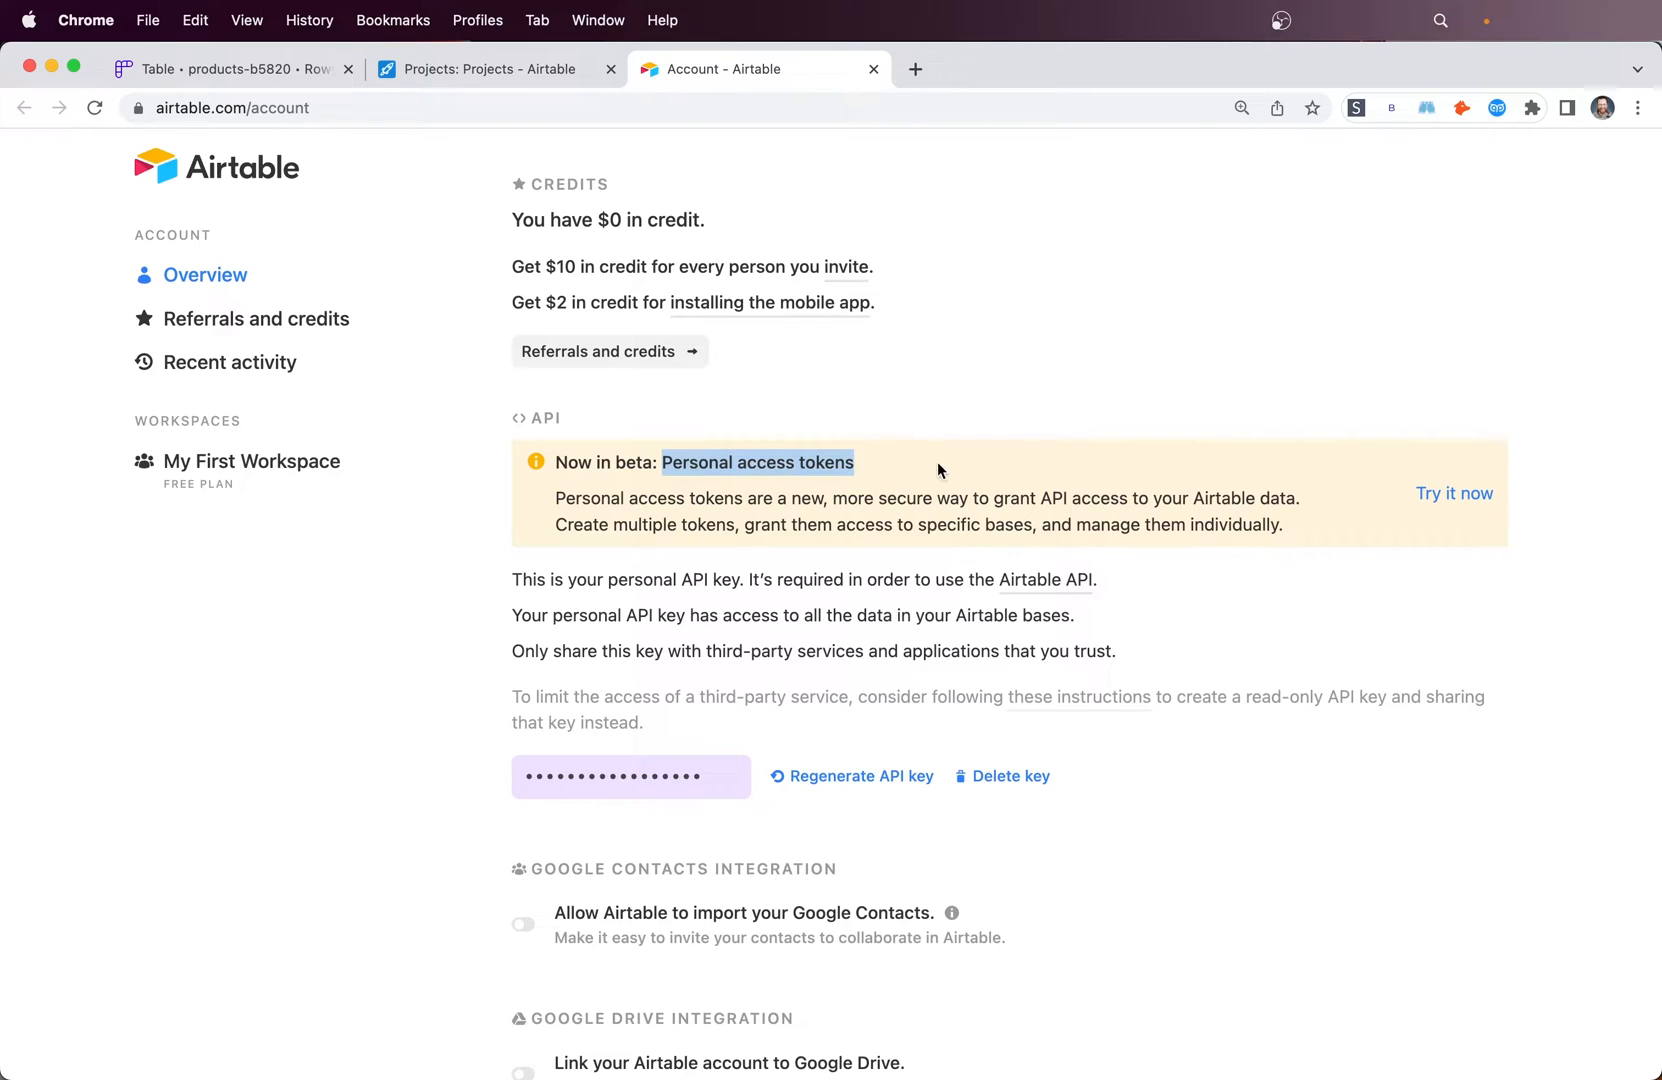
mouse_move(800, 512)
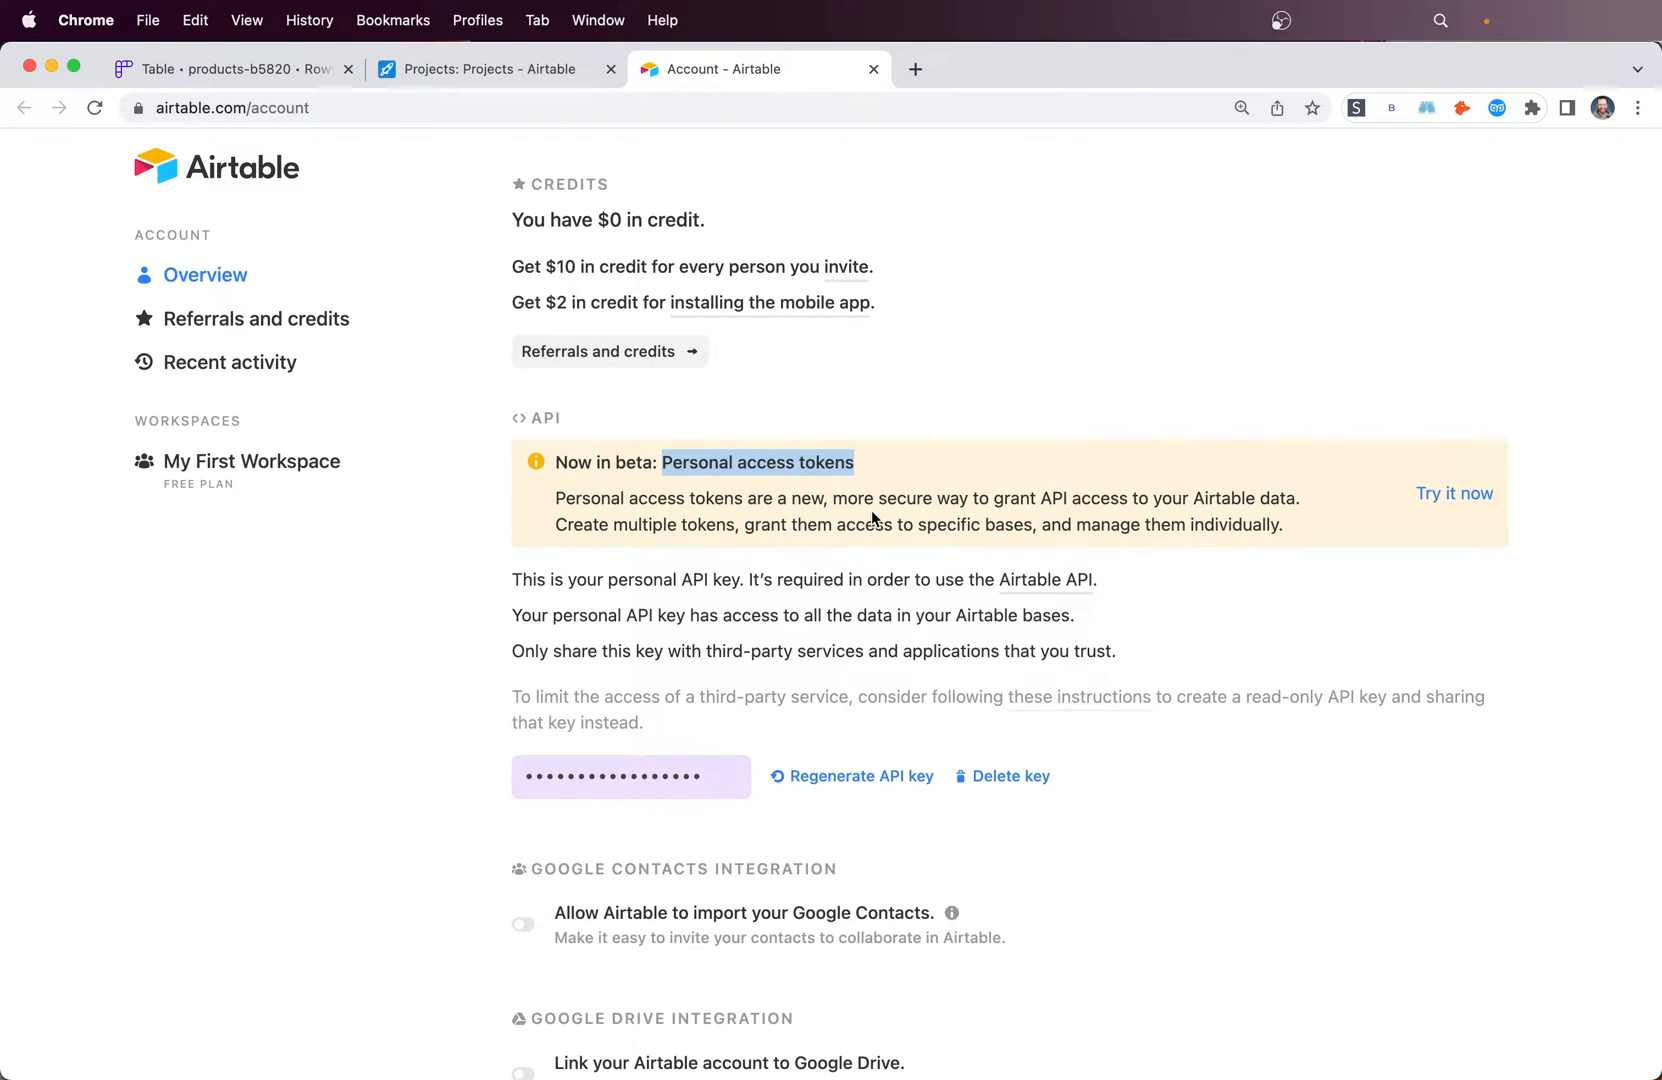
left_click(630, 776)
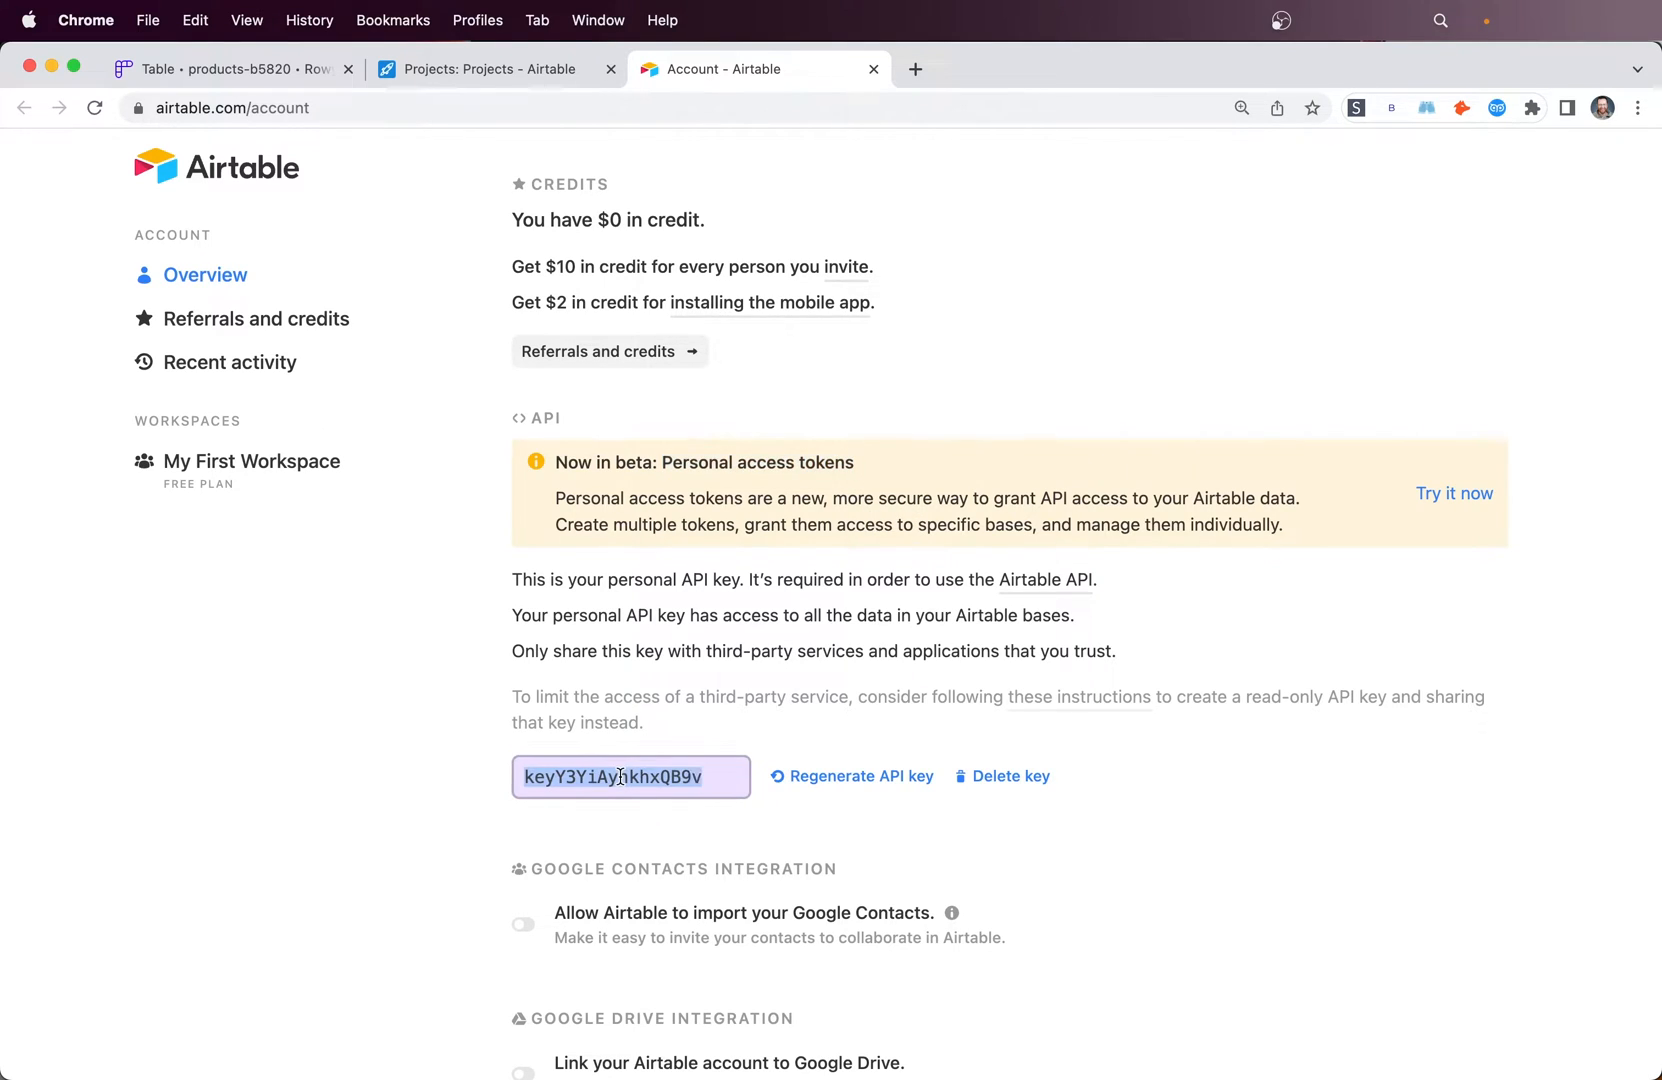
left_click(223, 69)
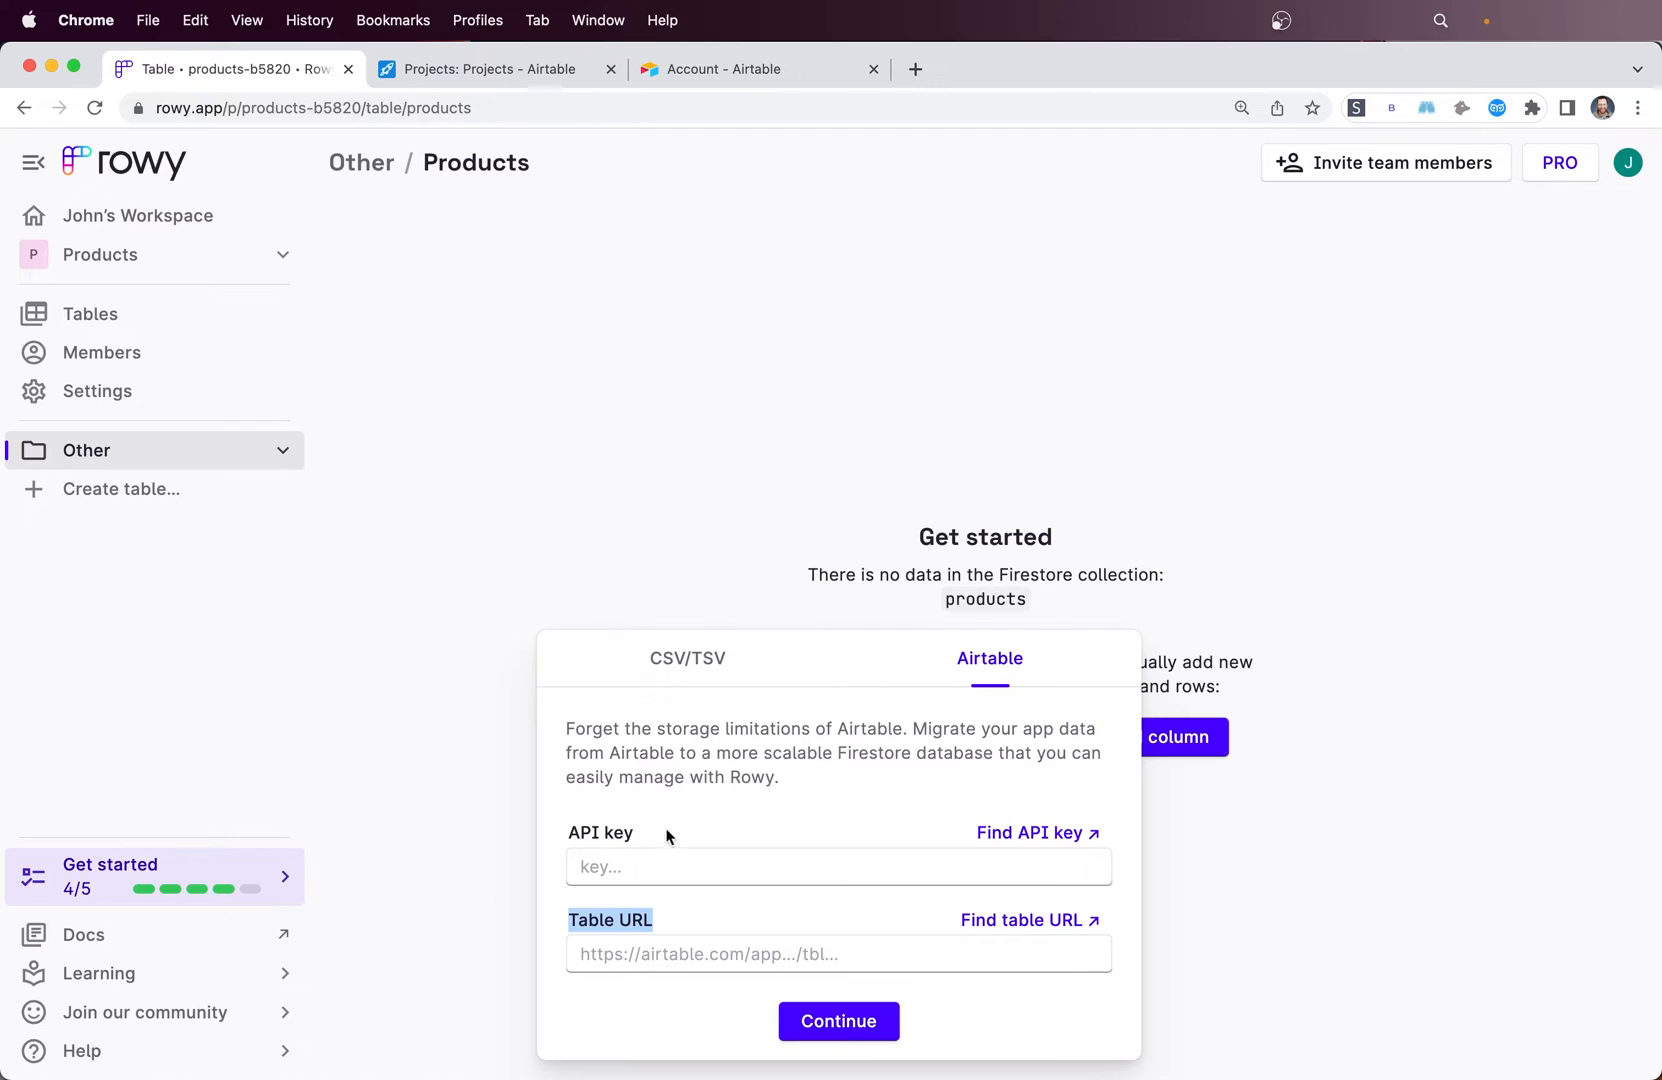
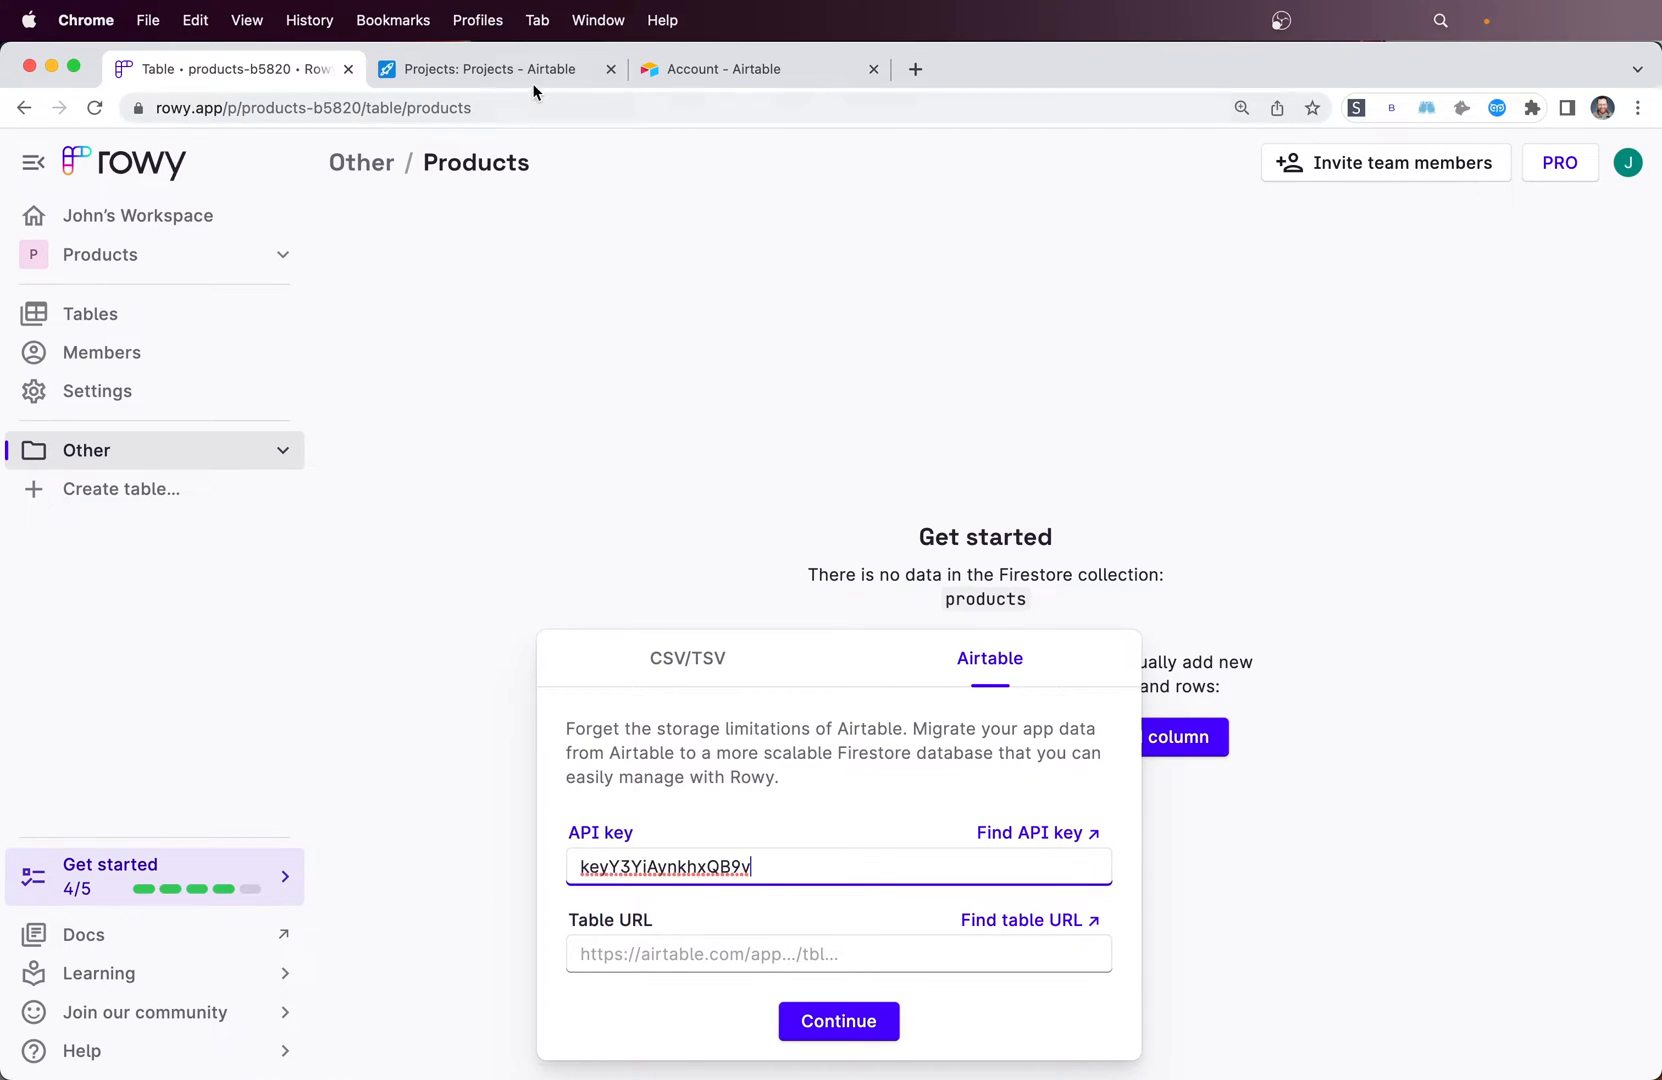
left_click(483, 69)
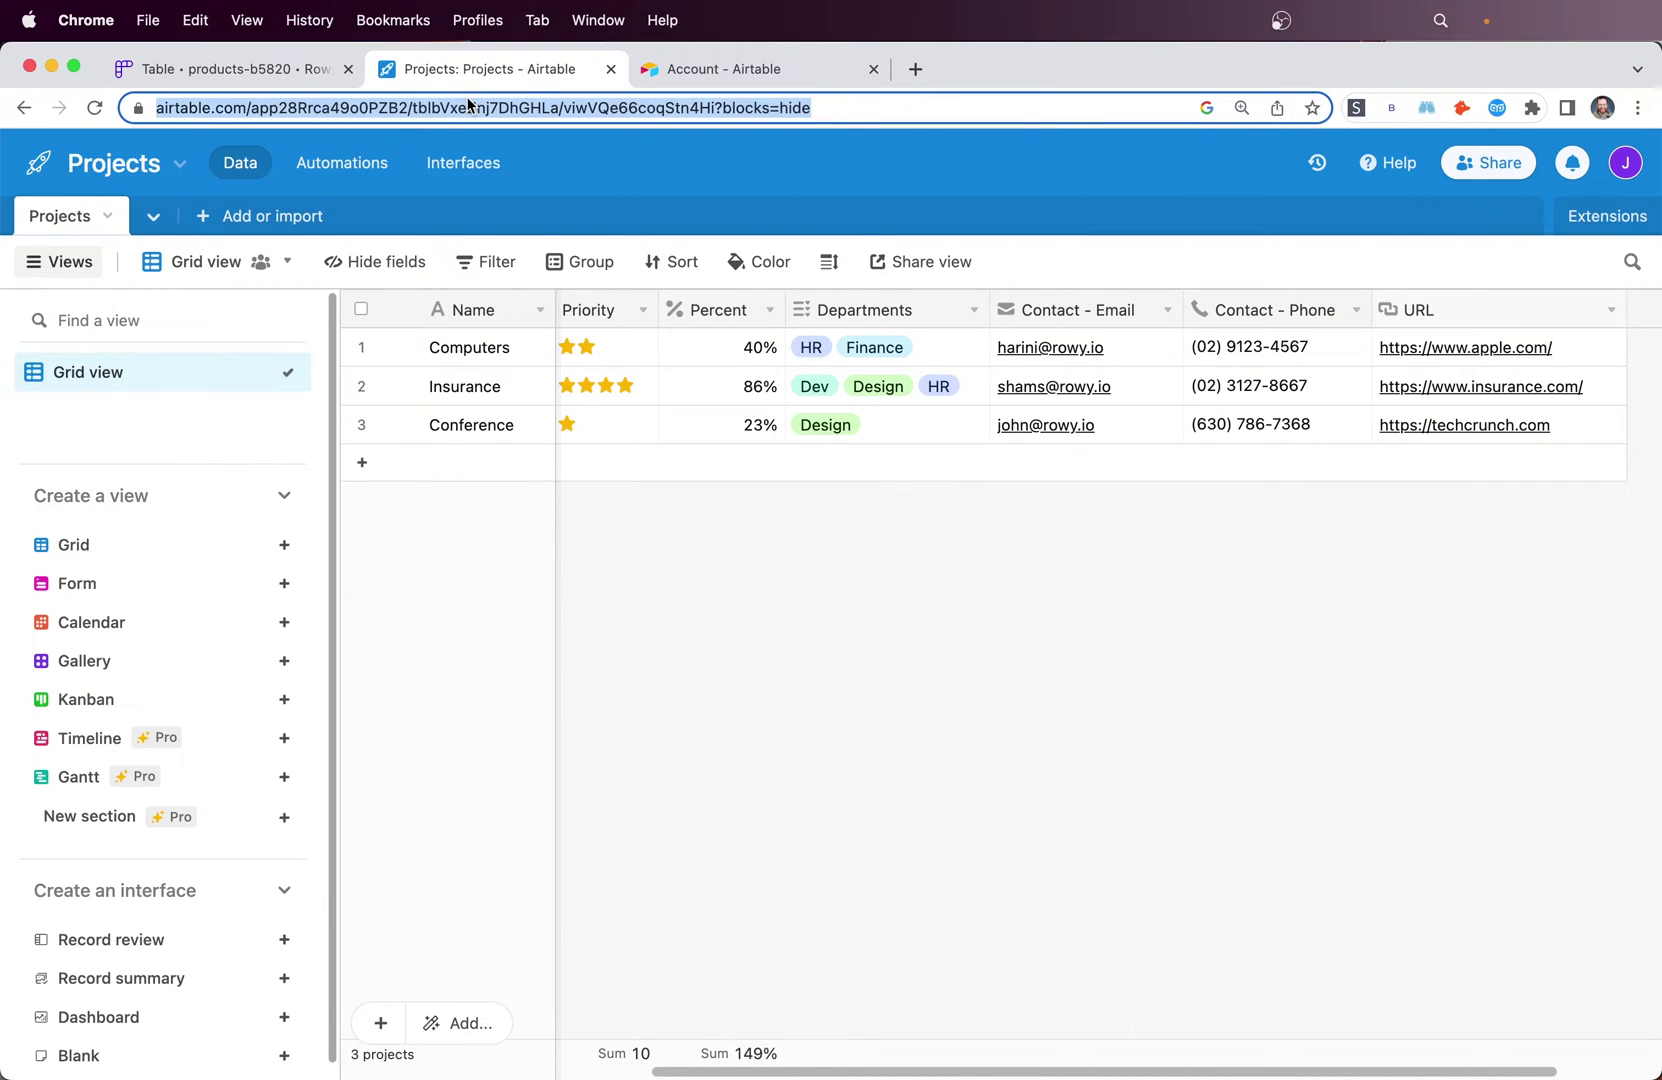
mouse_move(60, 216)
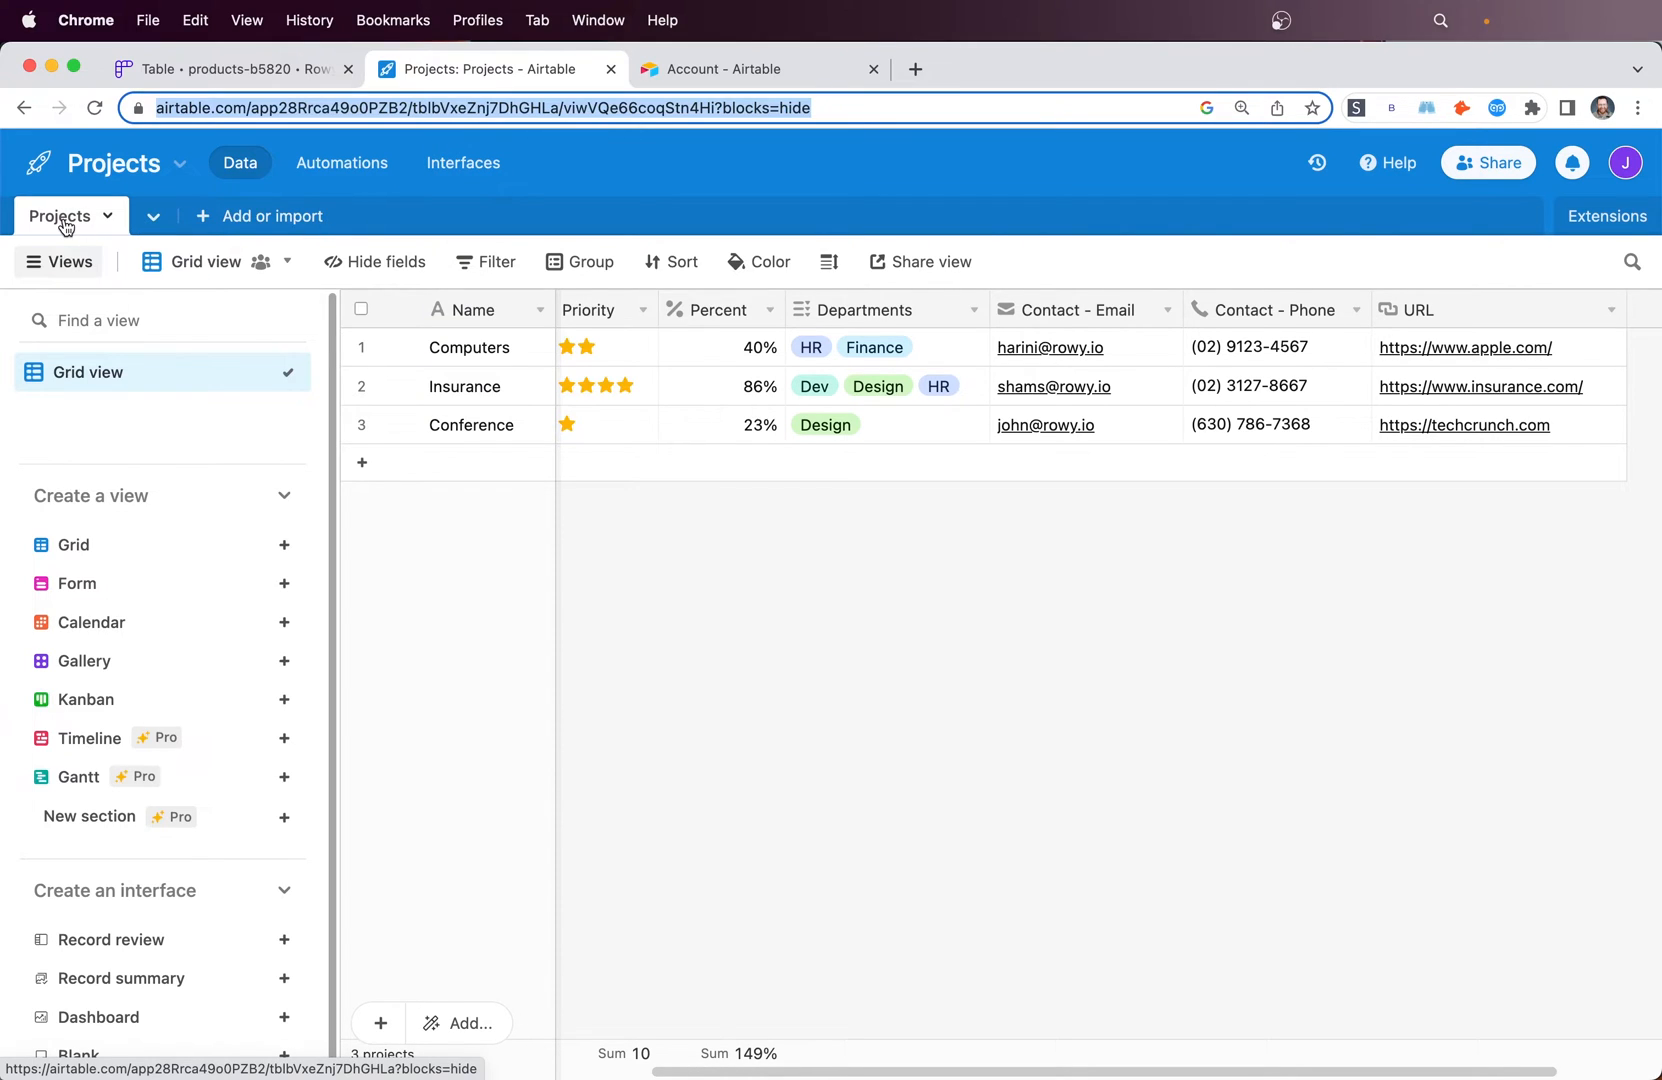
mouse_move(371, 231)
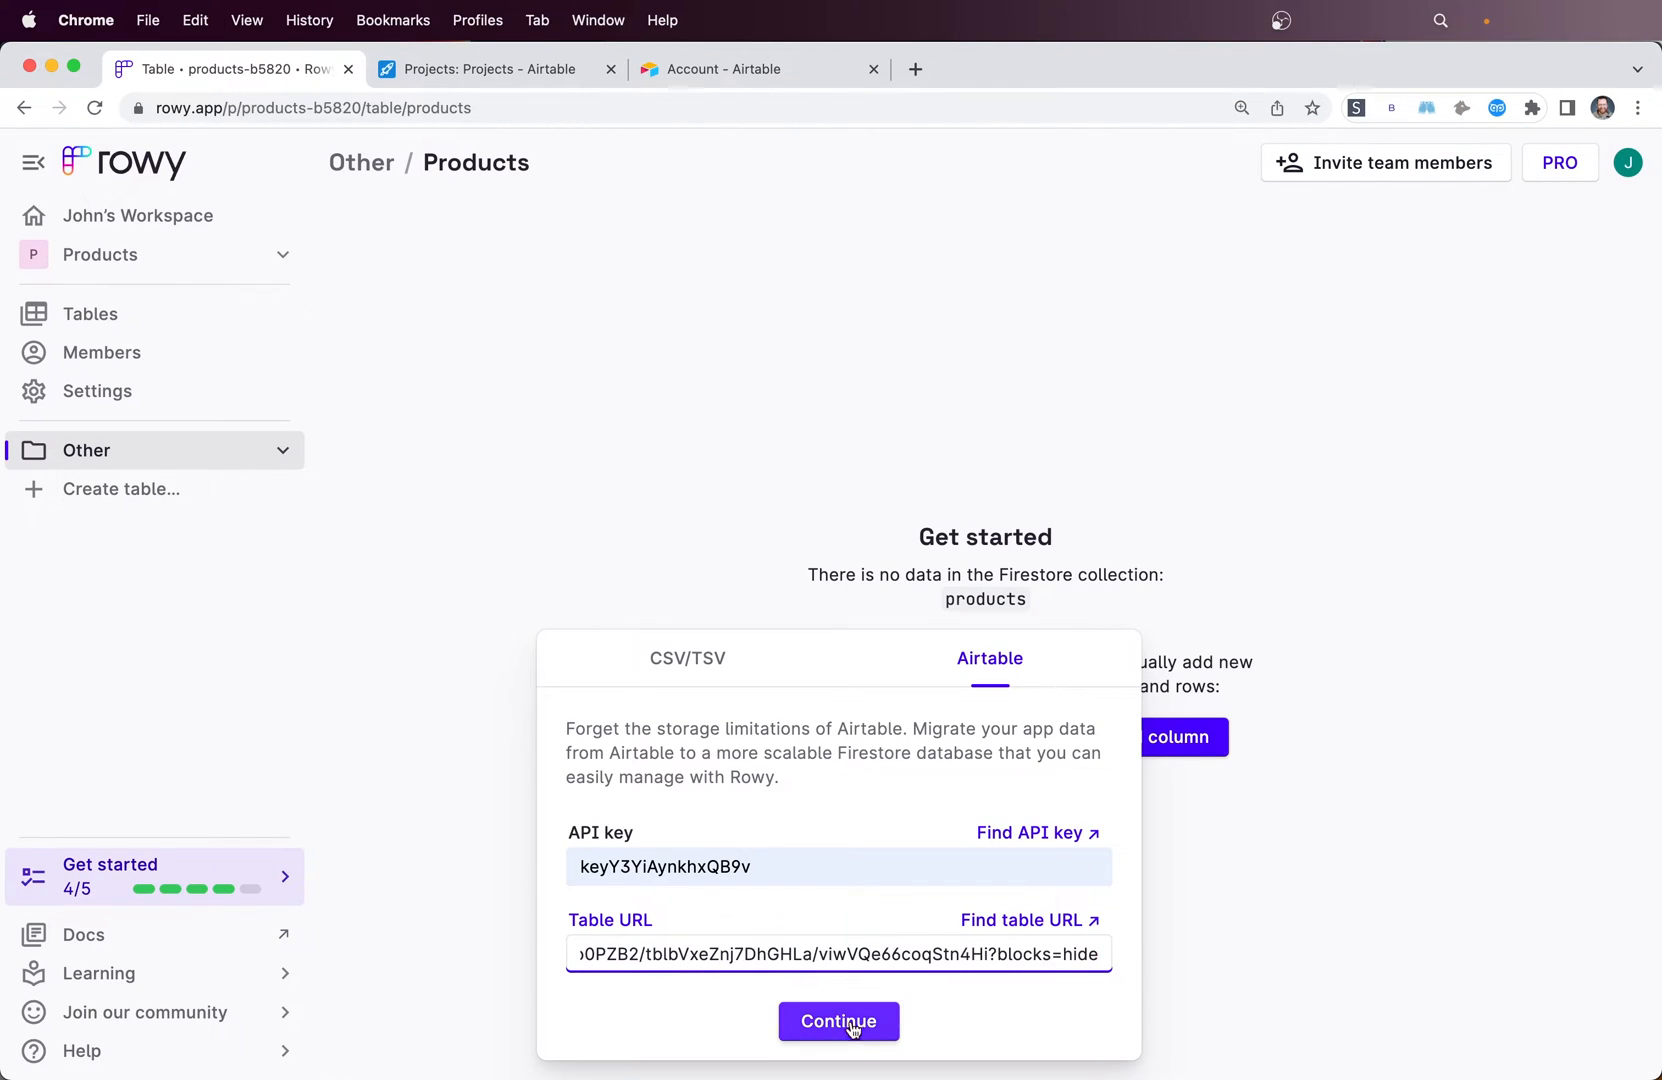
Step: Select all ten Airtable columns for import, including Contact - Phone and Departments
left_click(837, 1021)
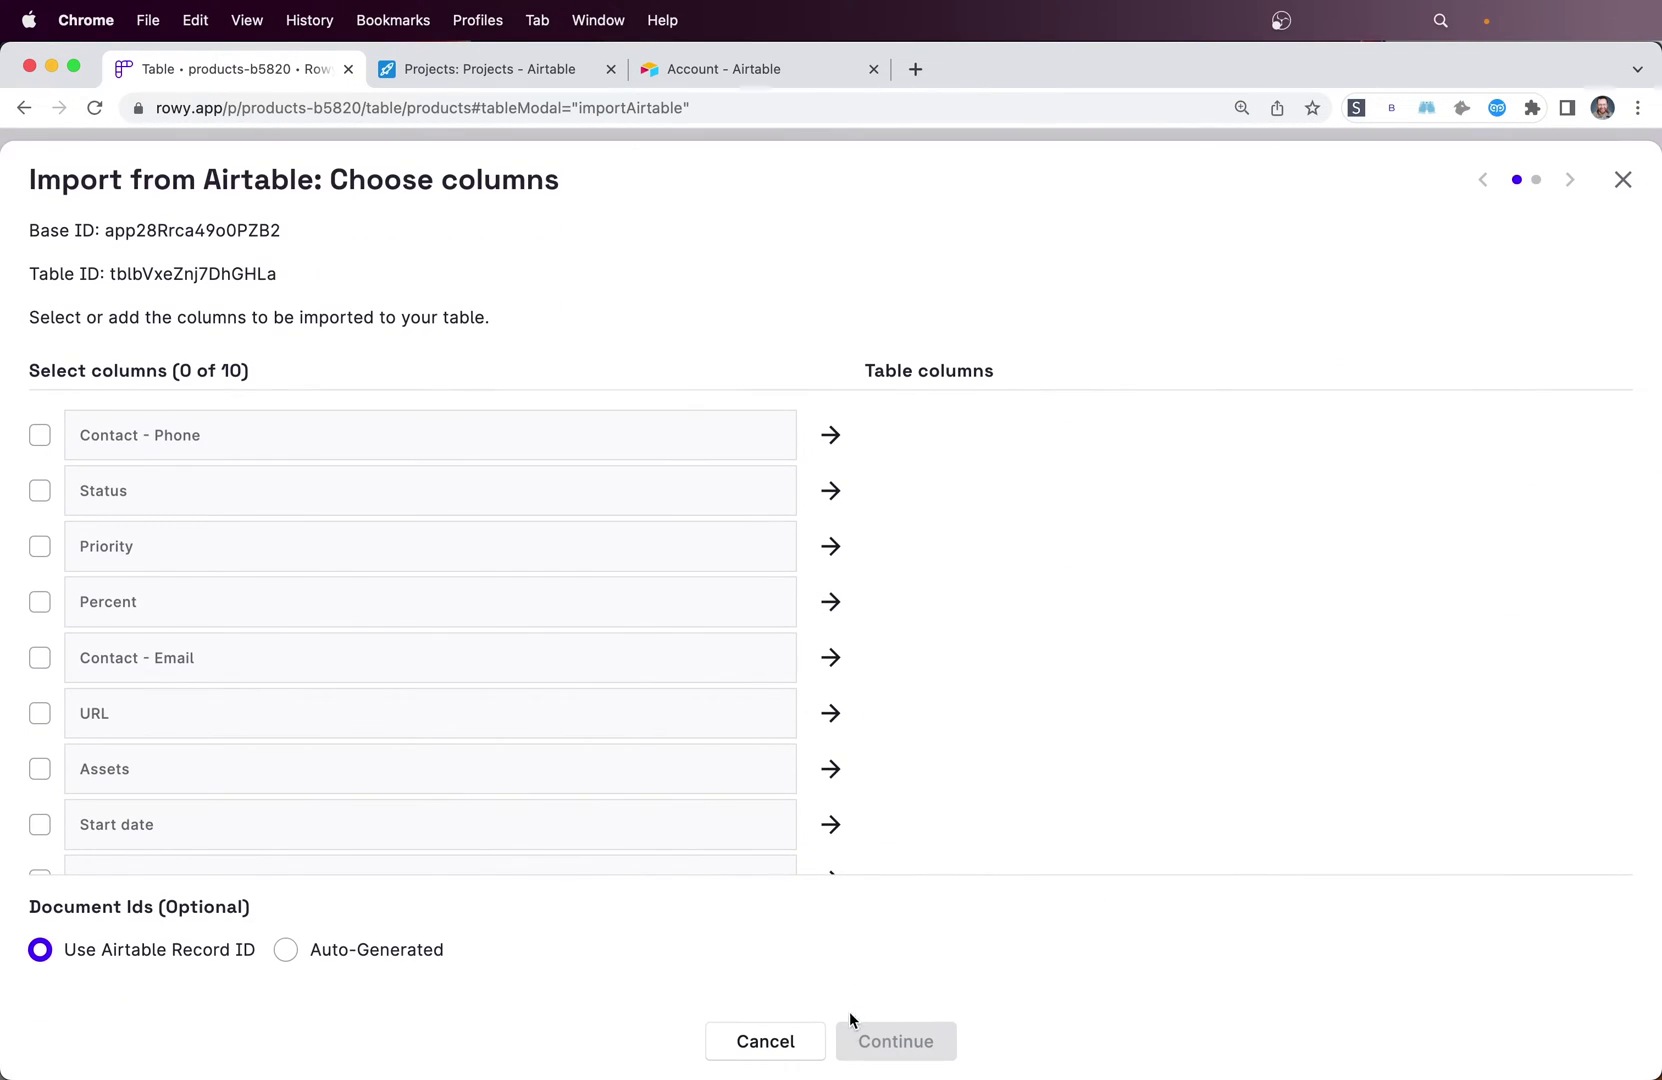
scroll("down", 3)
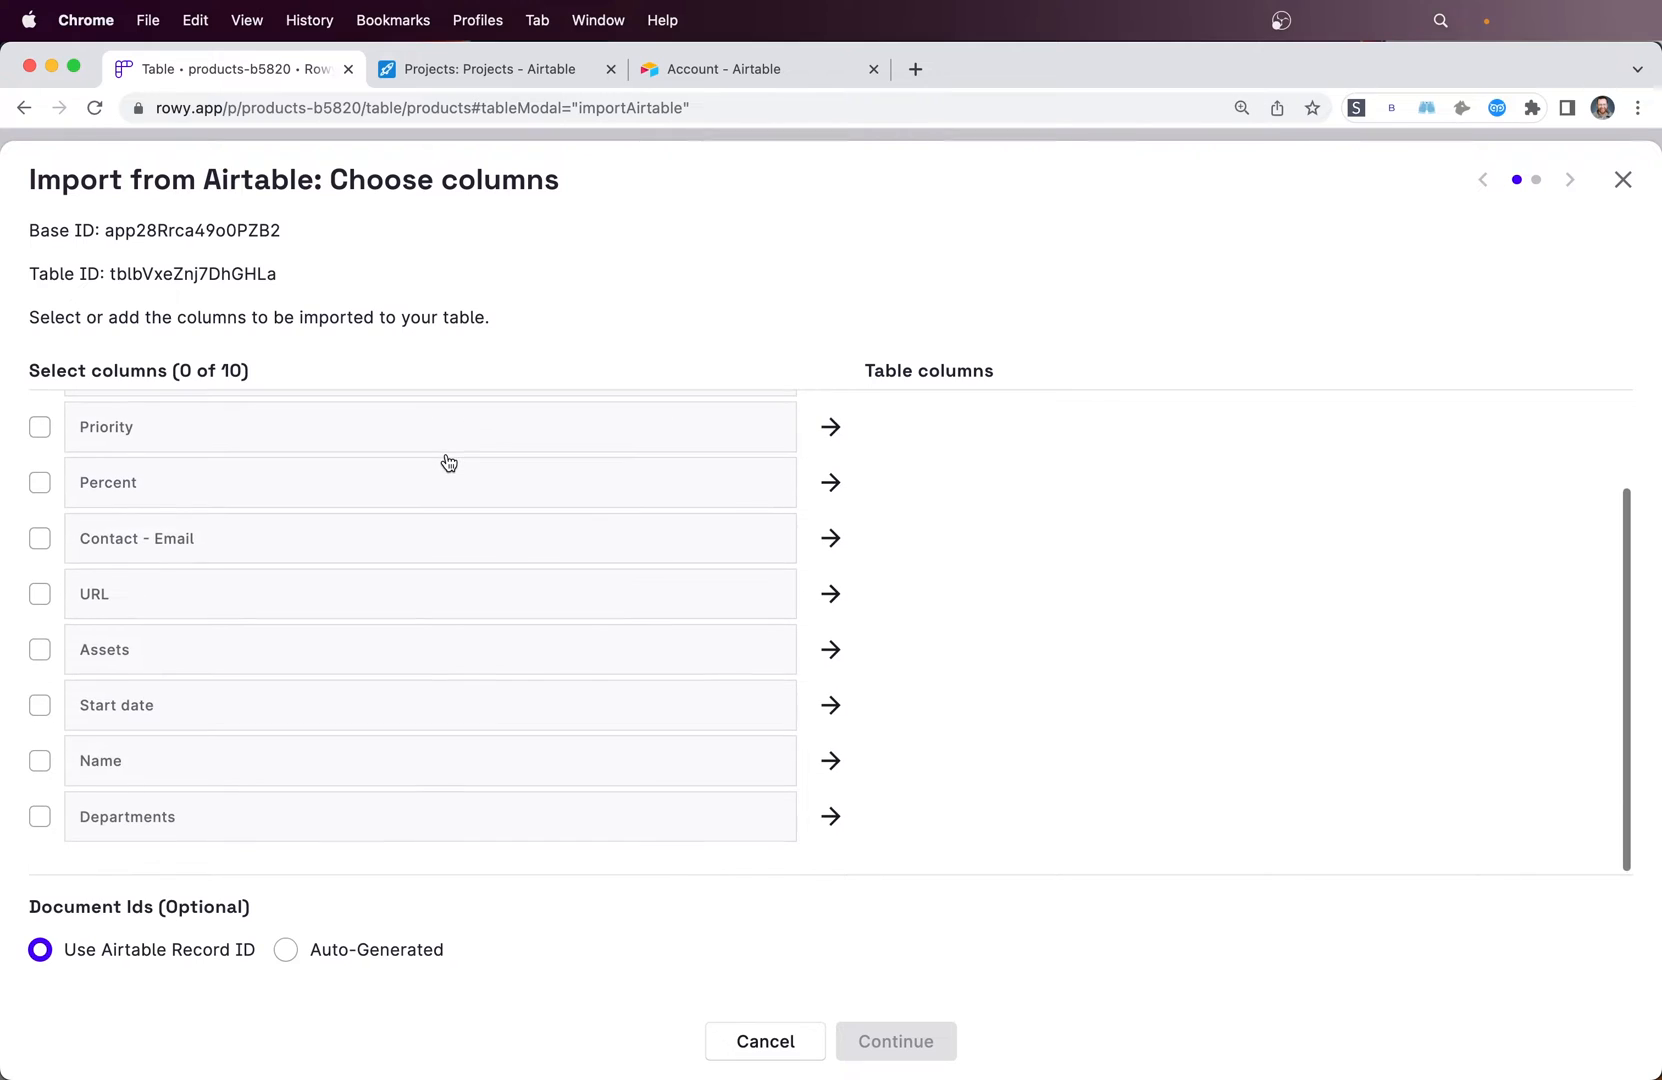
scroll("up", 3)
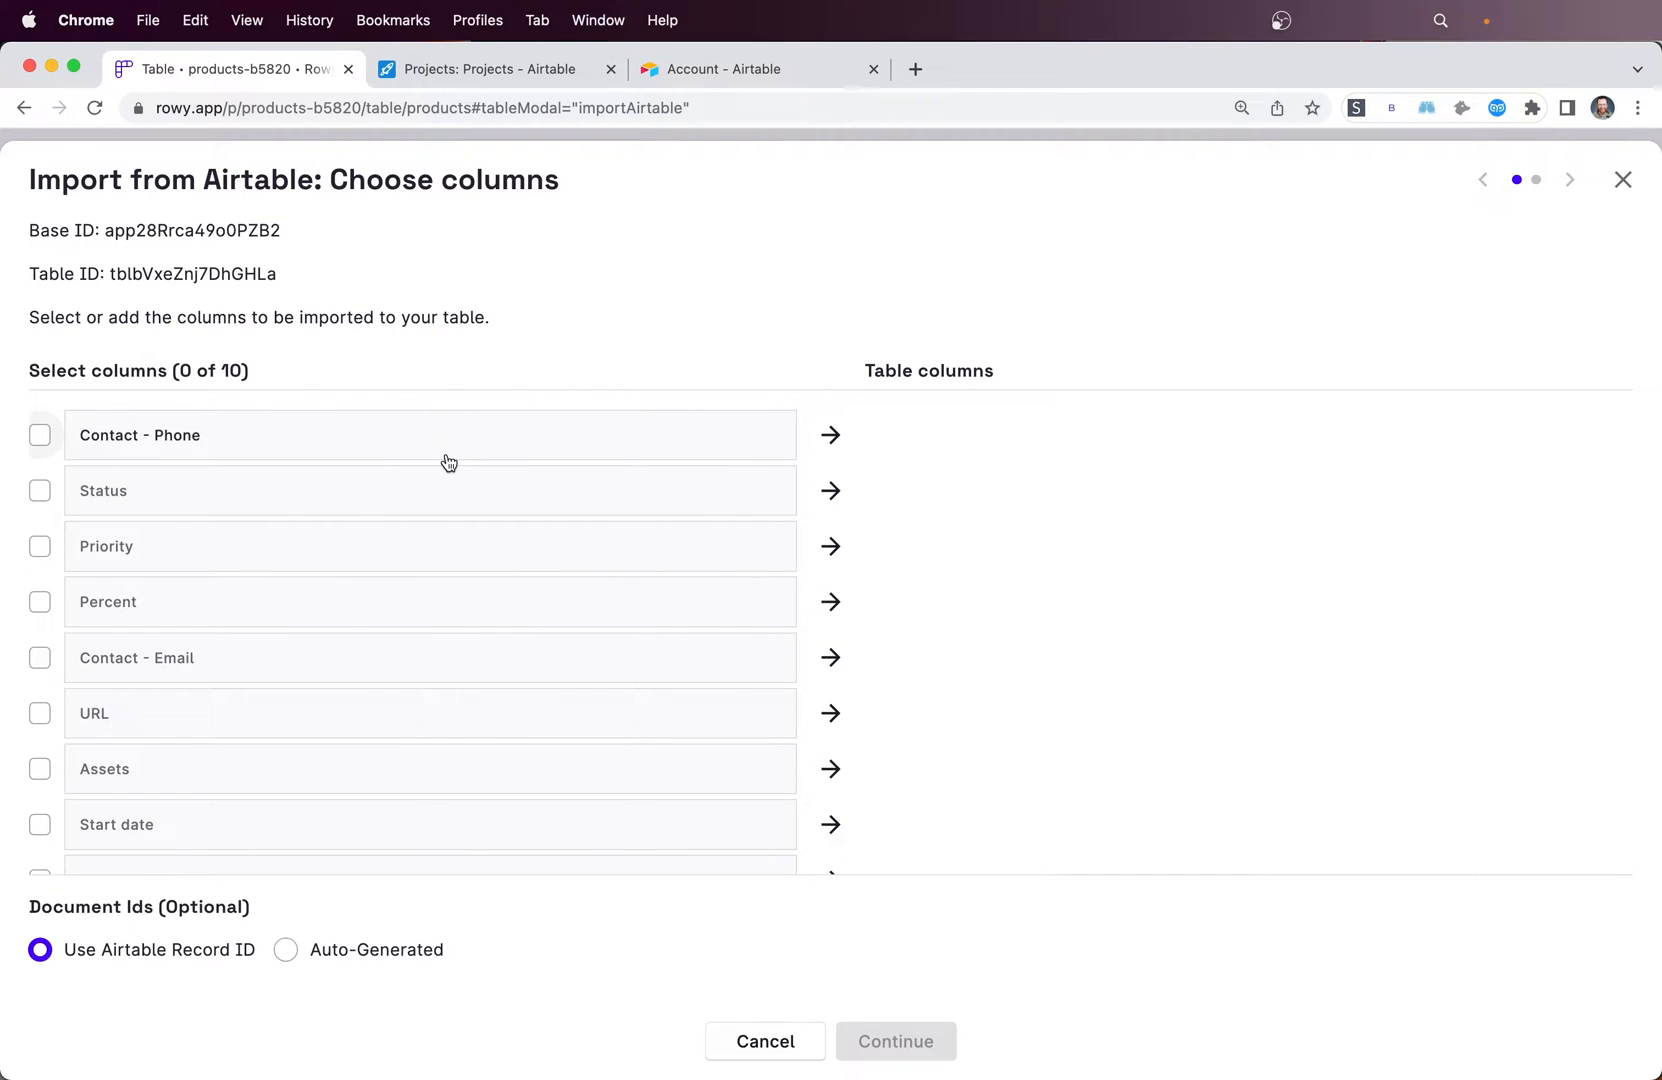
mouse_move(163, 542)
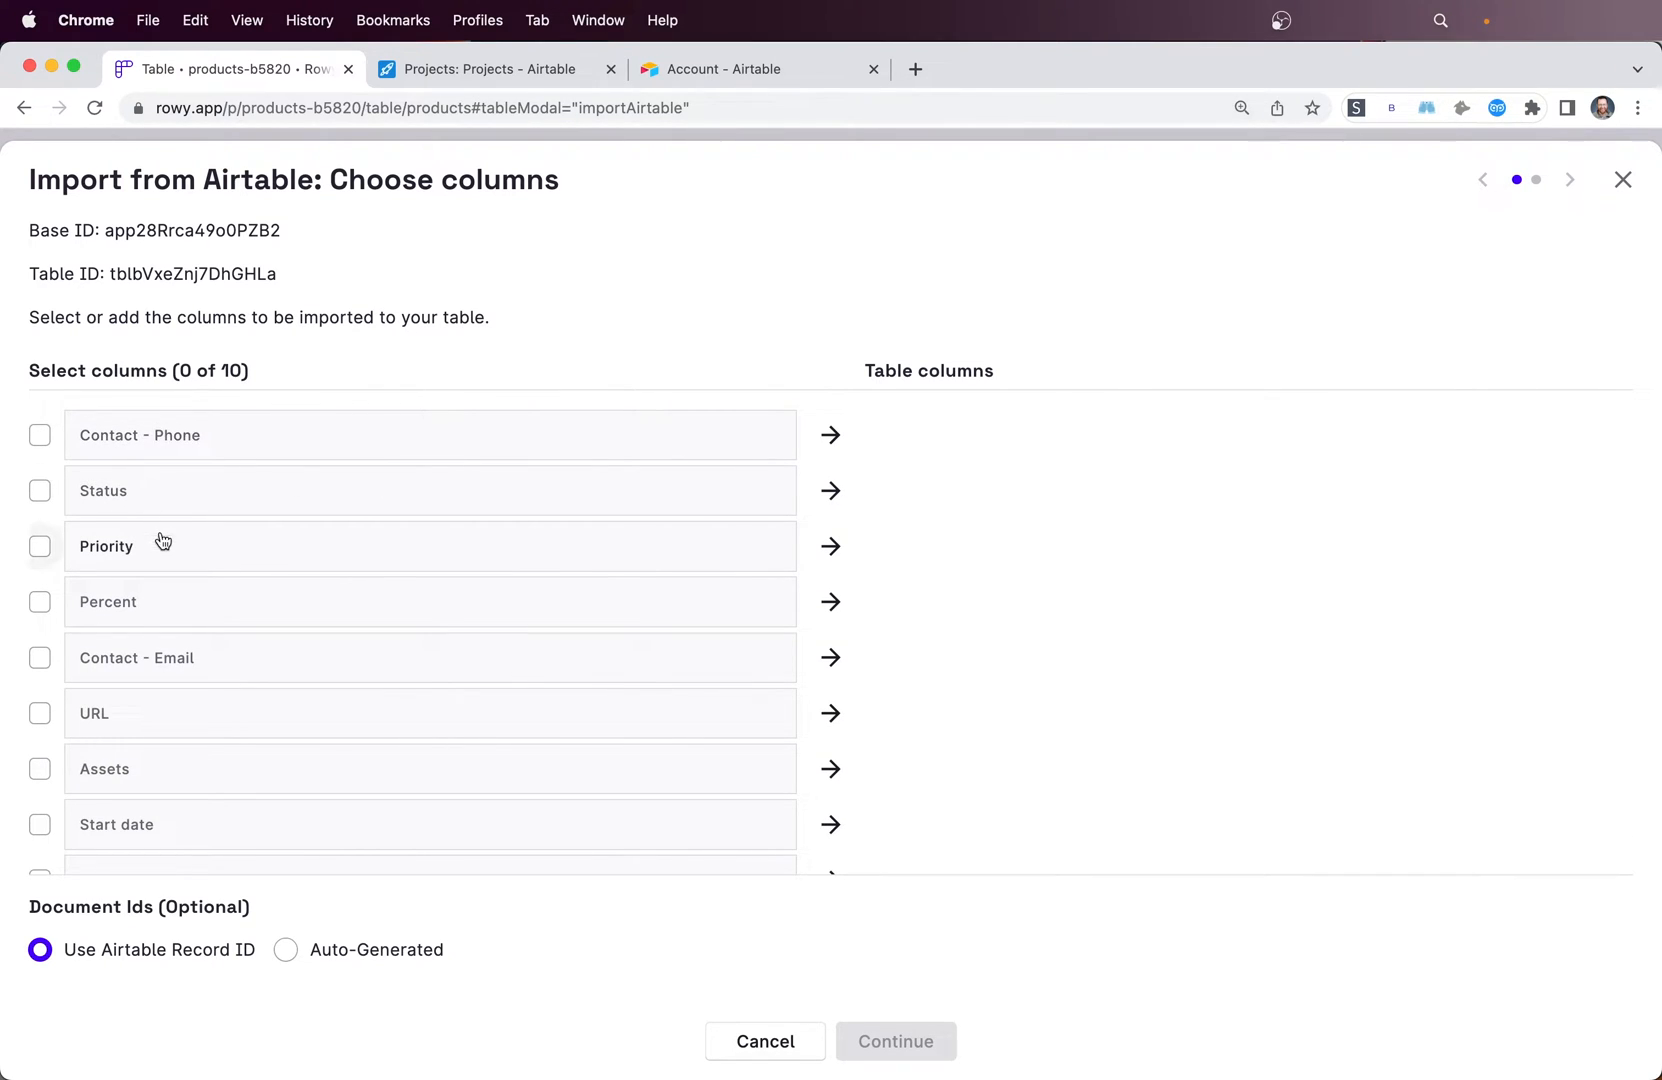
left_click(40, 435)
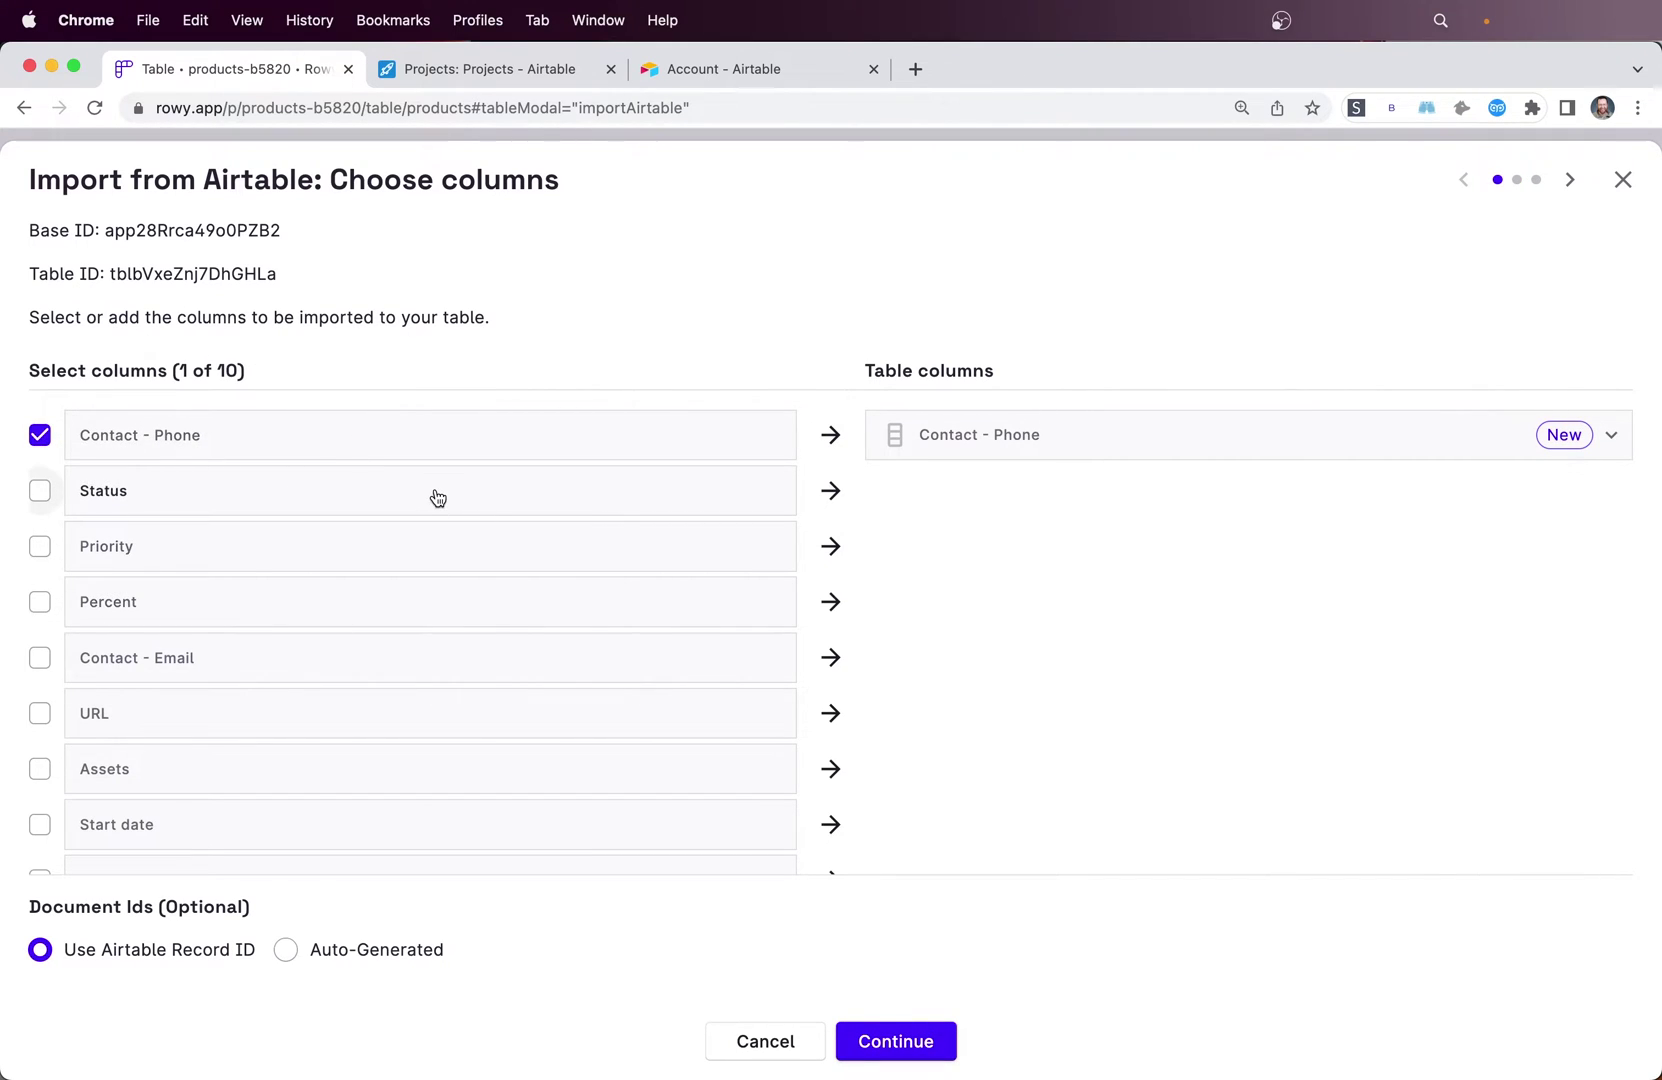
mouse_move(997, 531)
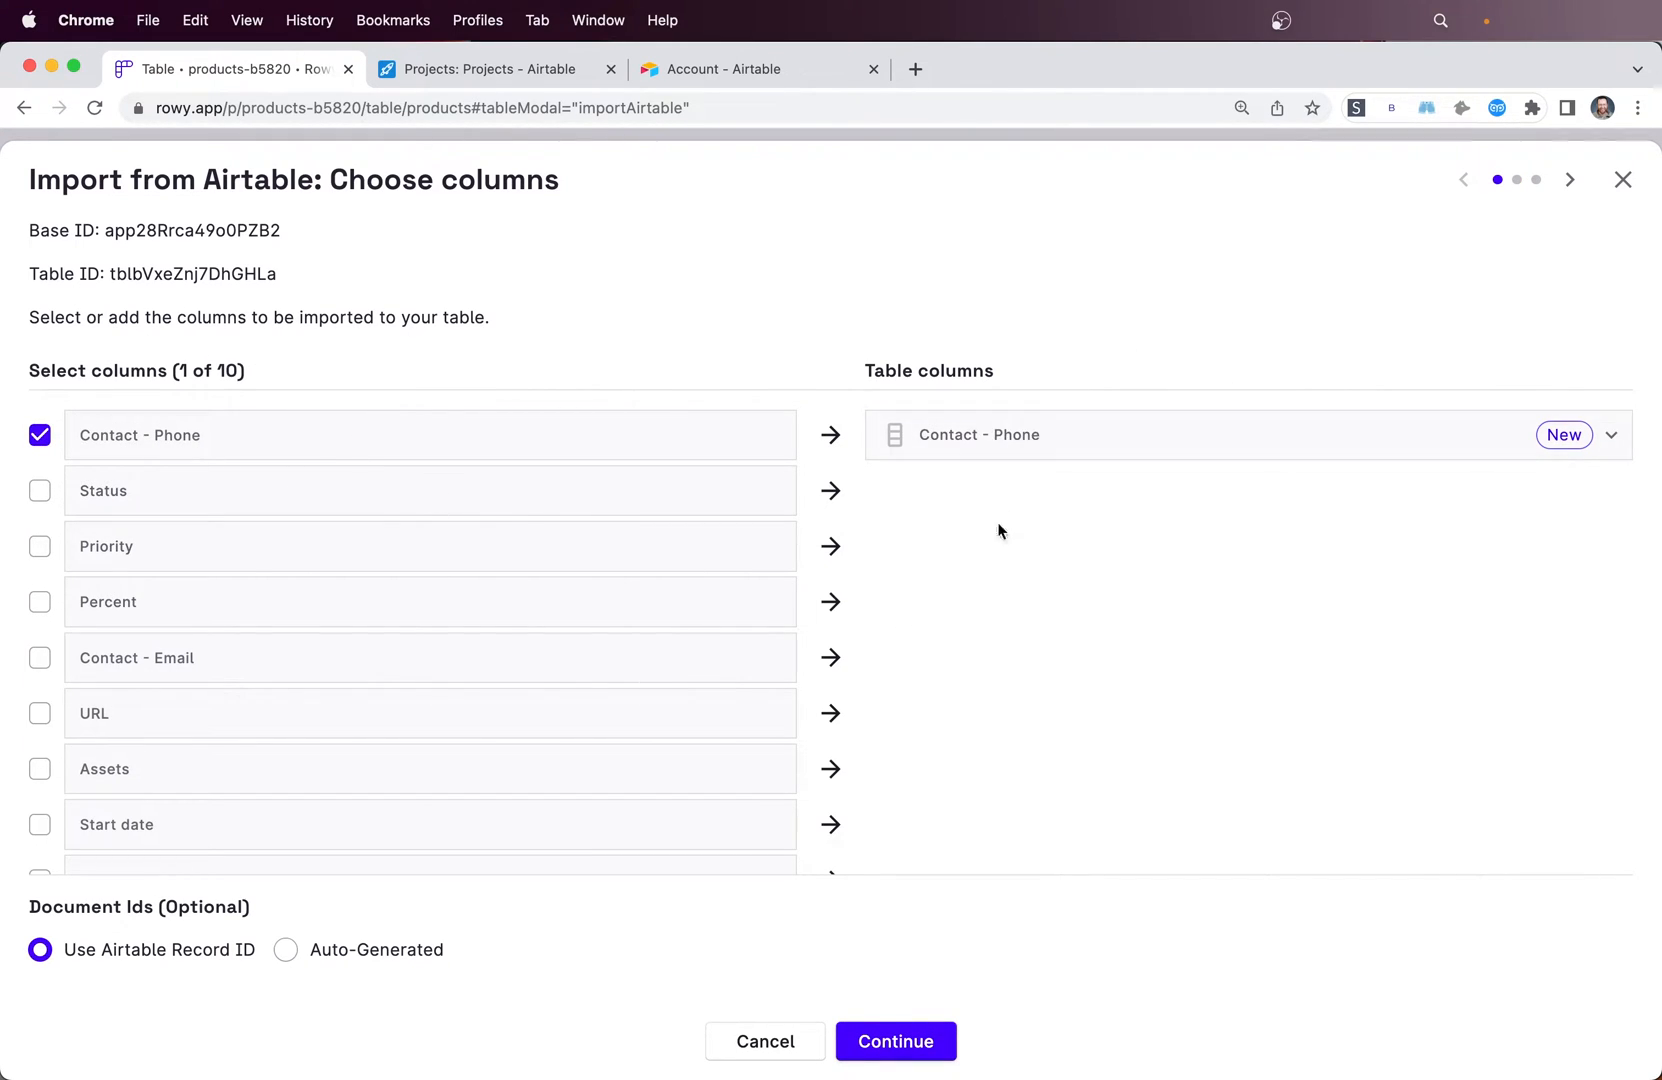
mouse_move(1139, 542)
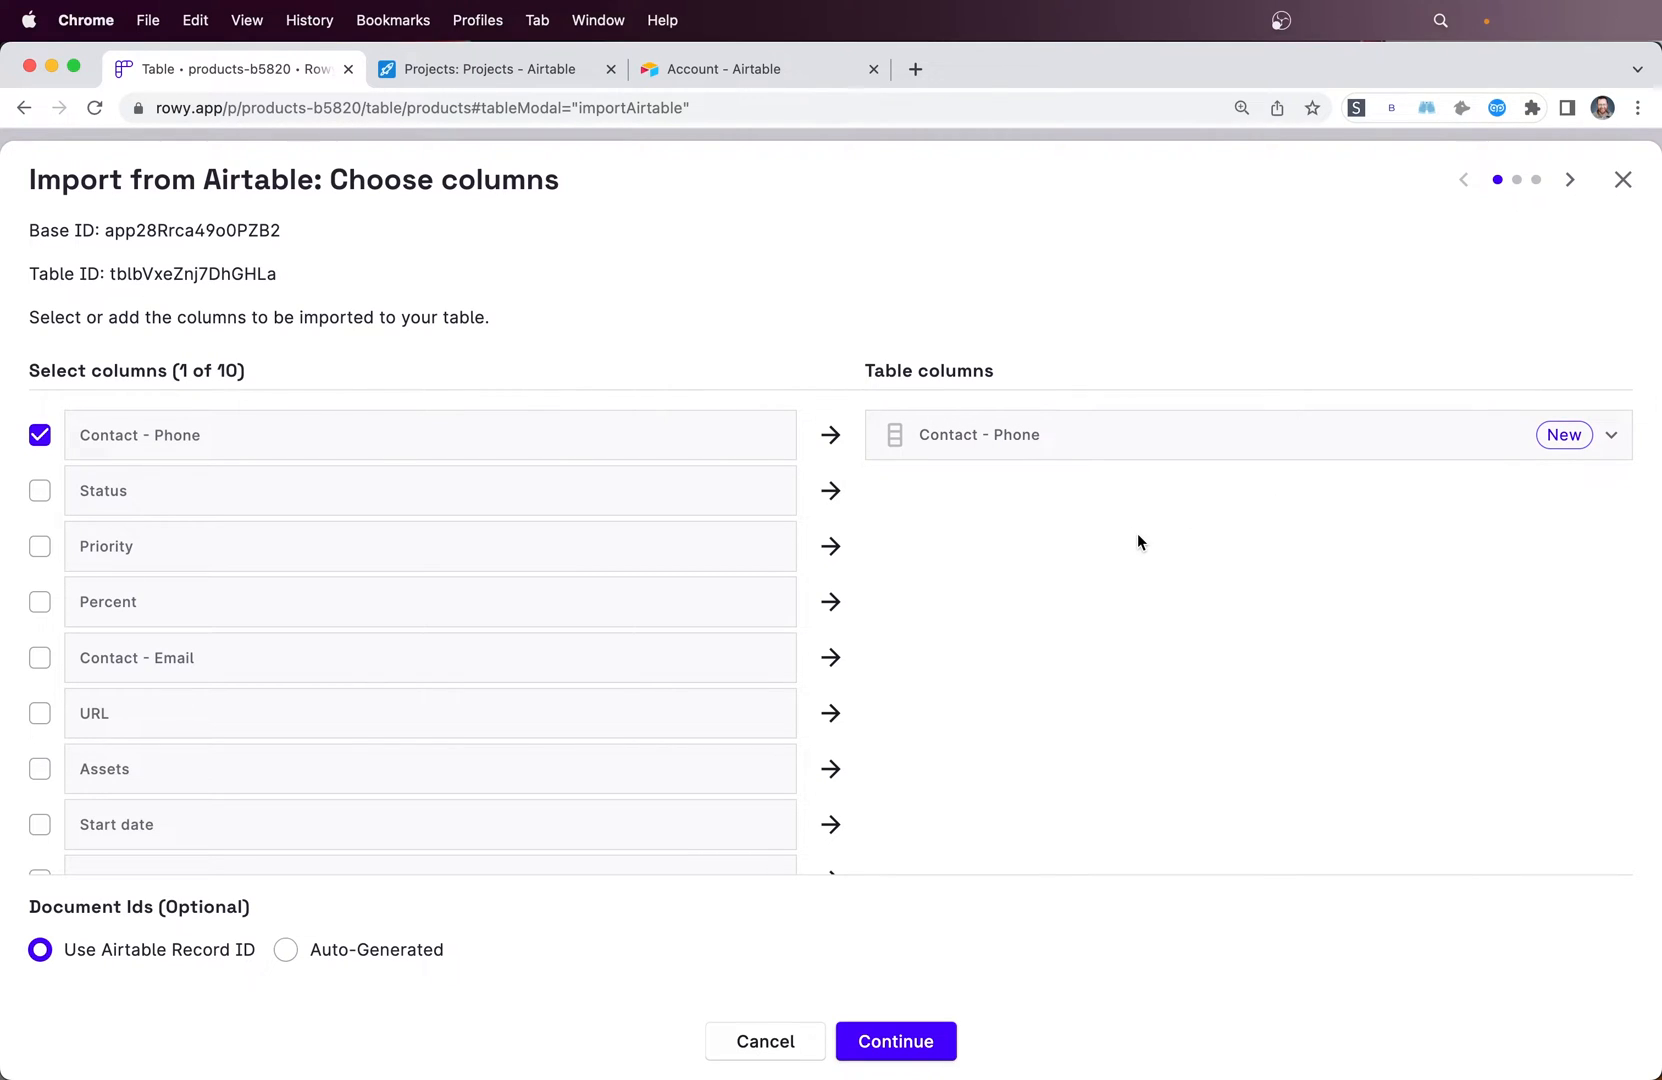
mouse_move(1089, 459)
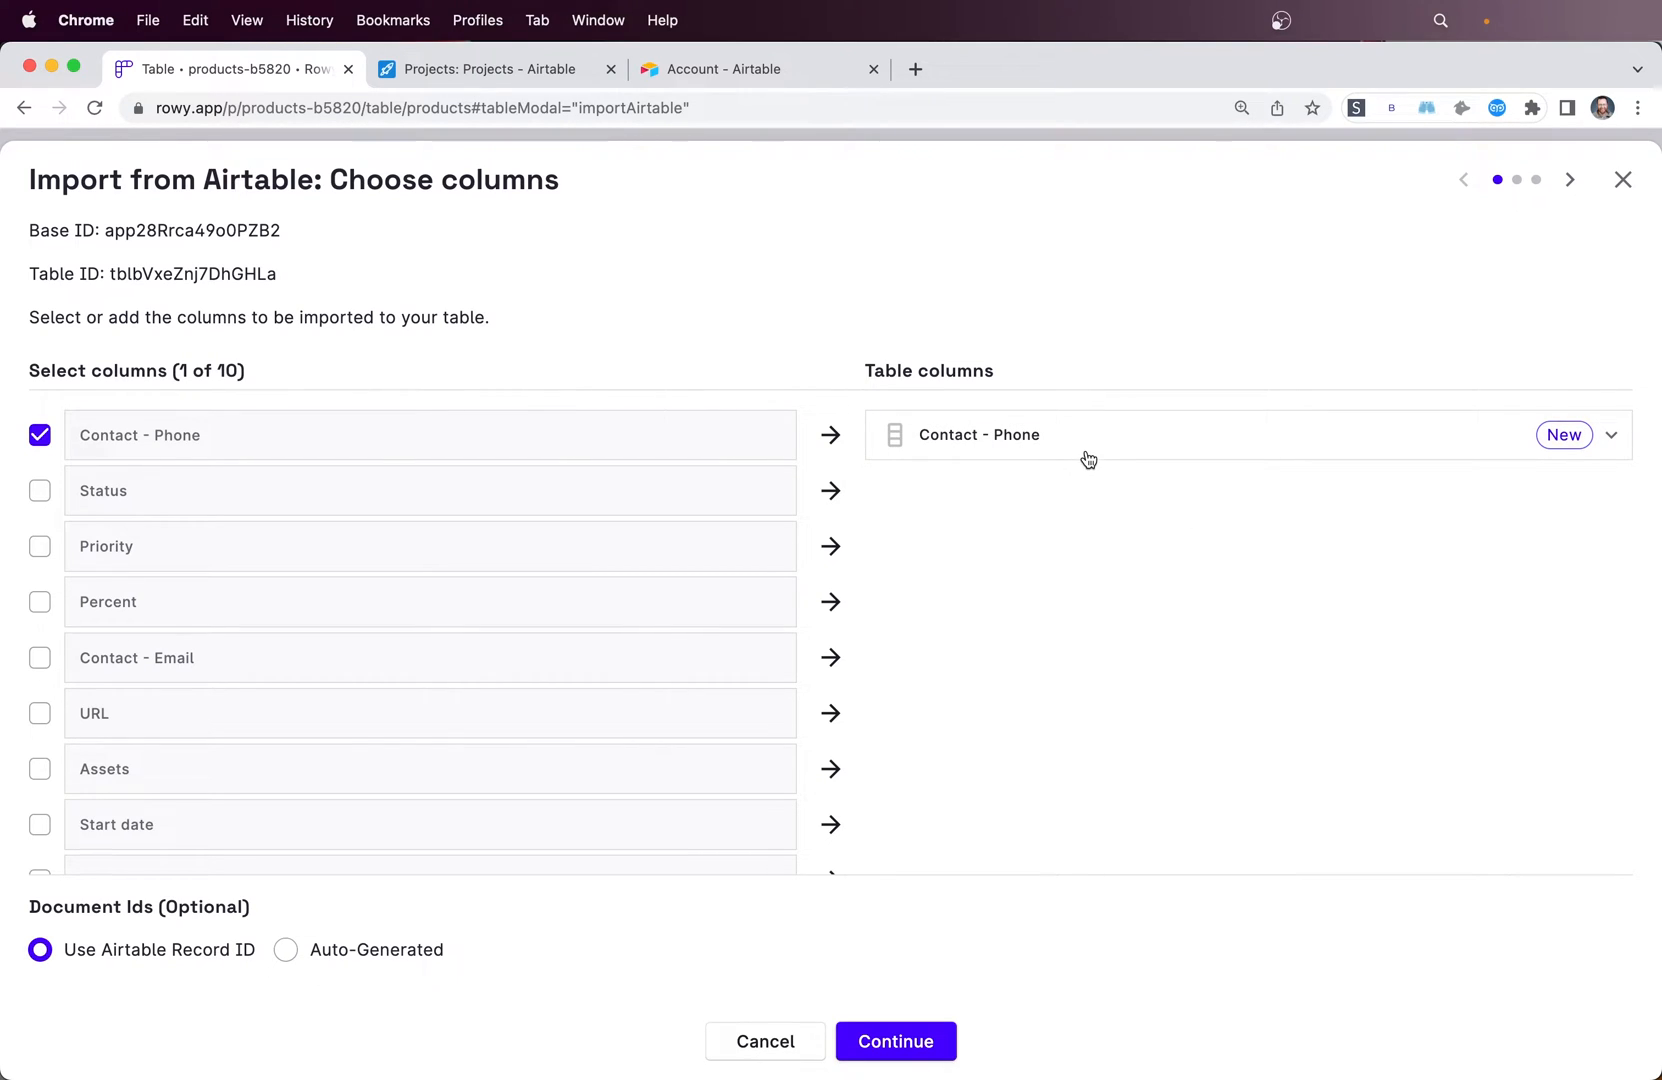
mouse_move(966, 476)
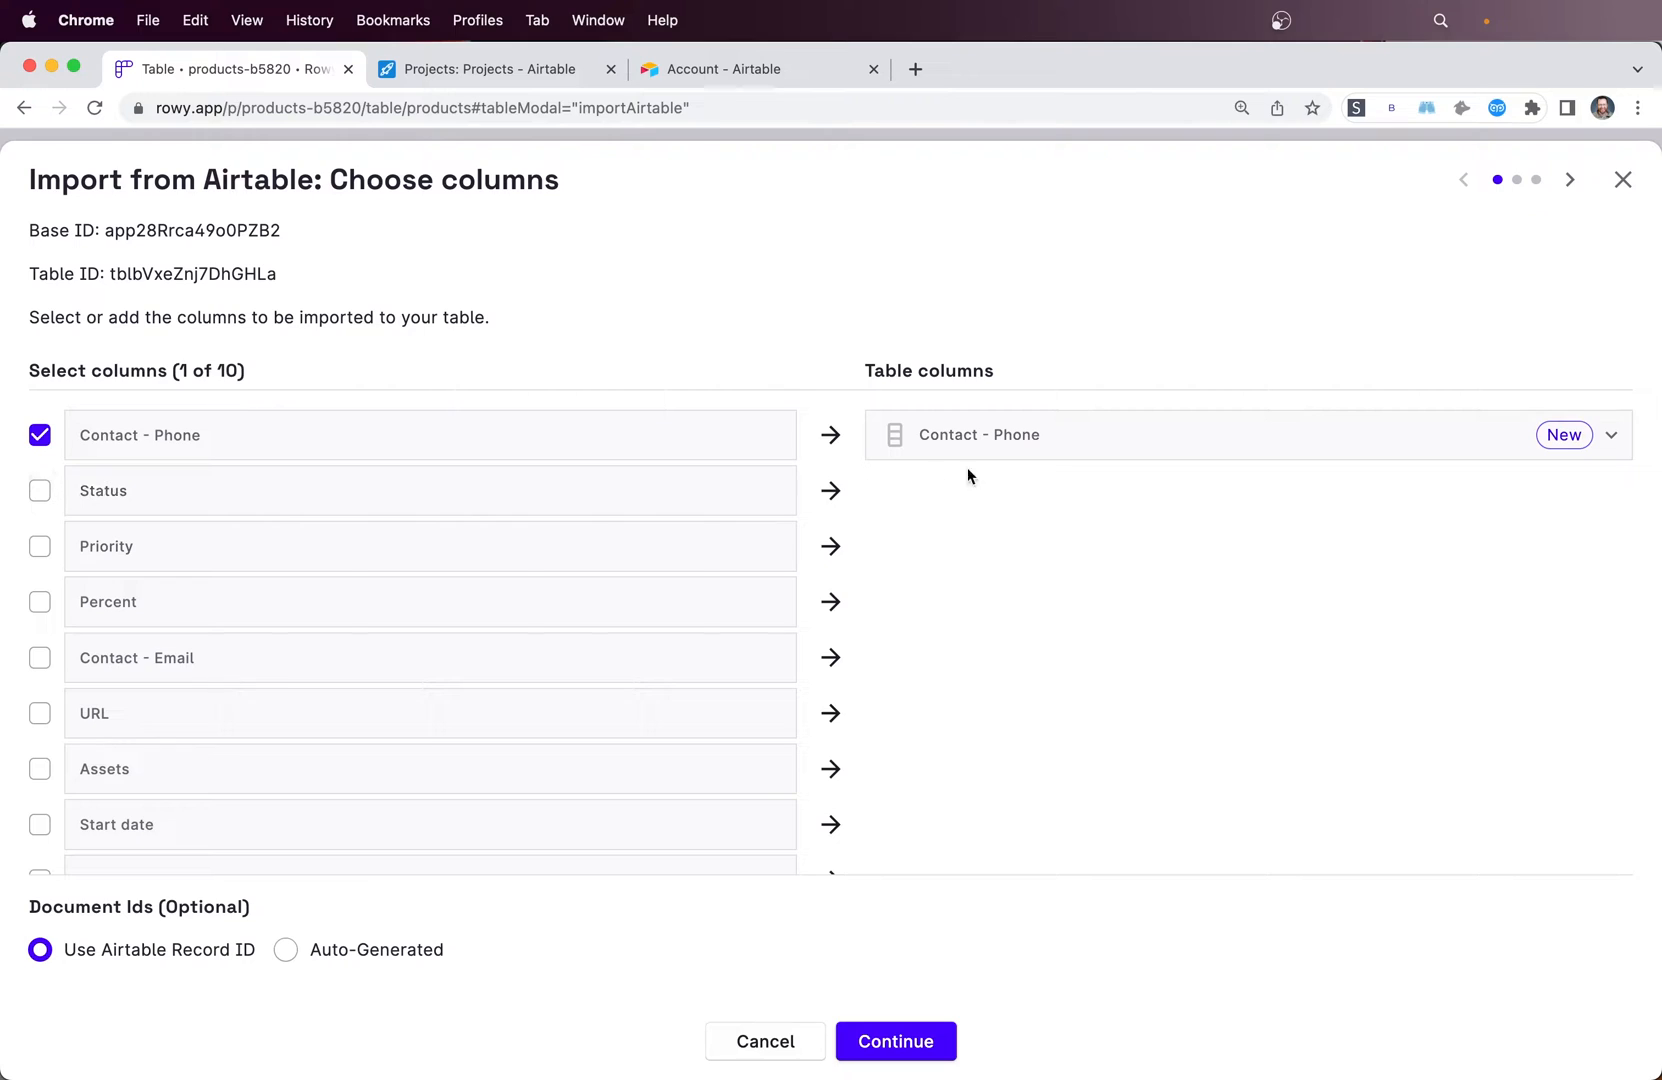
mouse_move(1024, 484)
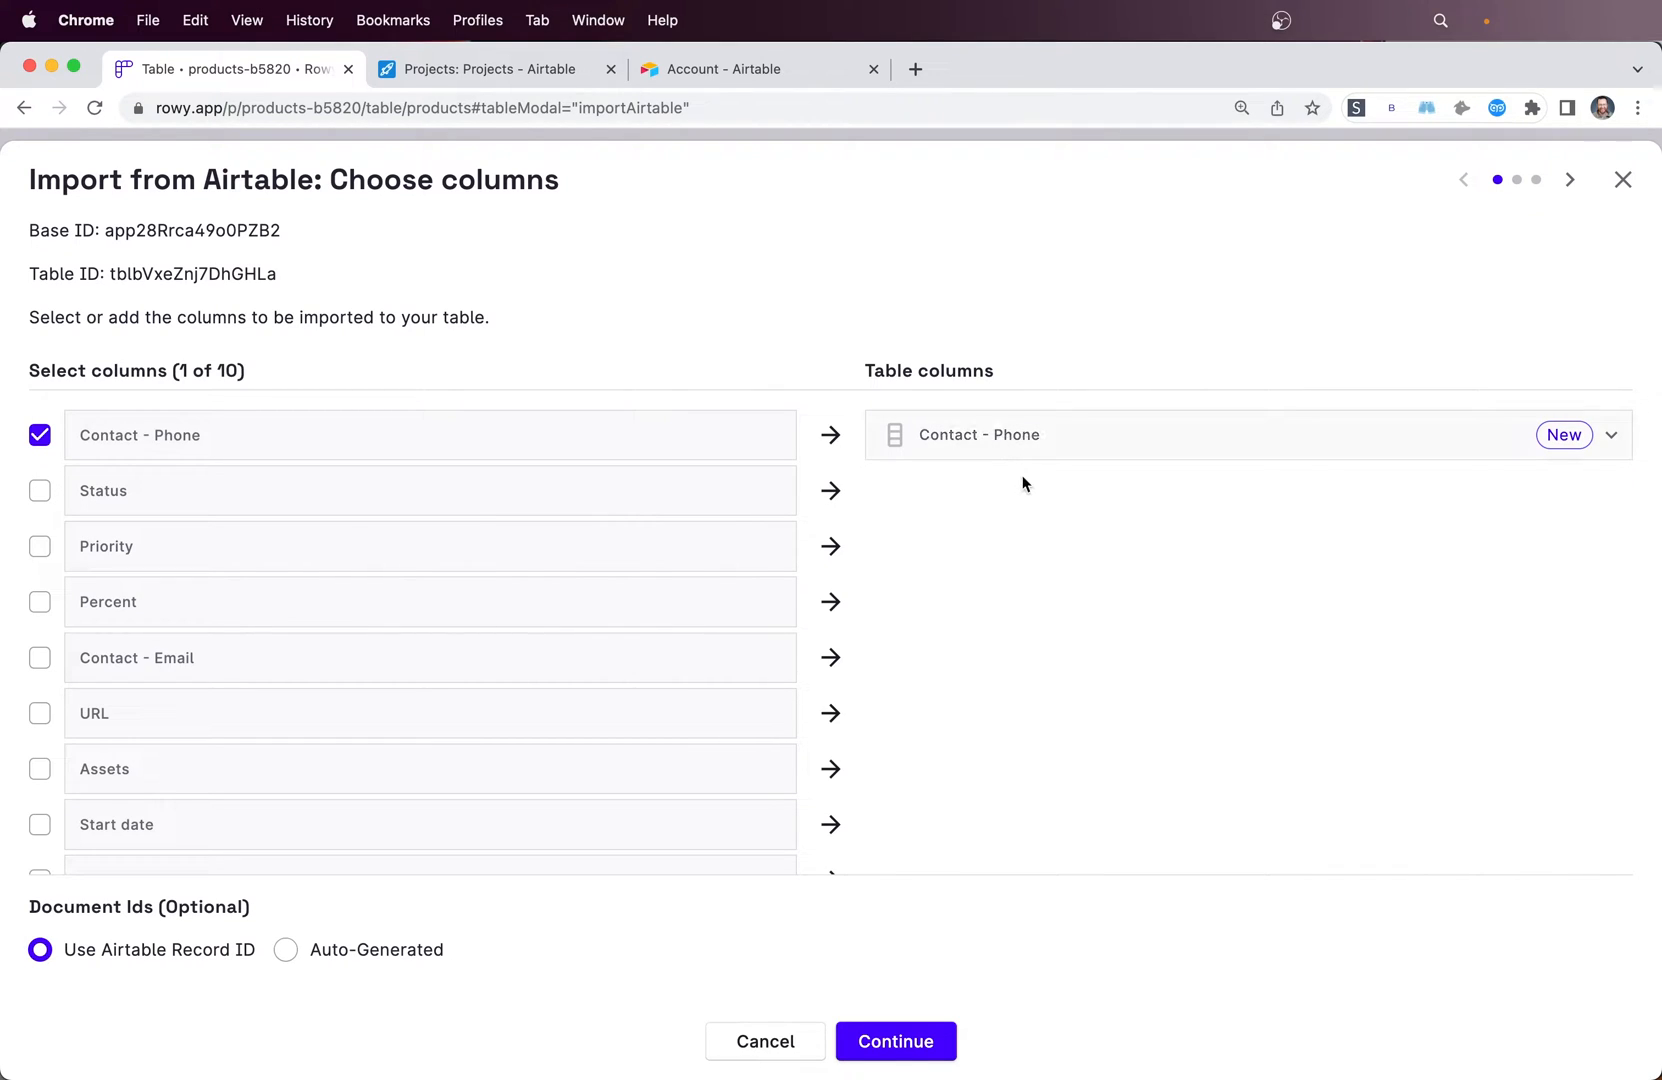
mouse_move(1026, 458)
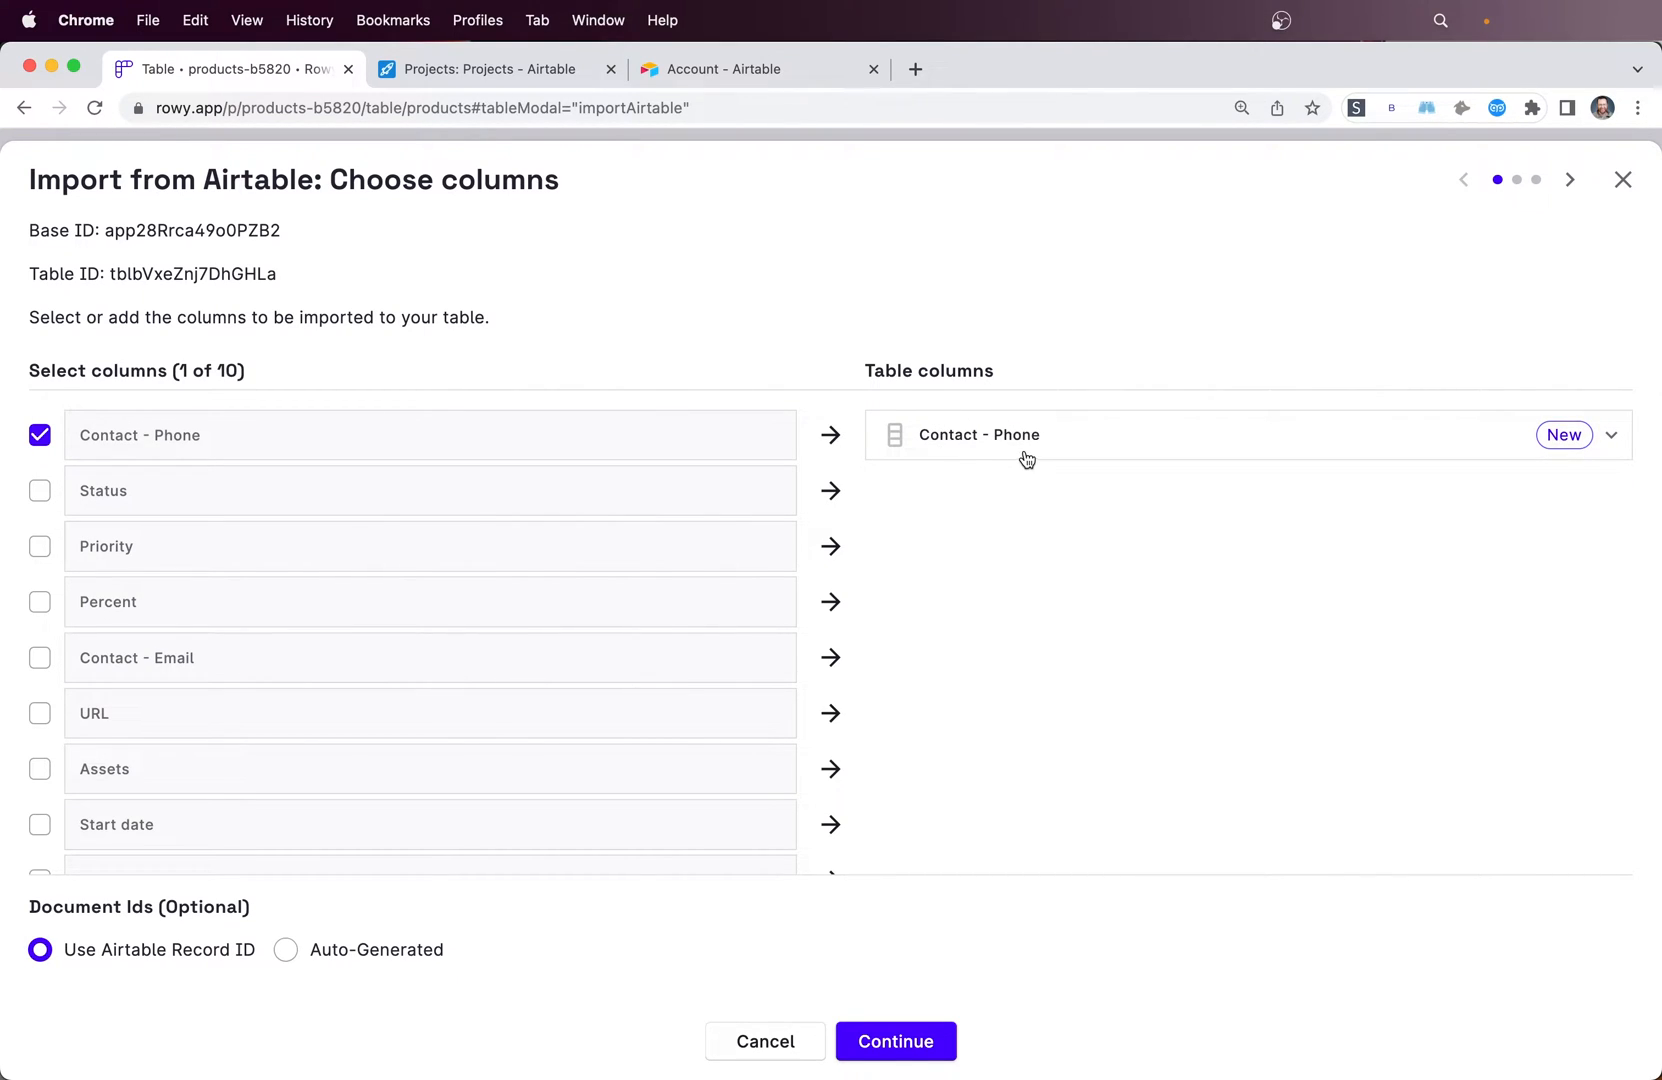
mouse_move(959, 429)
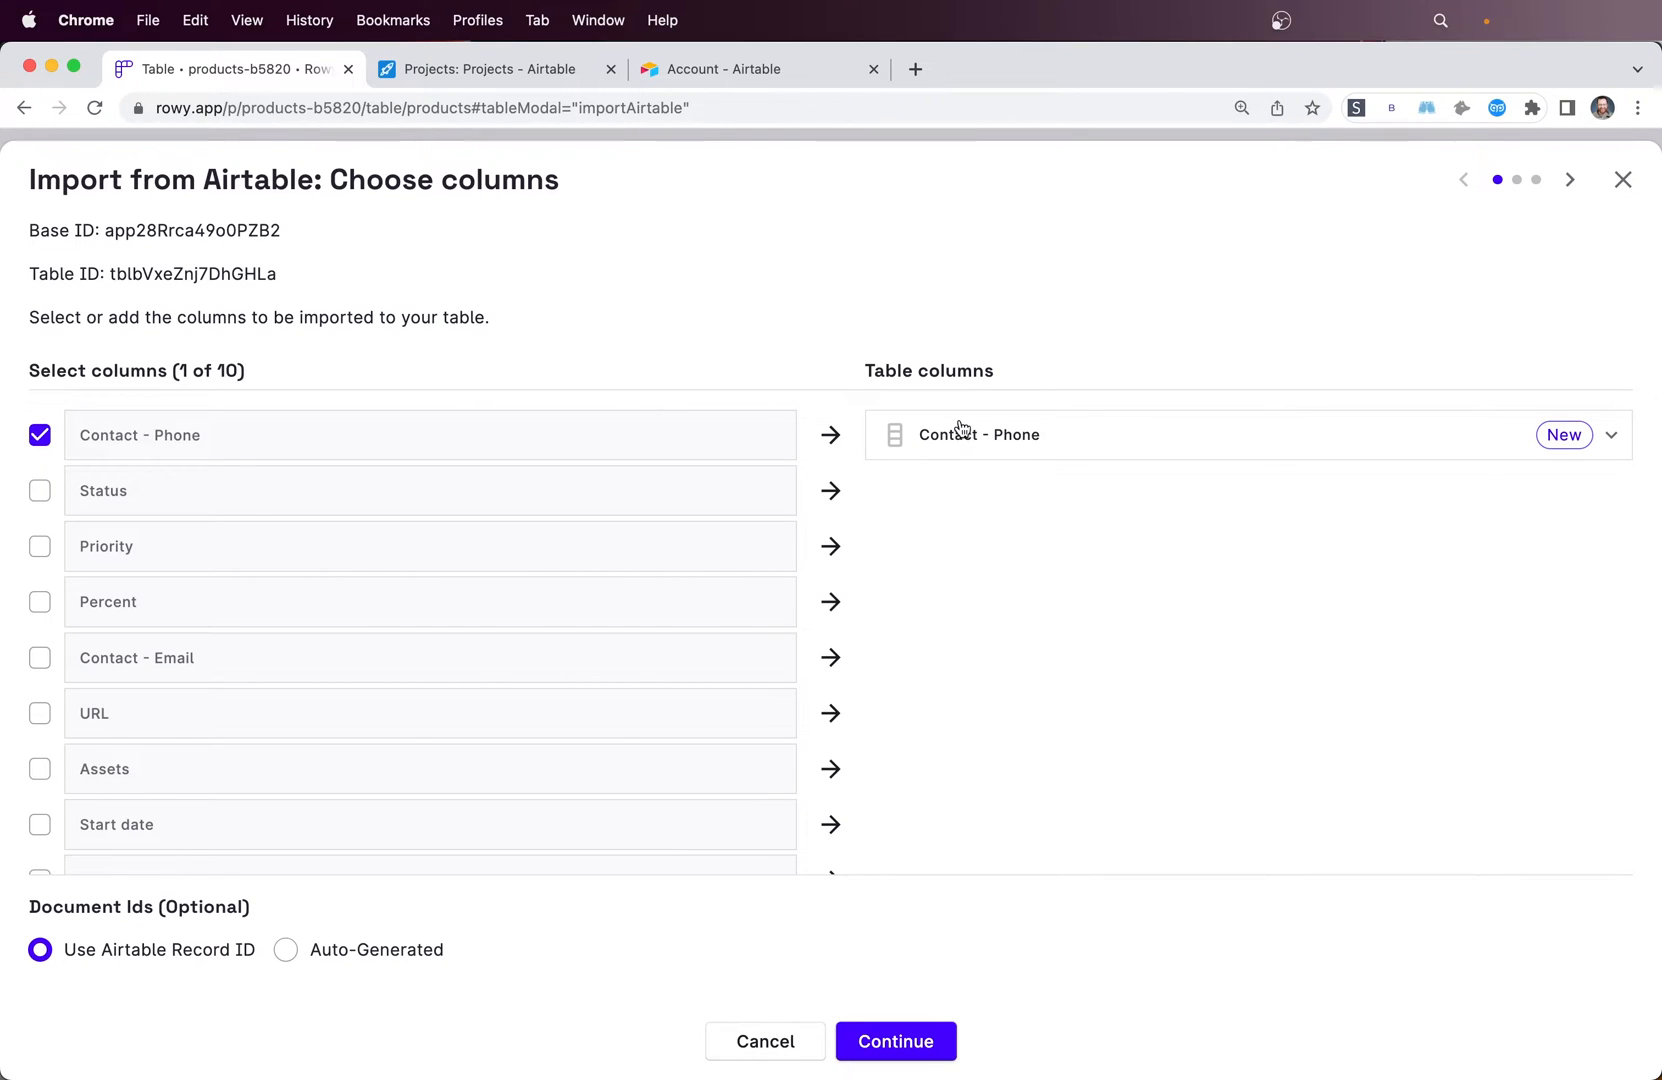
mouse_move(1366, 412)
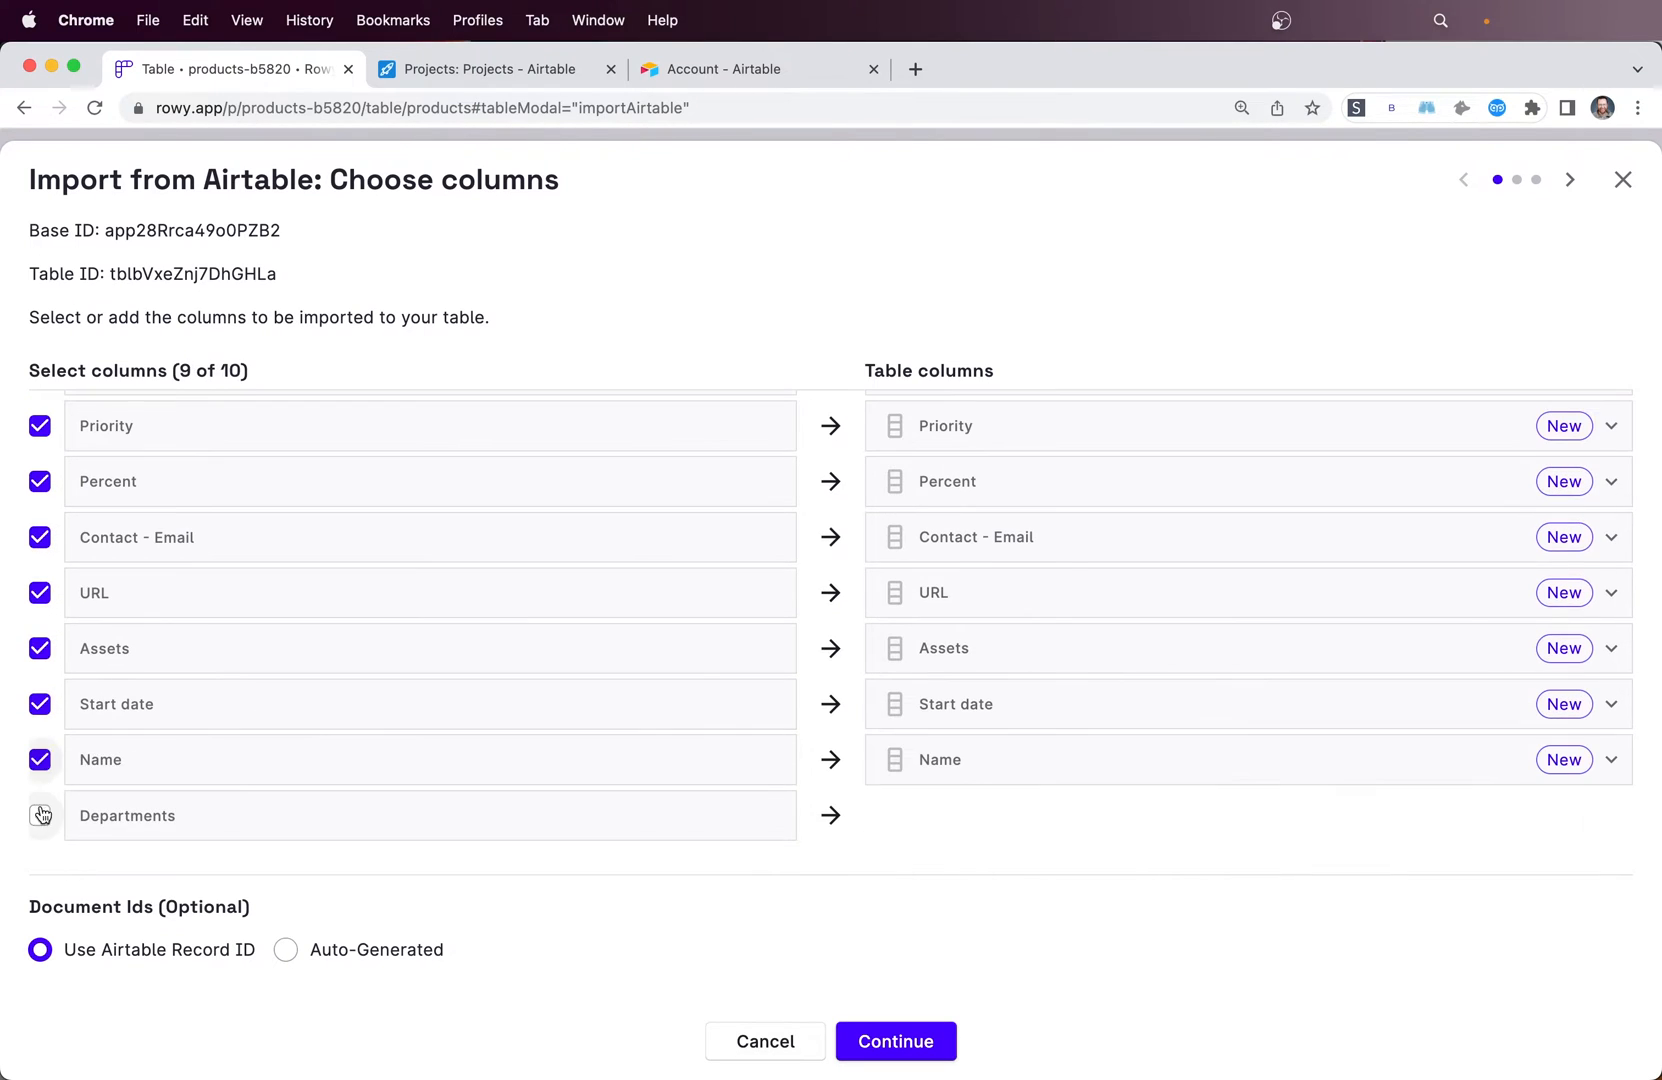
left_click(39, 815)
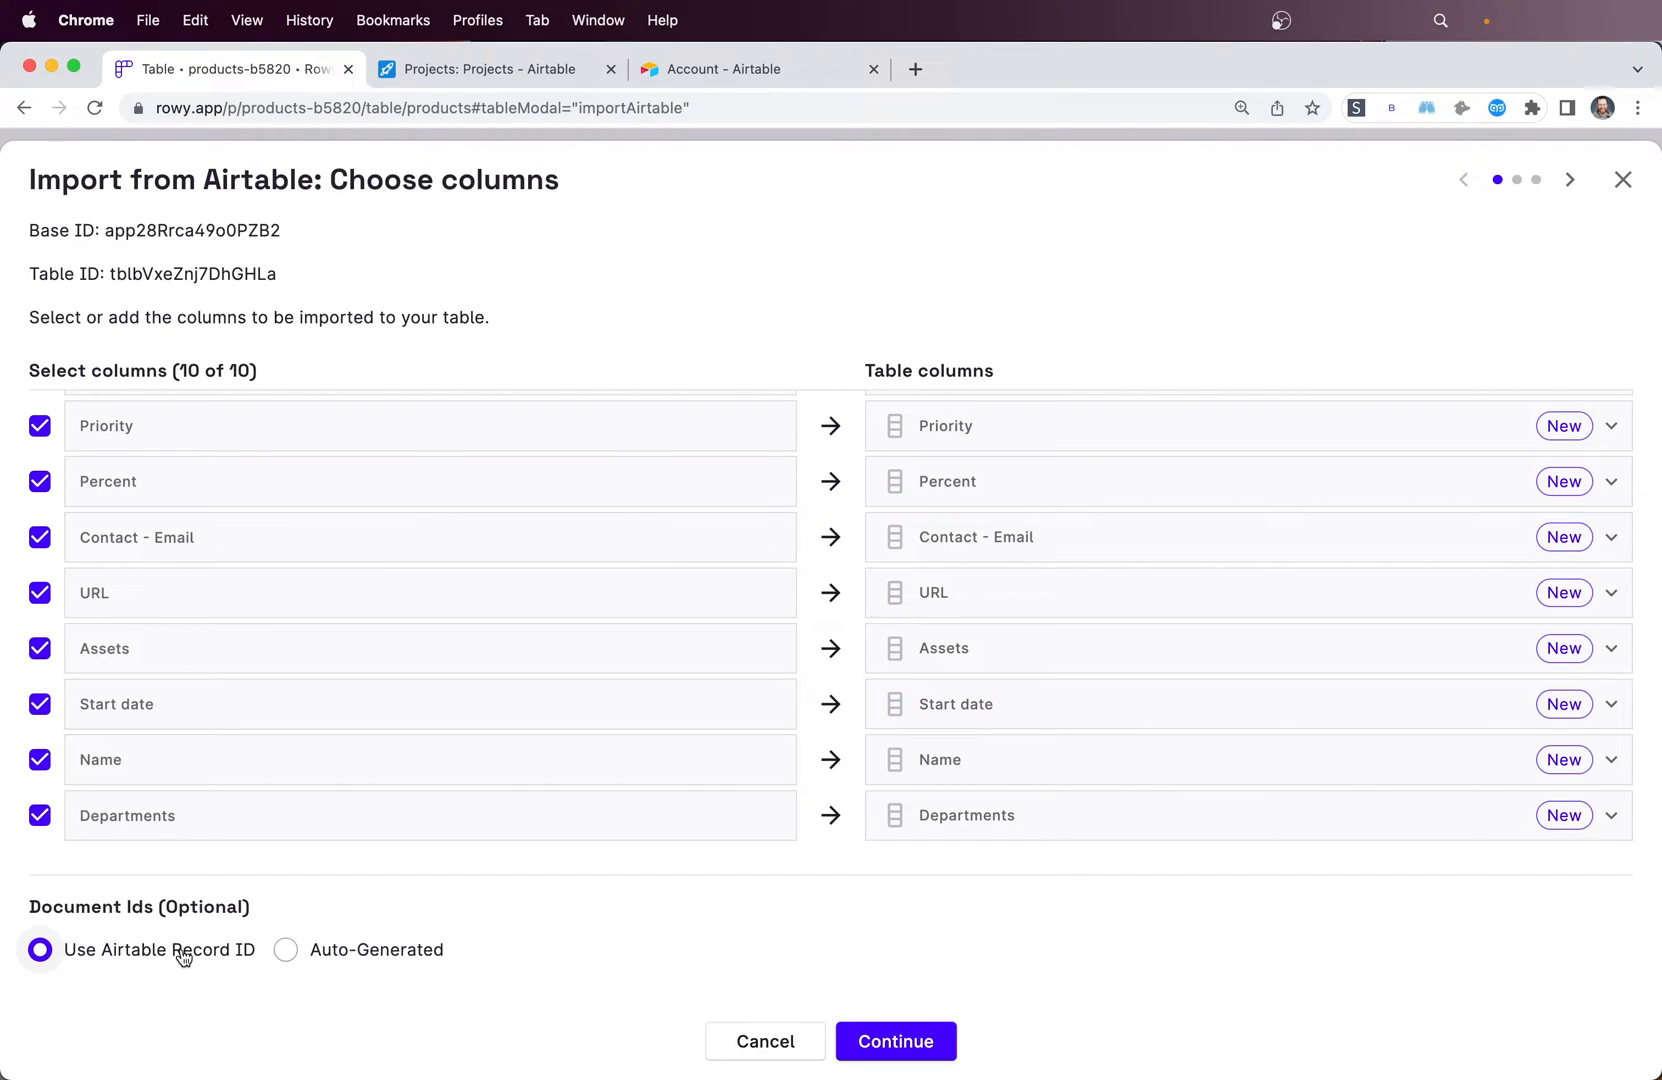
mouse_move(223, 924)
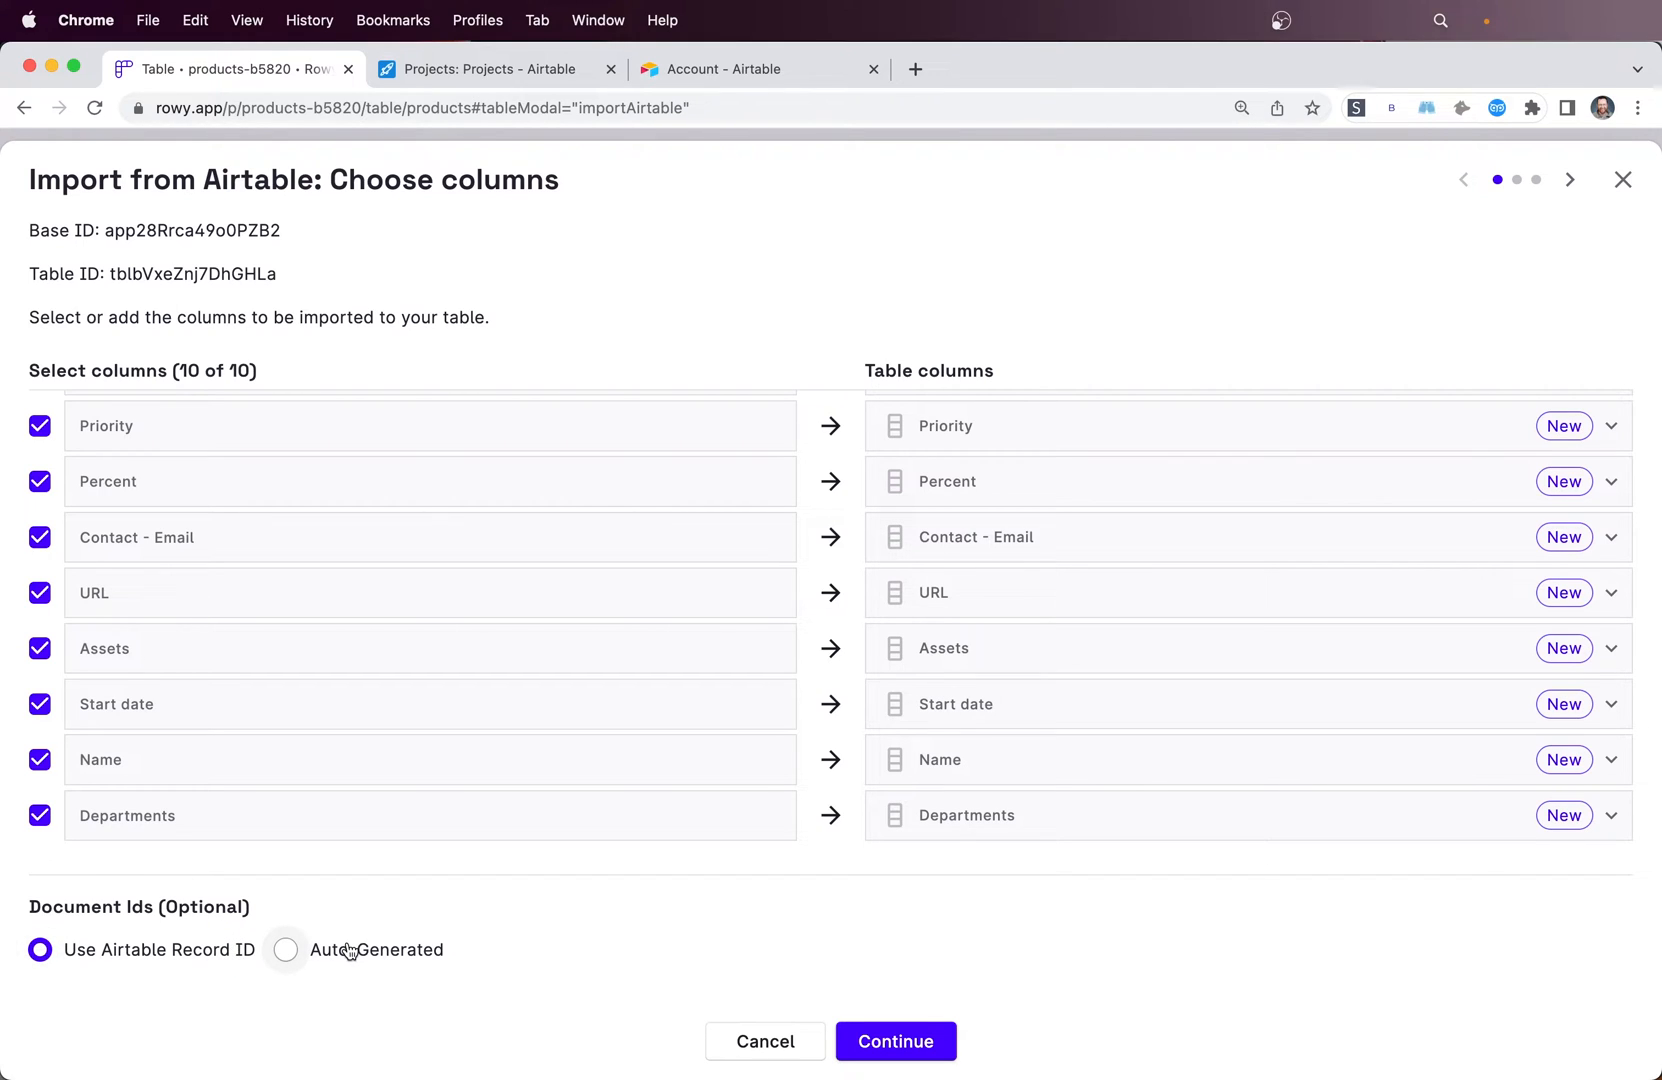
mouse_move(479, 1028)
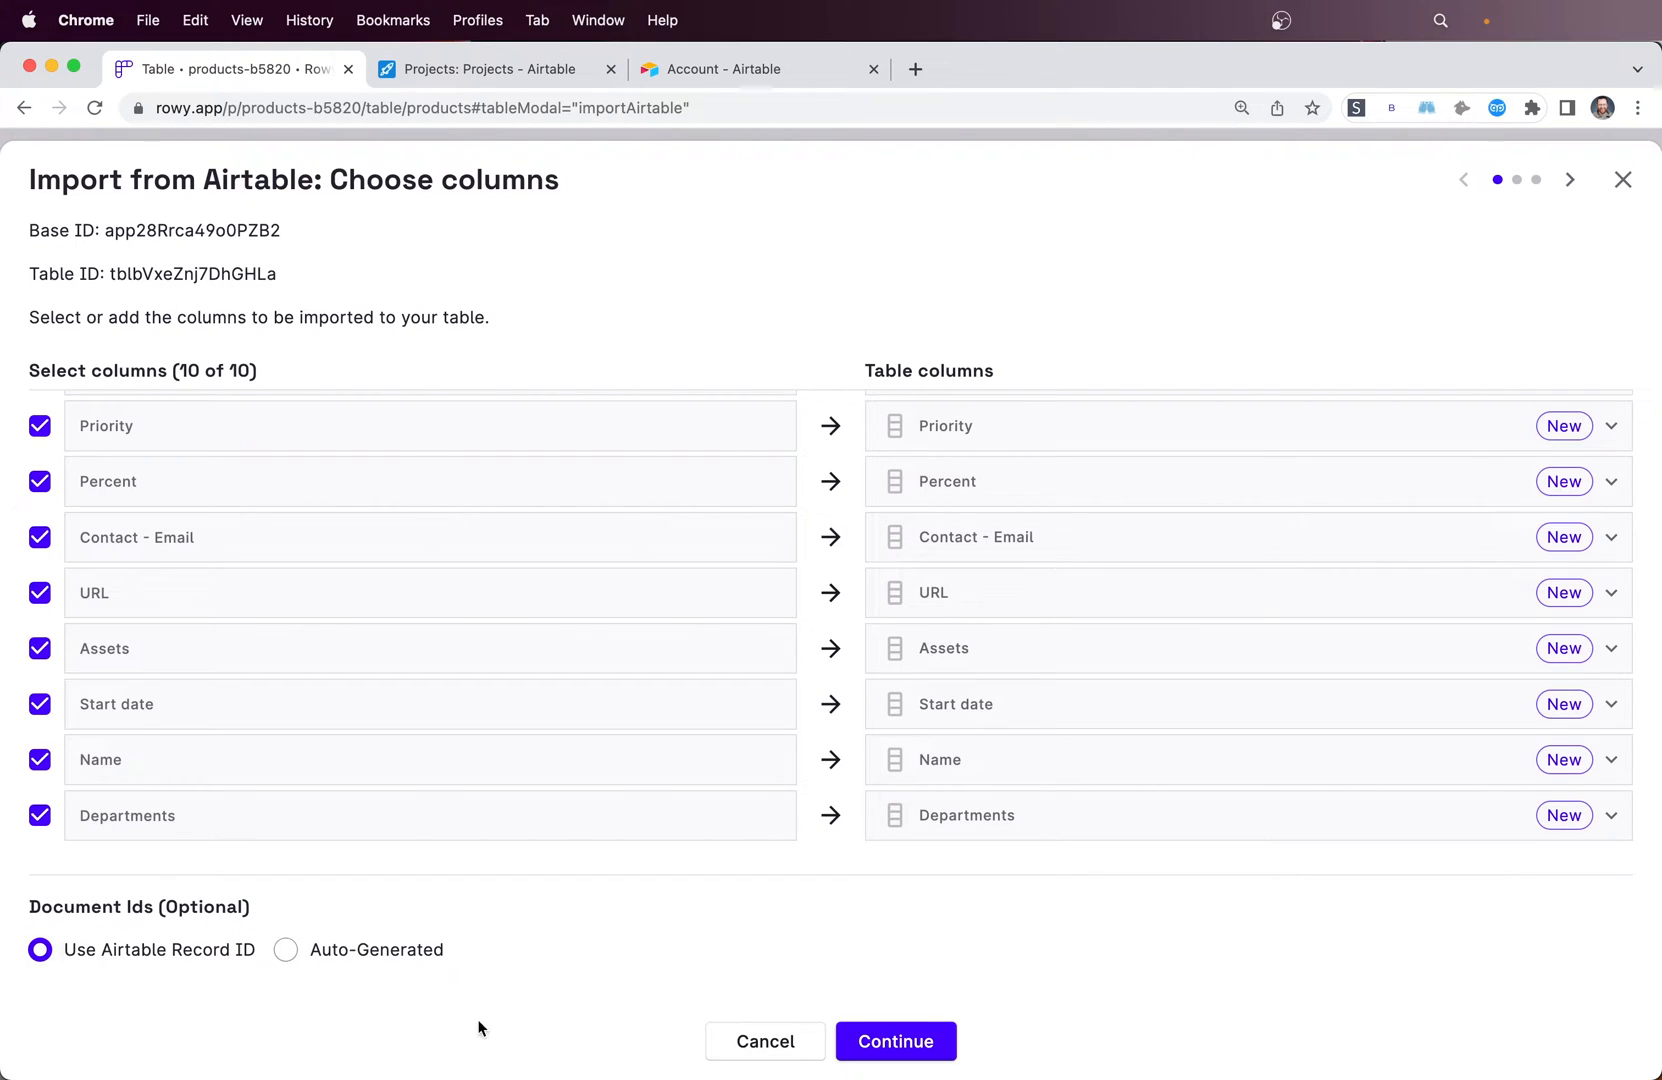
Step: Type Contact - Phone as Phone, Status as Single Select, Priority as Rating, checking Airtable values
left_click(894, 1041)
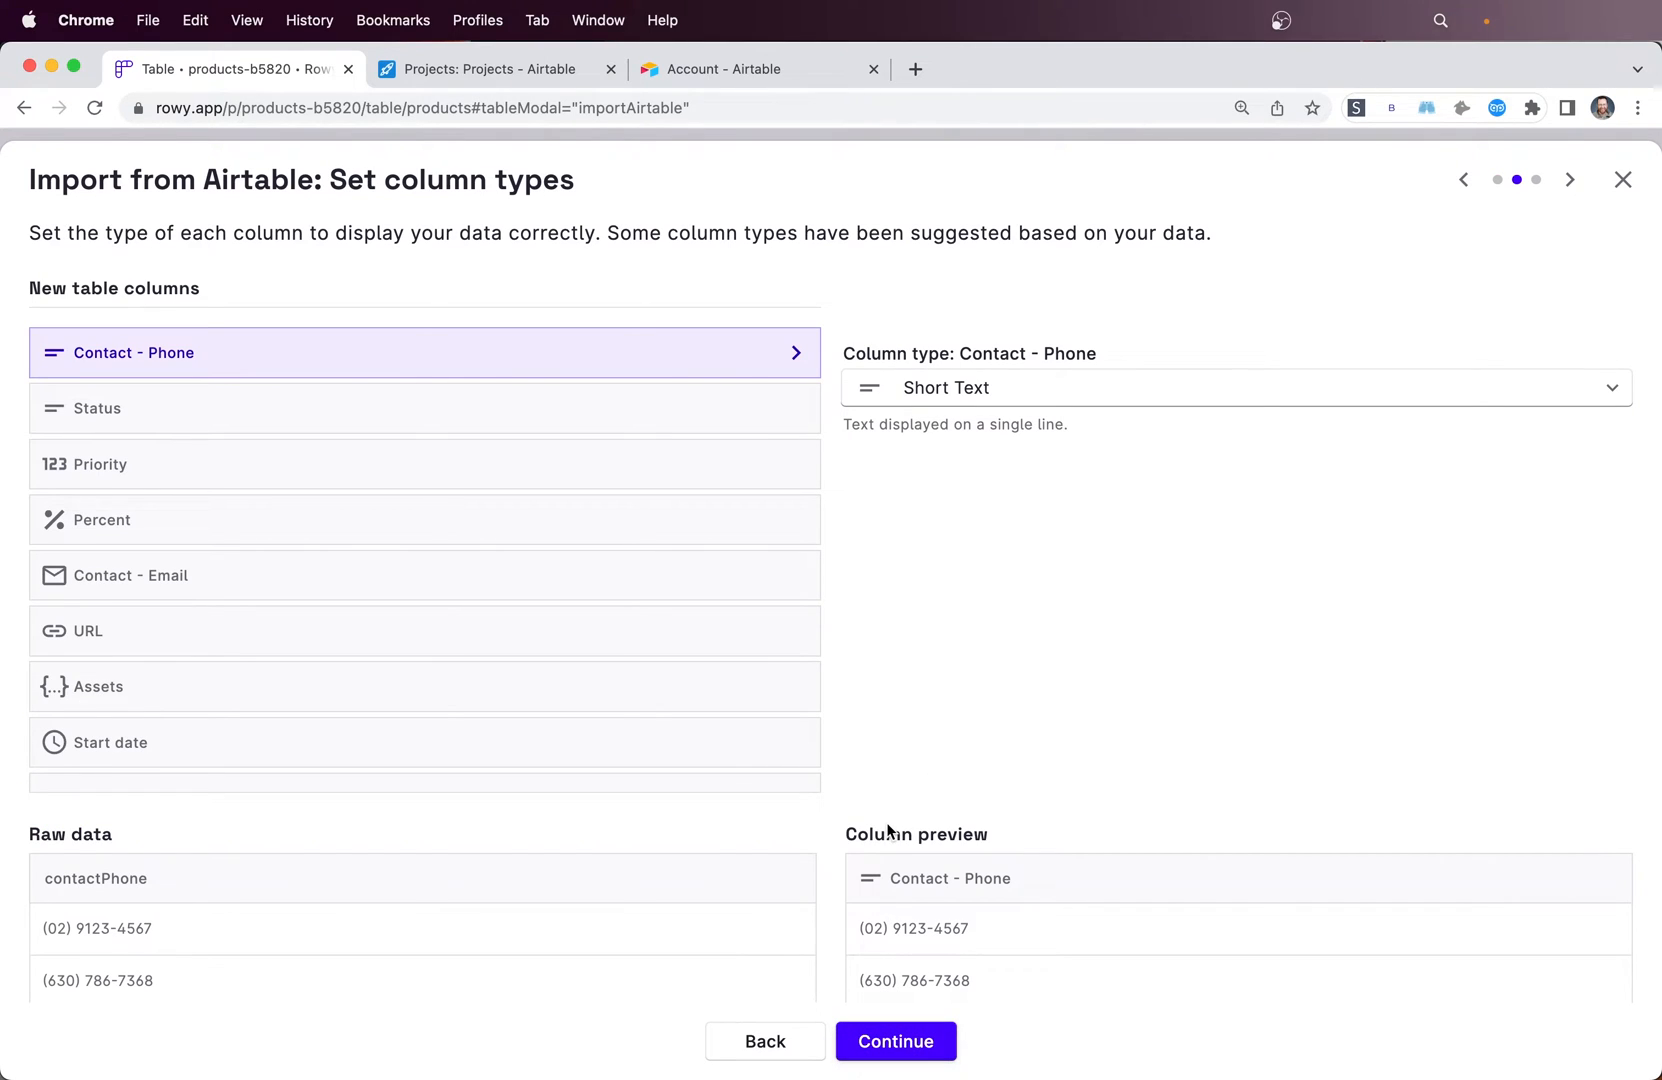
mouse_move(110, 374)
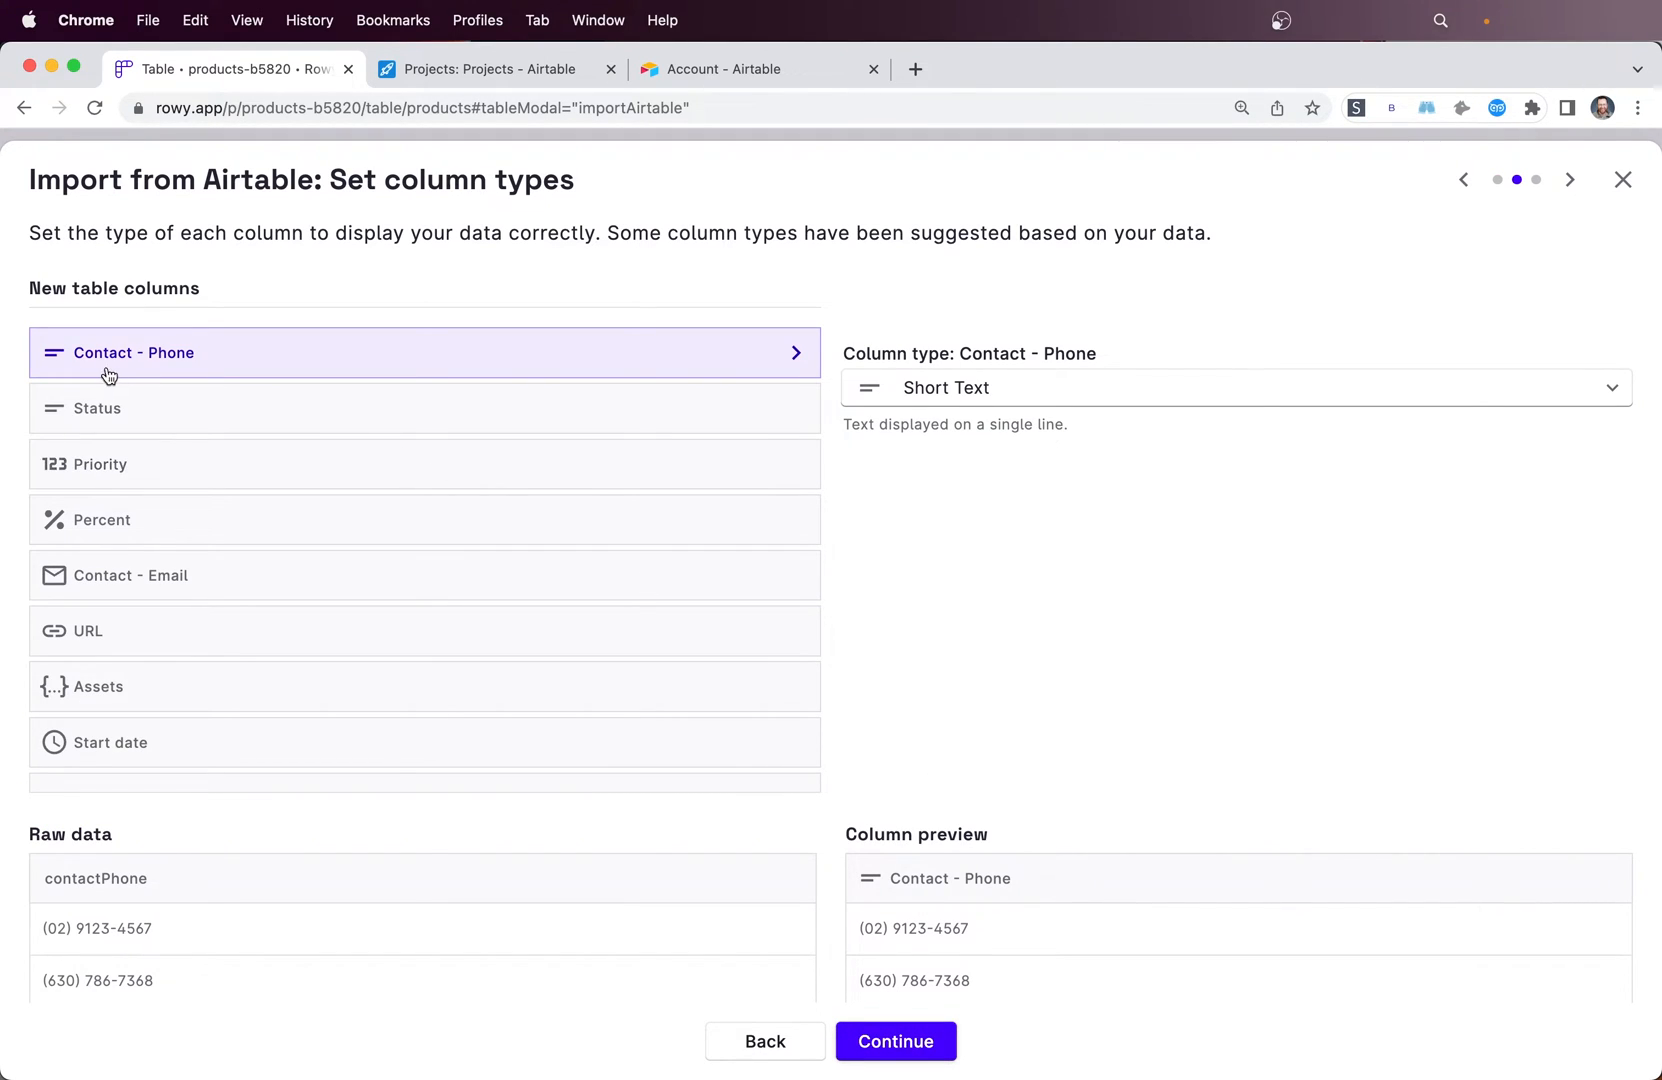
mouse_move(417, 241)
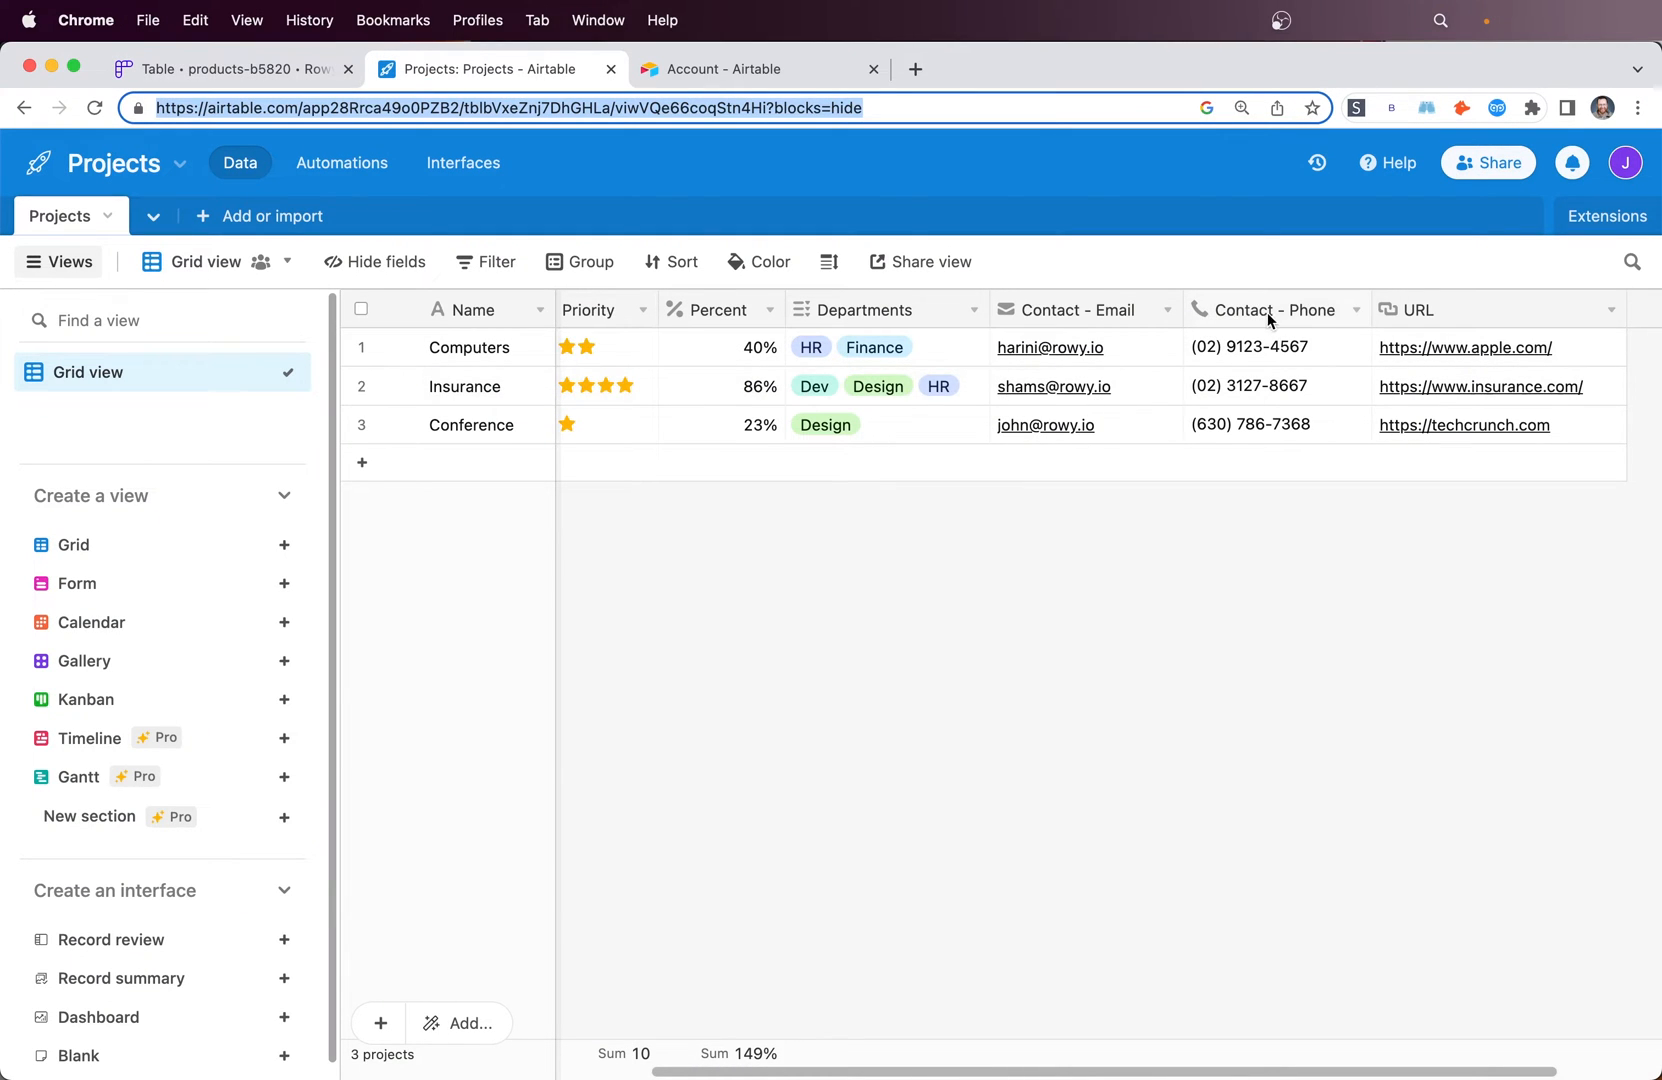
left_click(233, 69)
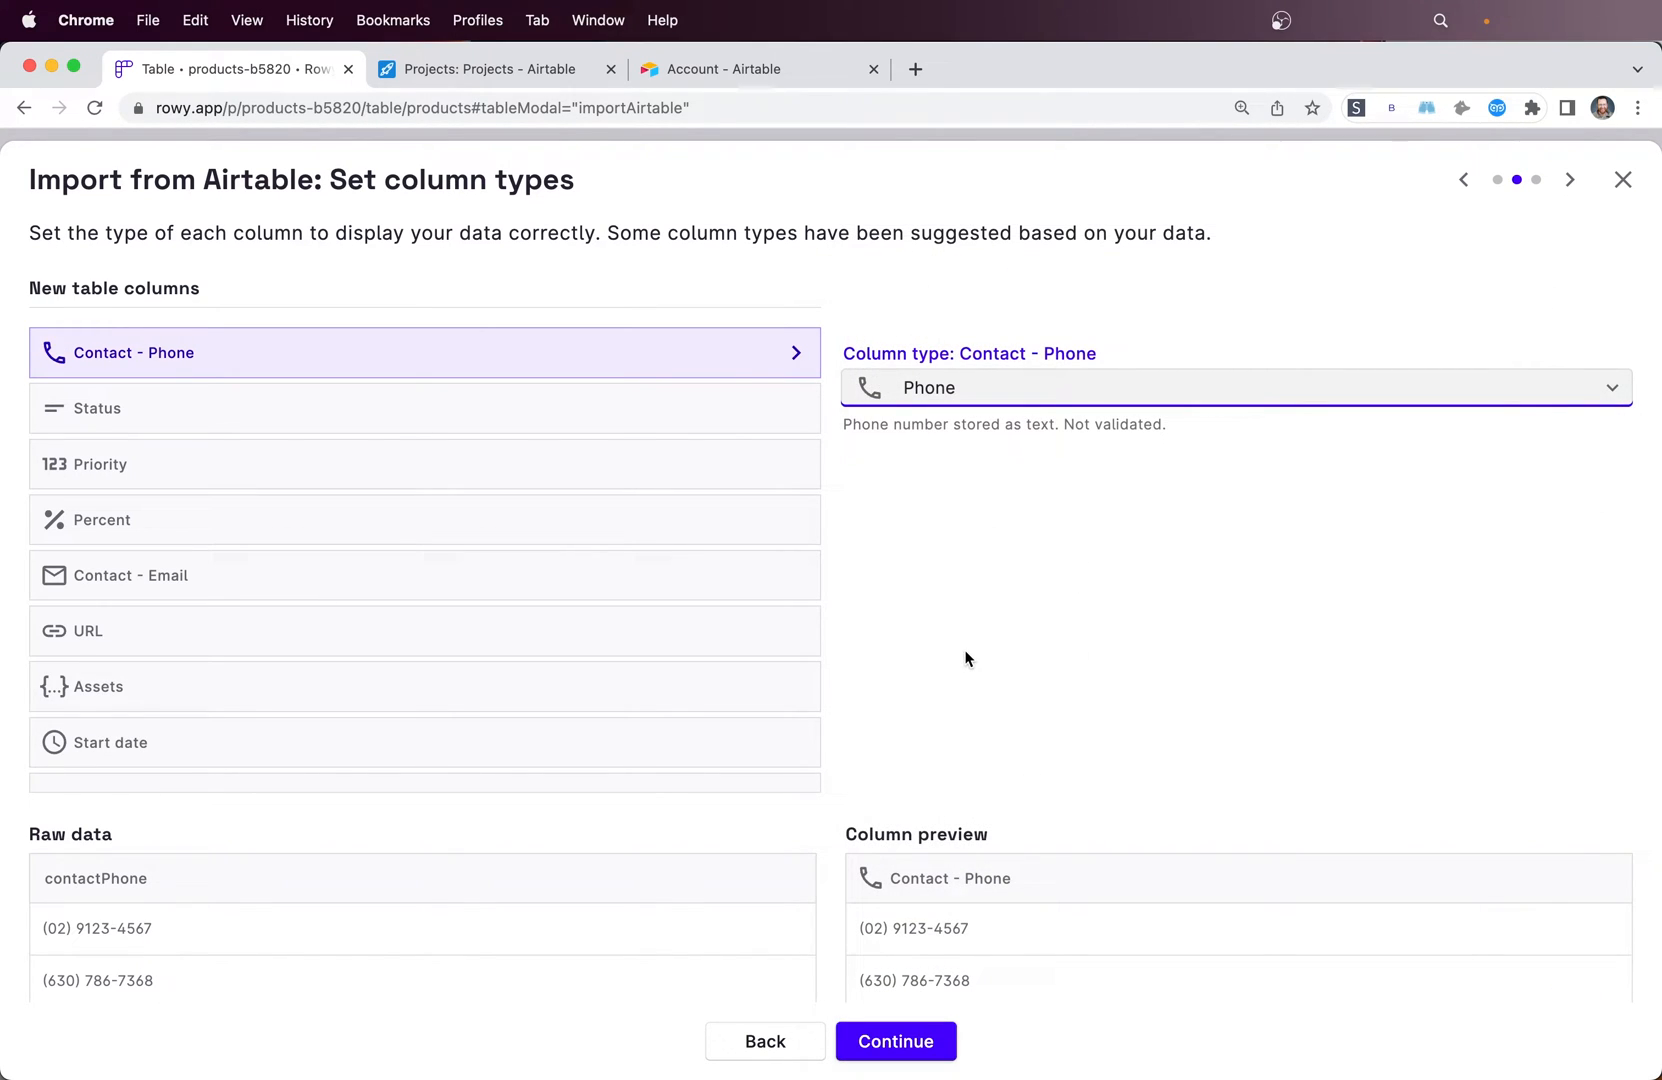
mouse_move(562, 413)
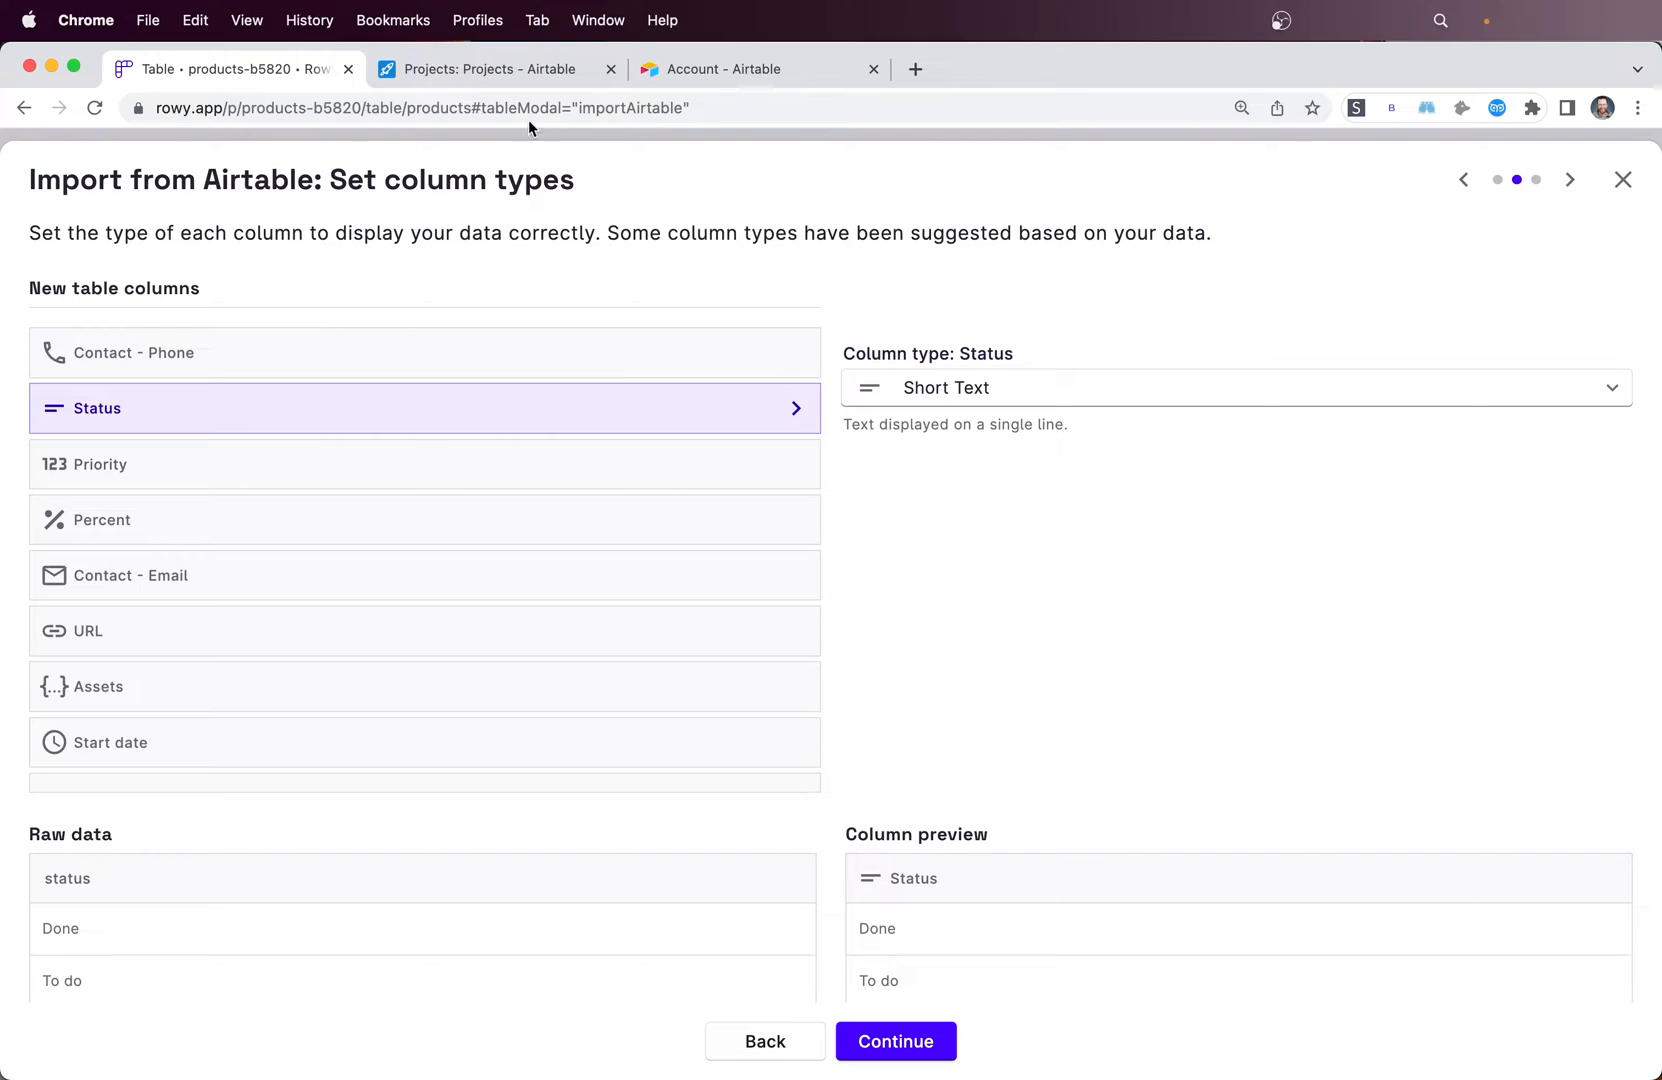
left_click(481, 69)
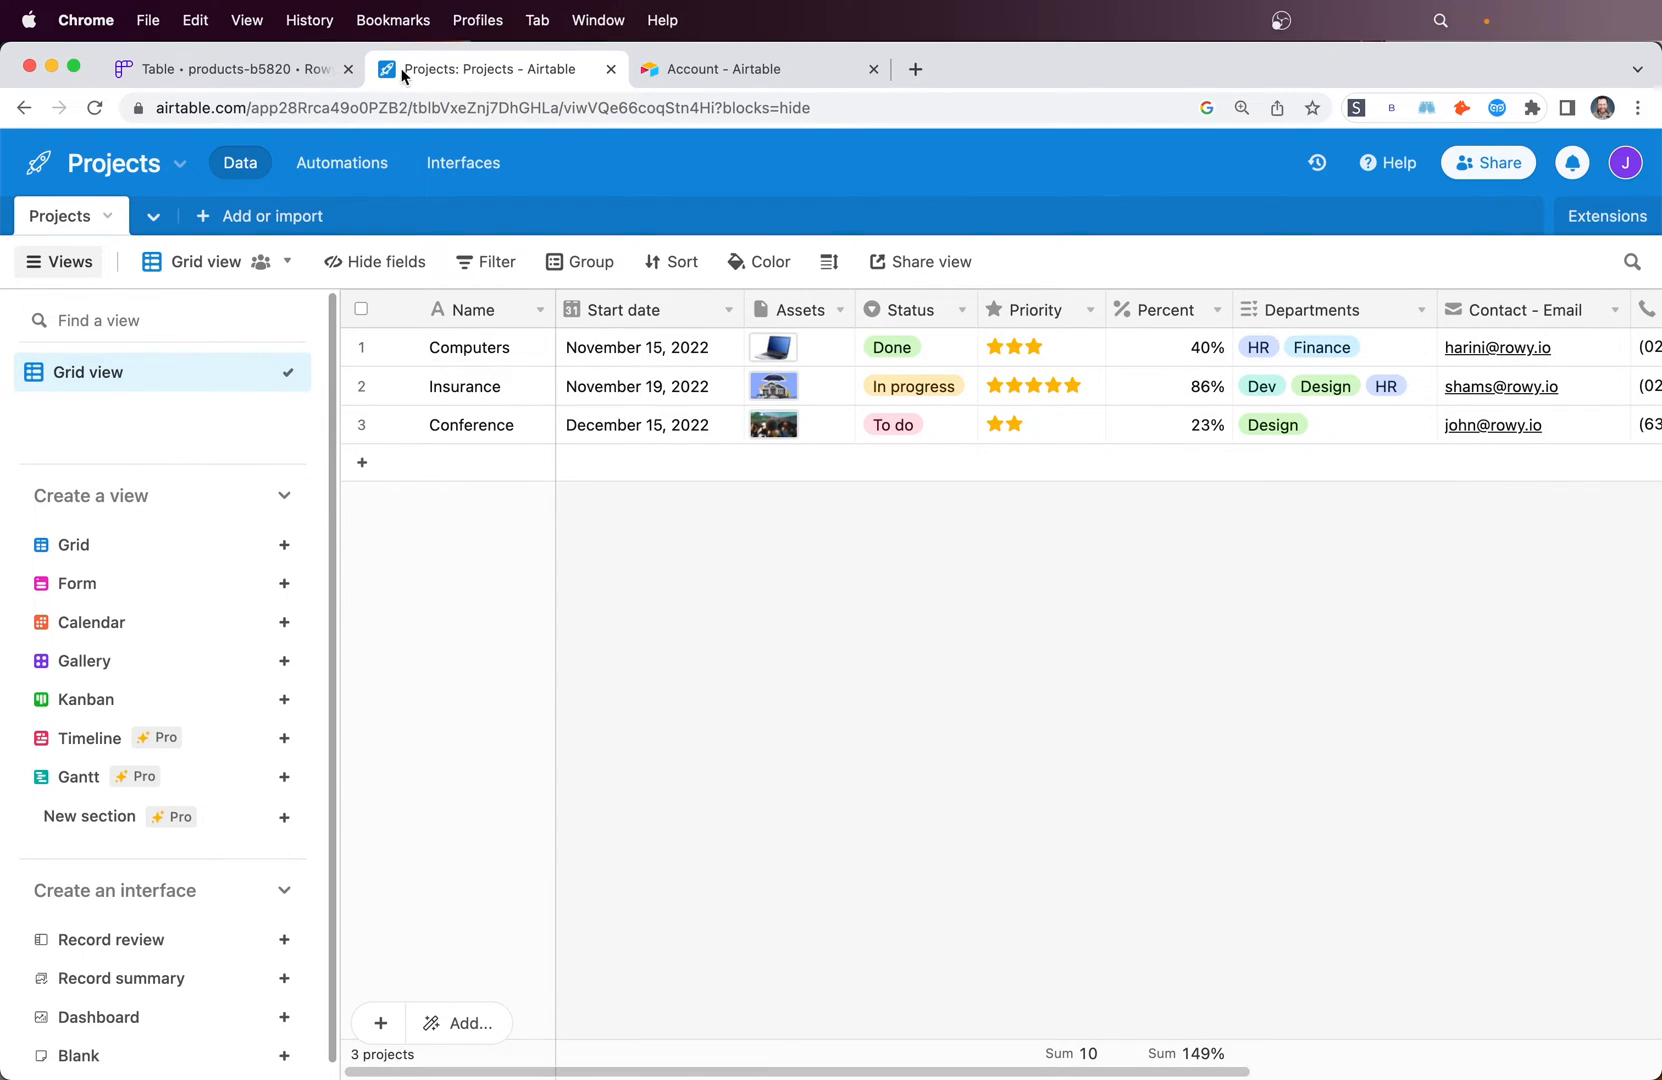
left_click(228, 69)
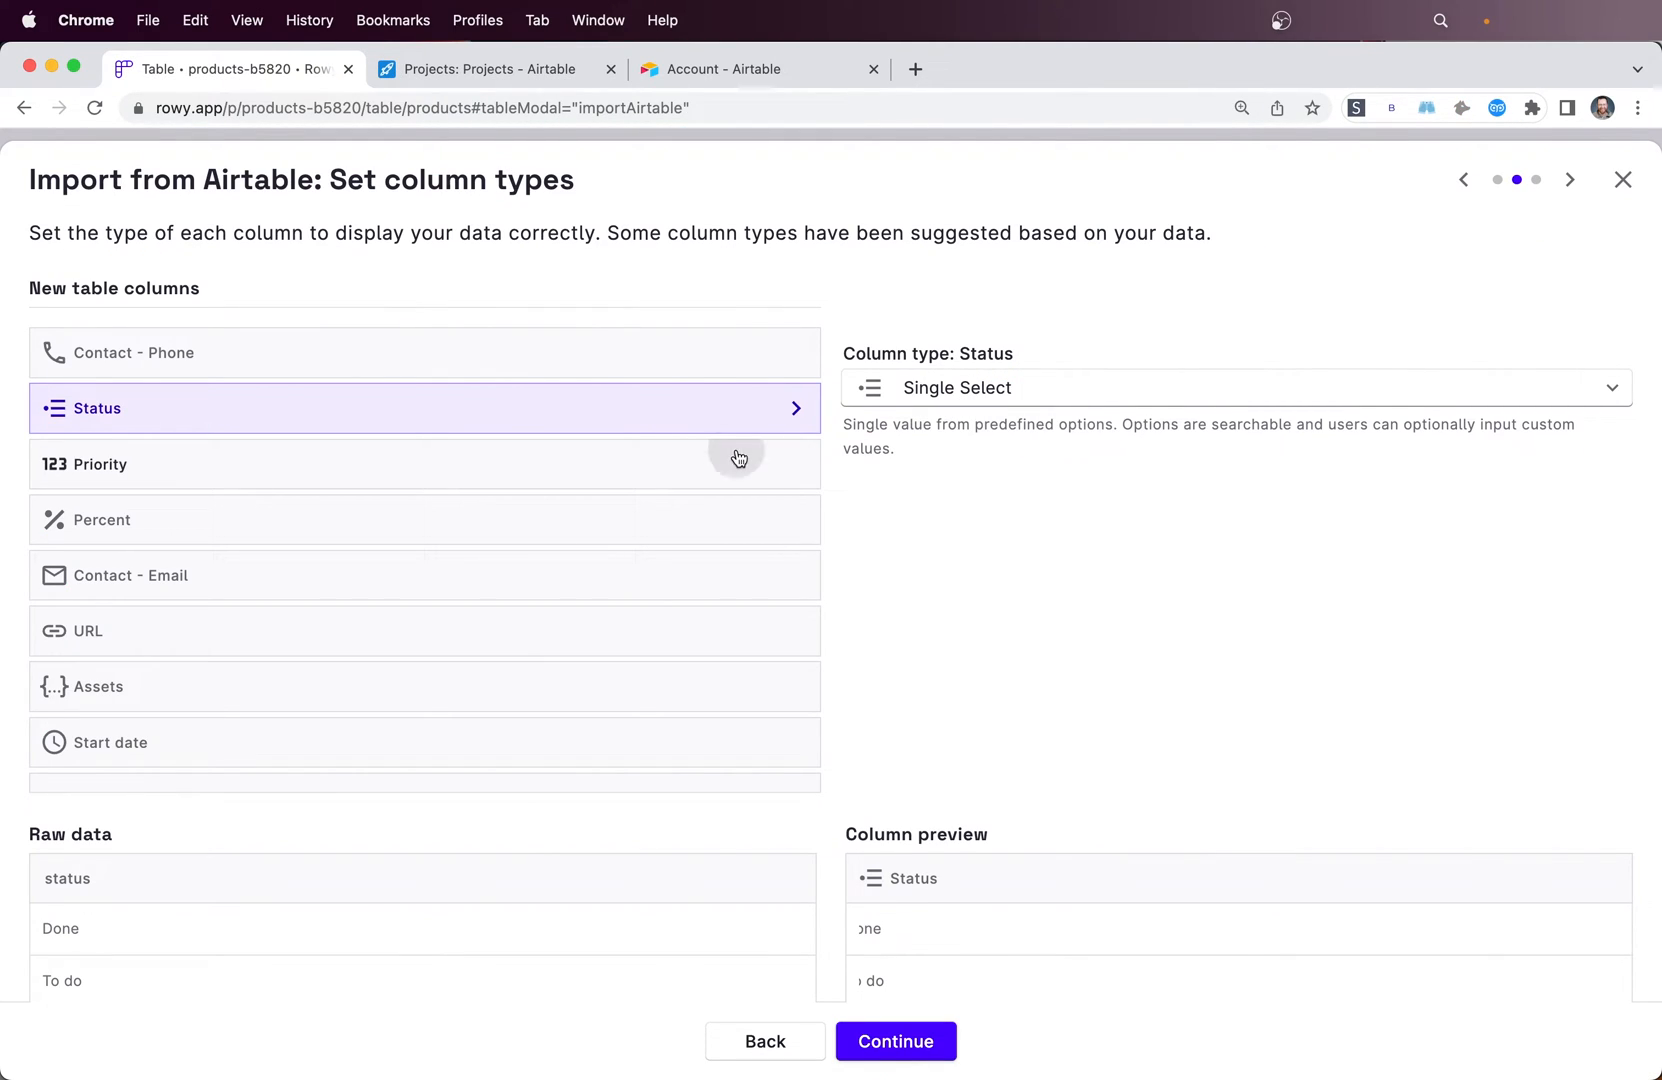
left_click(424, 464)
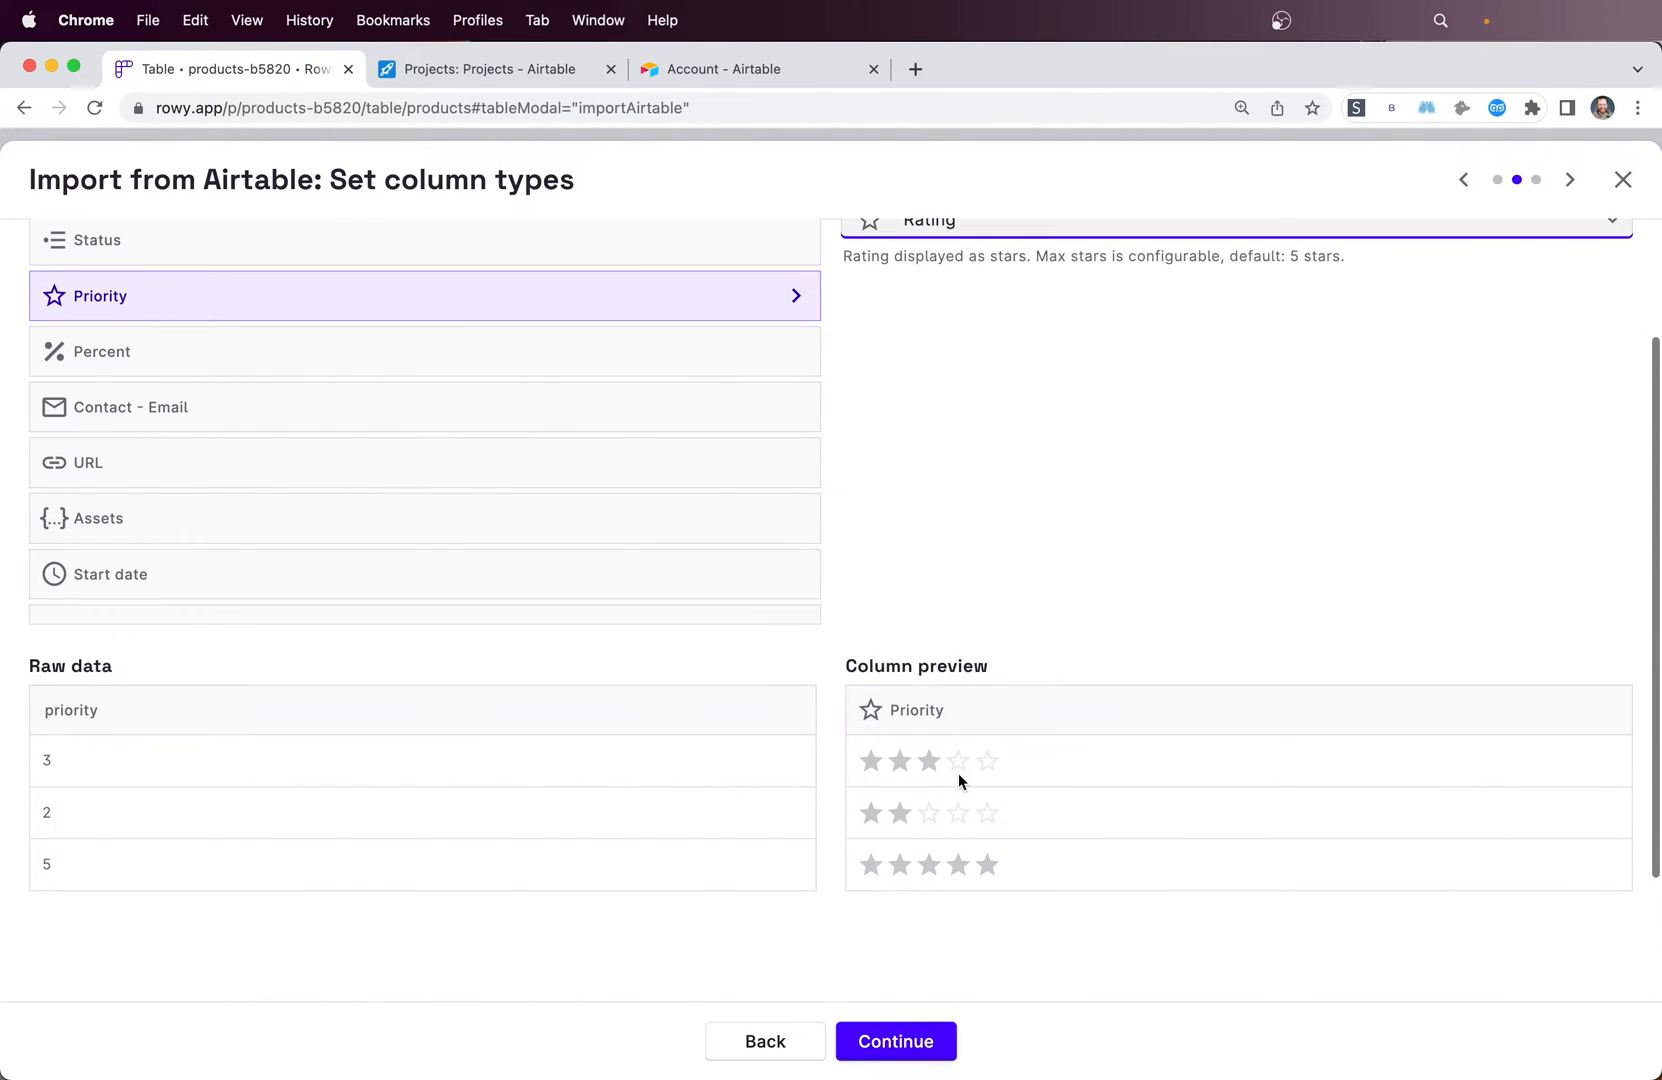
mouse_move(1015, 825)
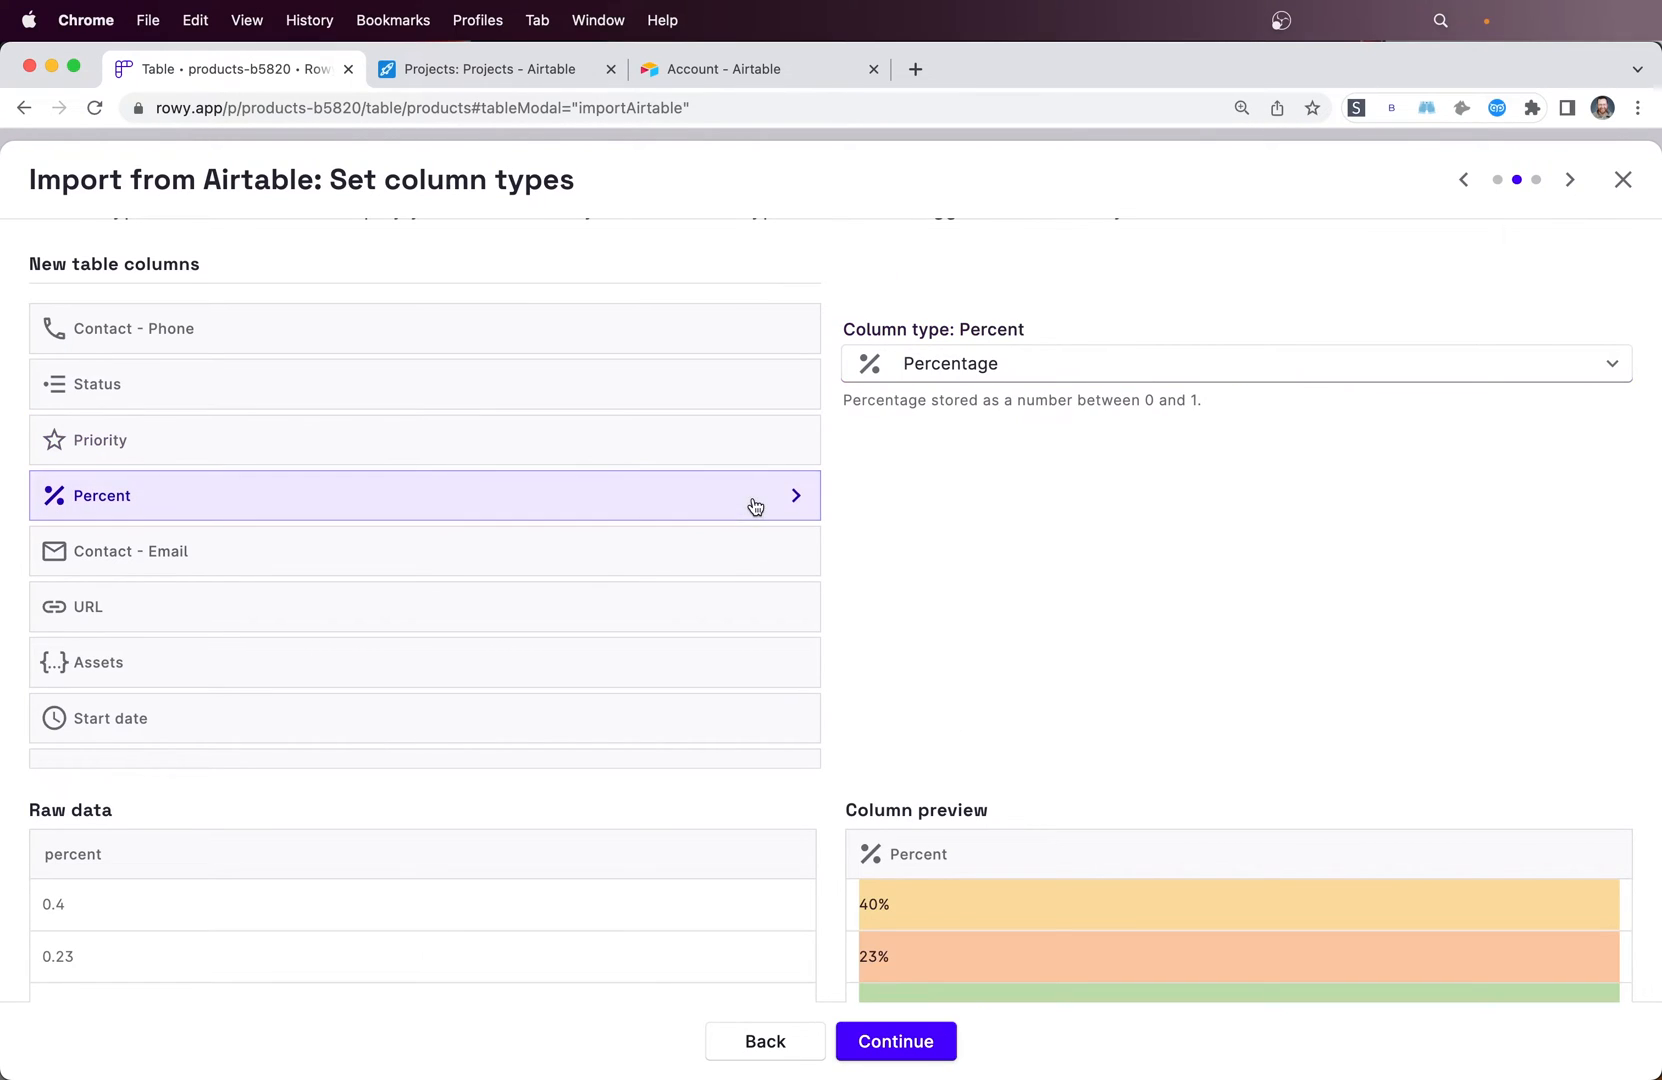
mouse_move(714, 526)
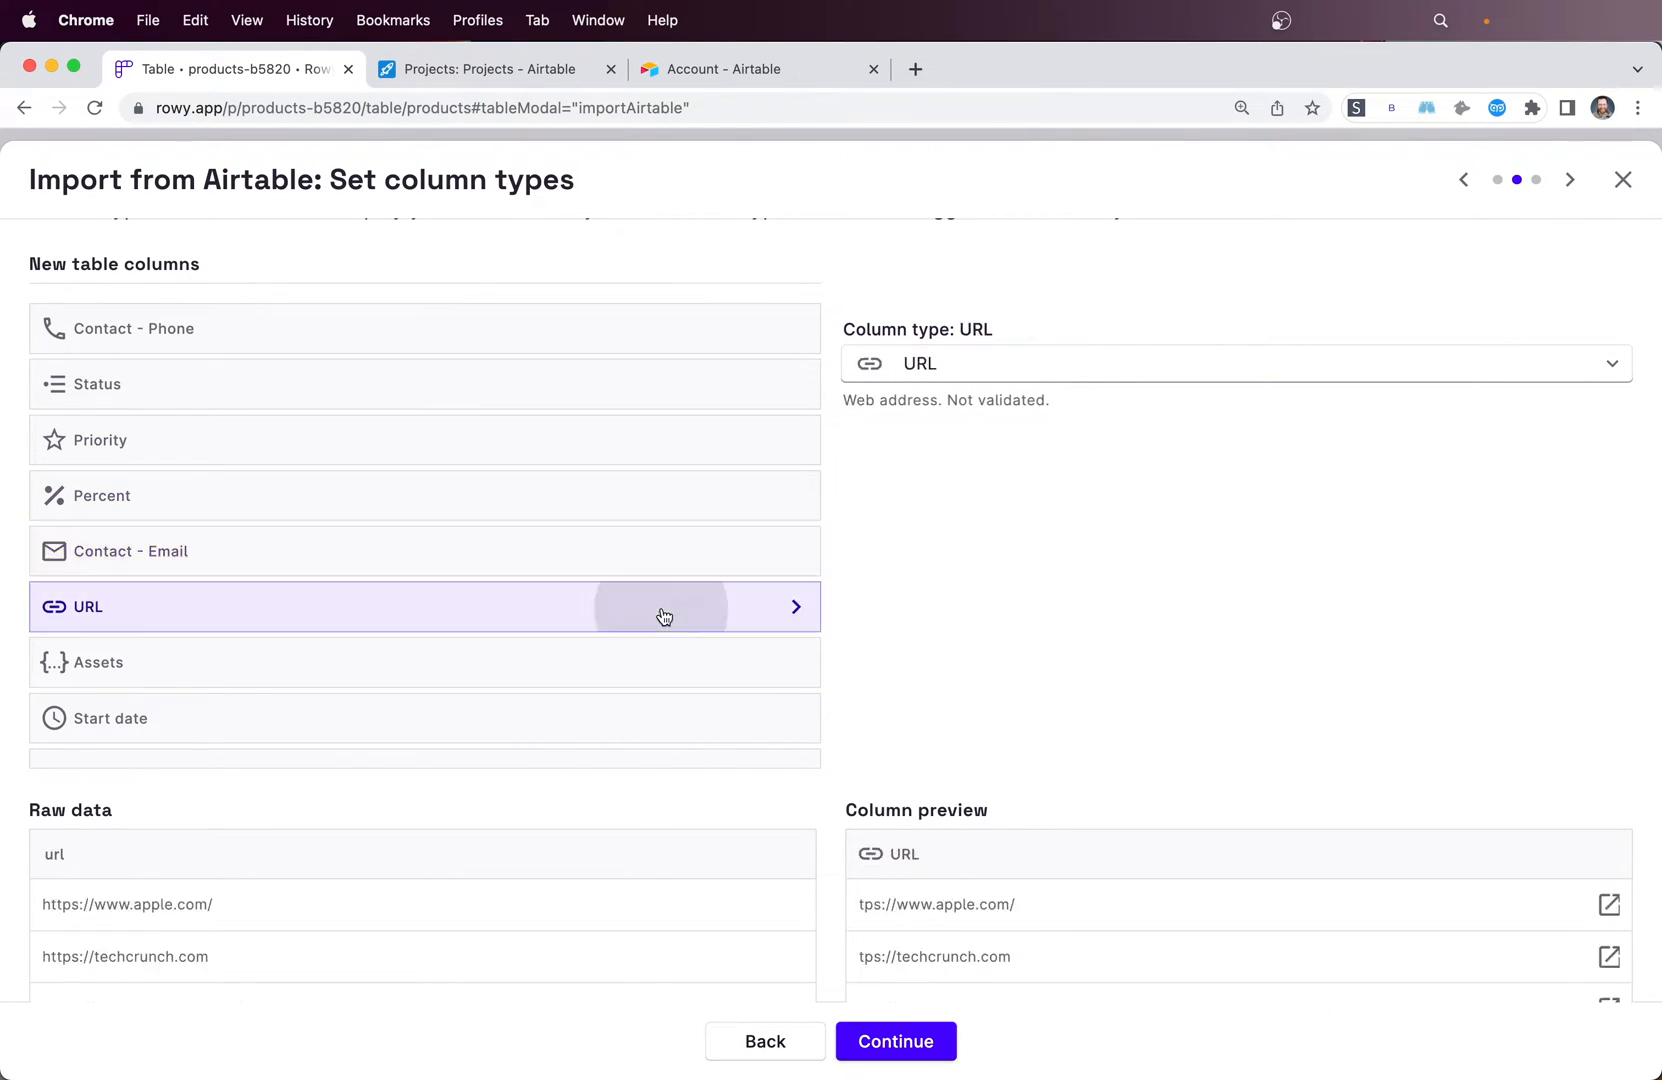
left_click(424, 661)
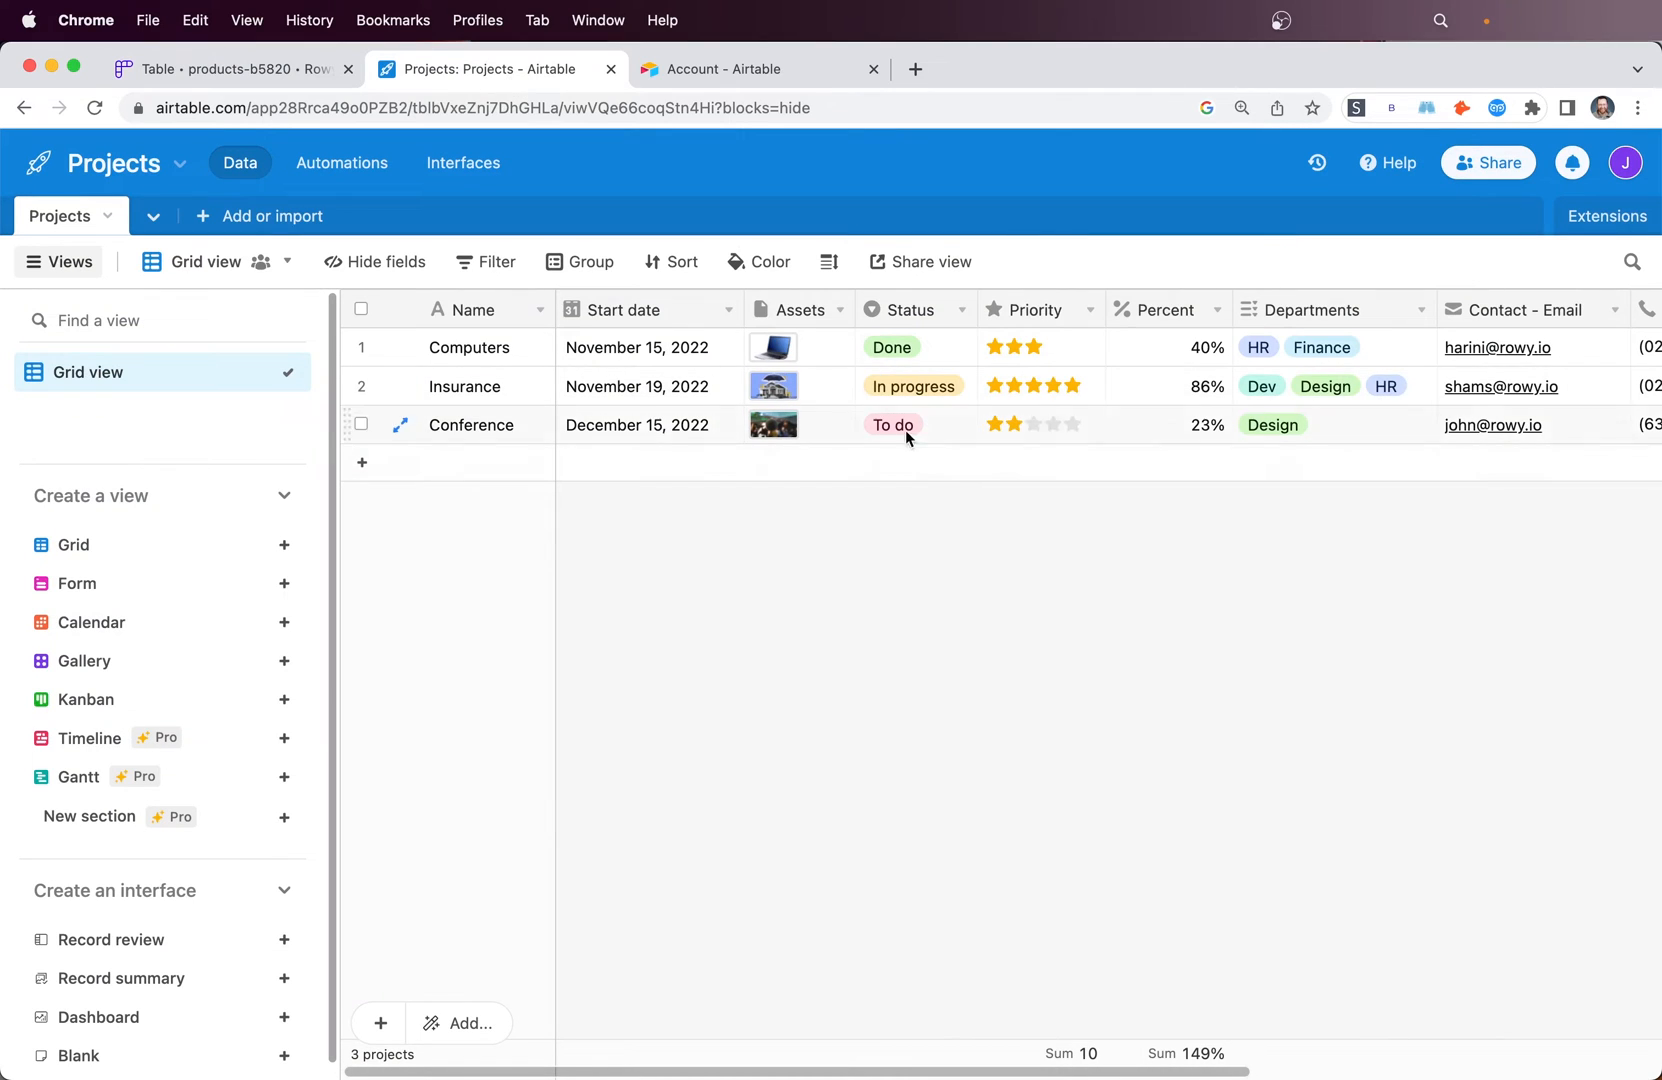
mouse_move(811, 323)
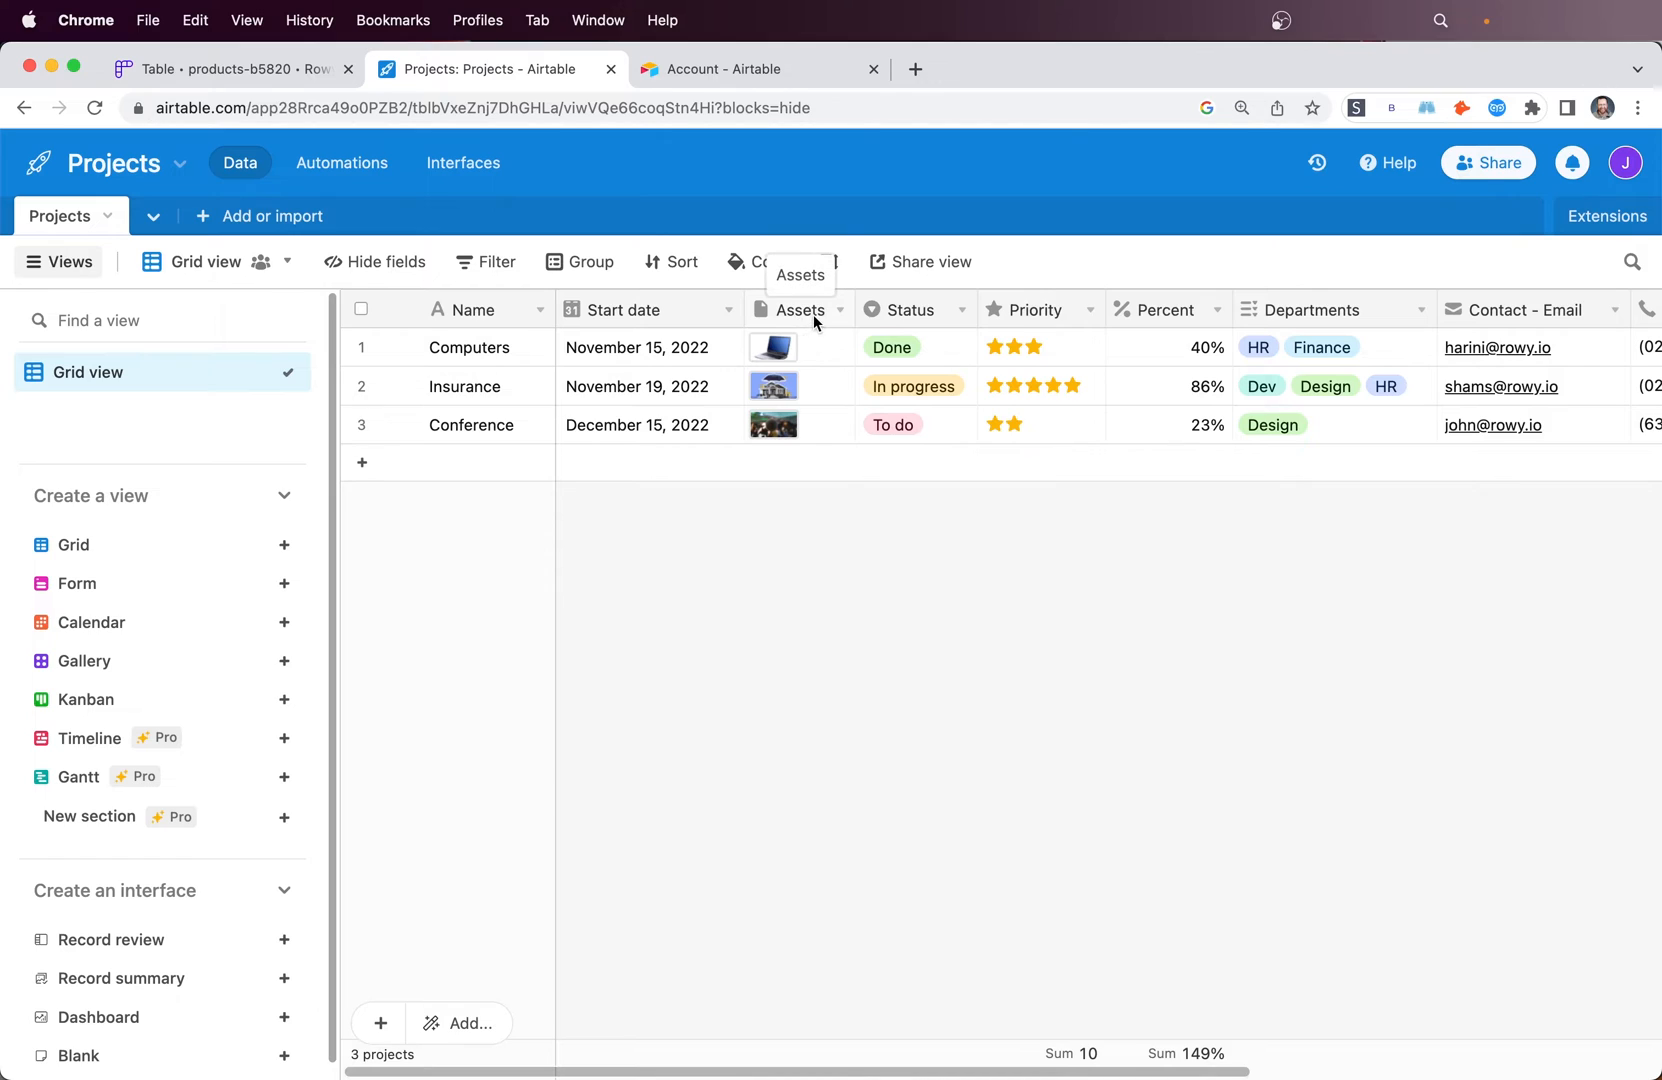
mouse_move(828, 347)
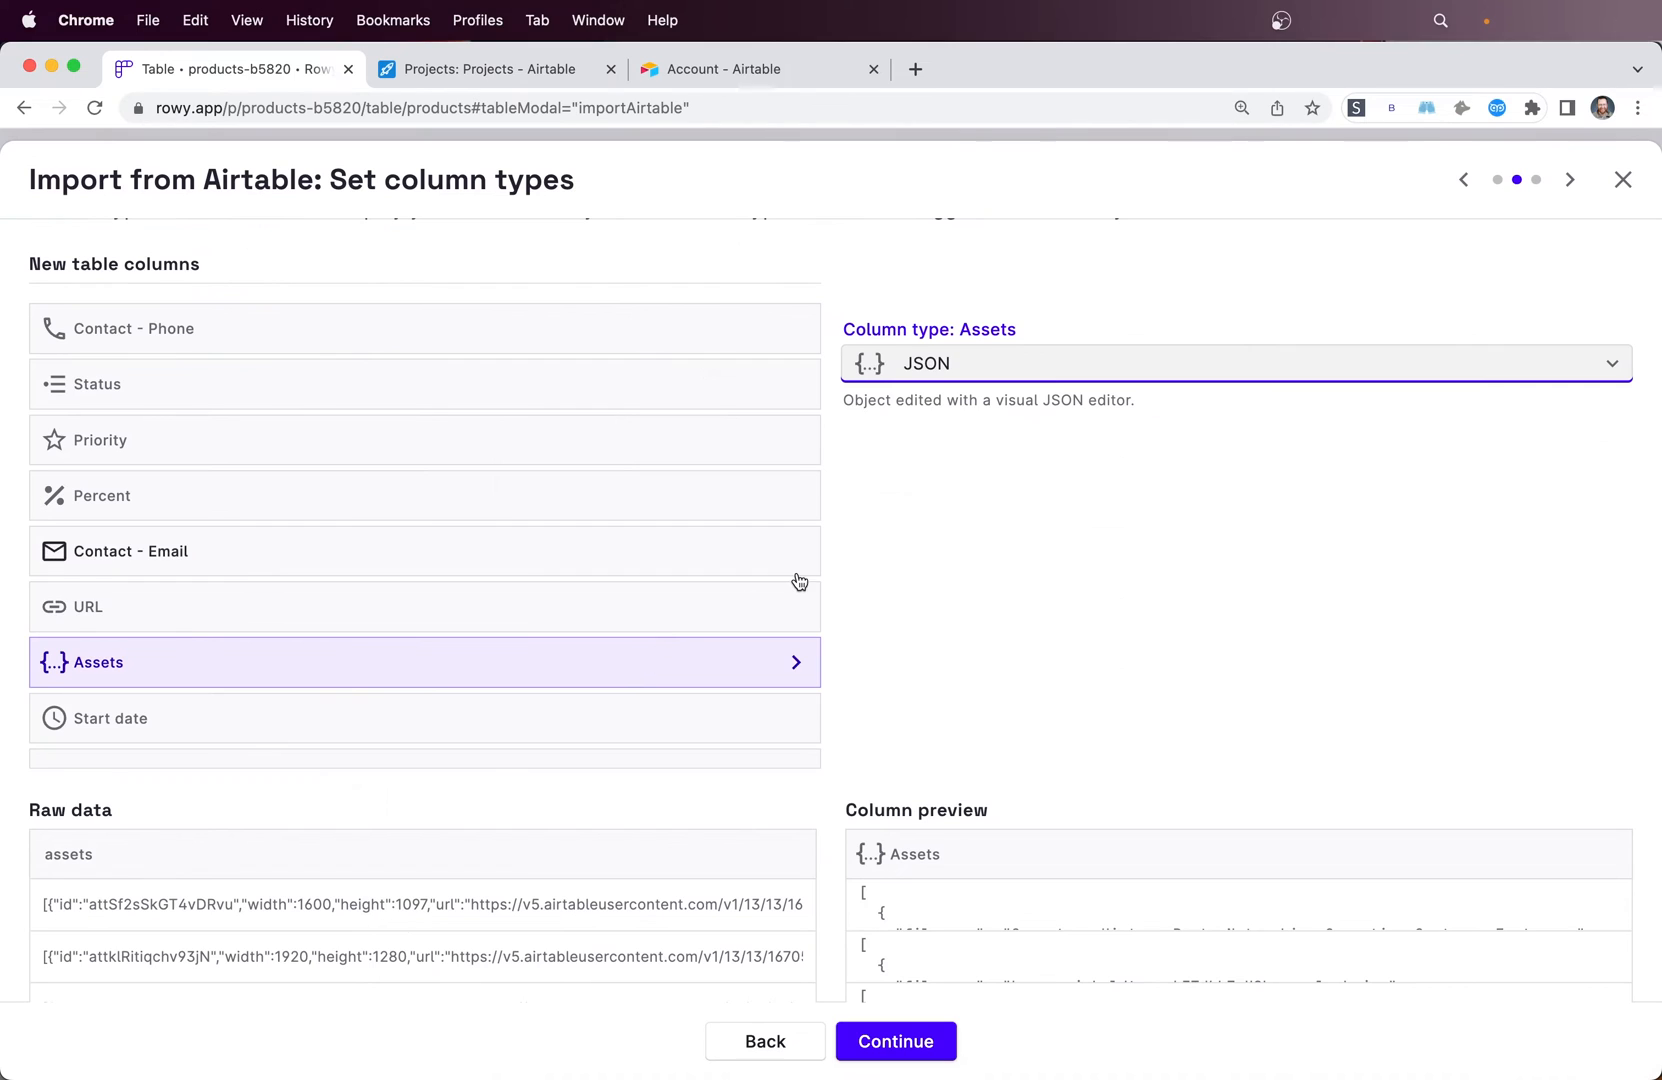
mouse_move(883, 377)
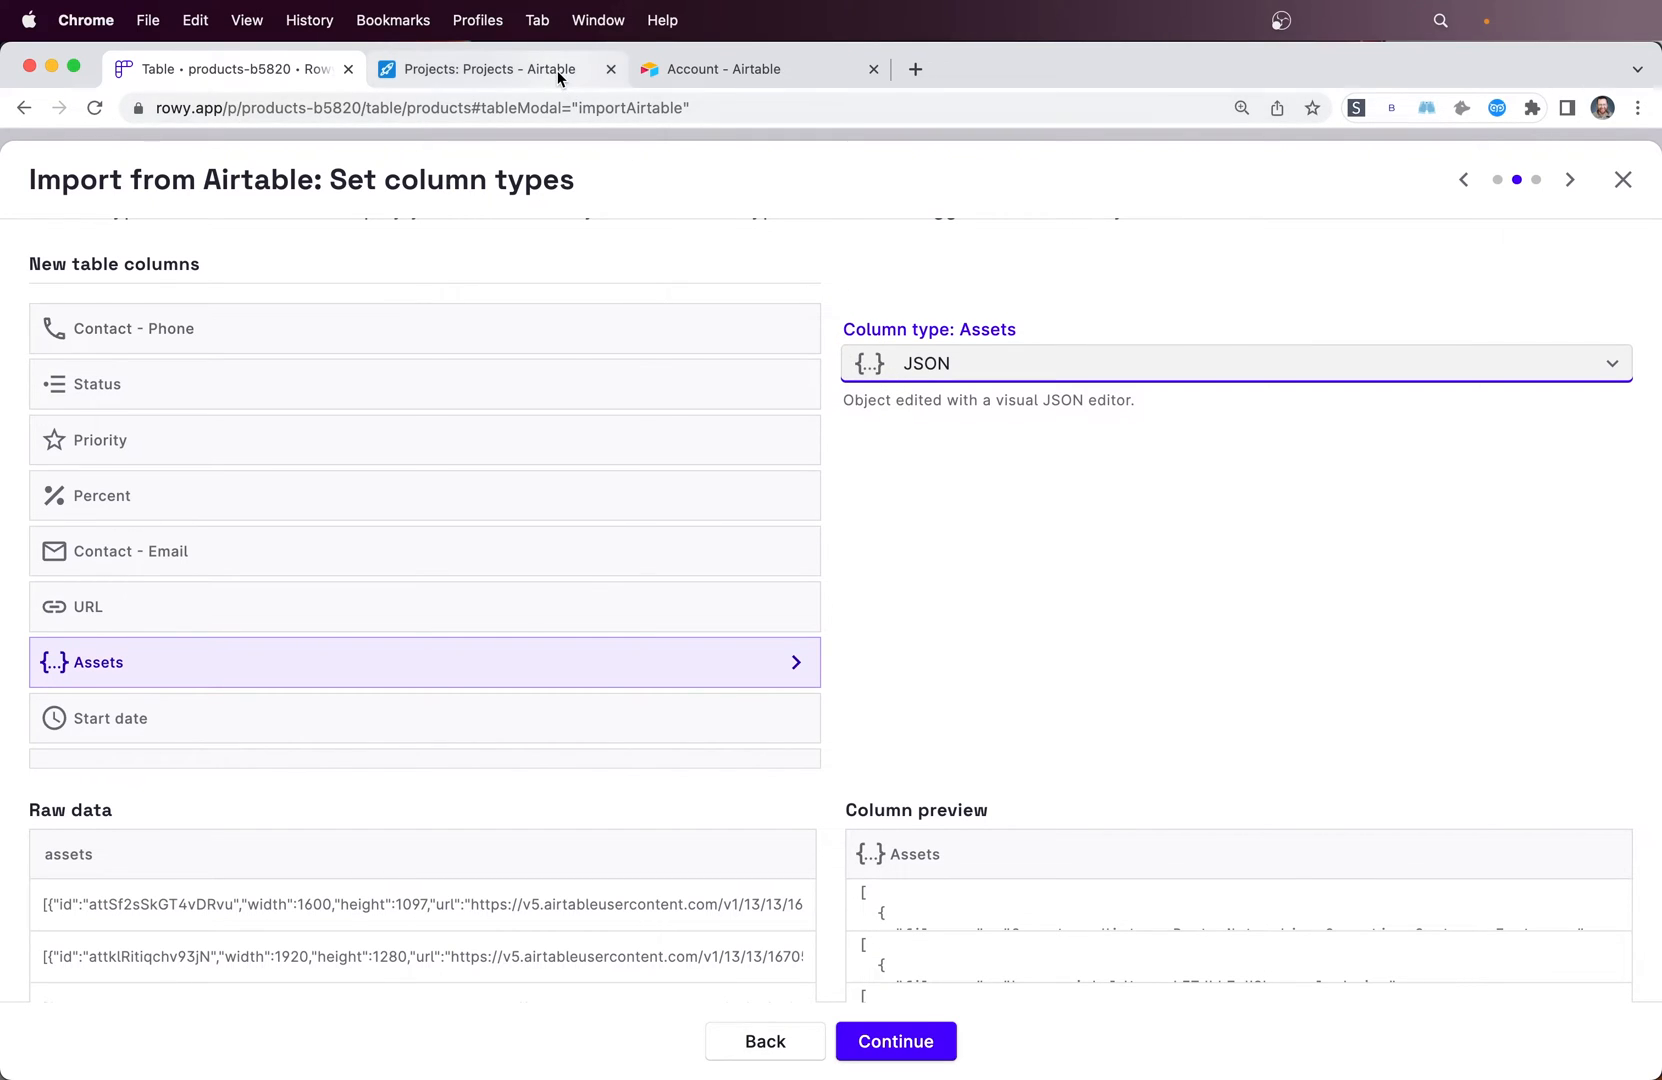
Step: Inspect the Assets field's images in the Airtable Projects table
left_click(480, 69)
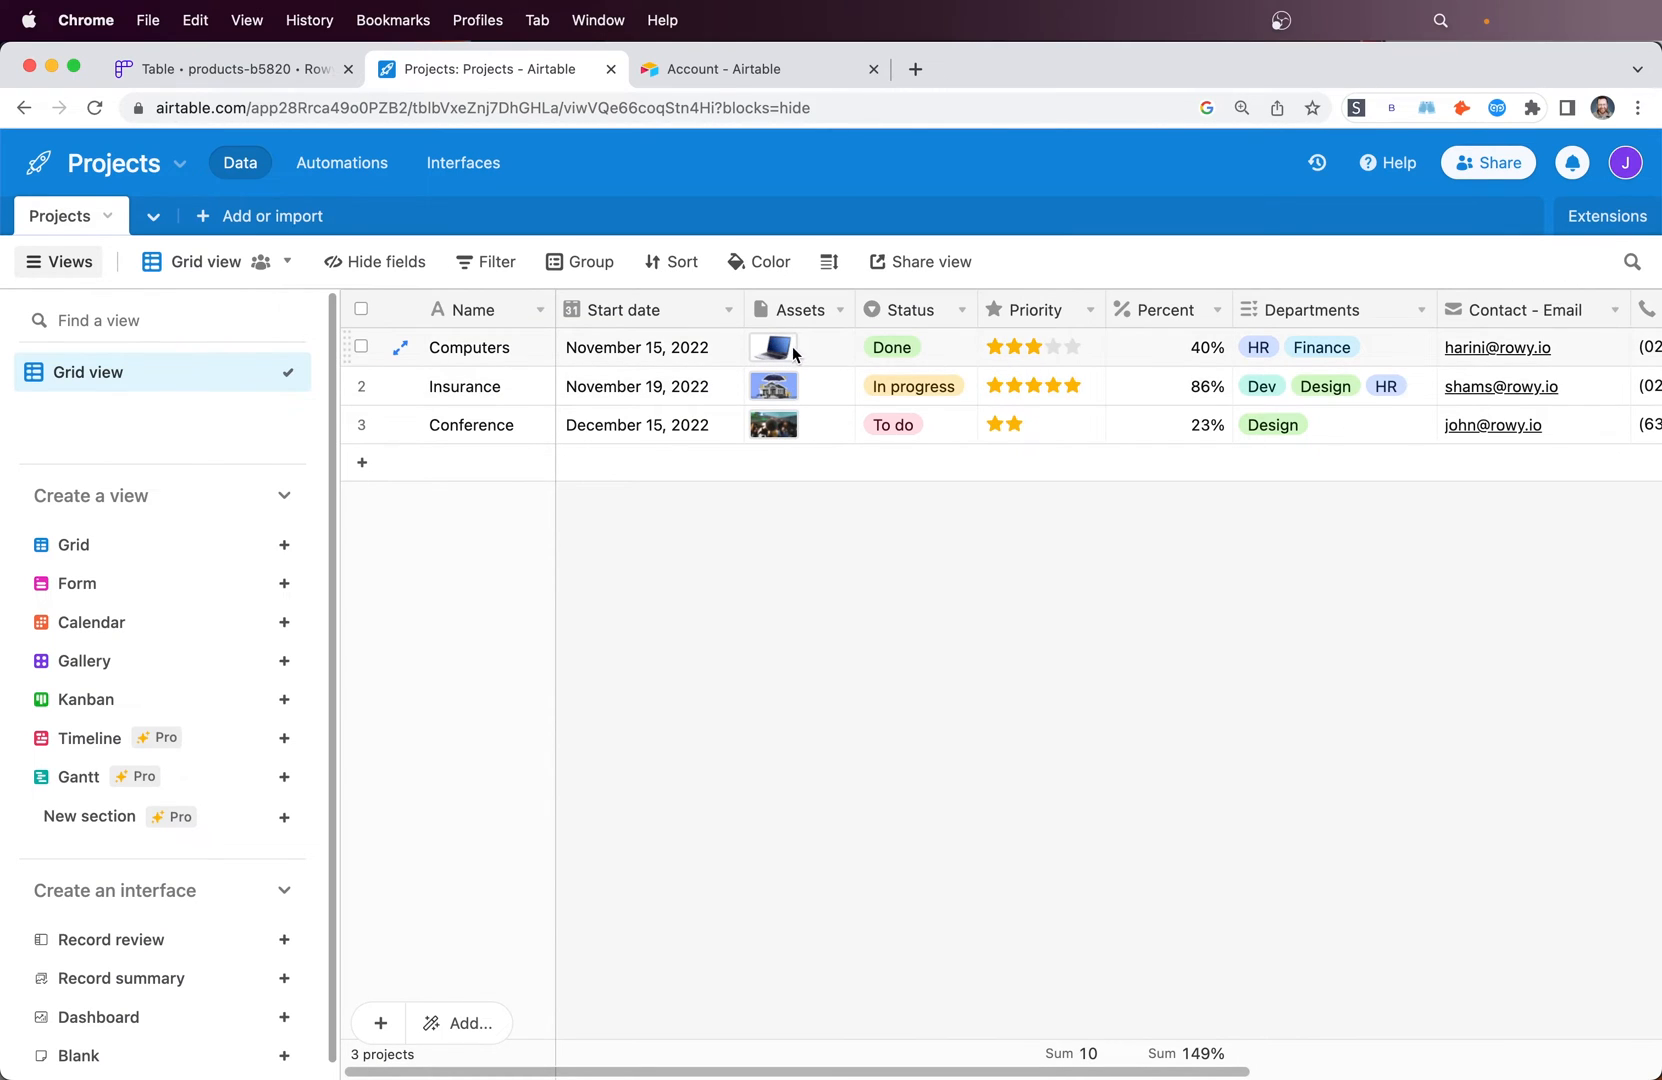
mouse_move(785, 354)
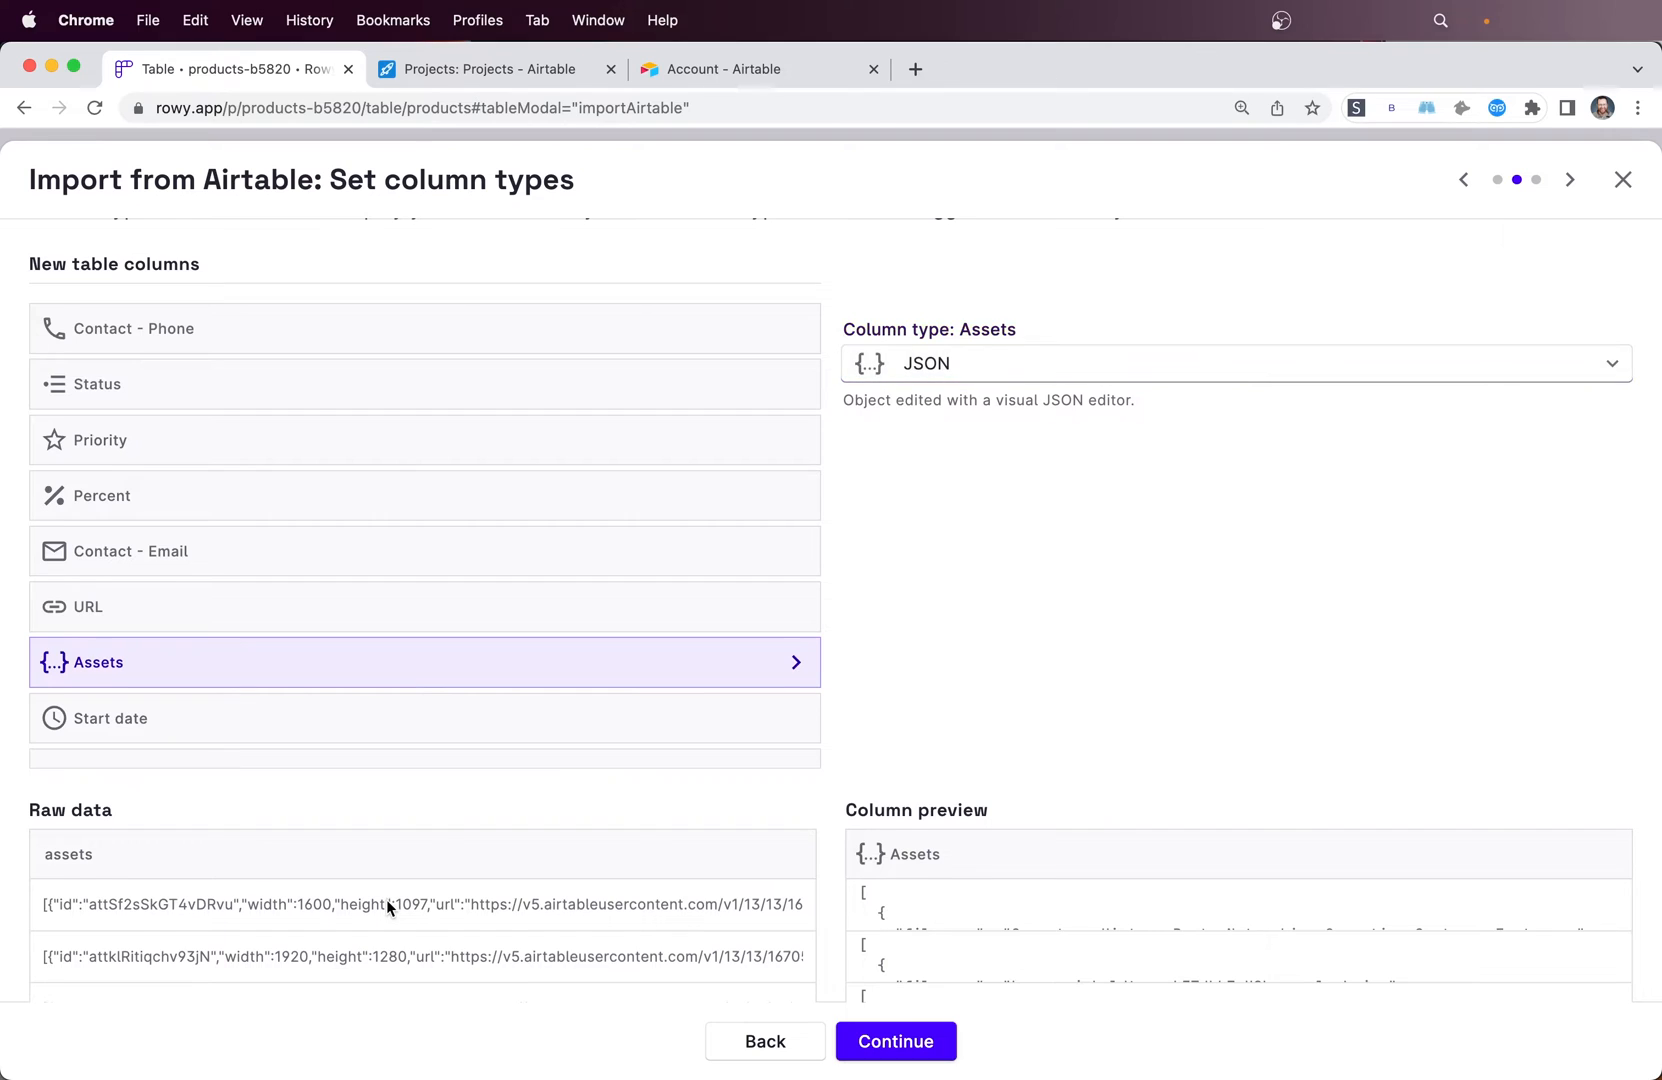
Step: Verify the types: Assets as JSON, Name as Short Text, Departments as Multi Select
scroll("down", 3)
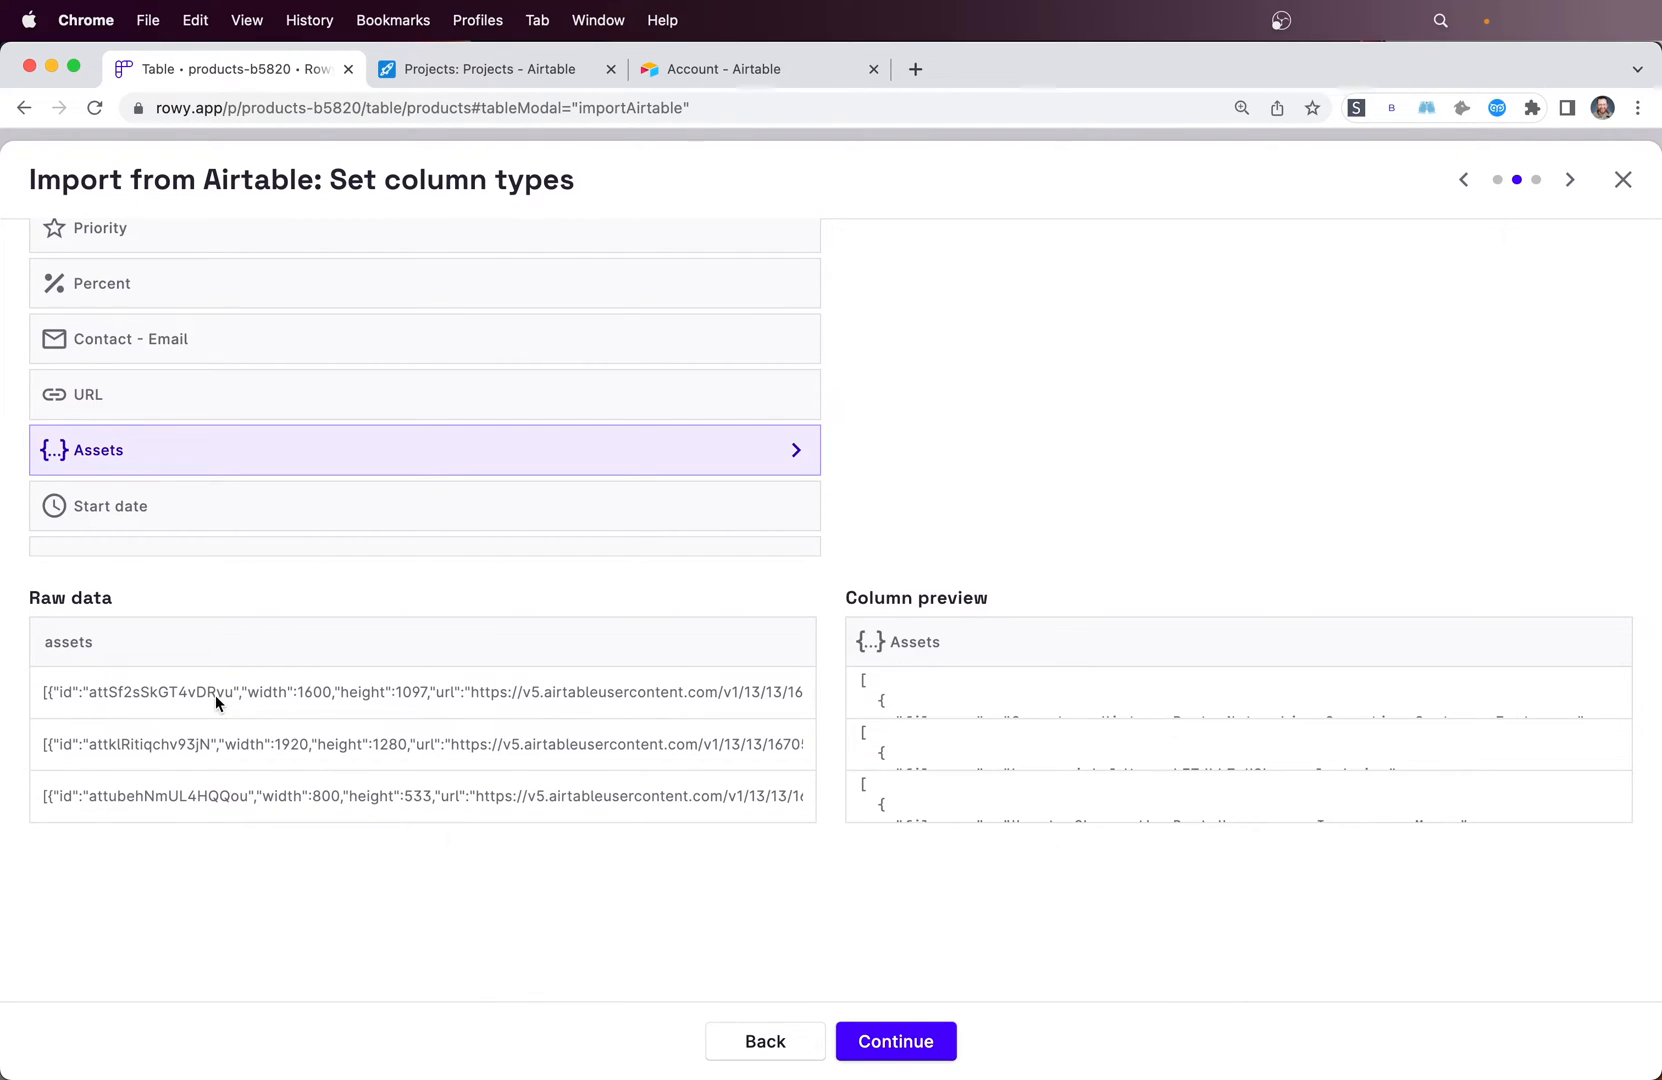
mouse_move(594, 719)
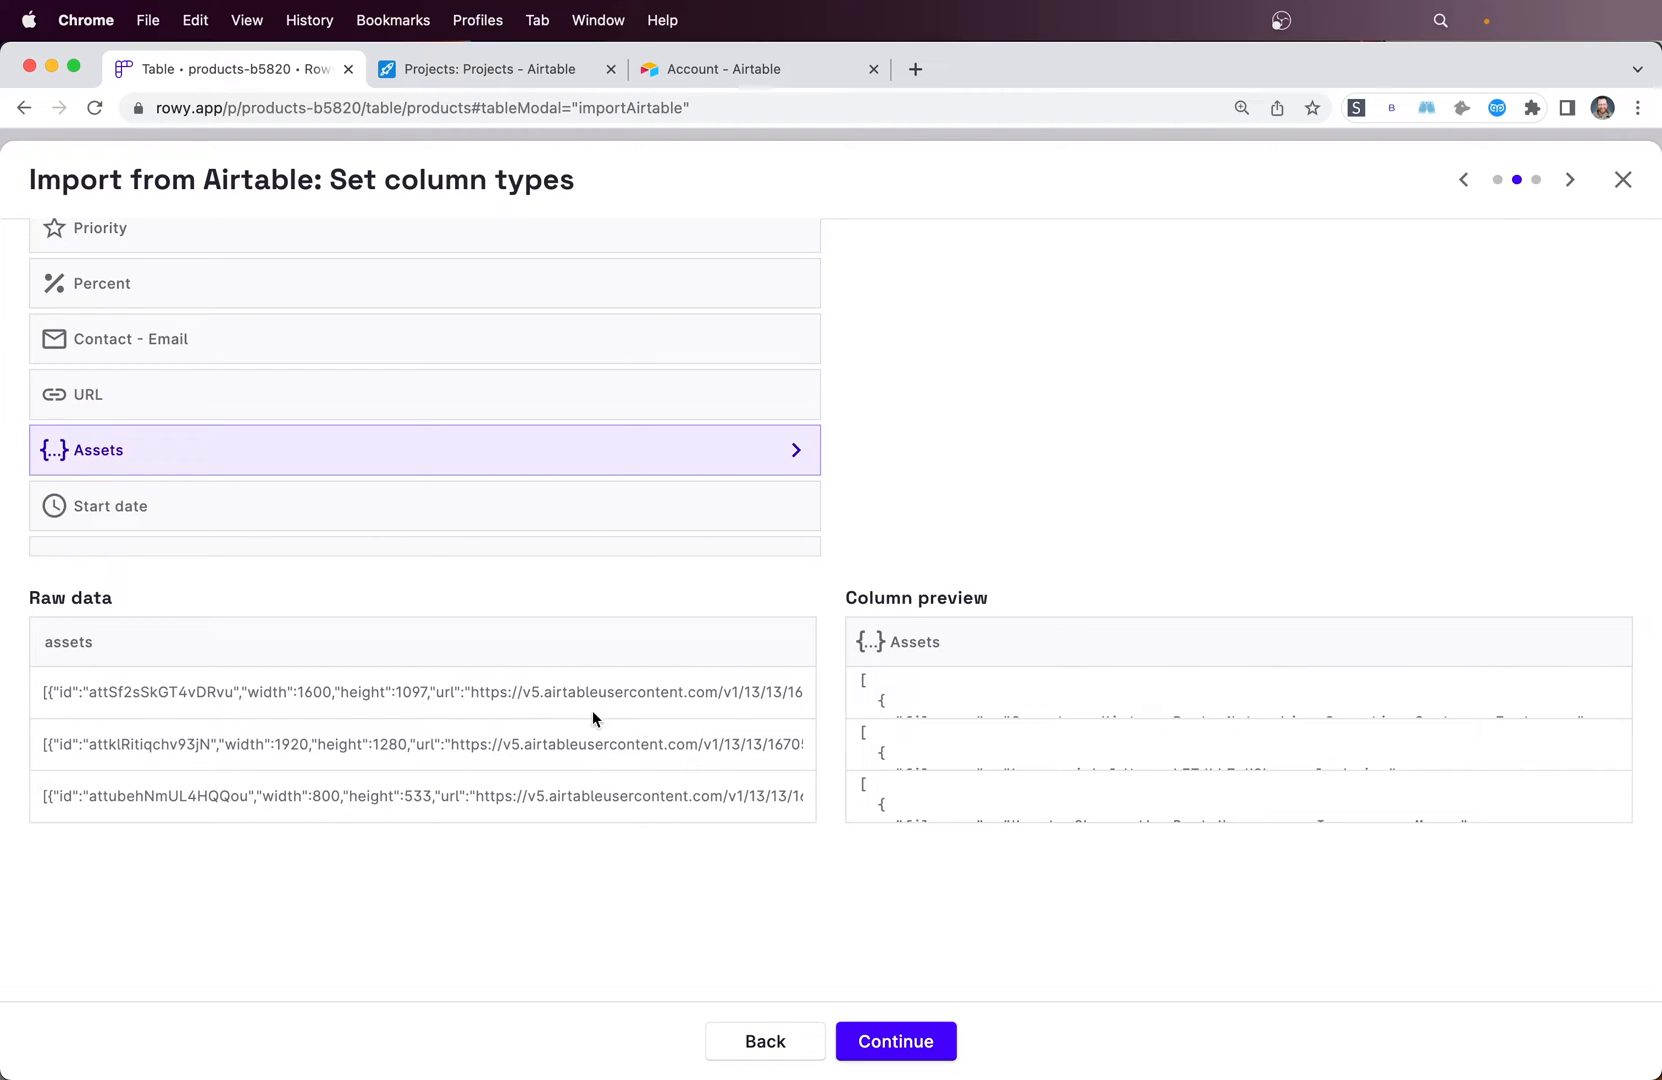
scroll("down", 3)
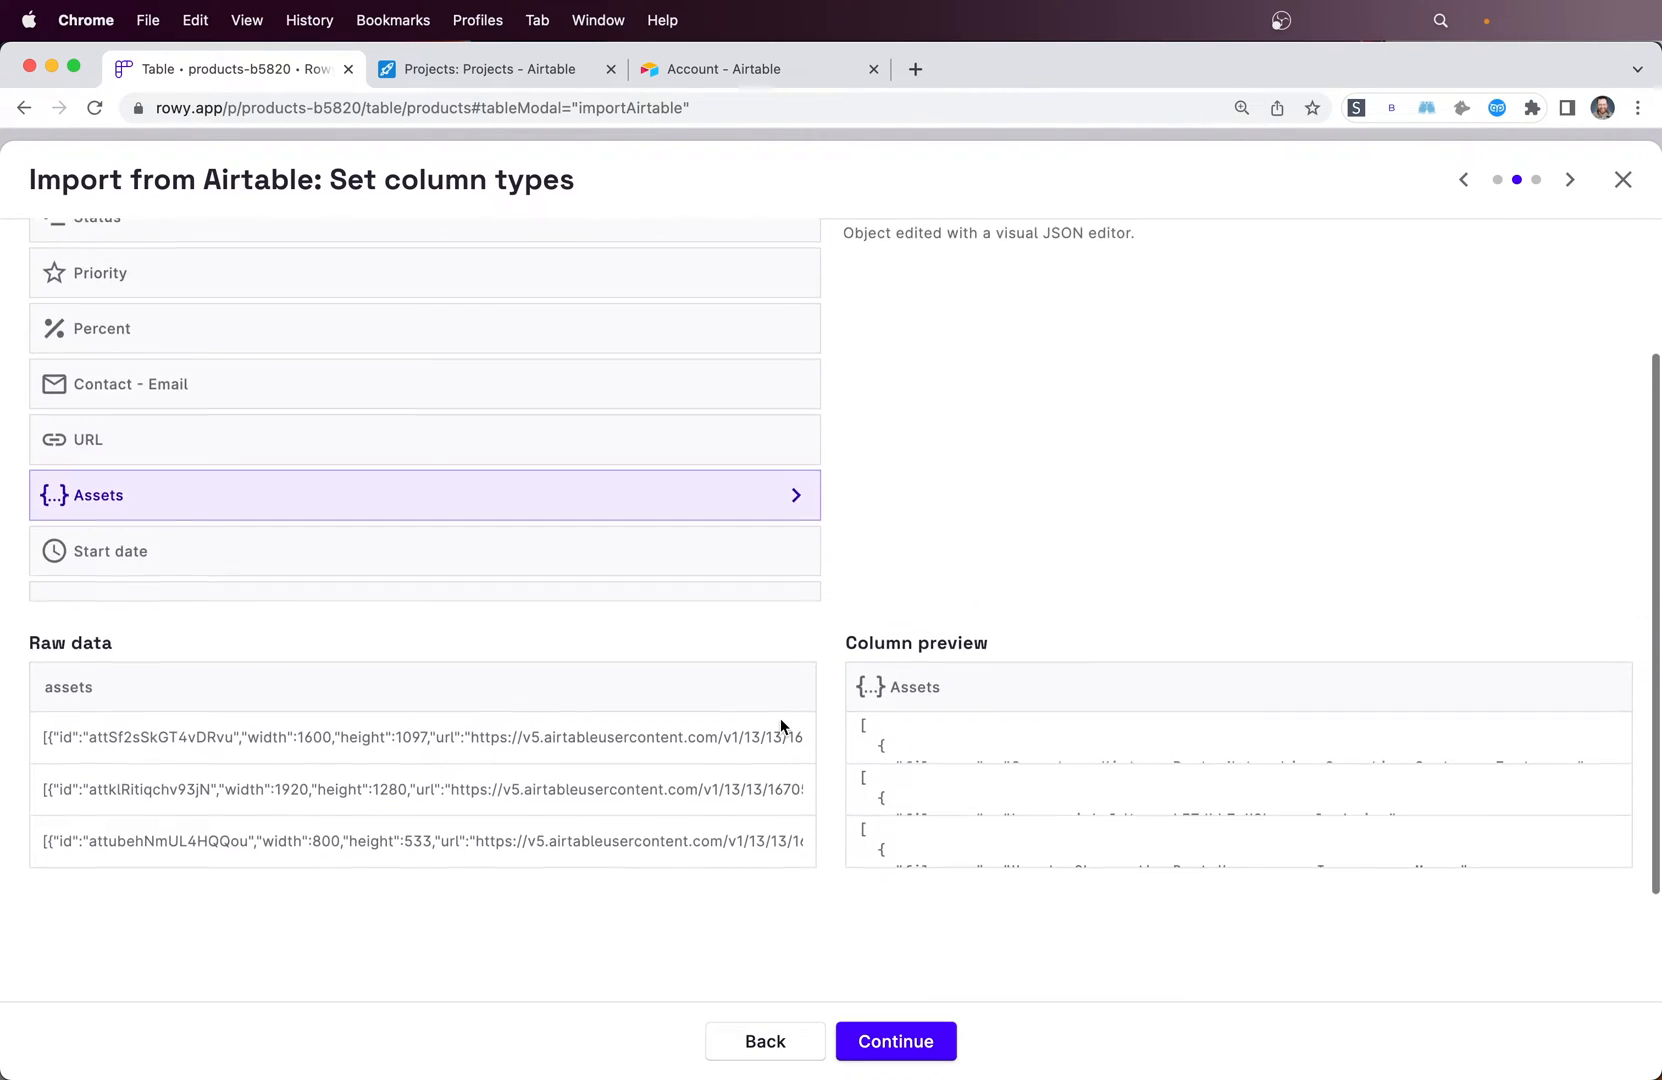
scroll("up", 3)
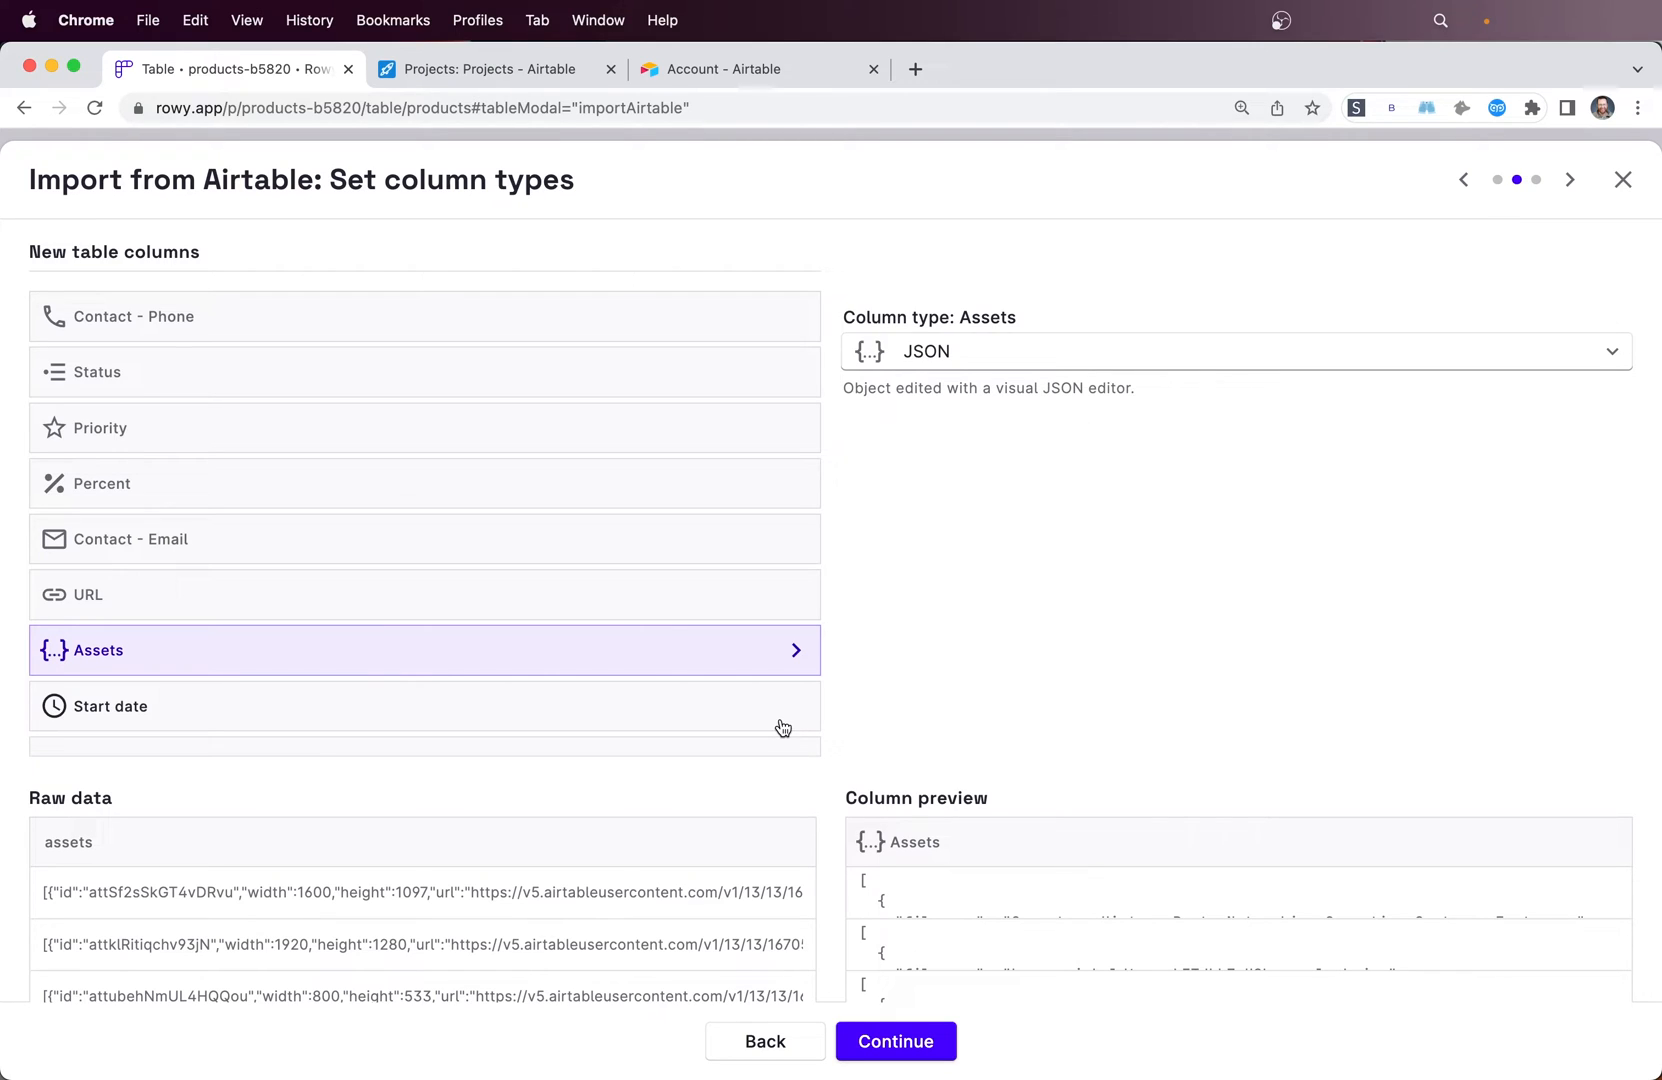
mouse_move(836, 663)
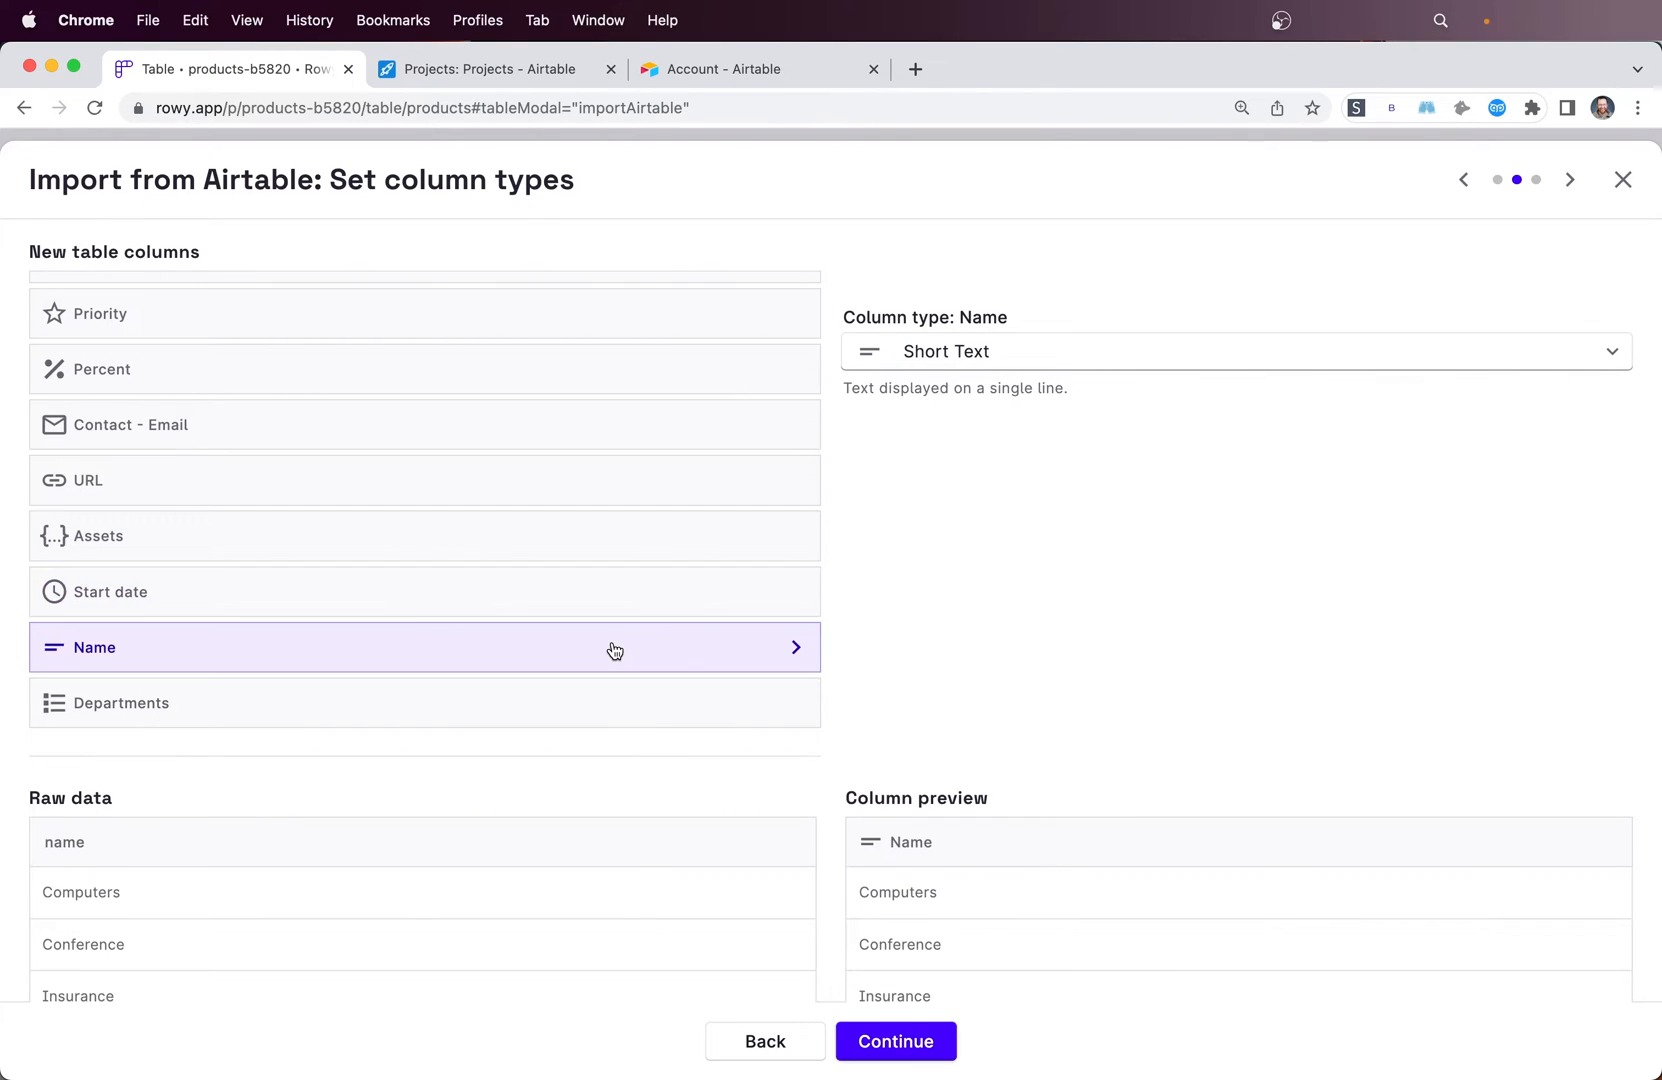
left_click(488, 69)
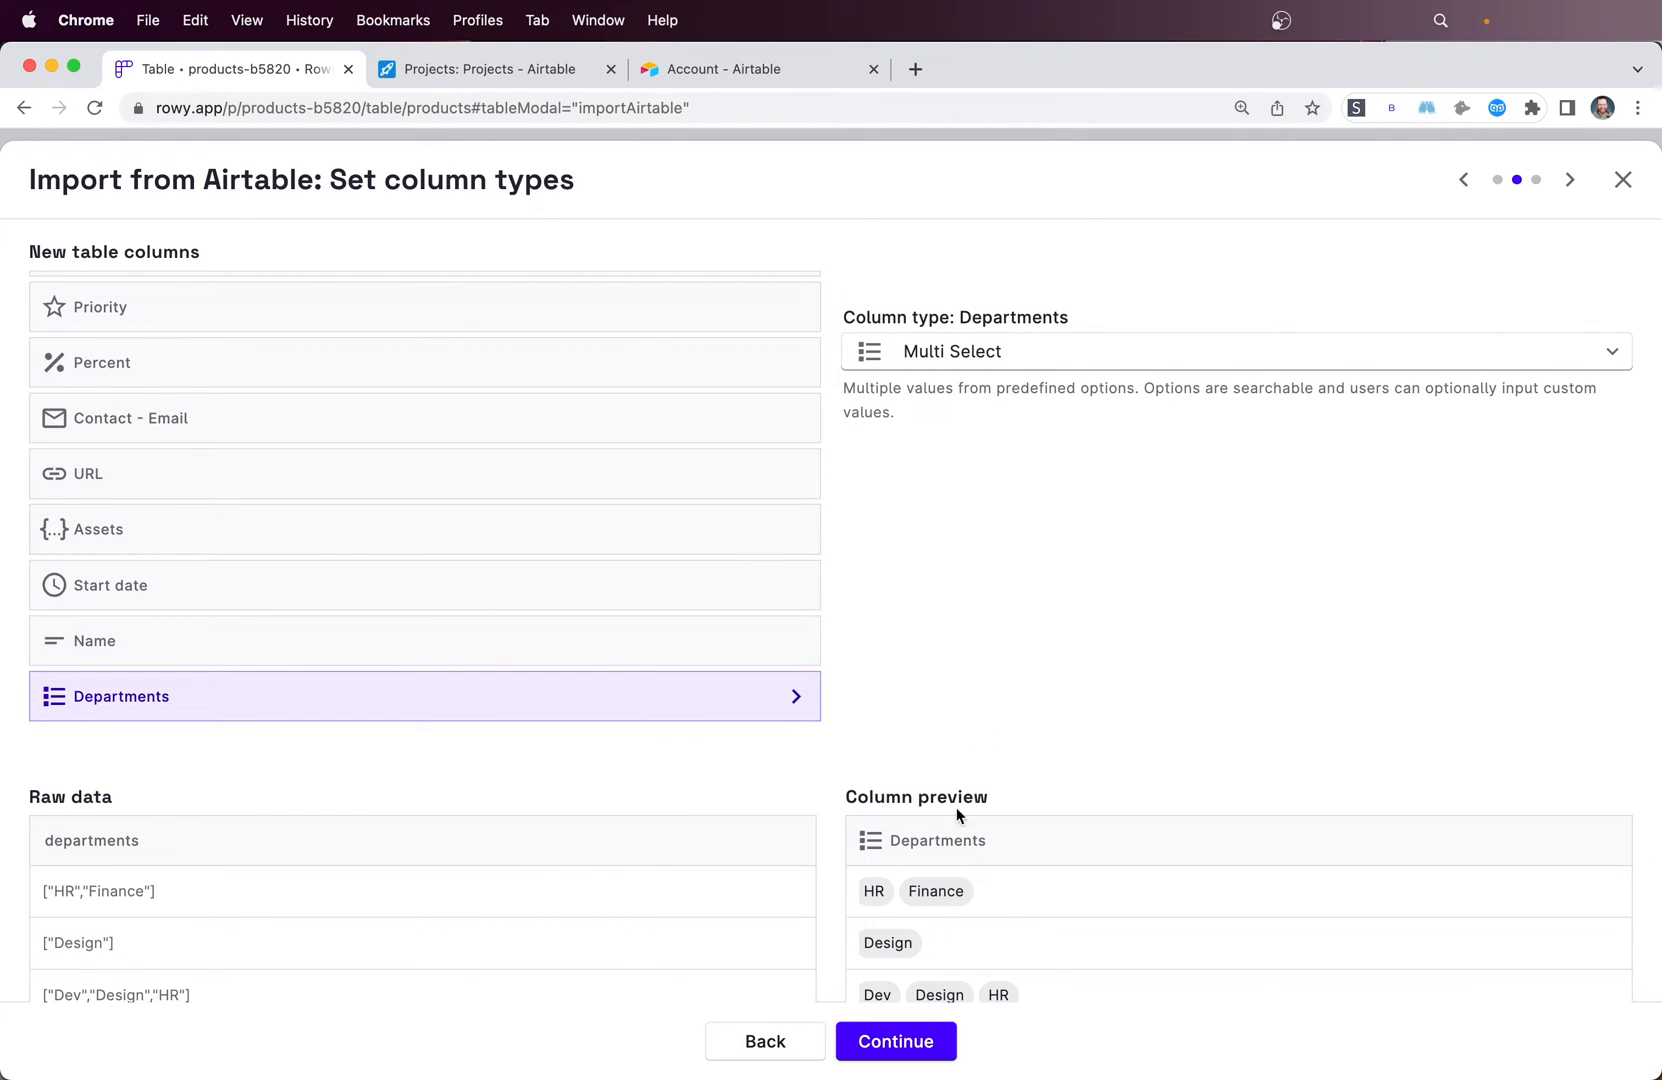
Step: Scroll through the import preview of the three rows and finish the import
left_click(894, 1041)
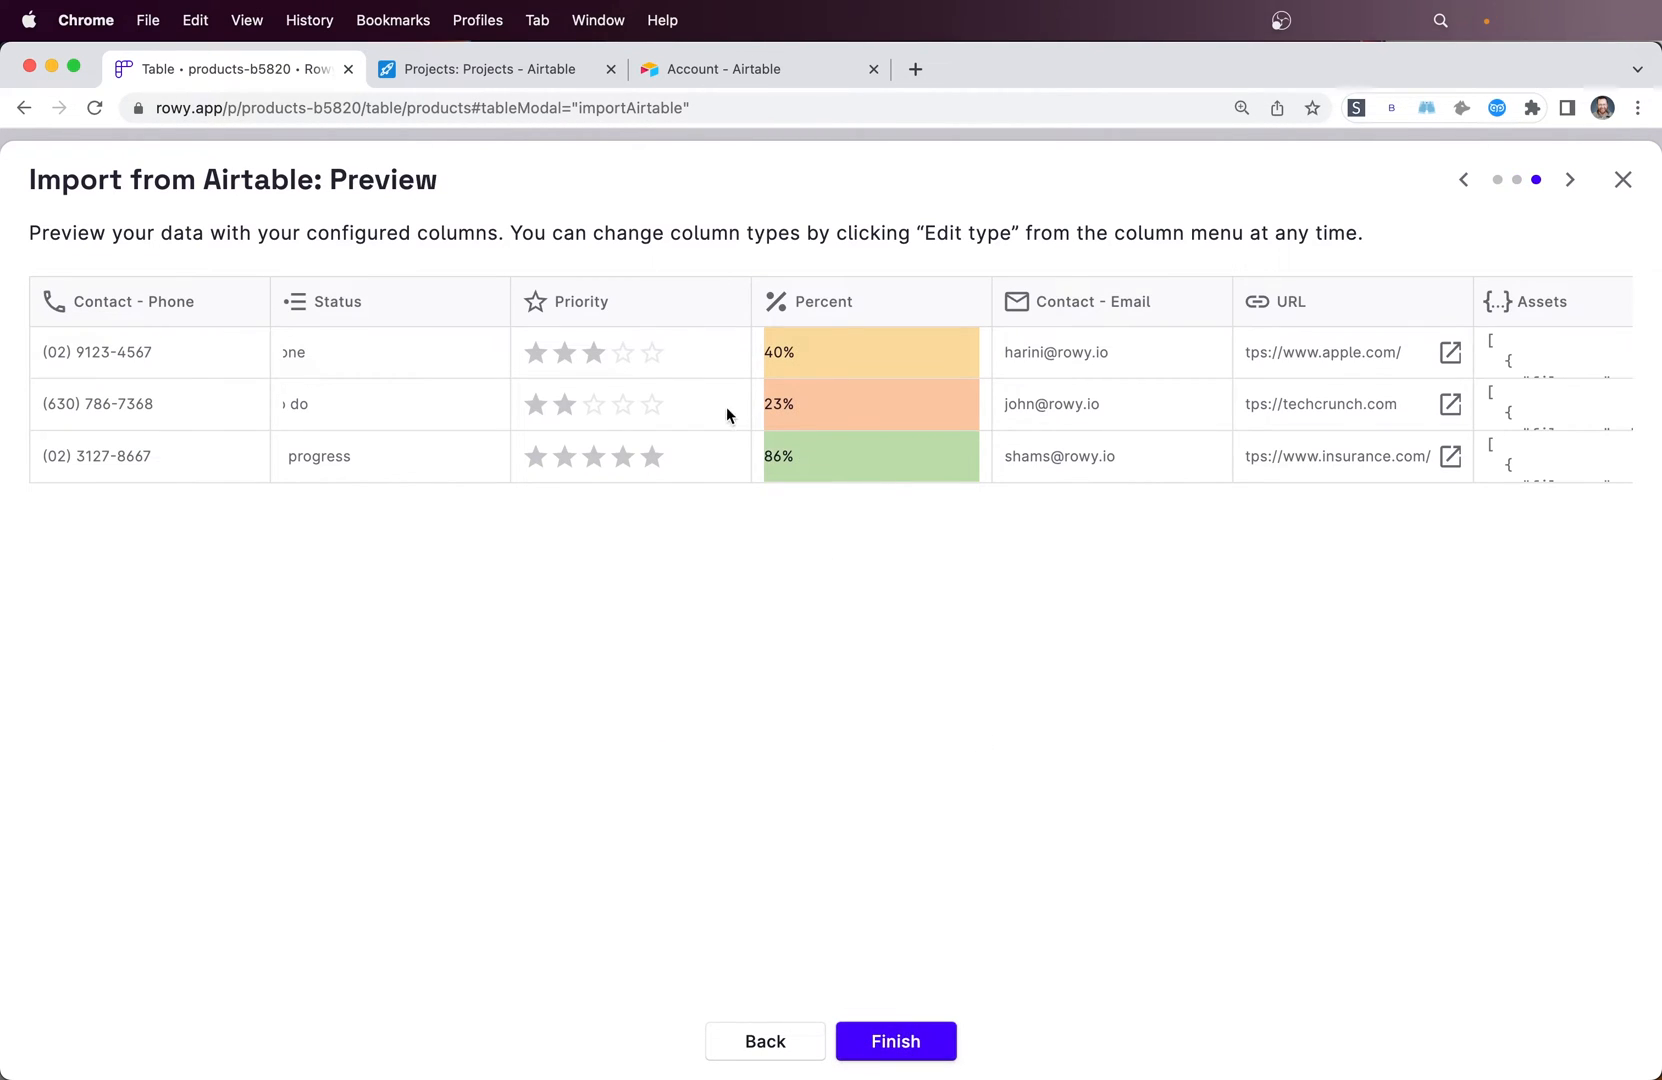
scroll("right", 3)
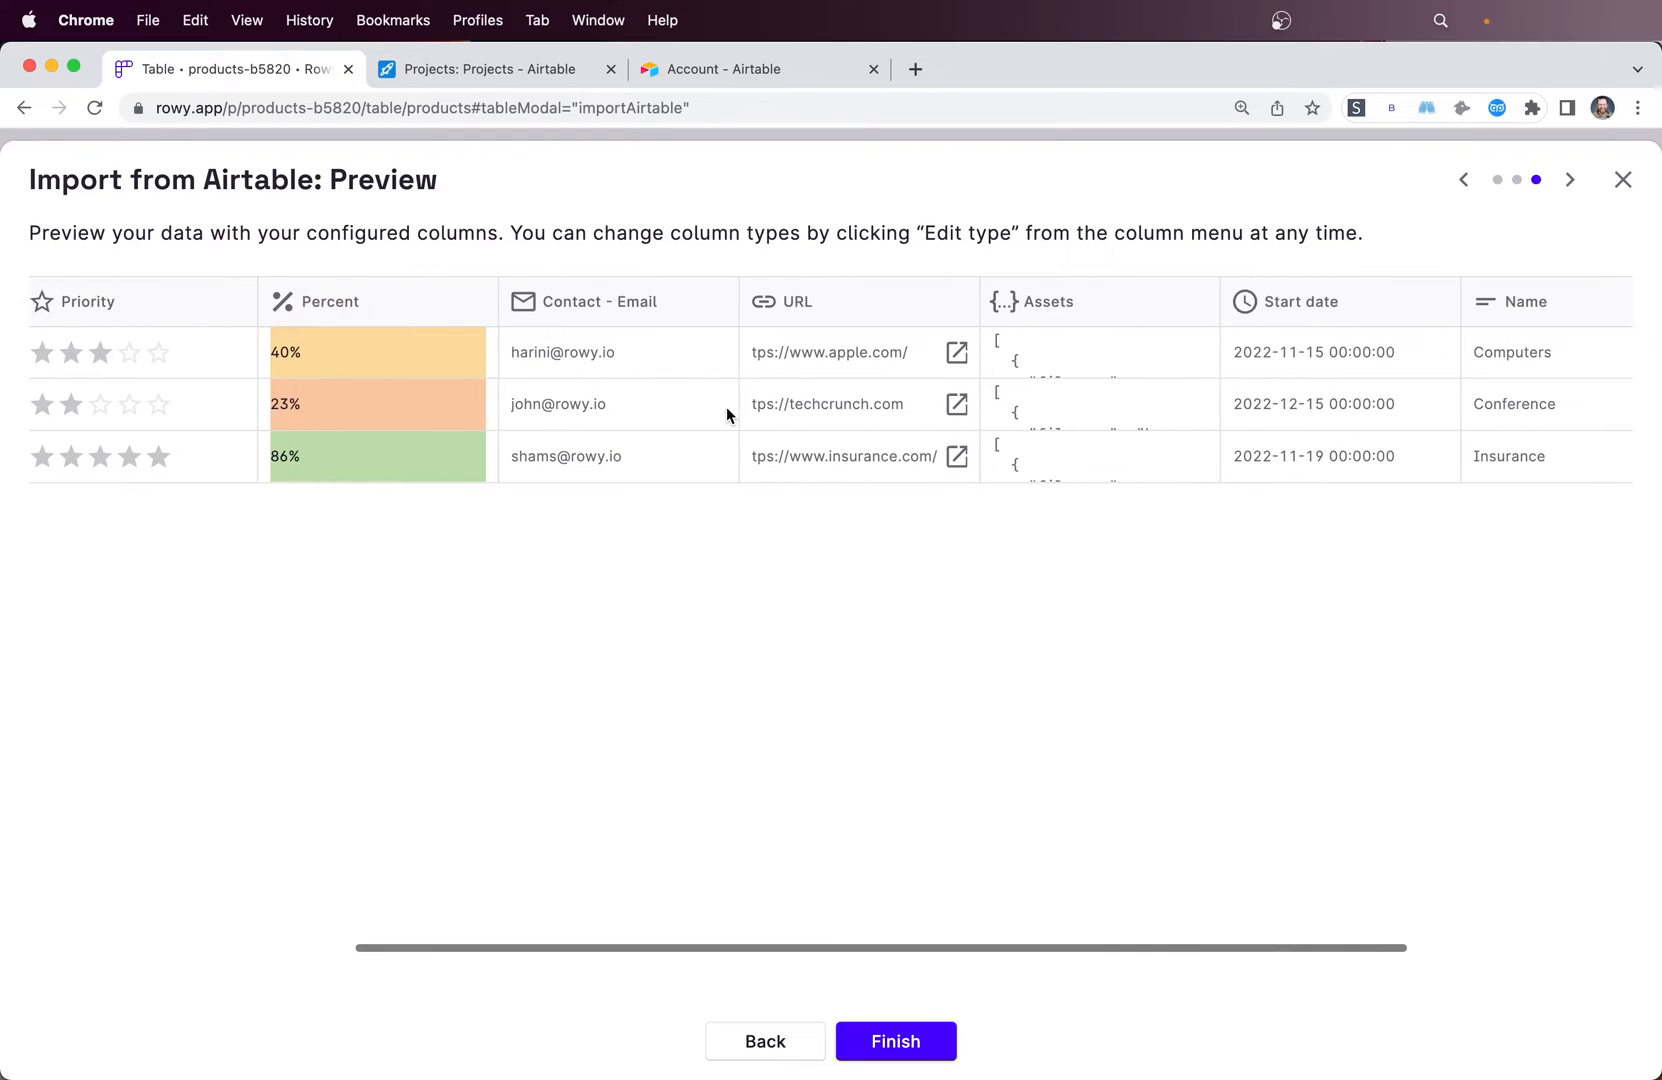
scroll("right", 3)
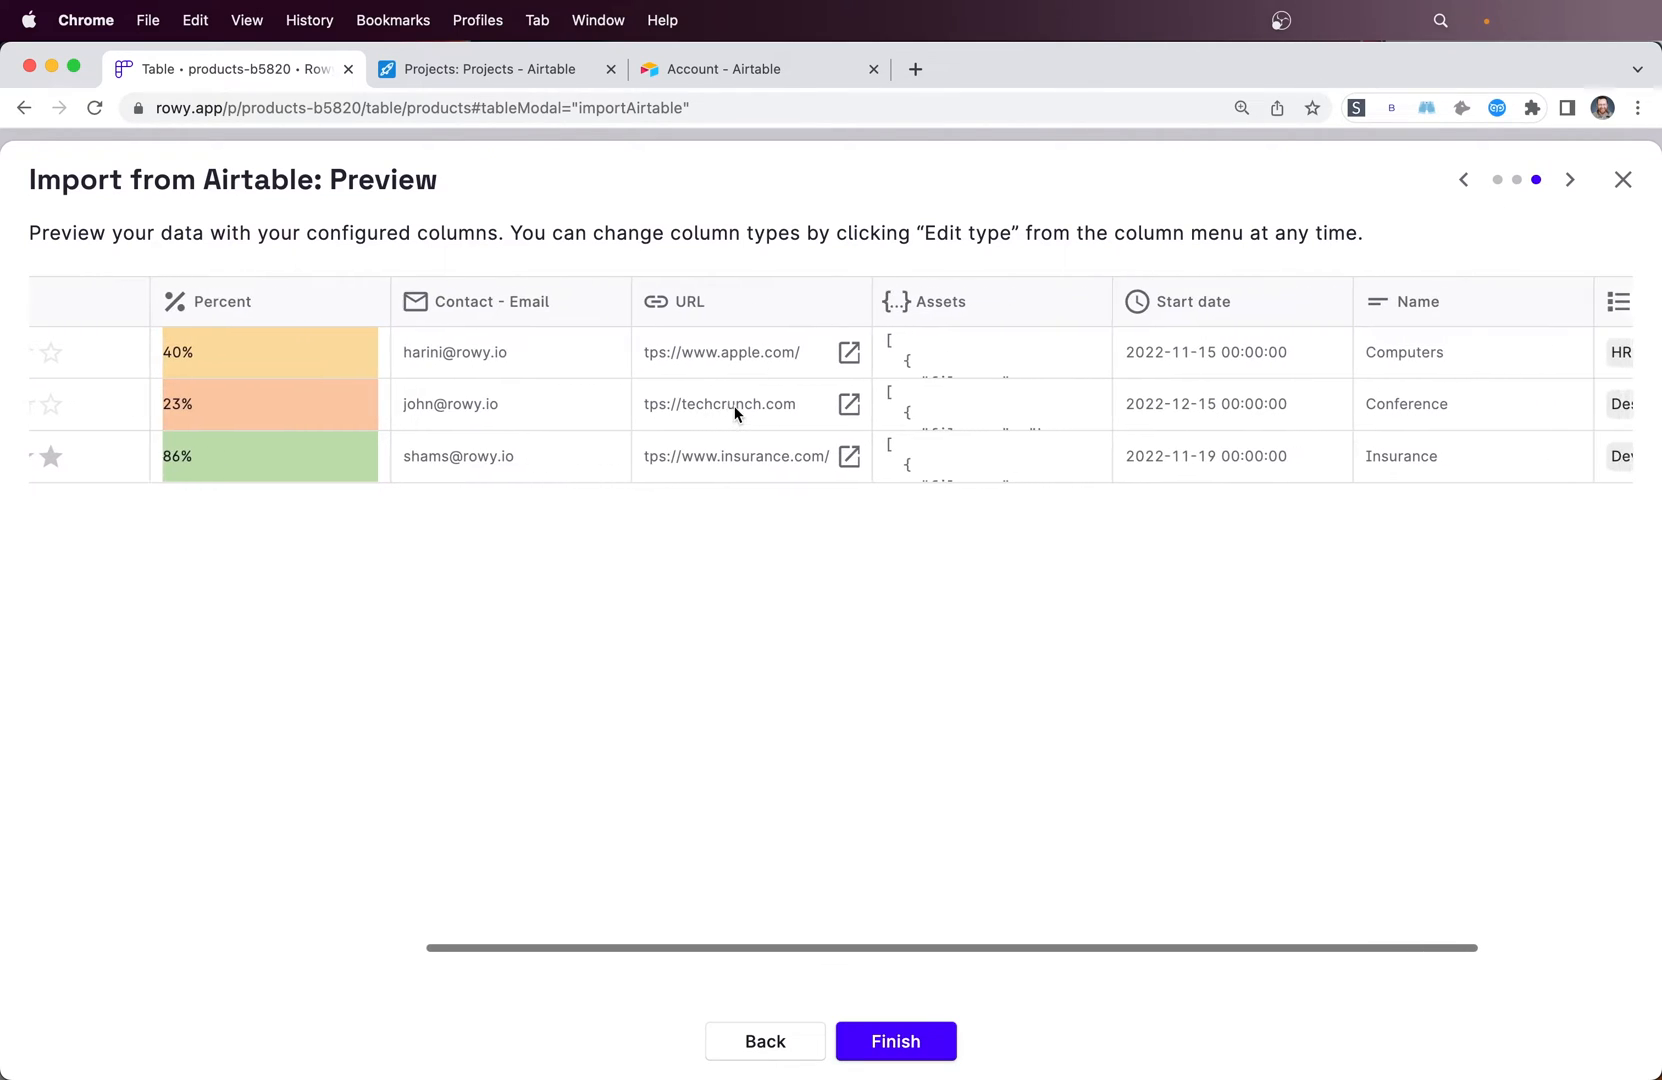
left_click(895, 1041)
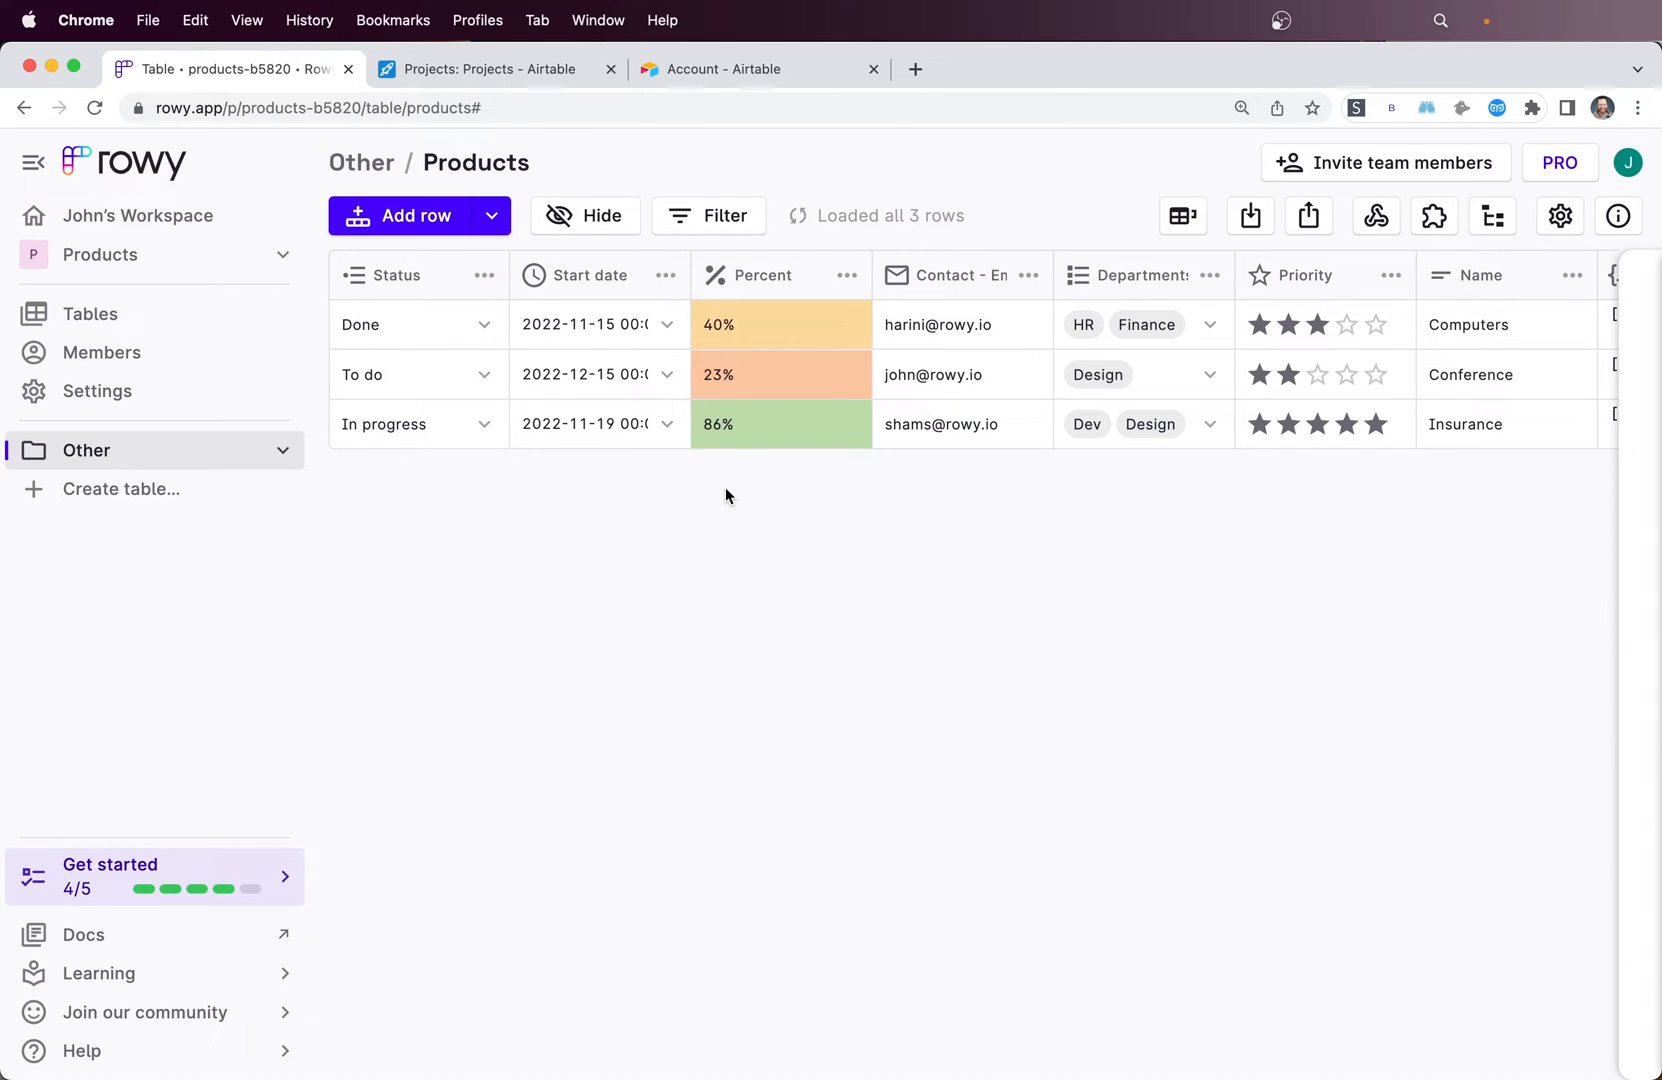
Step: Add a column named Image with the Derivative field type and proceed to its config
scroll("right", 3)
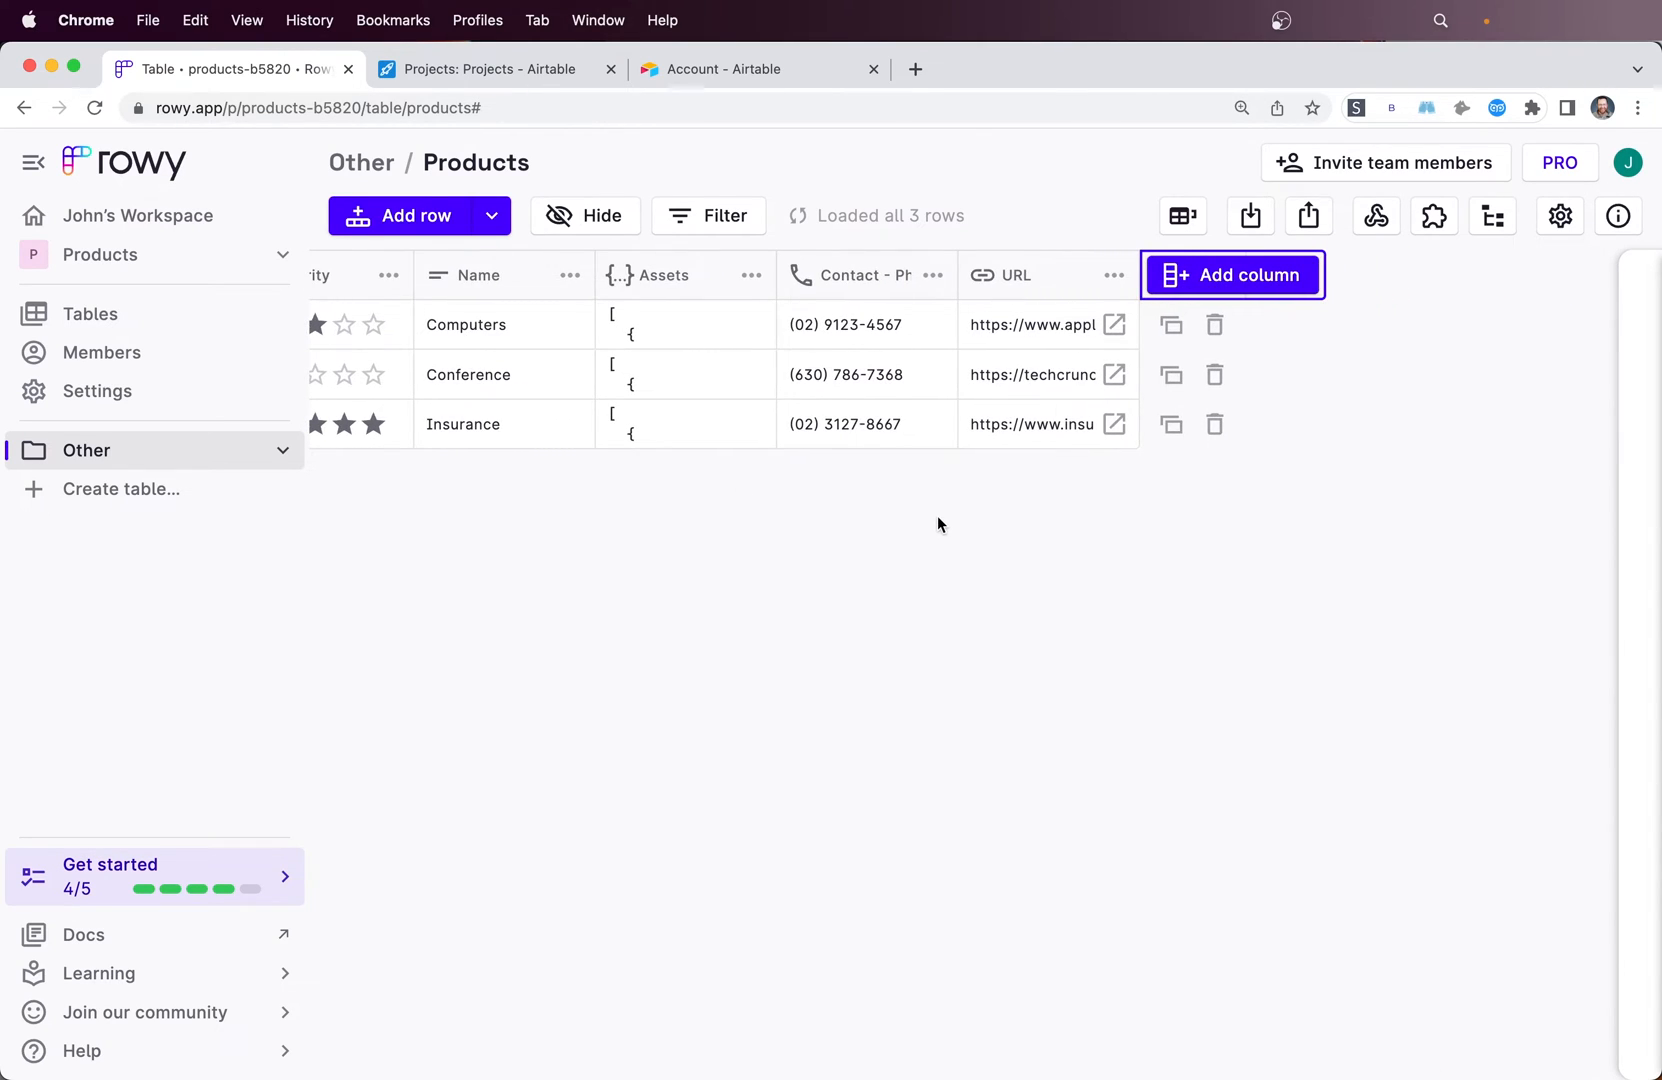
left_click(1232, 275)
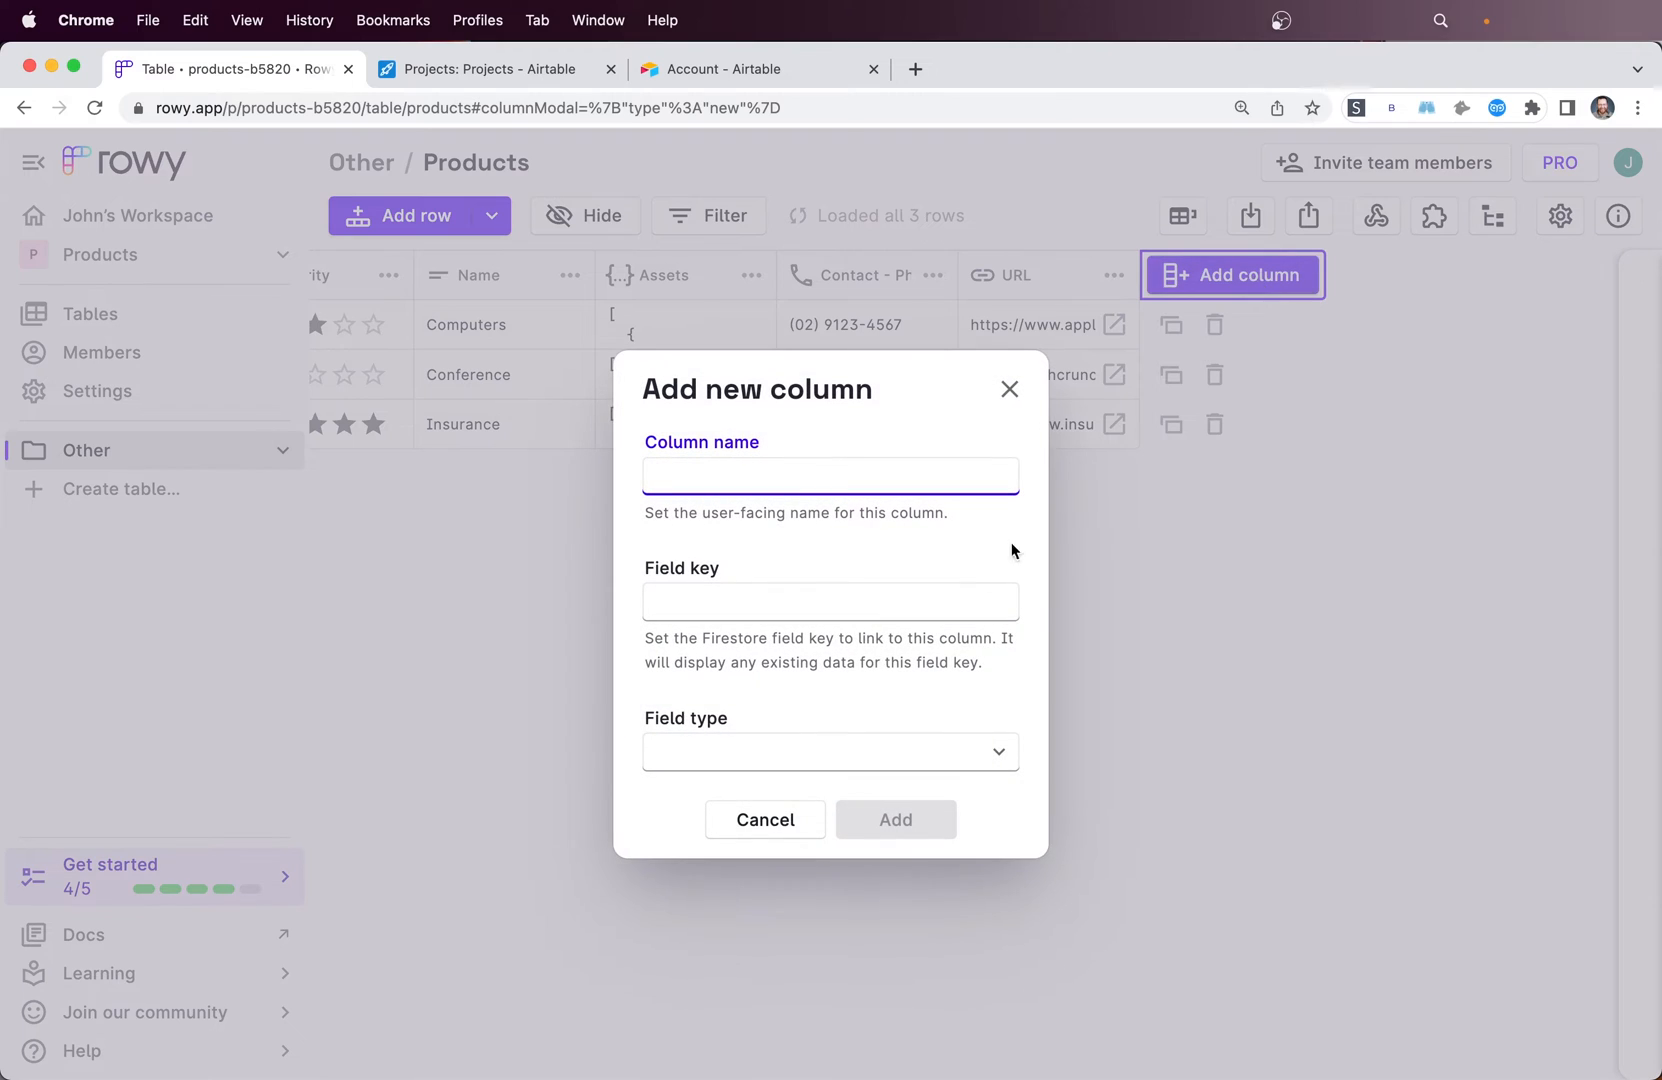
type("Image")
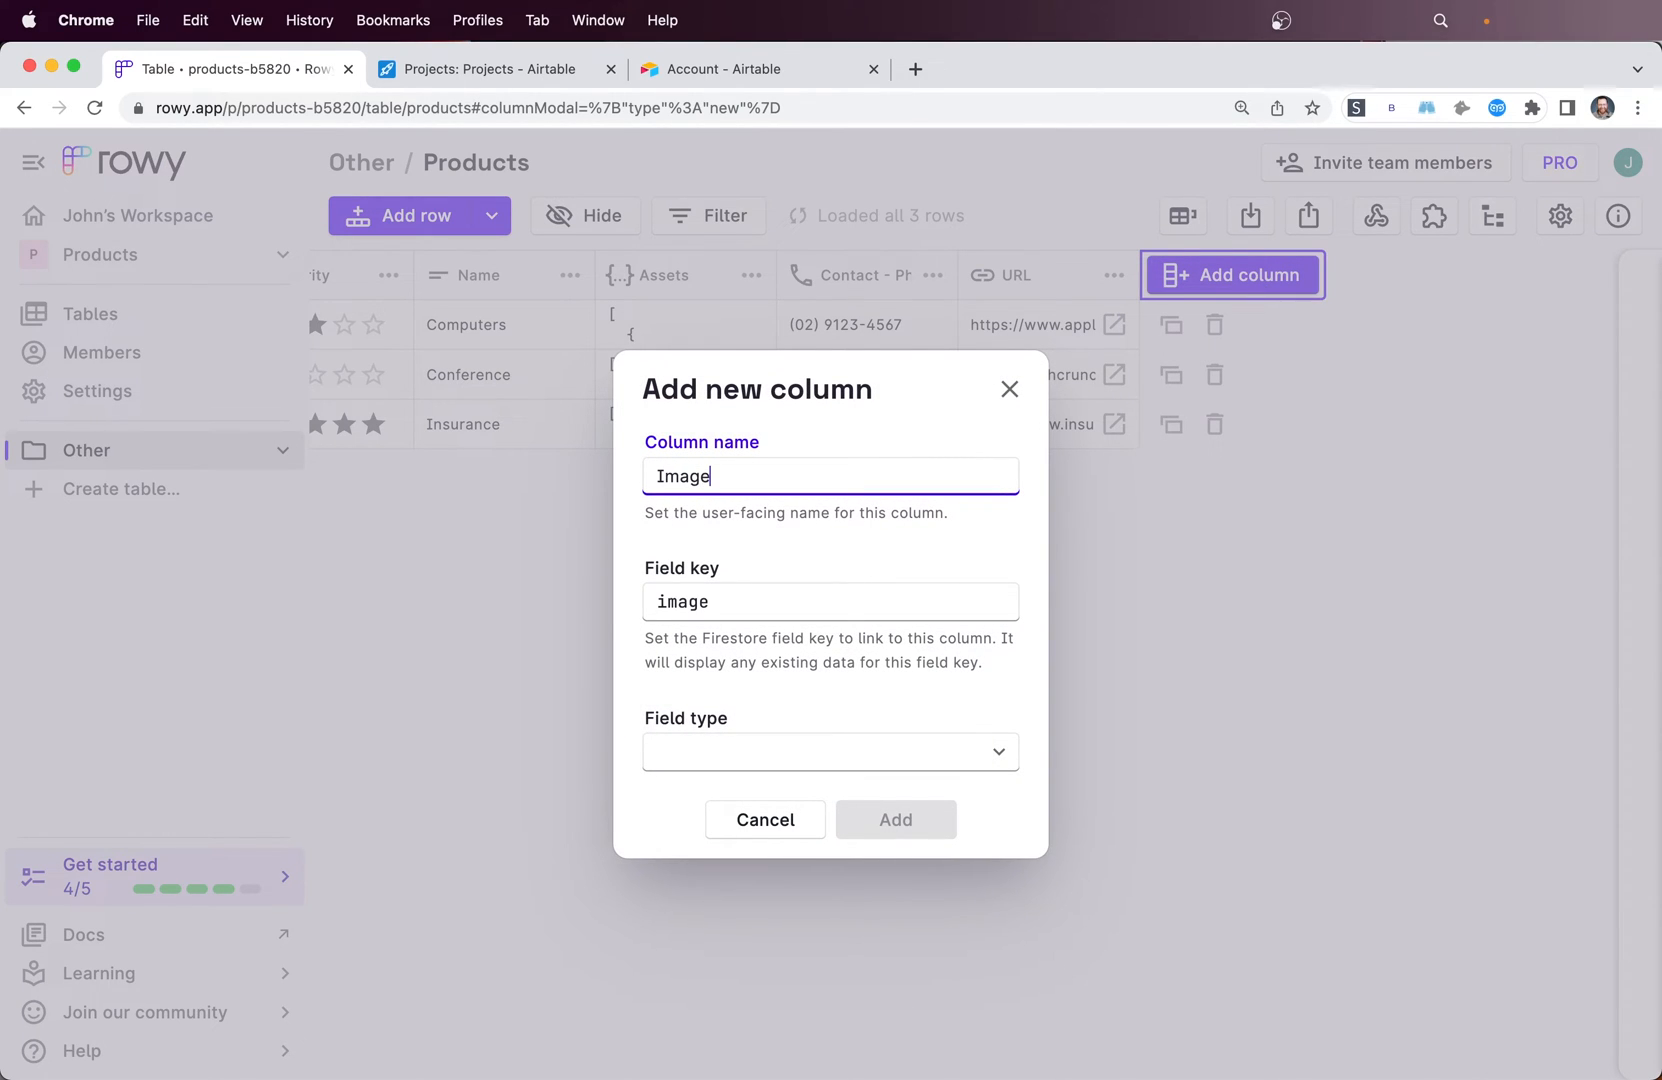
left_click(830, 751)
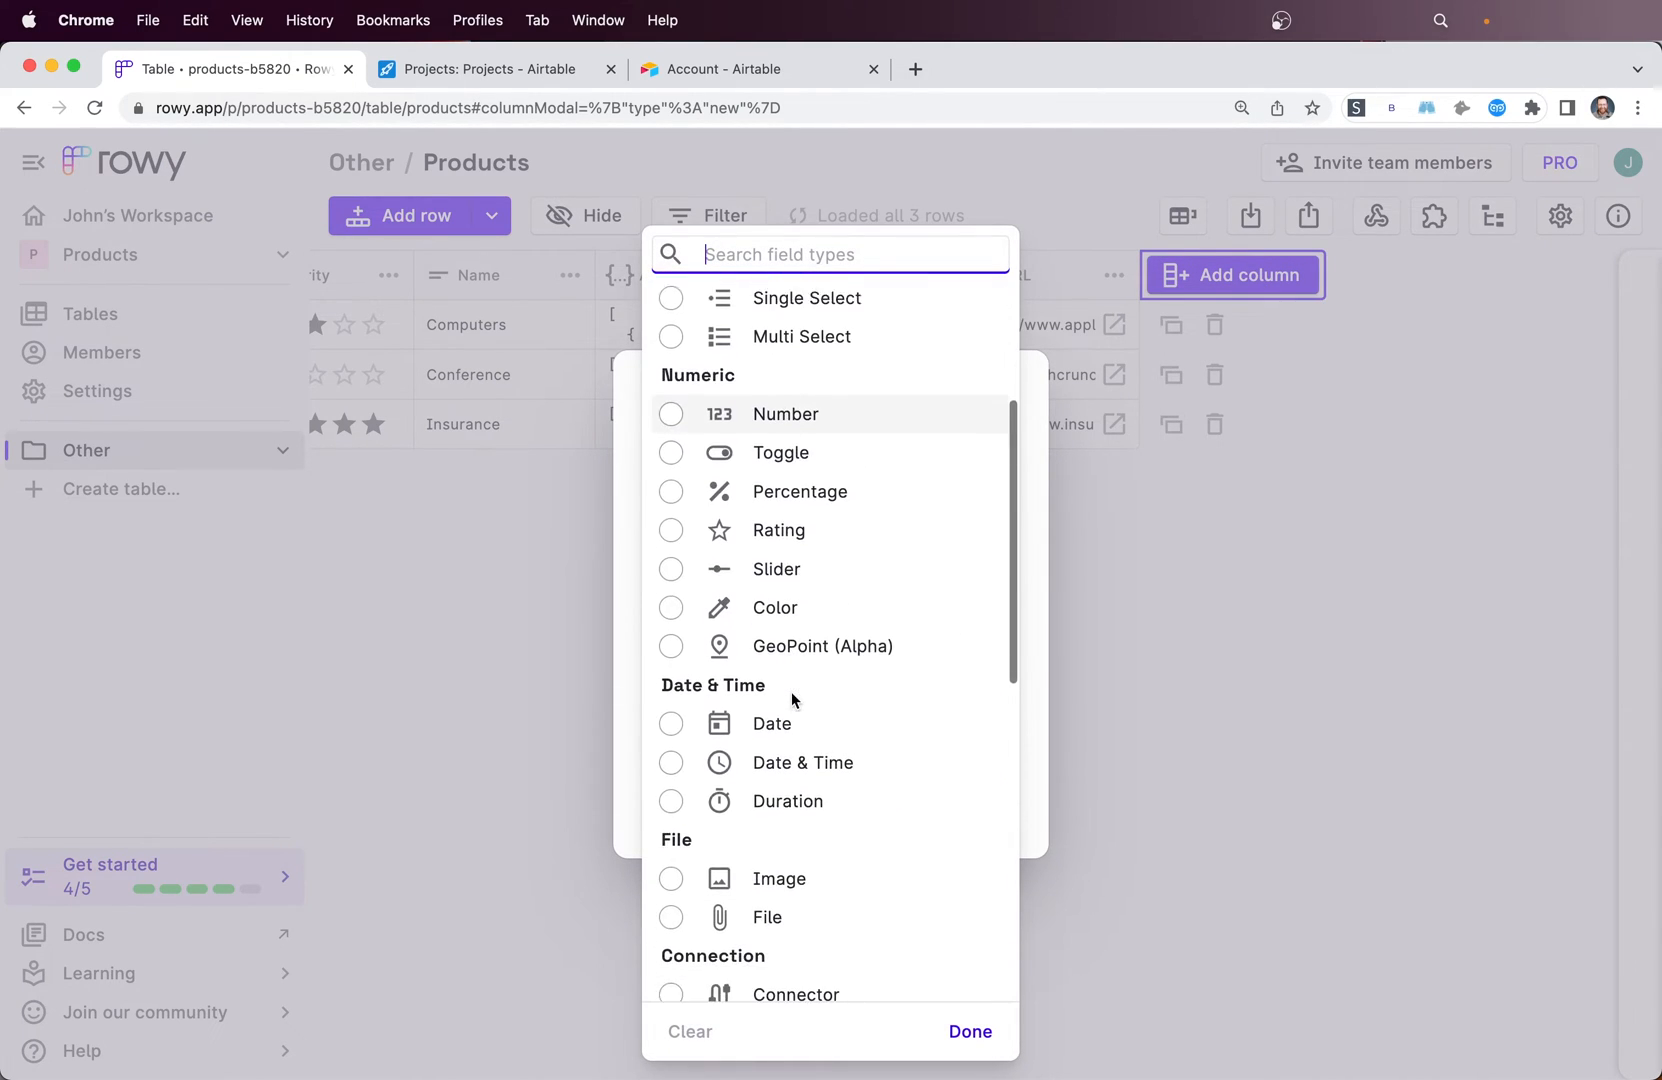
scroll("down", 3)
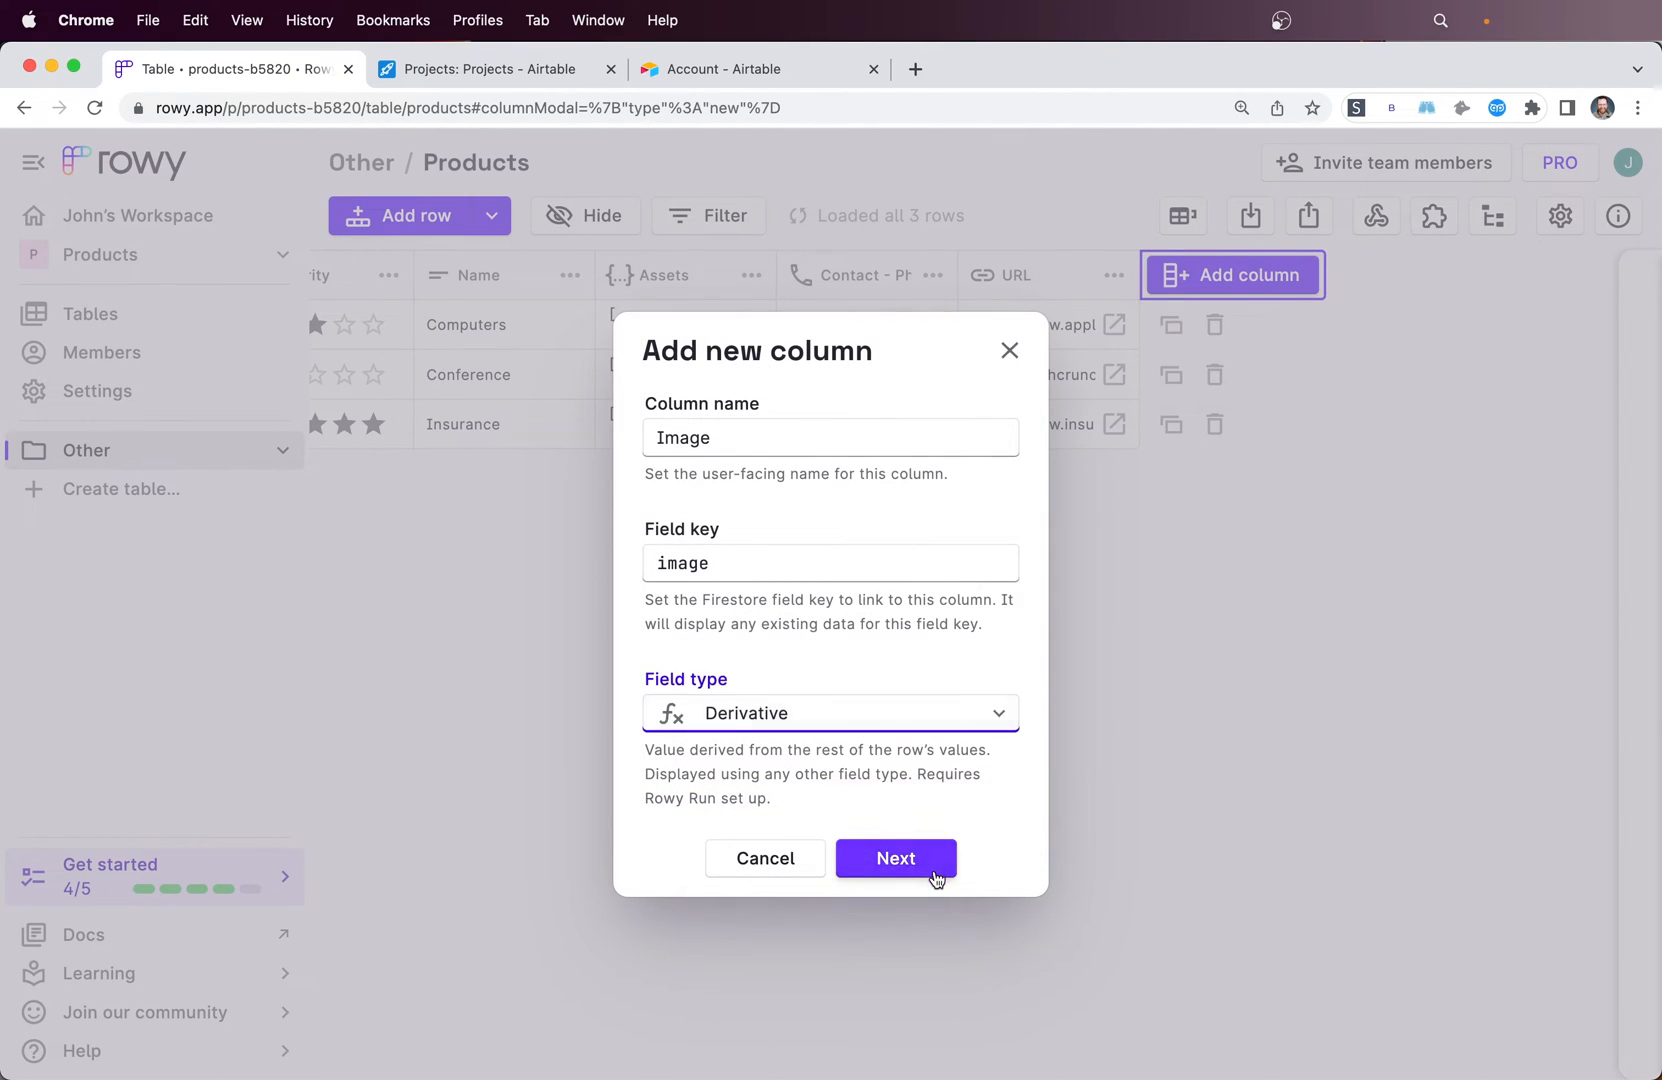
left_click(895, 857)
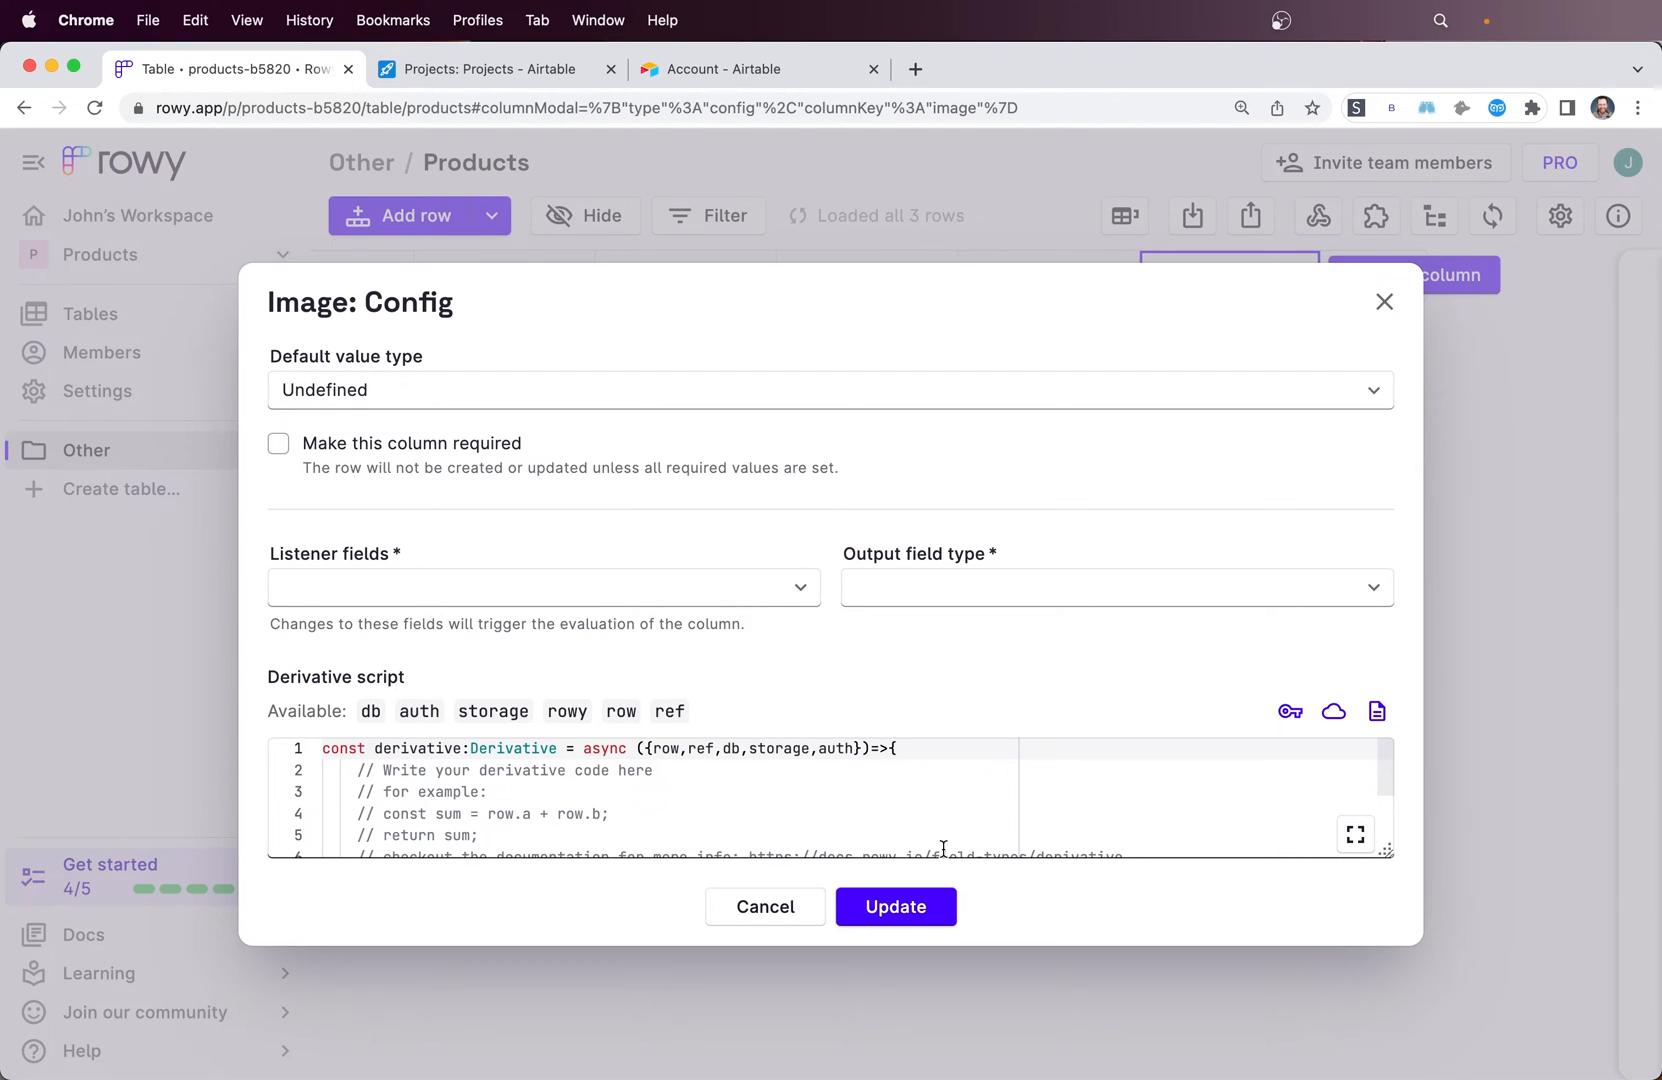
Step: Set the Image column to listen to Status, output type Image, and enlarge its script editor
left_click(542, 587)
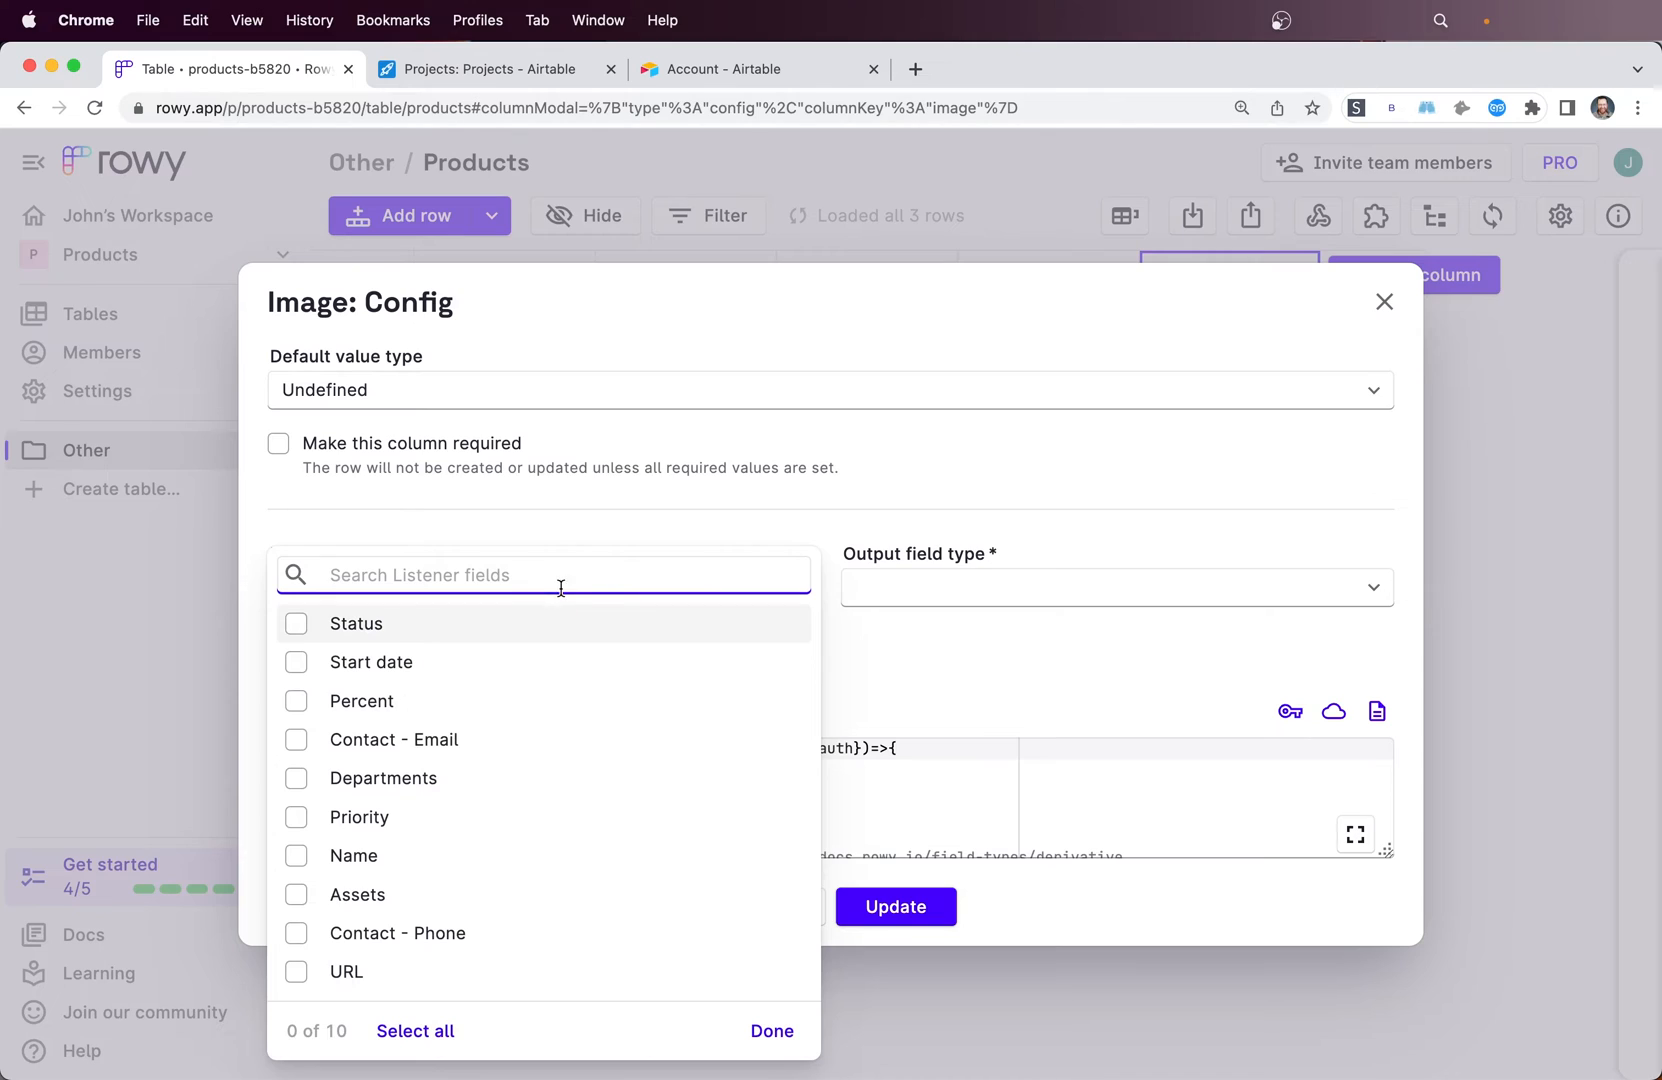
mouse_move(624, 644)
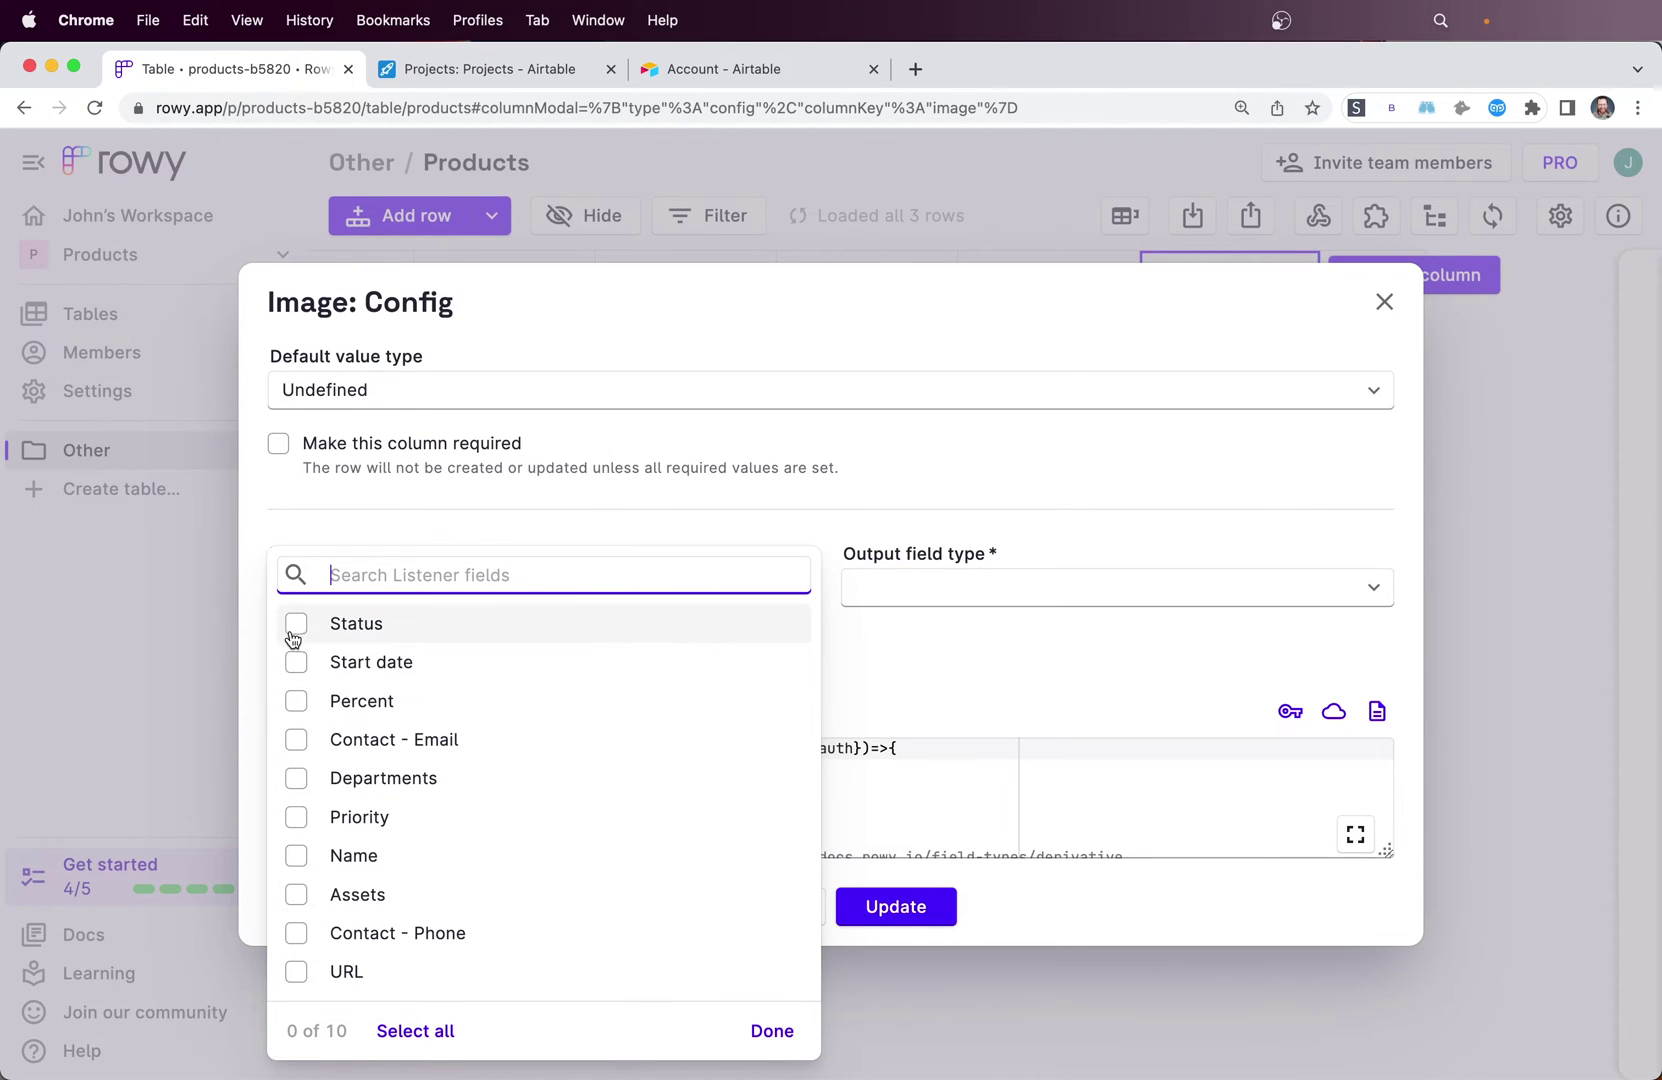
mouse_move(330, 739)
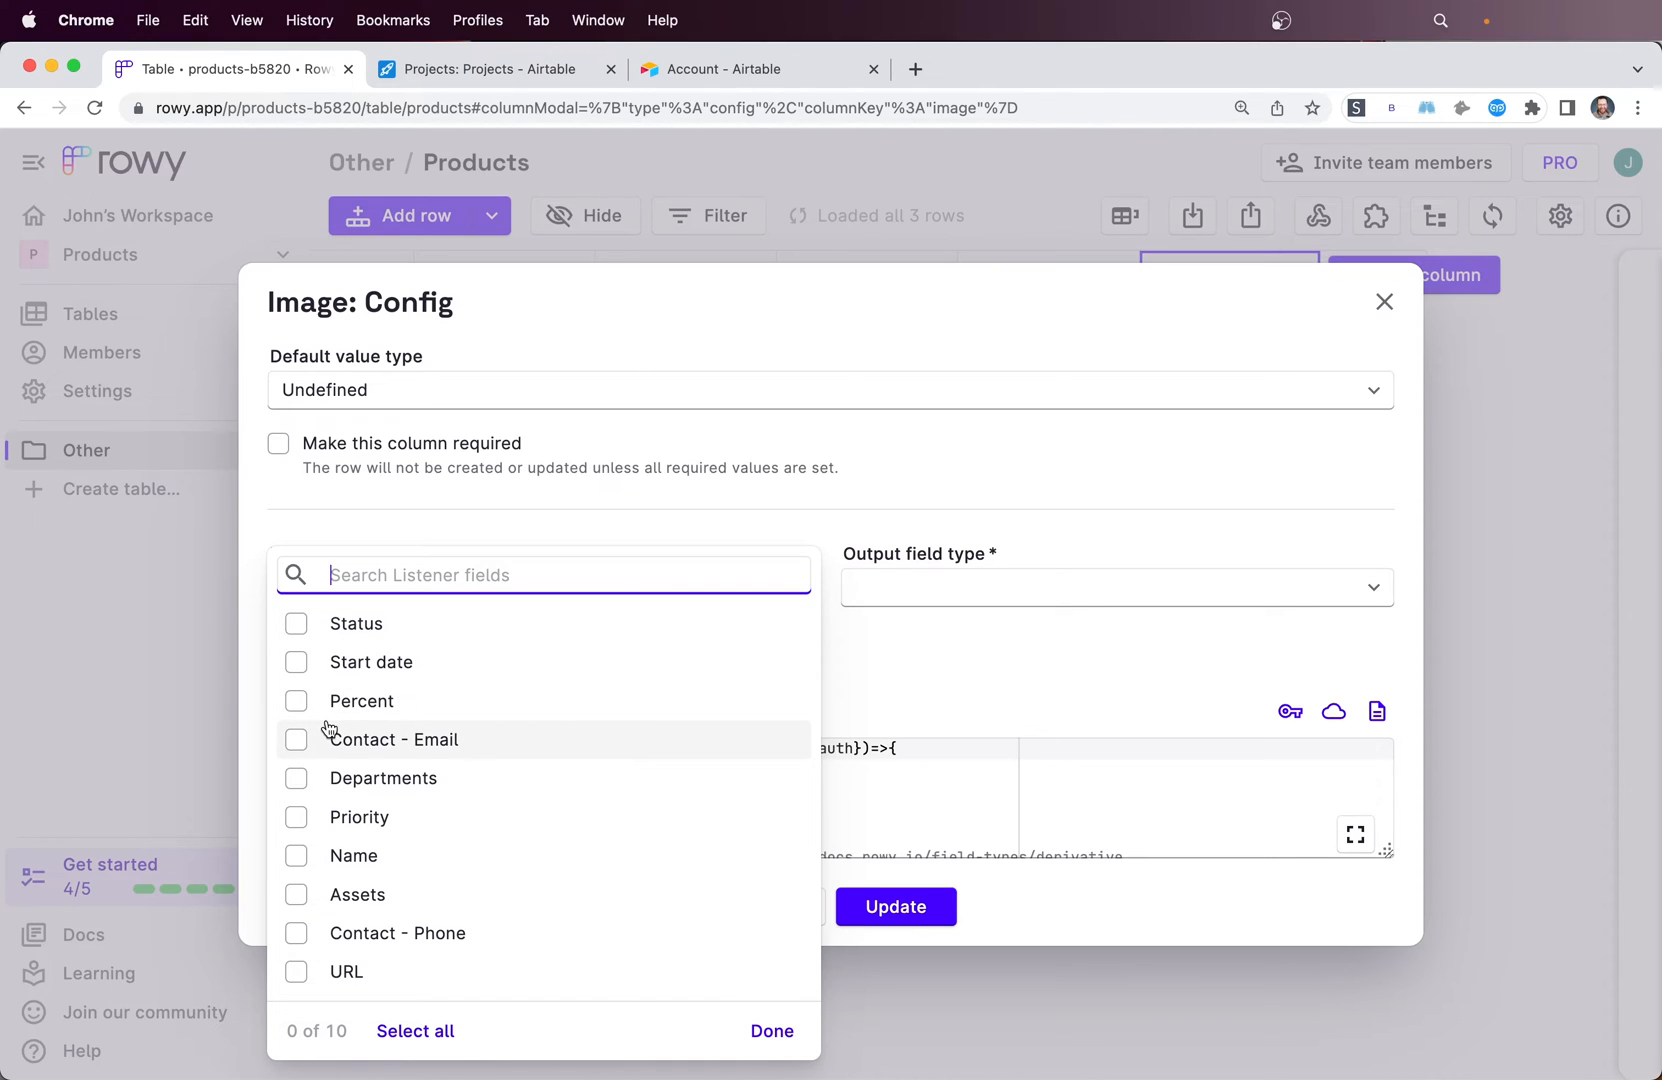
mouse_move(297, 644)
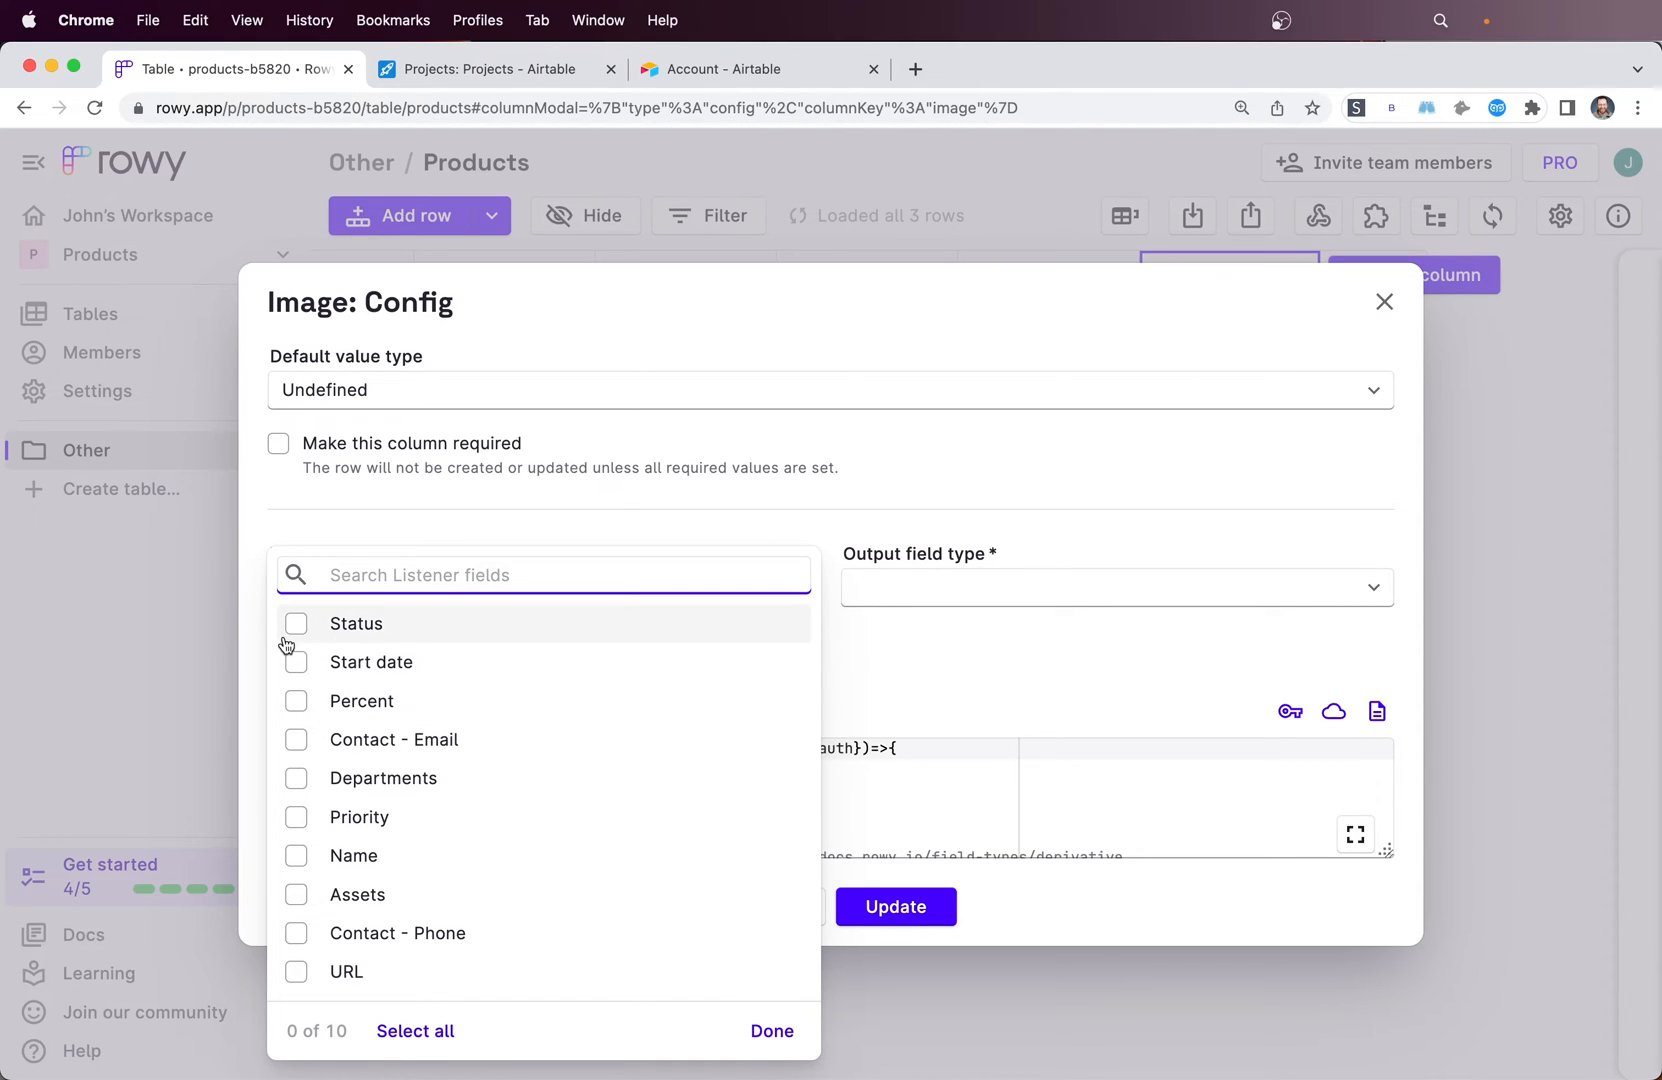
mouse_move(318, 633)
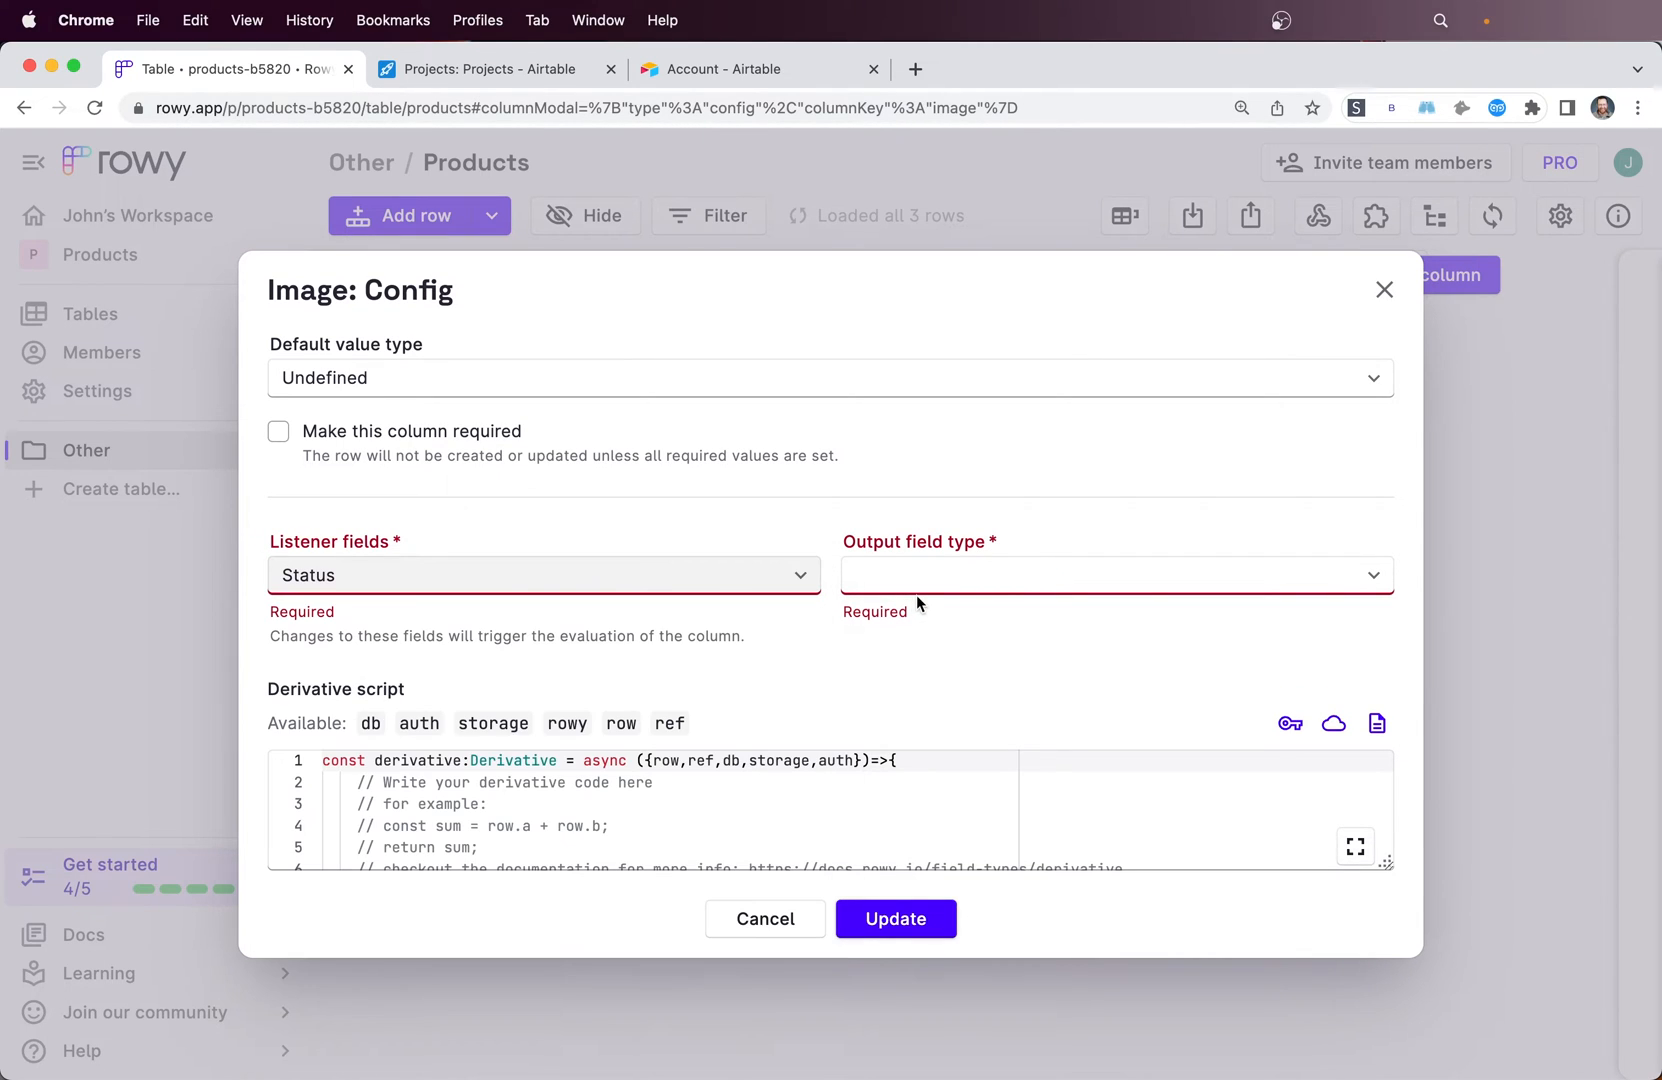
left_click(1113, 574)
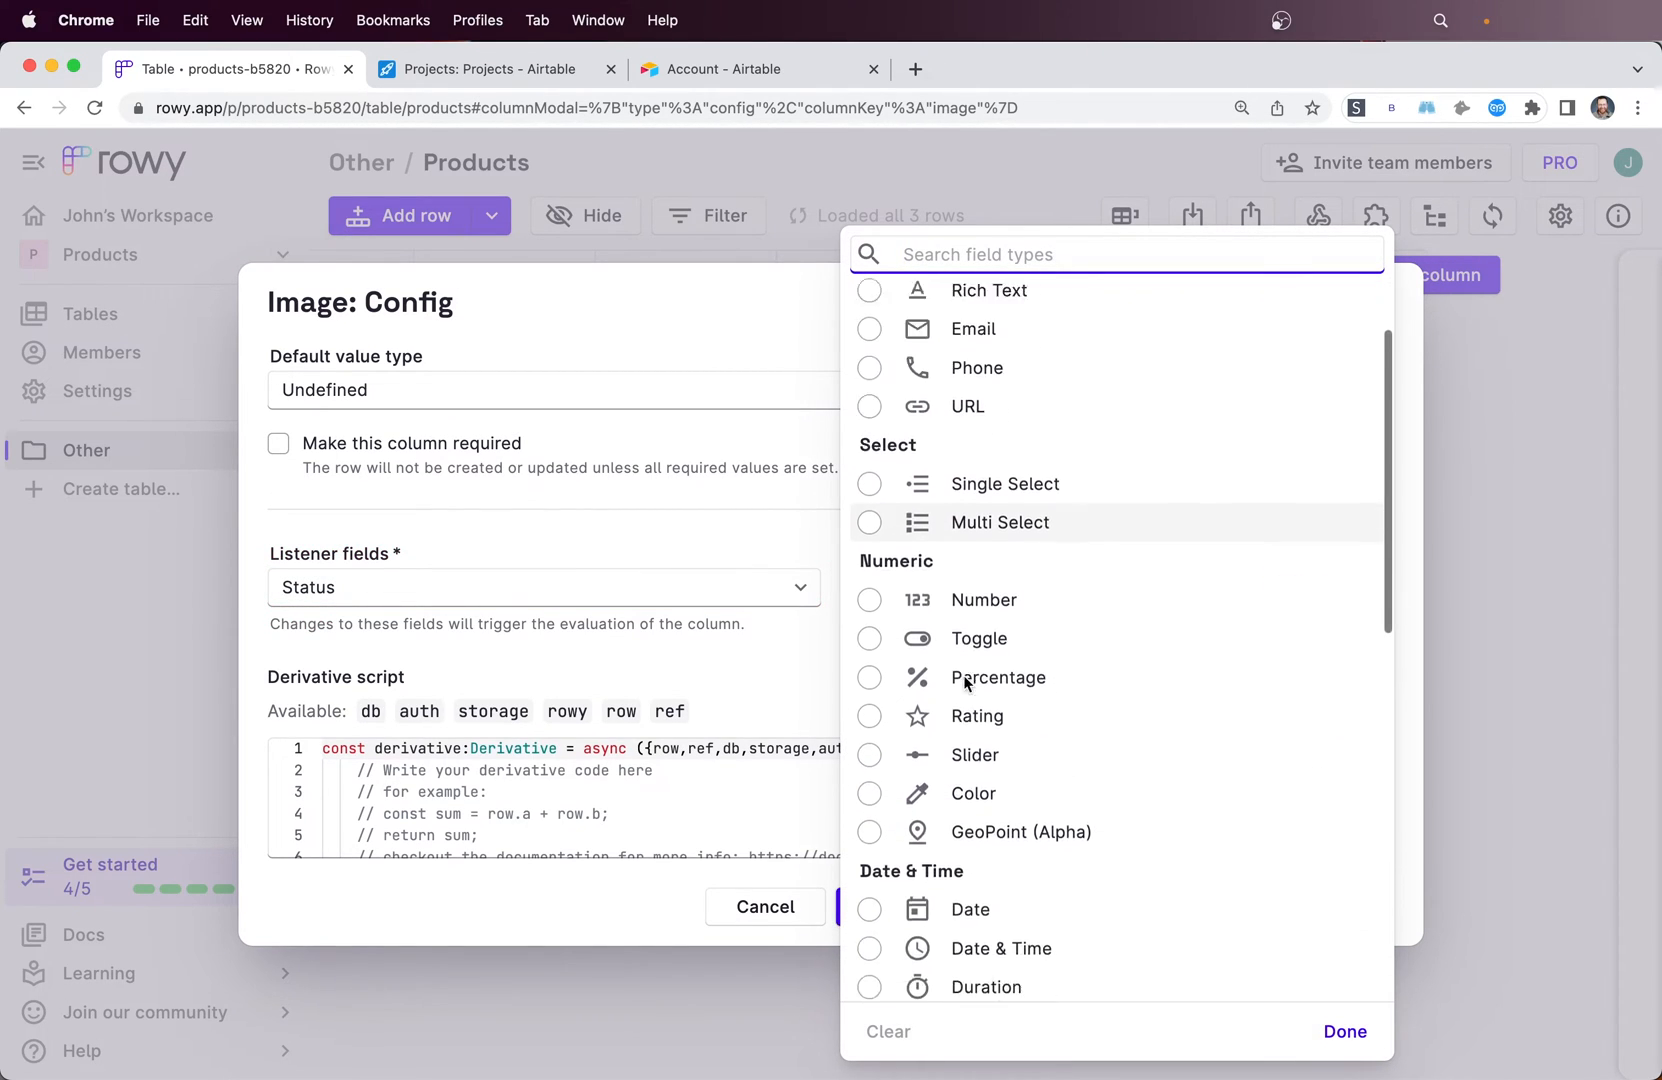
type("Image")
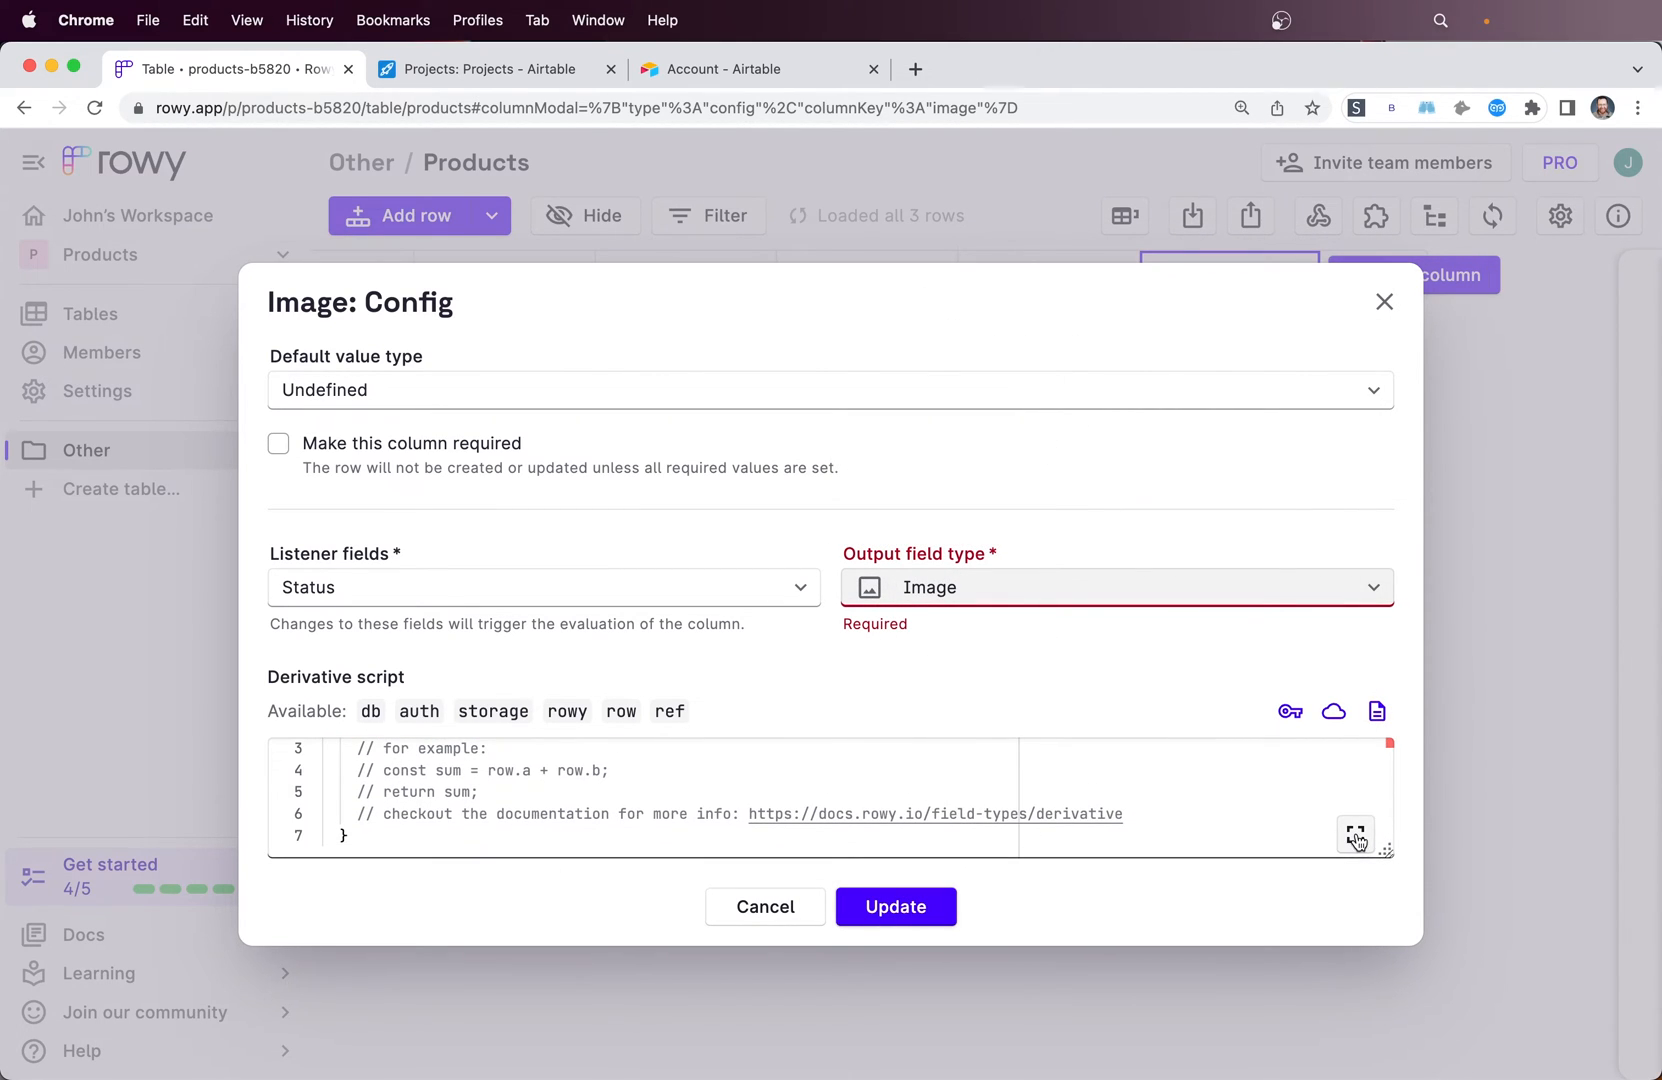
left_click(1356, 835)
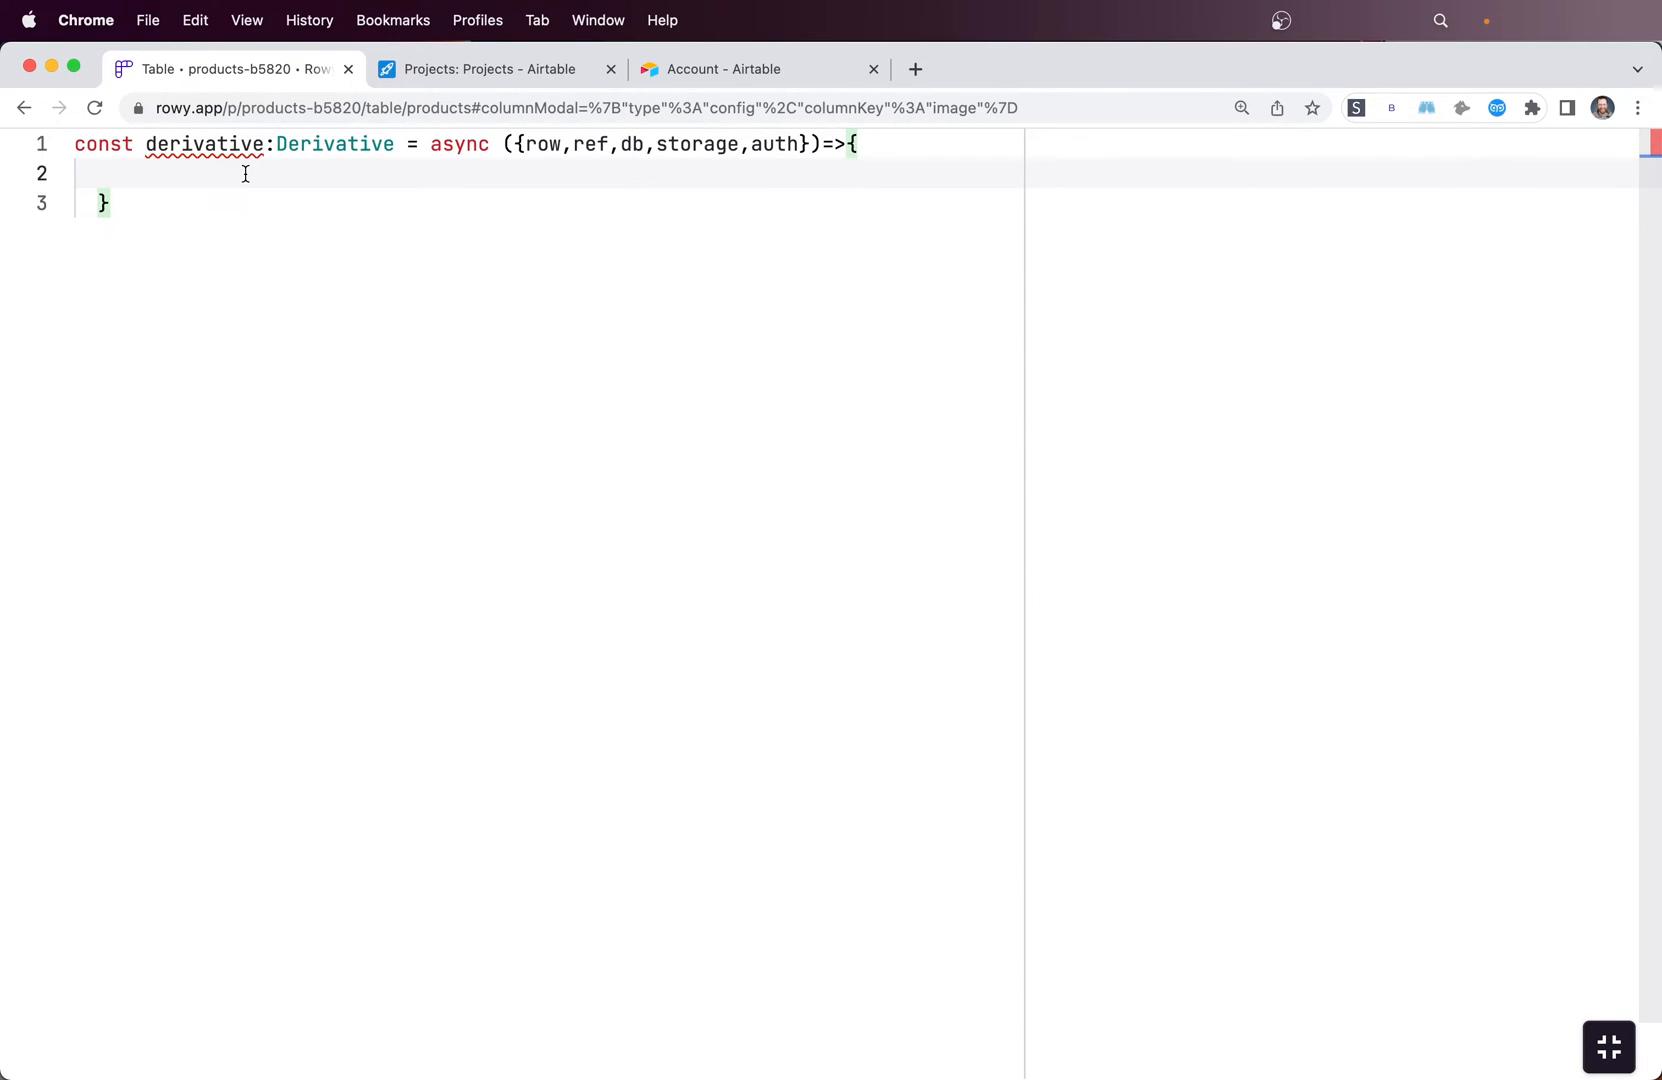
mouse_move(1610, 1047)
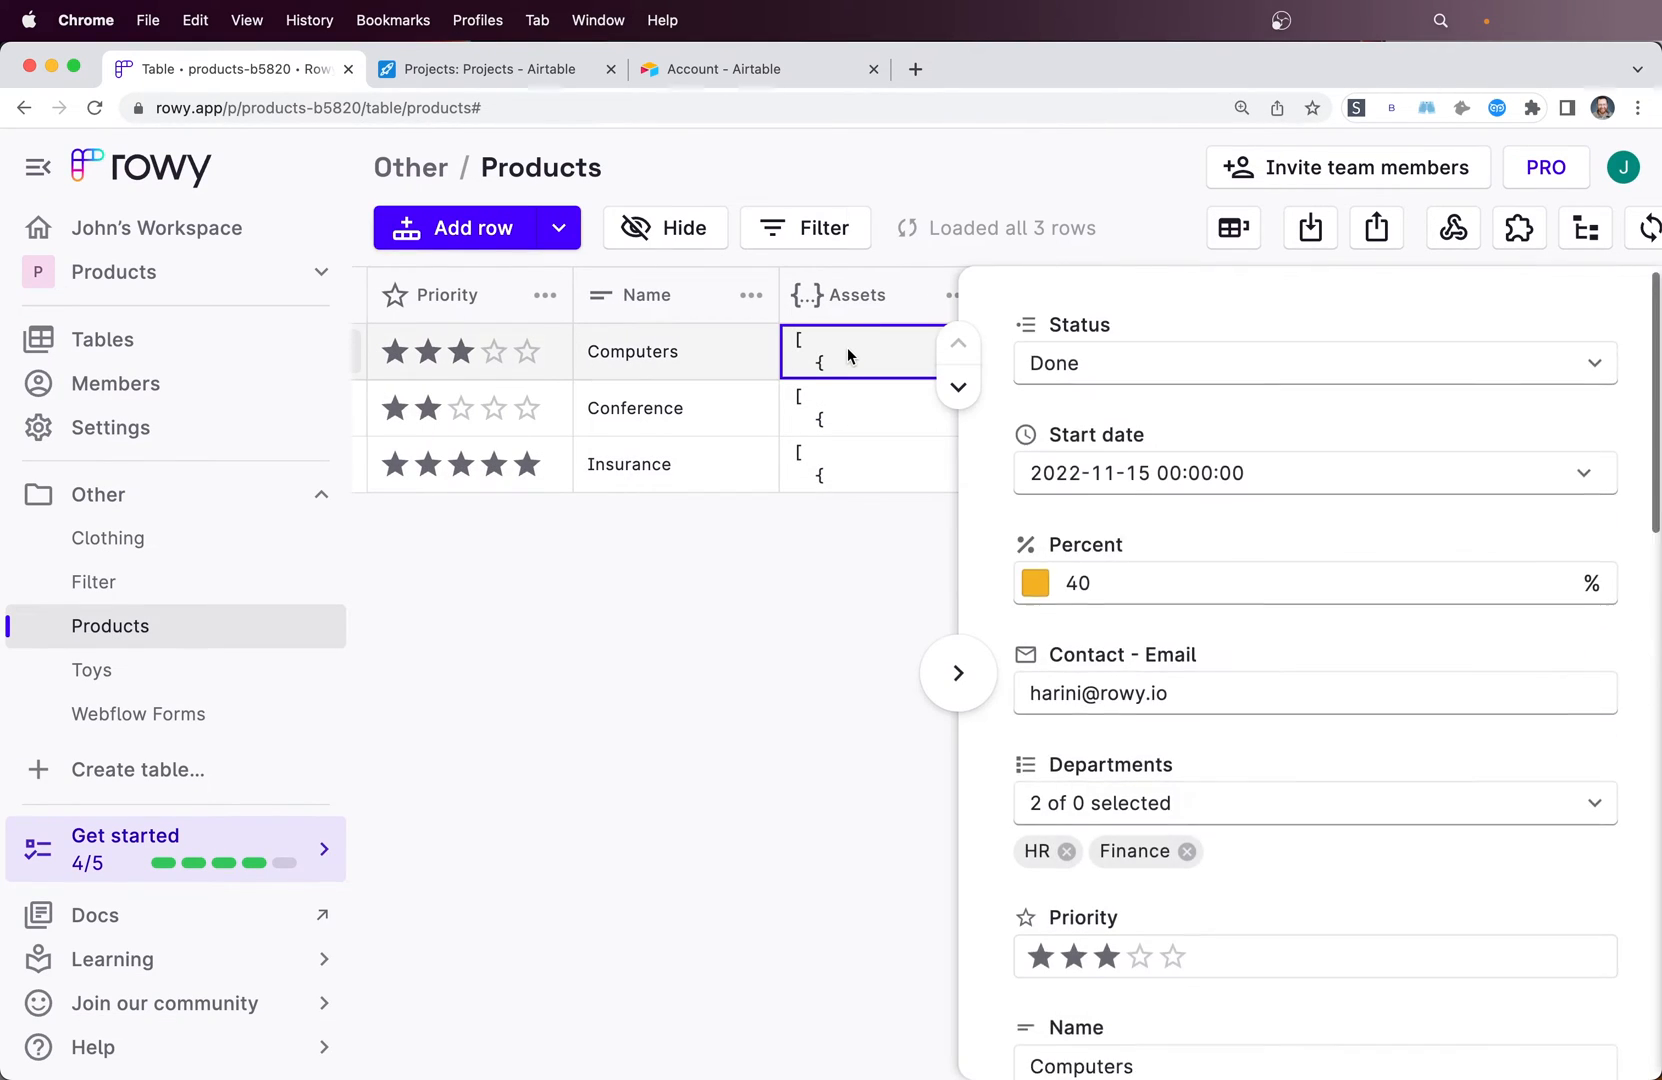
Step: Inspect the Computers row's Assets JSON in Code view to locate the image URL field
left_click(859, 352)
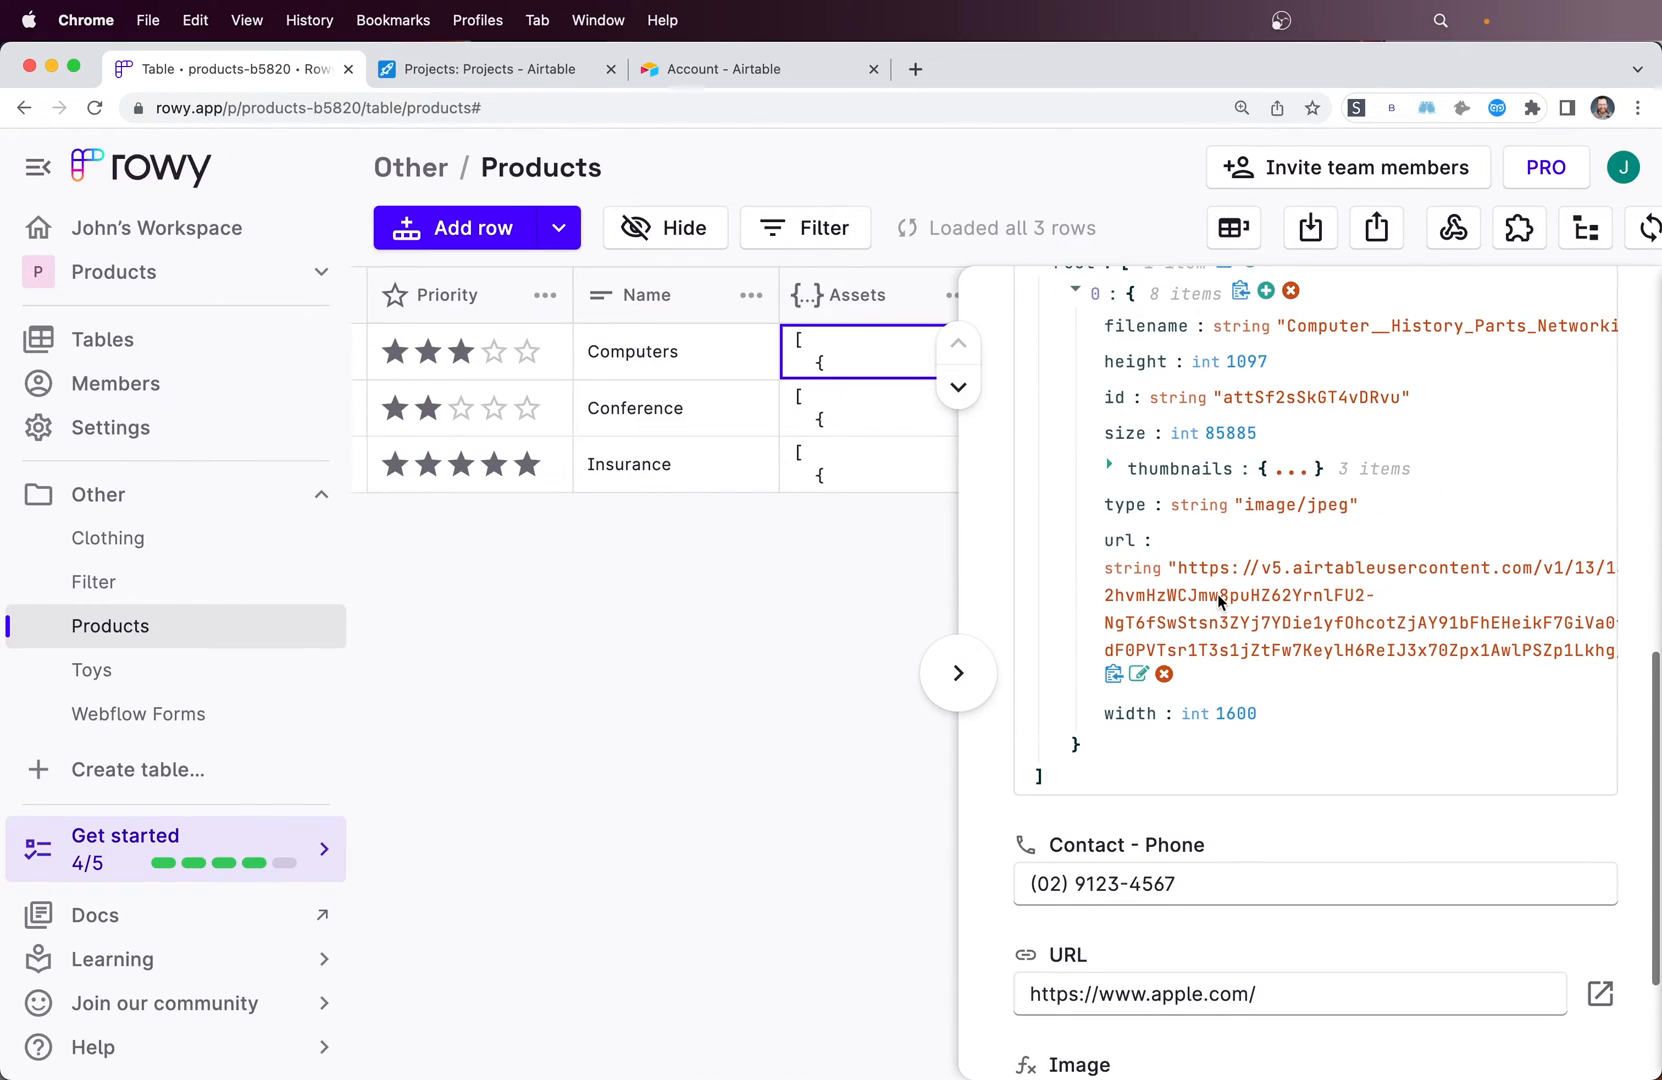
mouse_move(1191, 597)
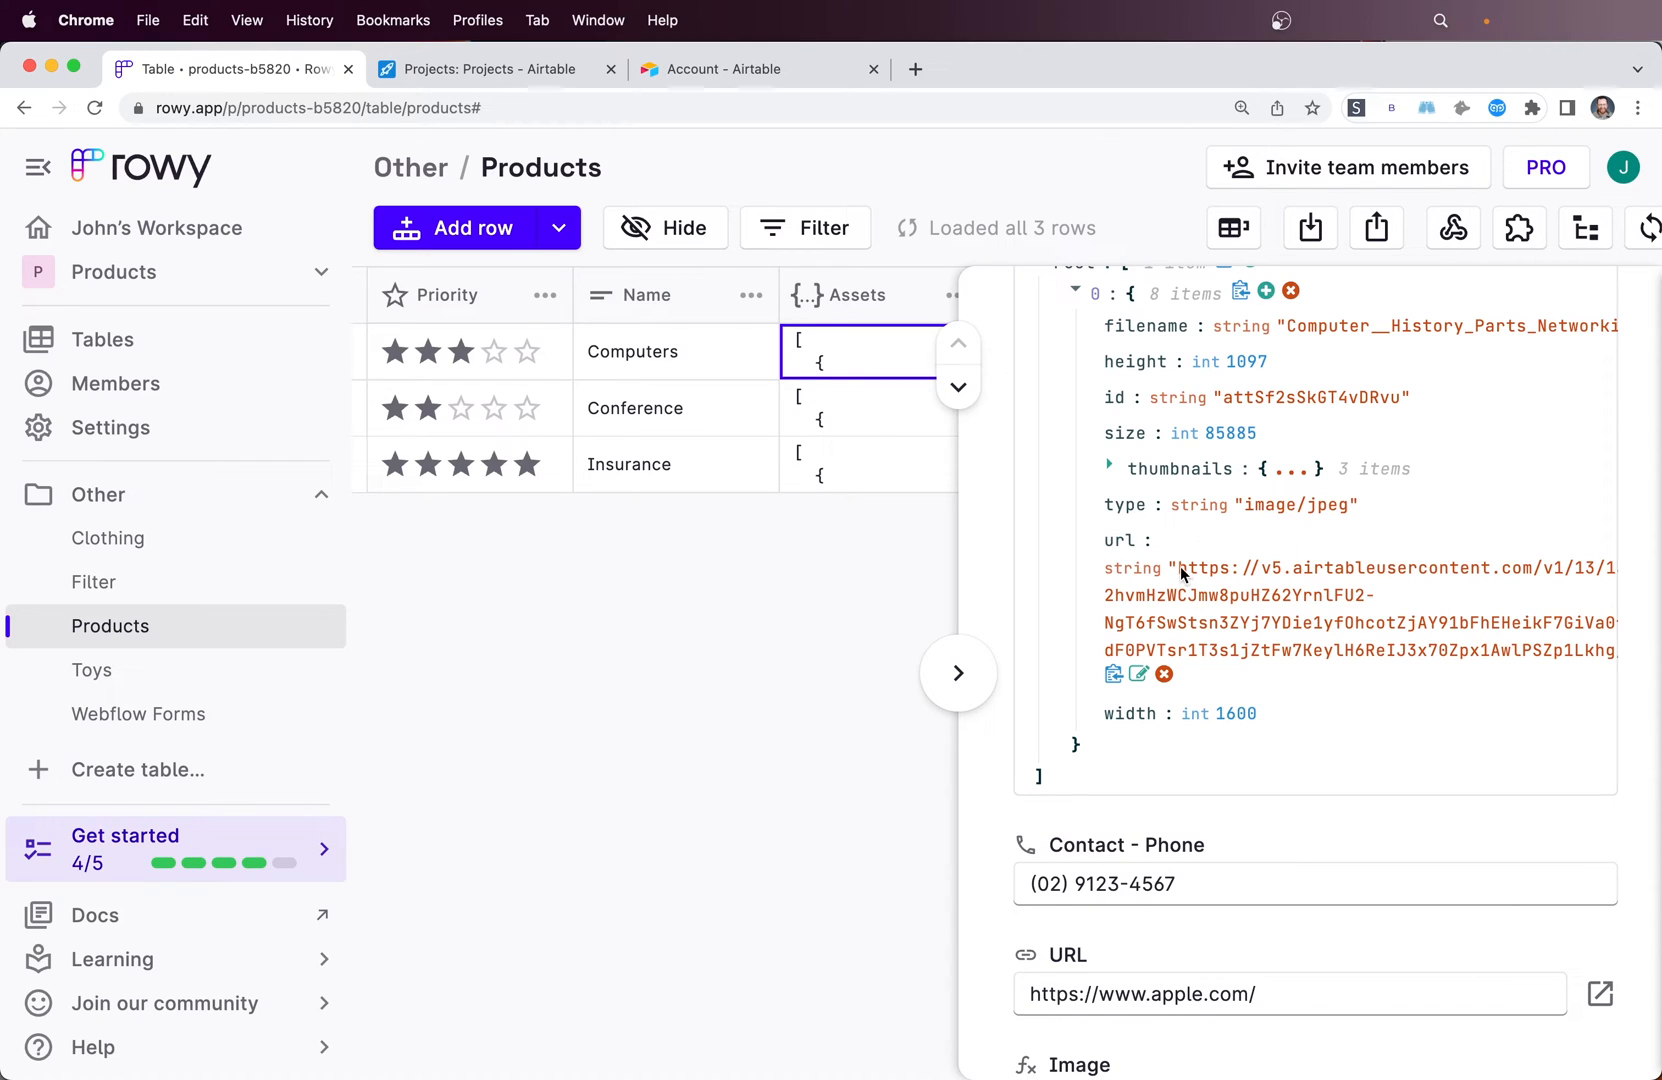
mouse_move(1315, 634)
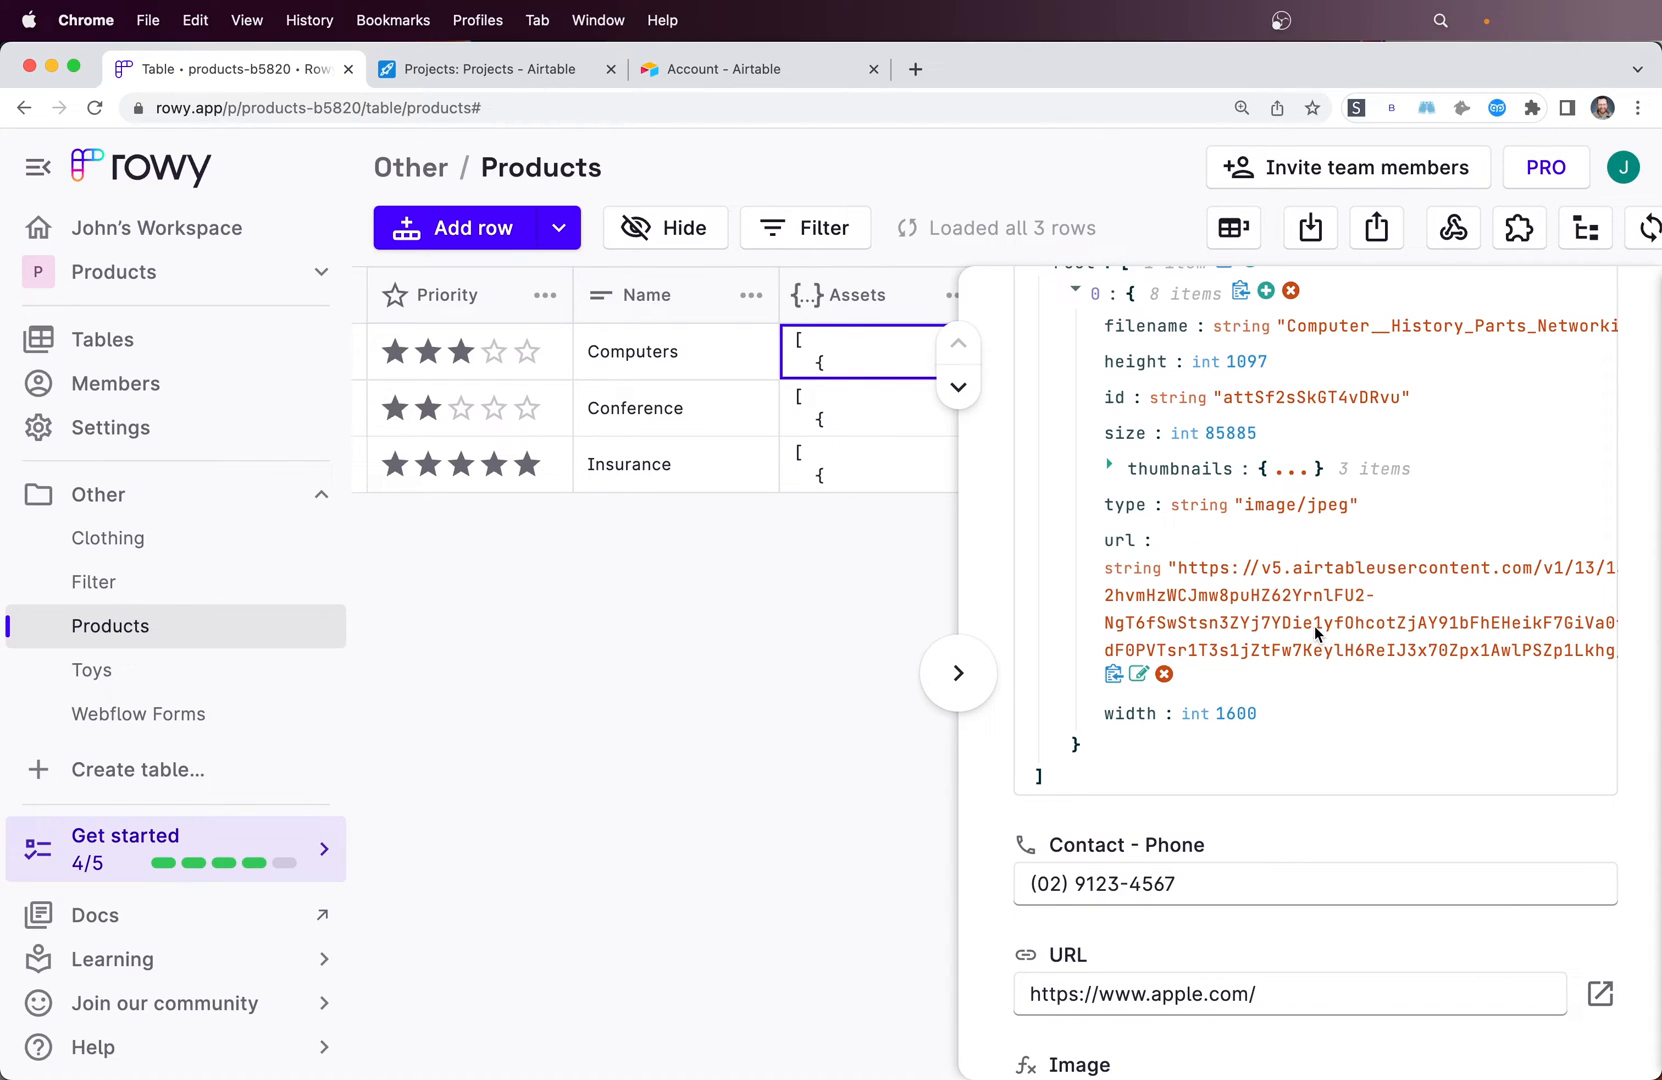
scroll("up", 3)
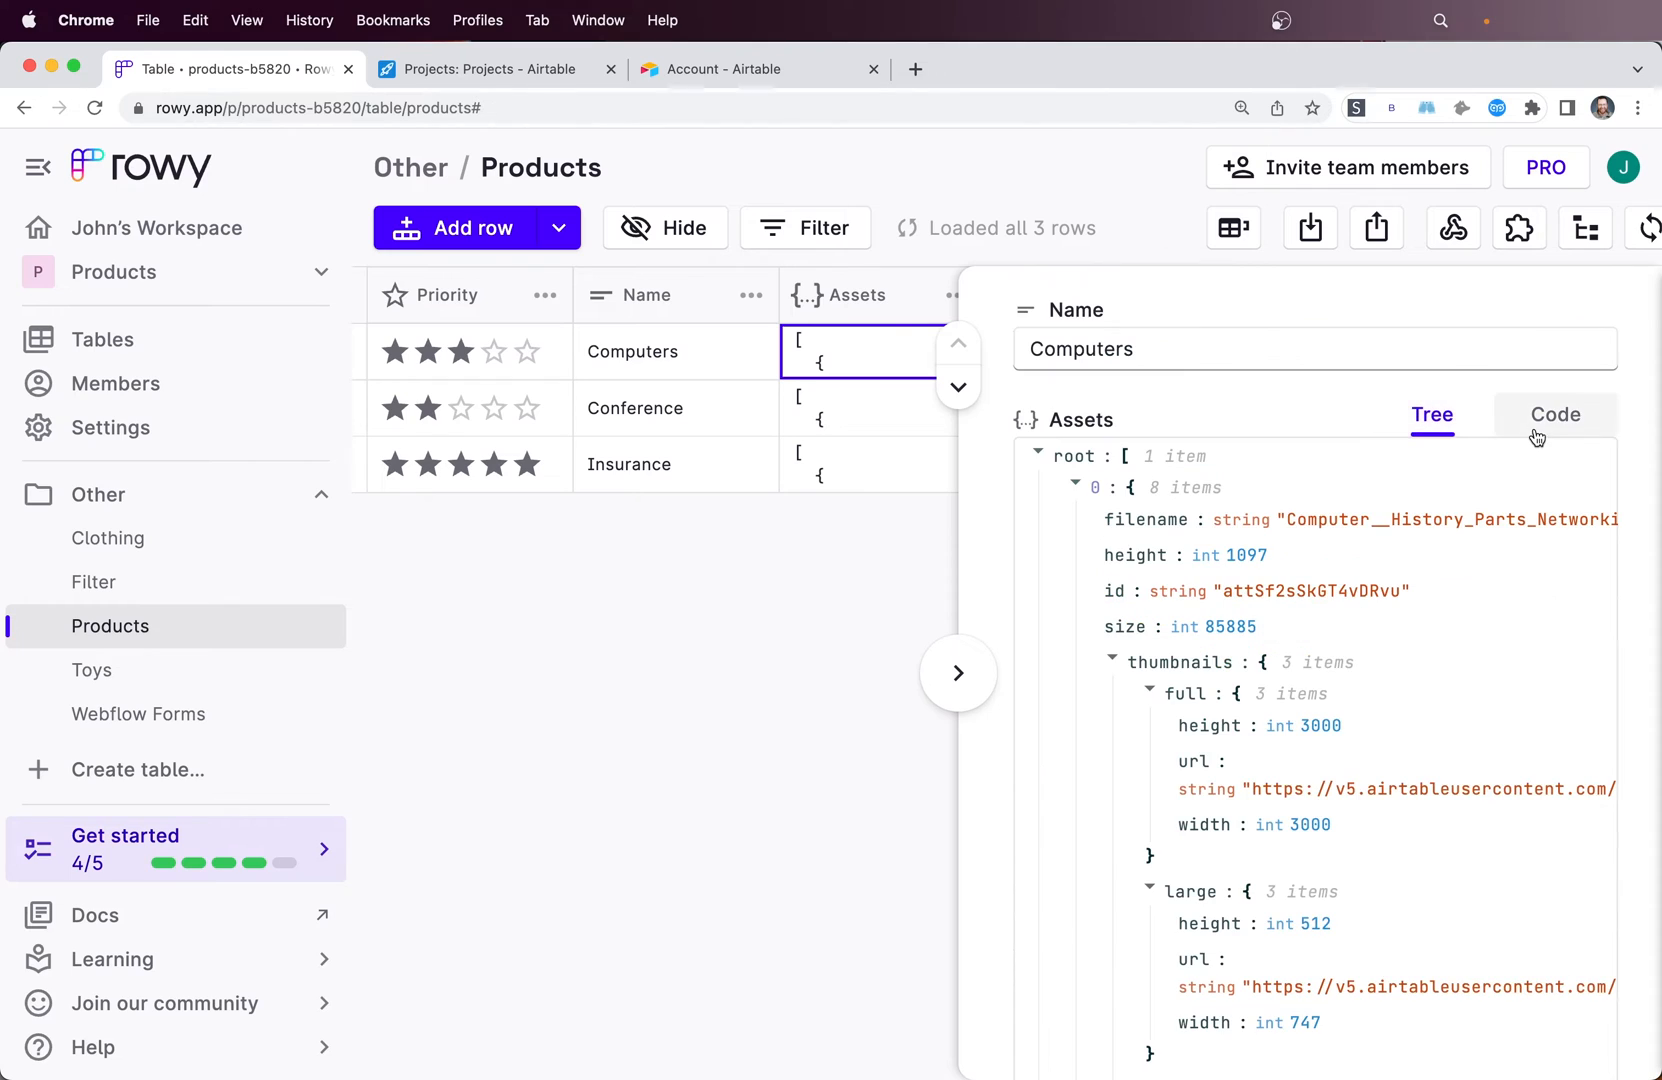
left_click(1555, 414)
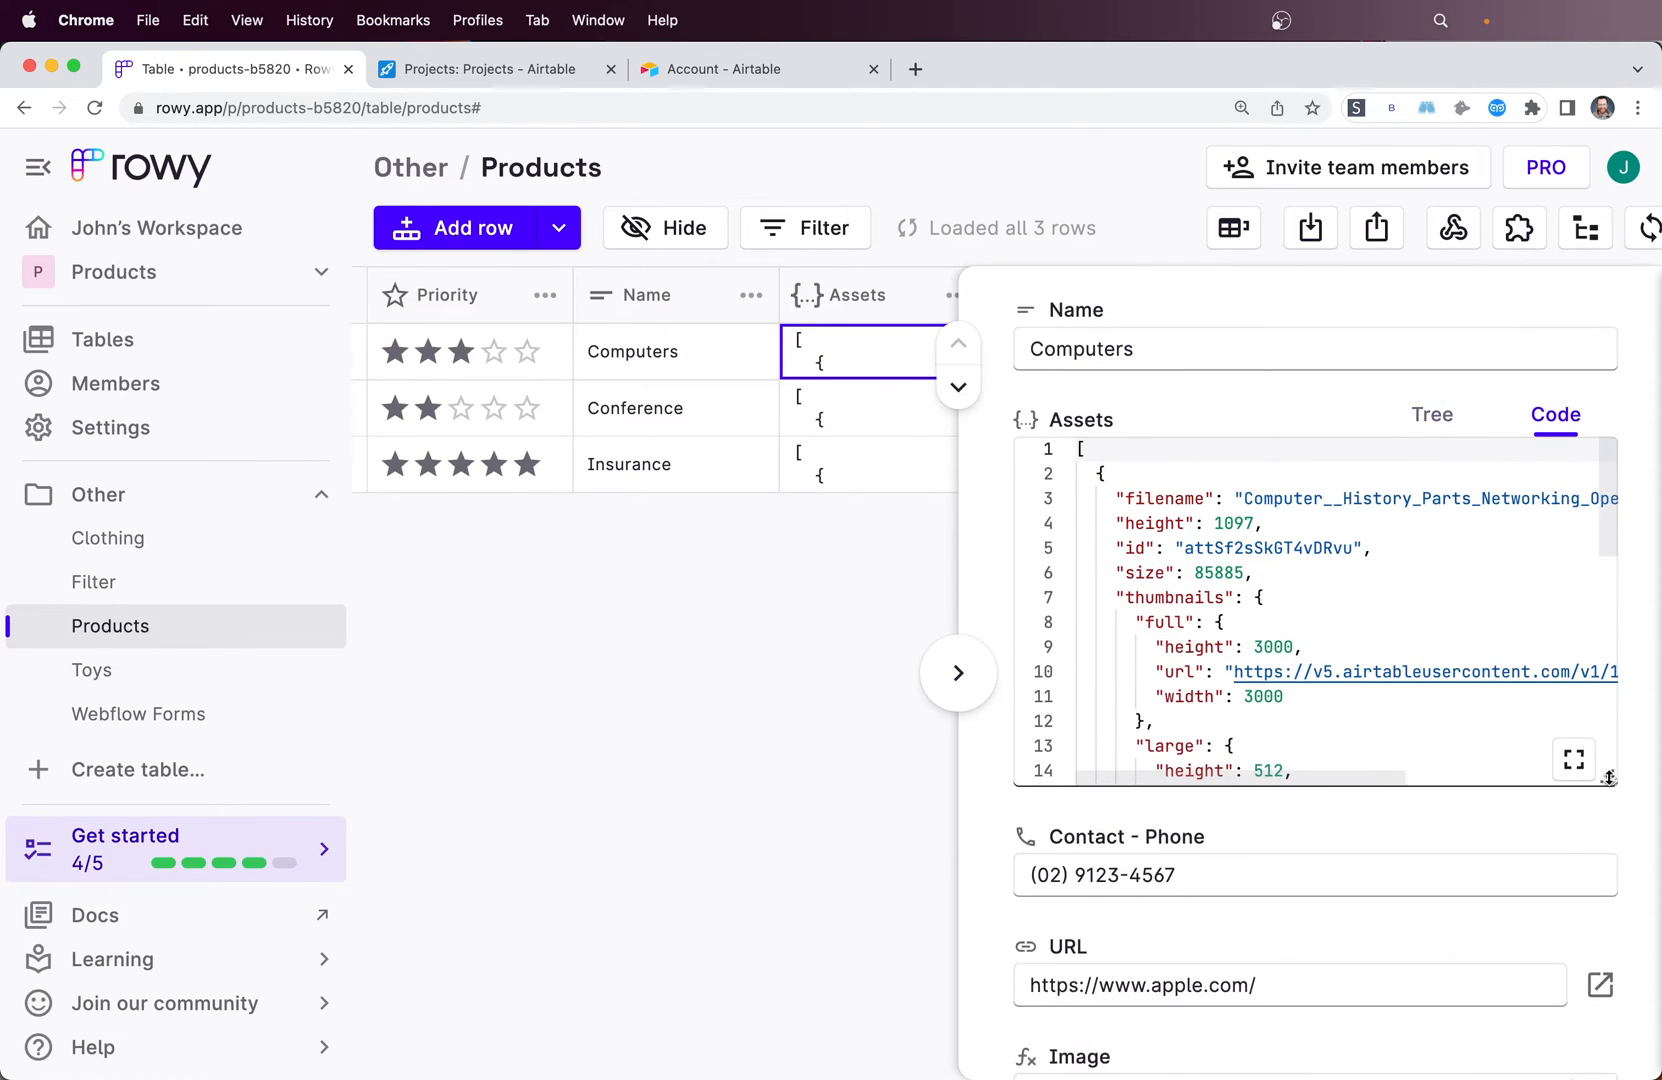
scroll("down", 3)
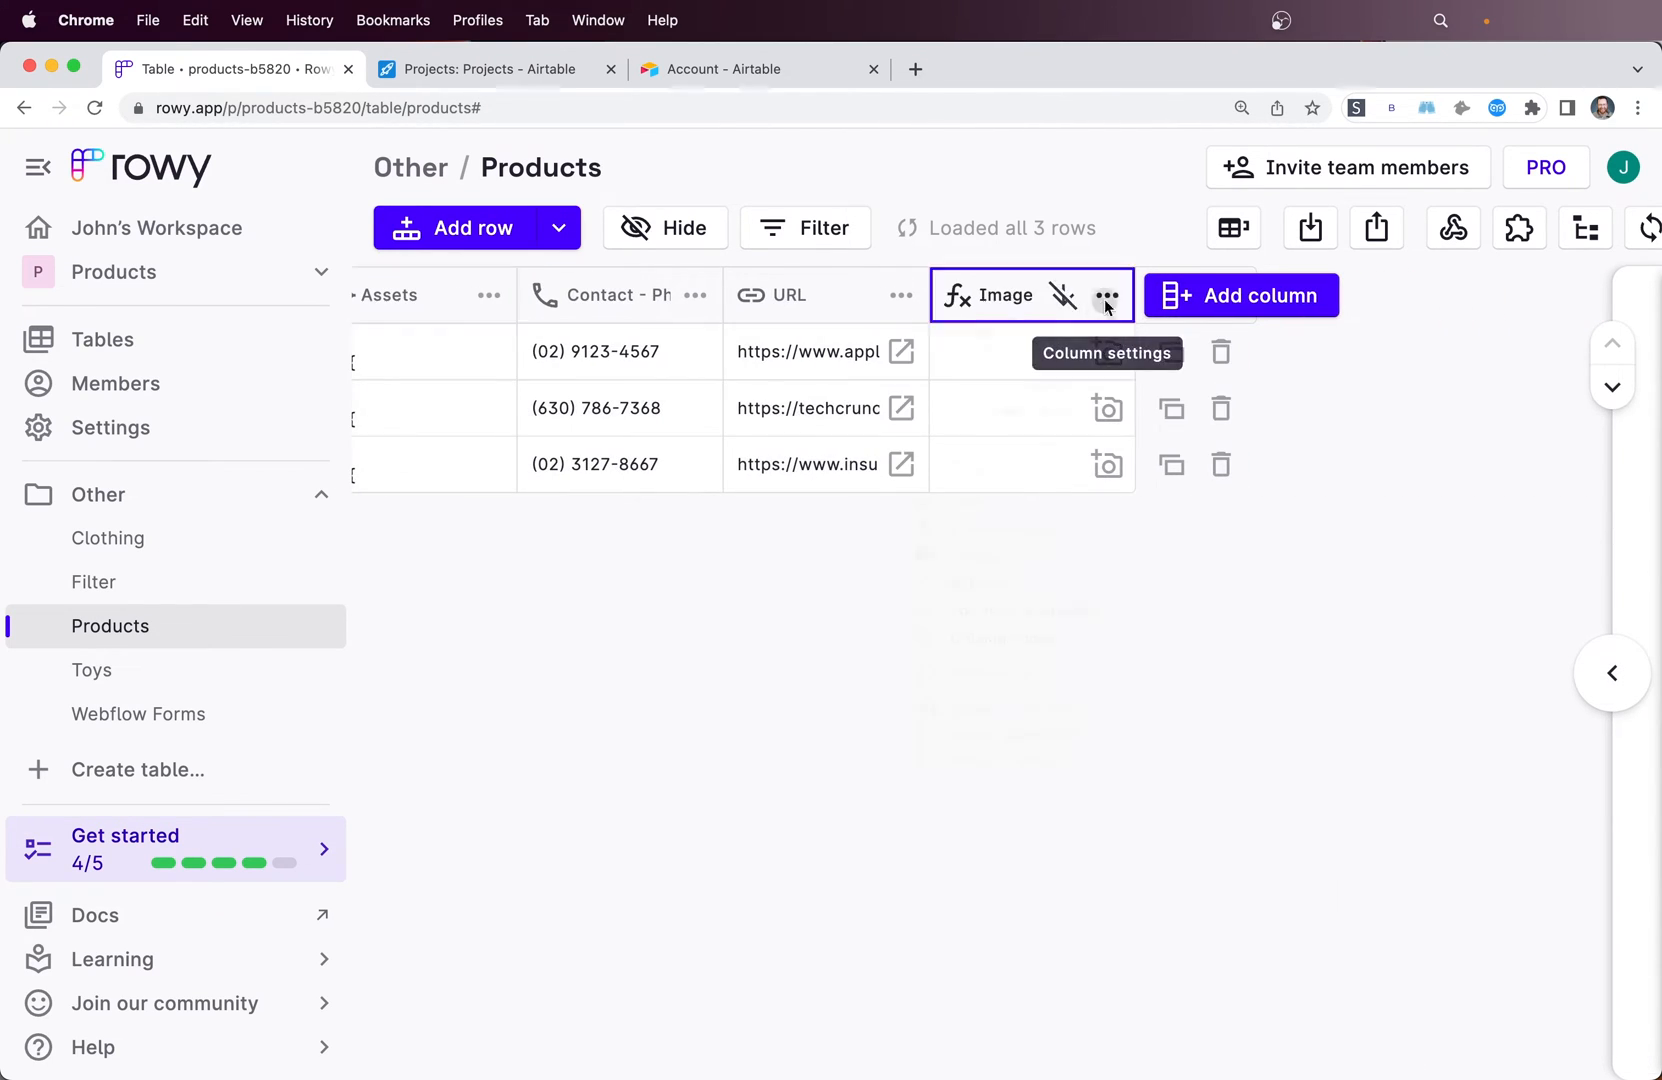
Step: In the full-screen editor, start the script with 'const file = await rowy.storage.upload.url(row'
left_click(1107, 353)
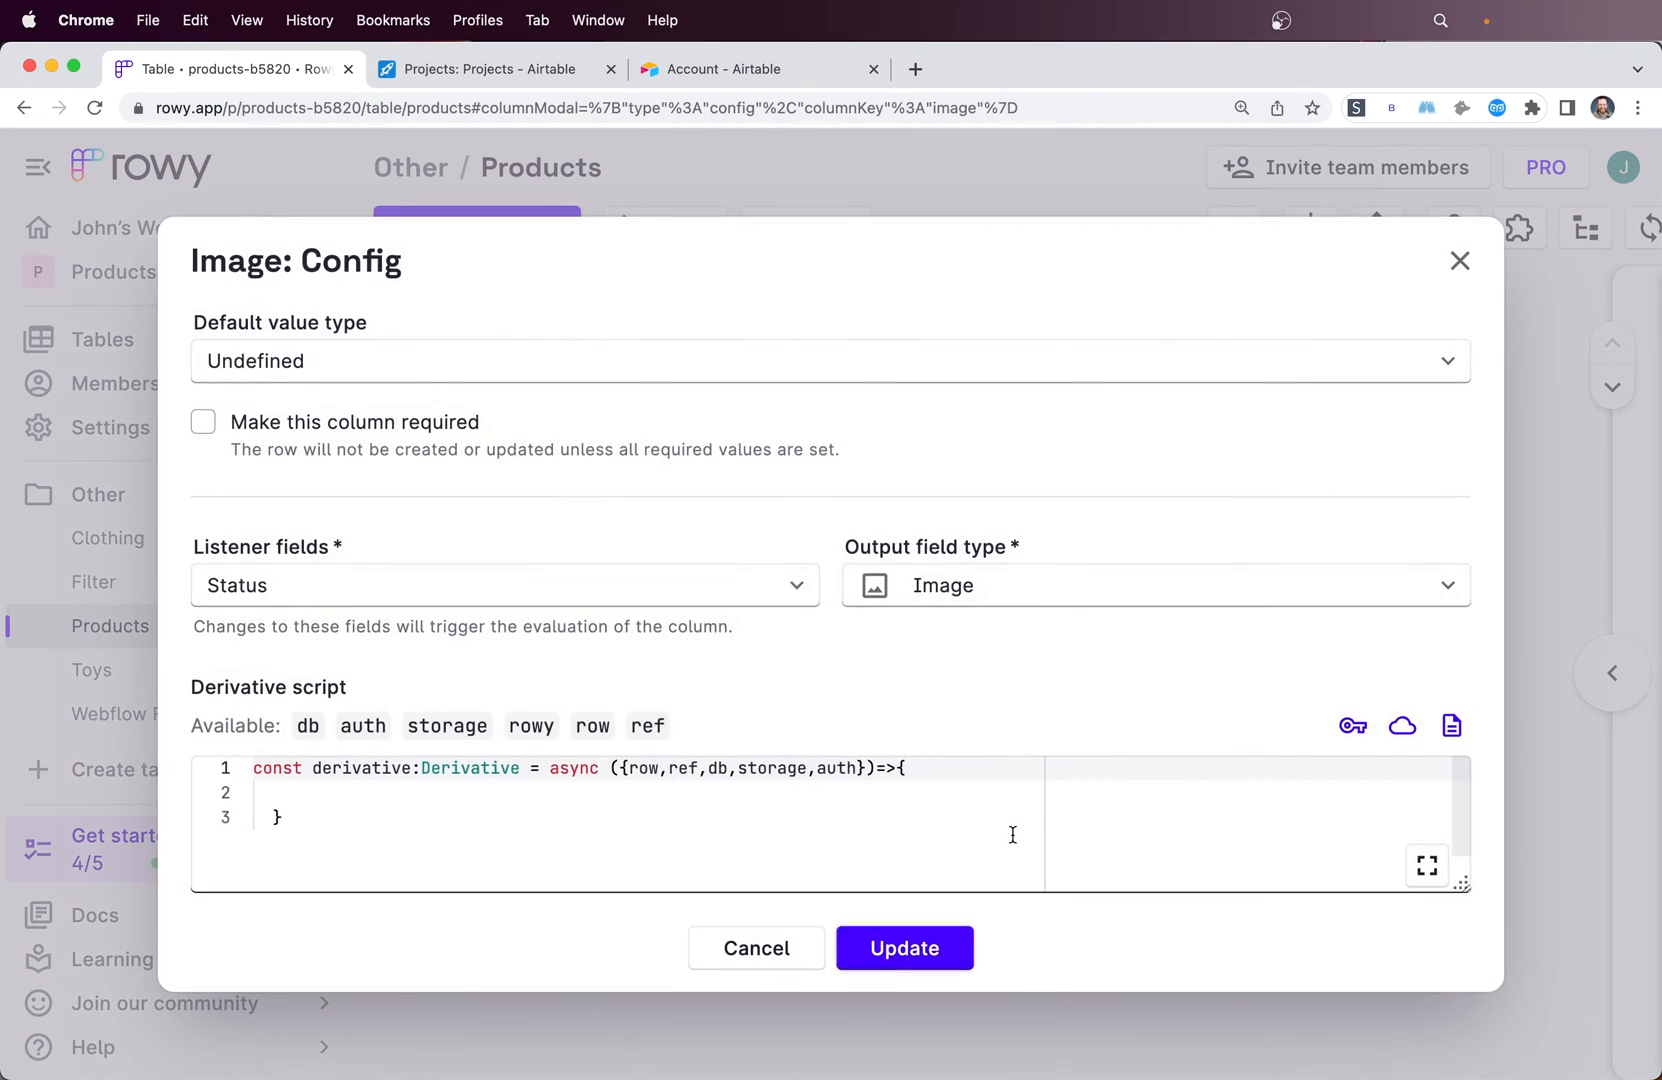
left_click(1425, 865)
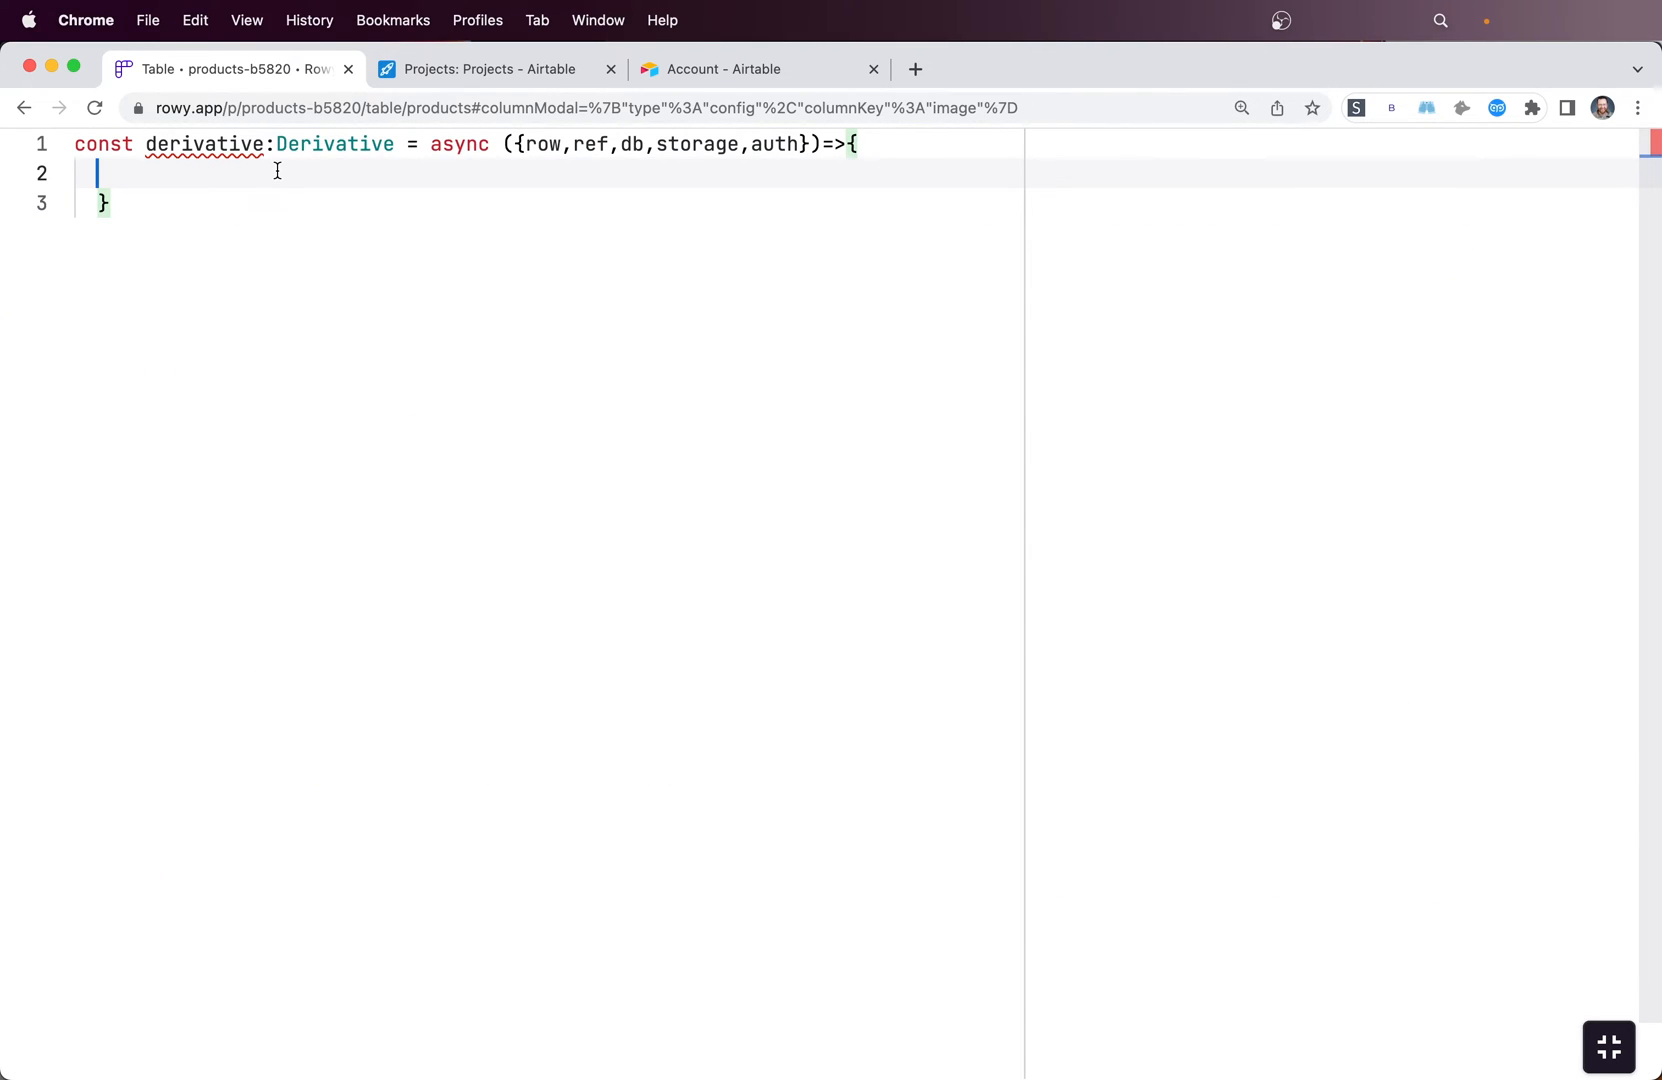
type("const file")
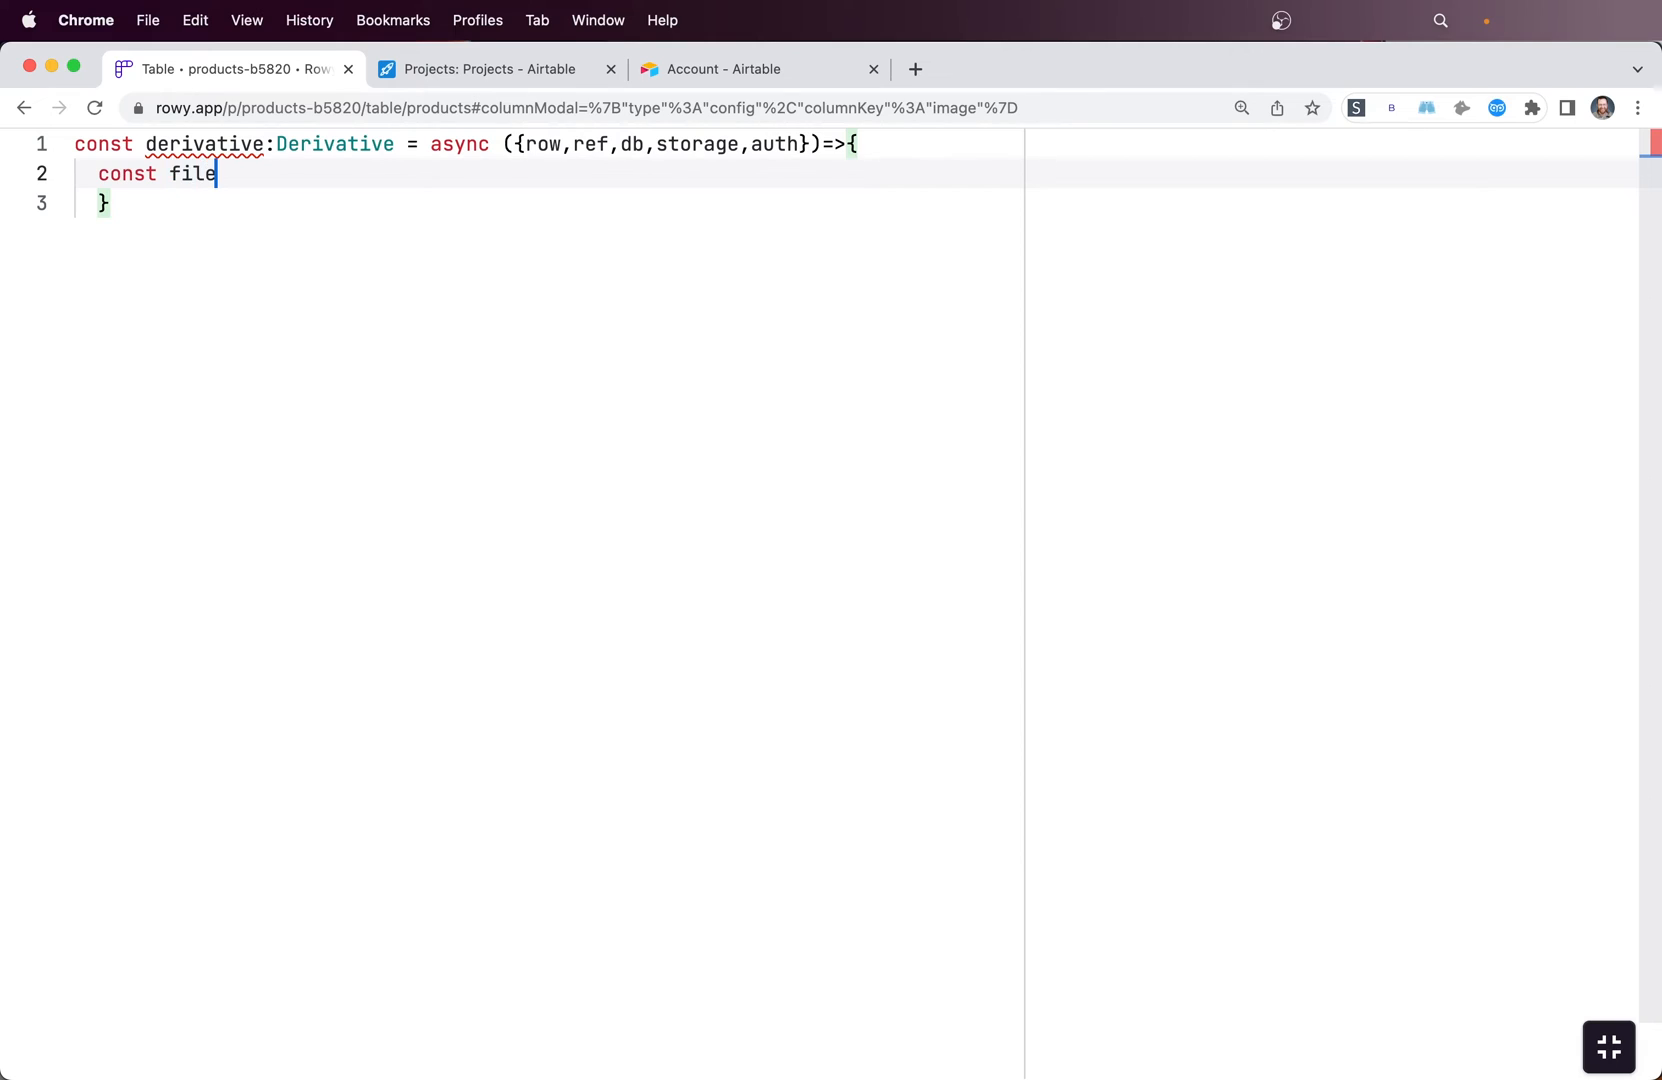
type("= a")
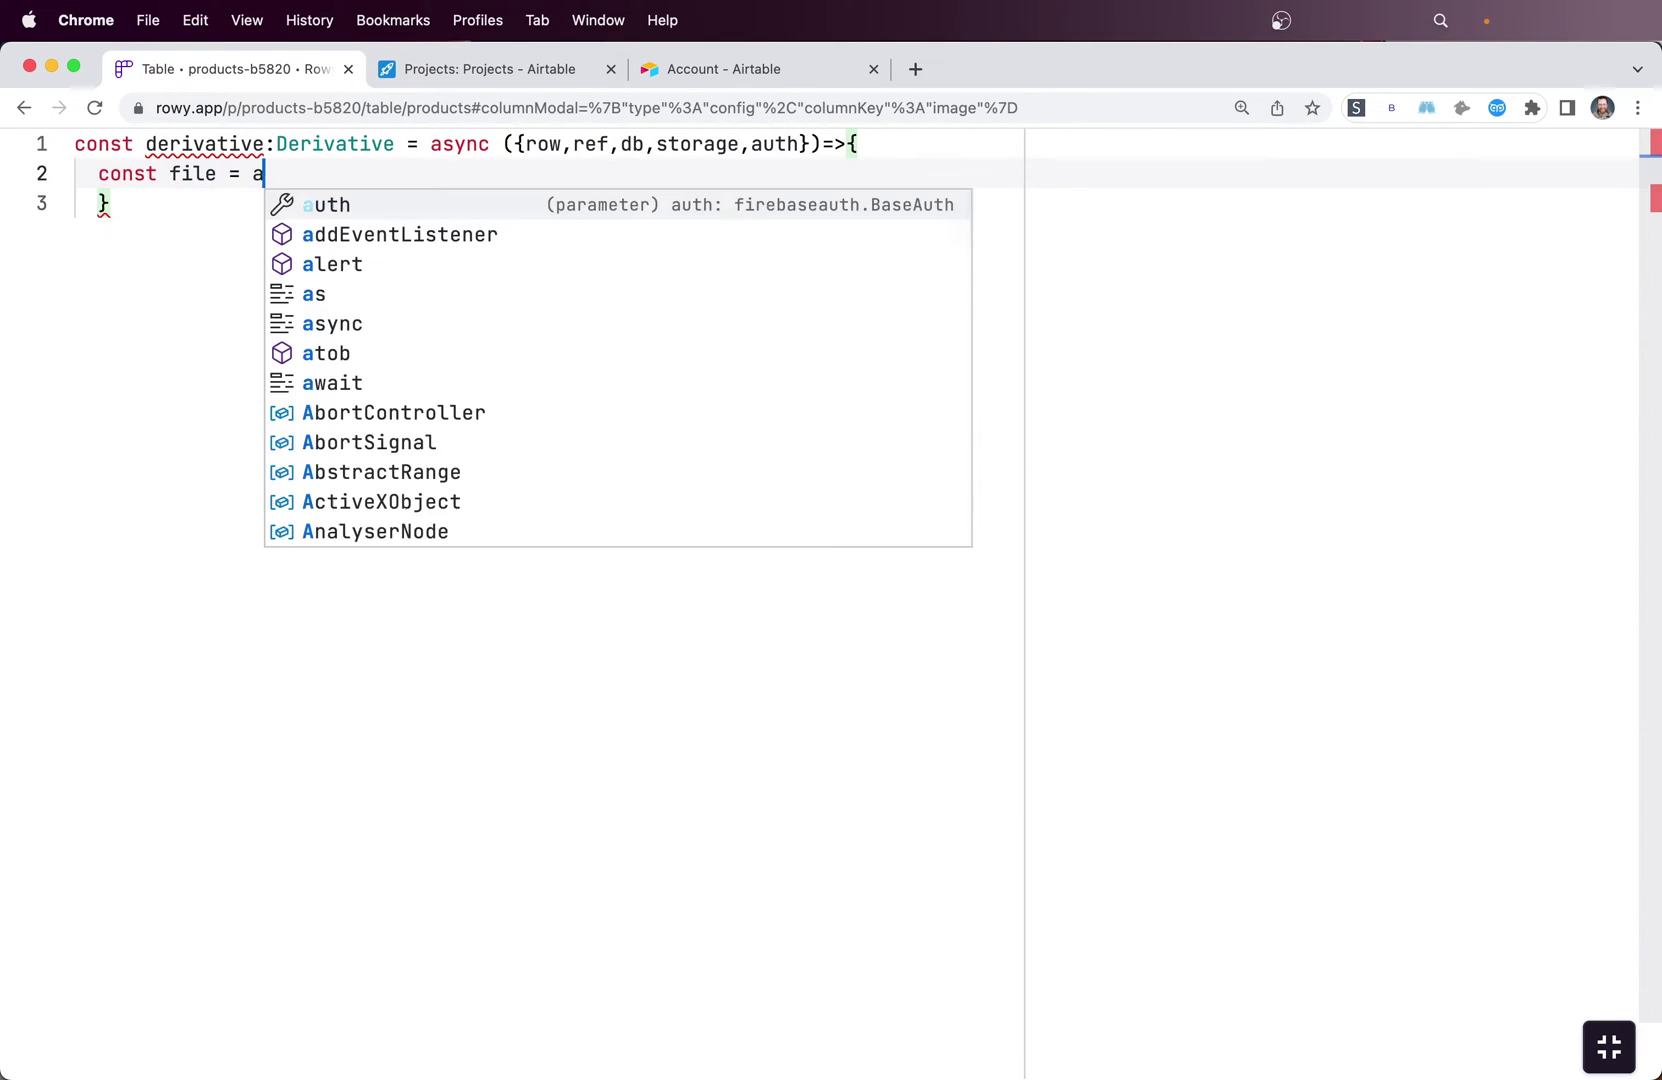
type("wait rowy")
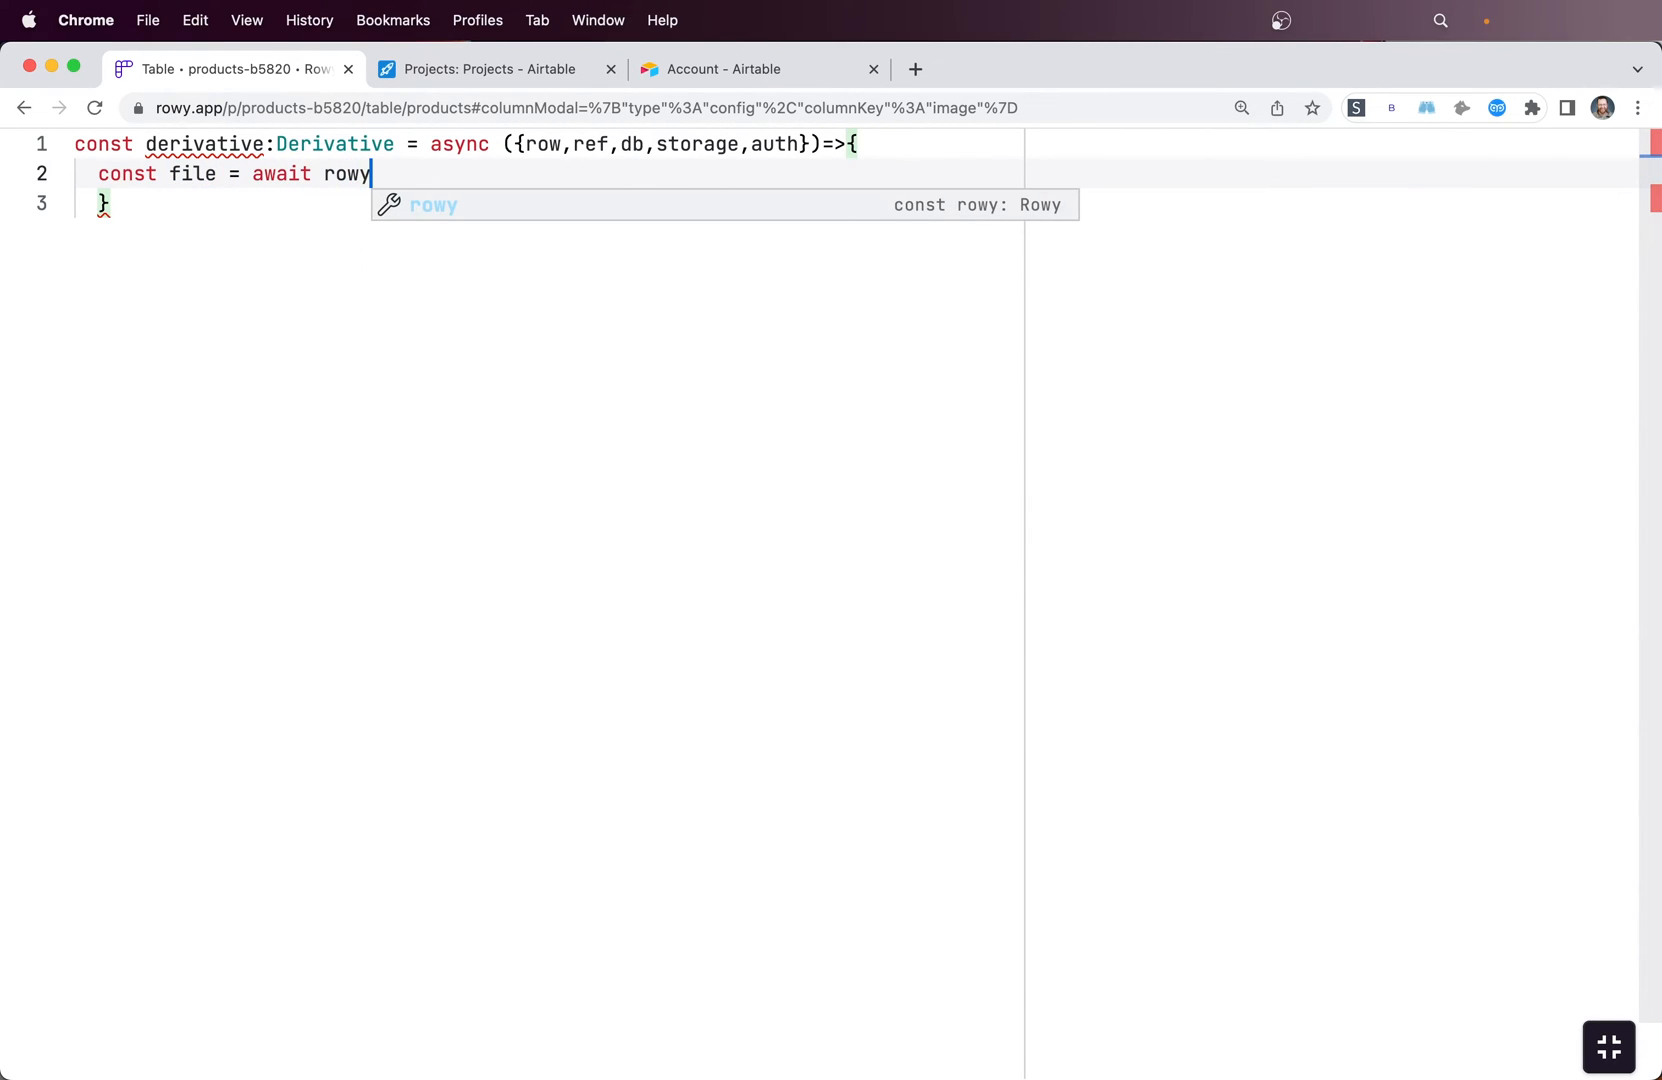
type(".")
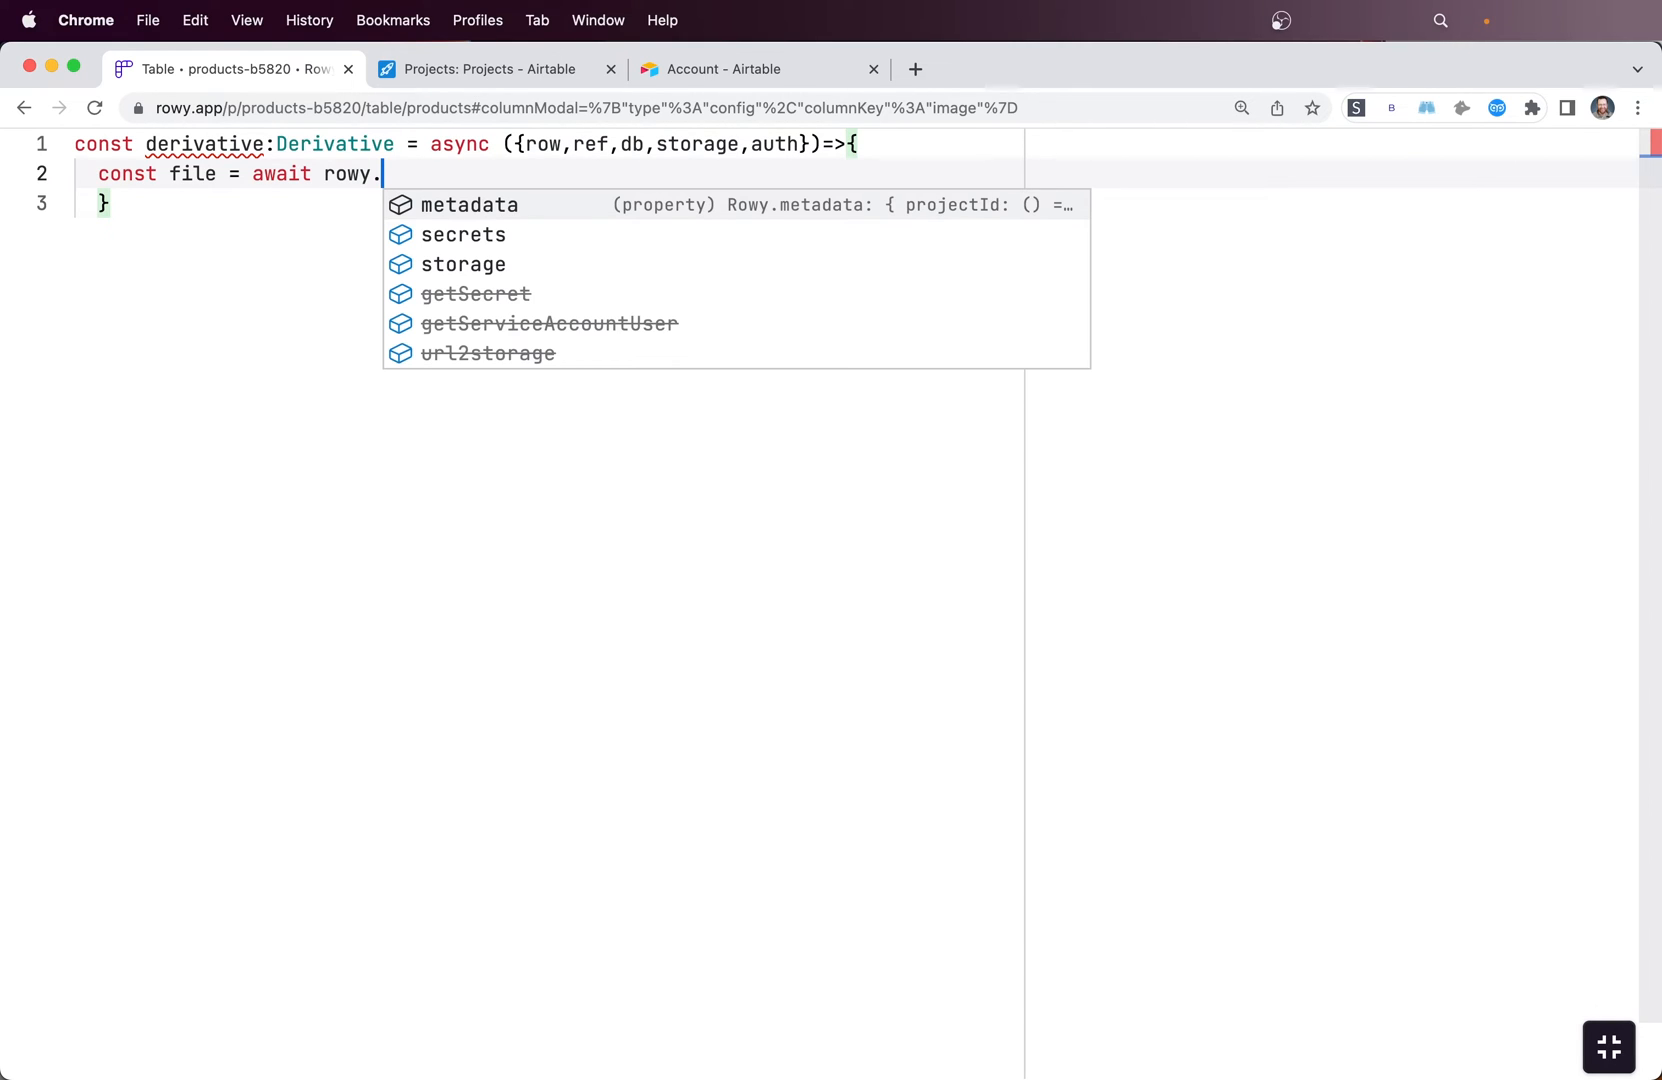
mouse_move(463, 264)
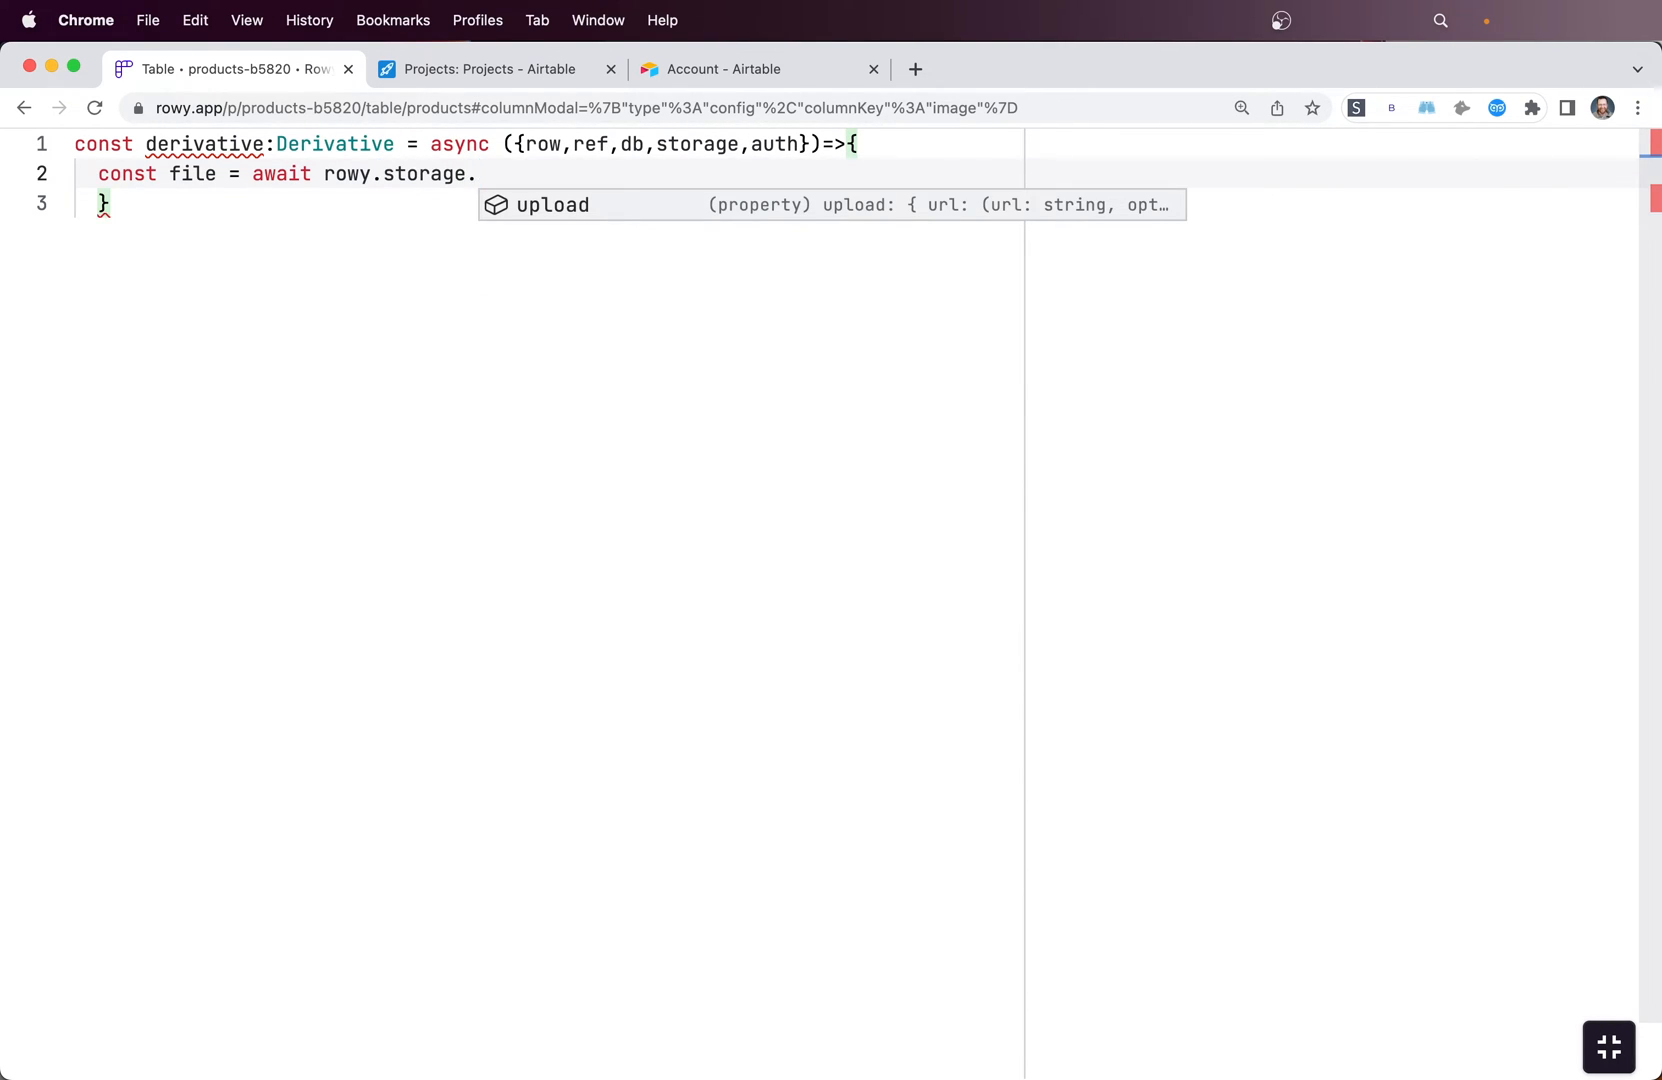
type("upload.url")
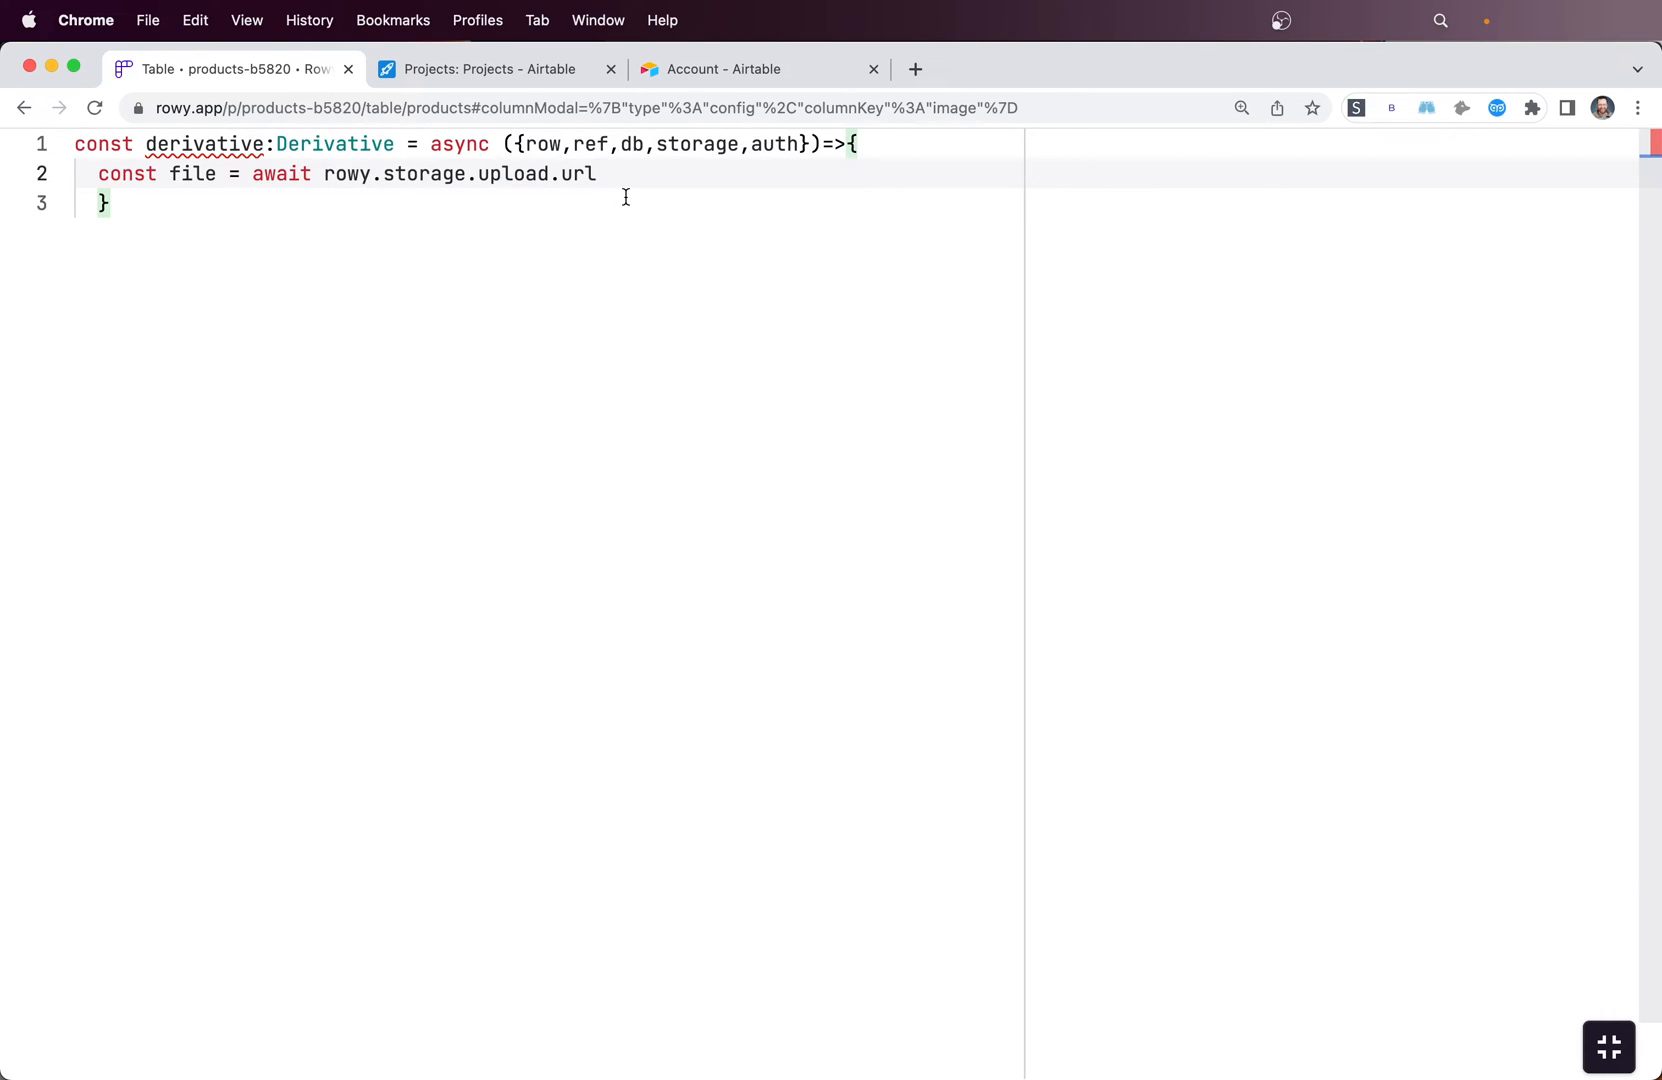
mouse_move(678, 279)
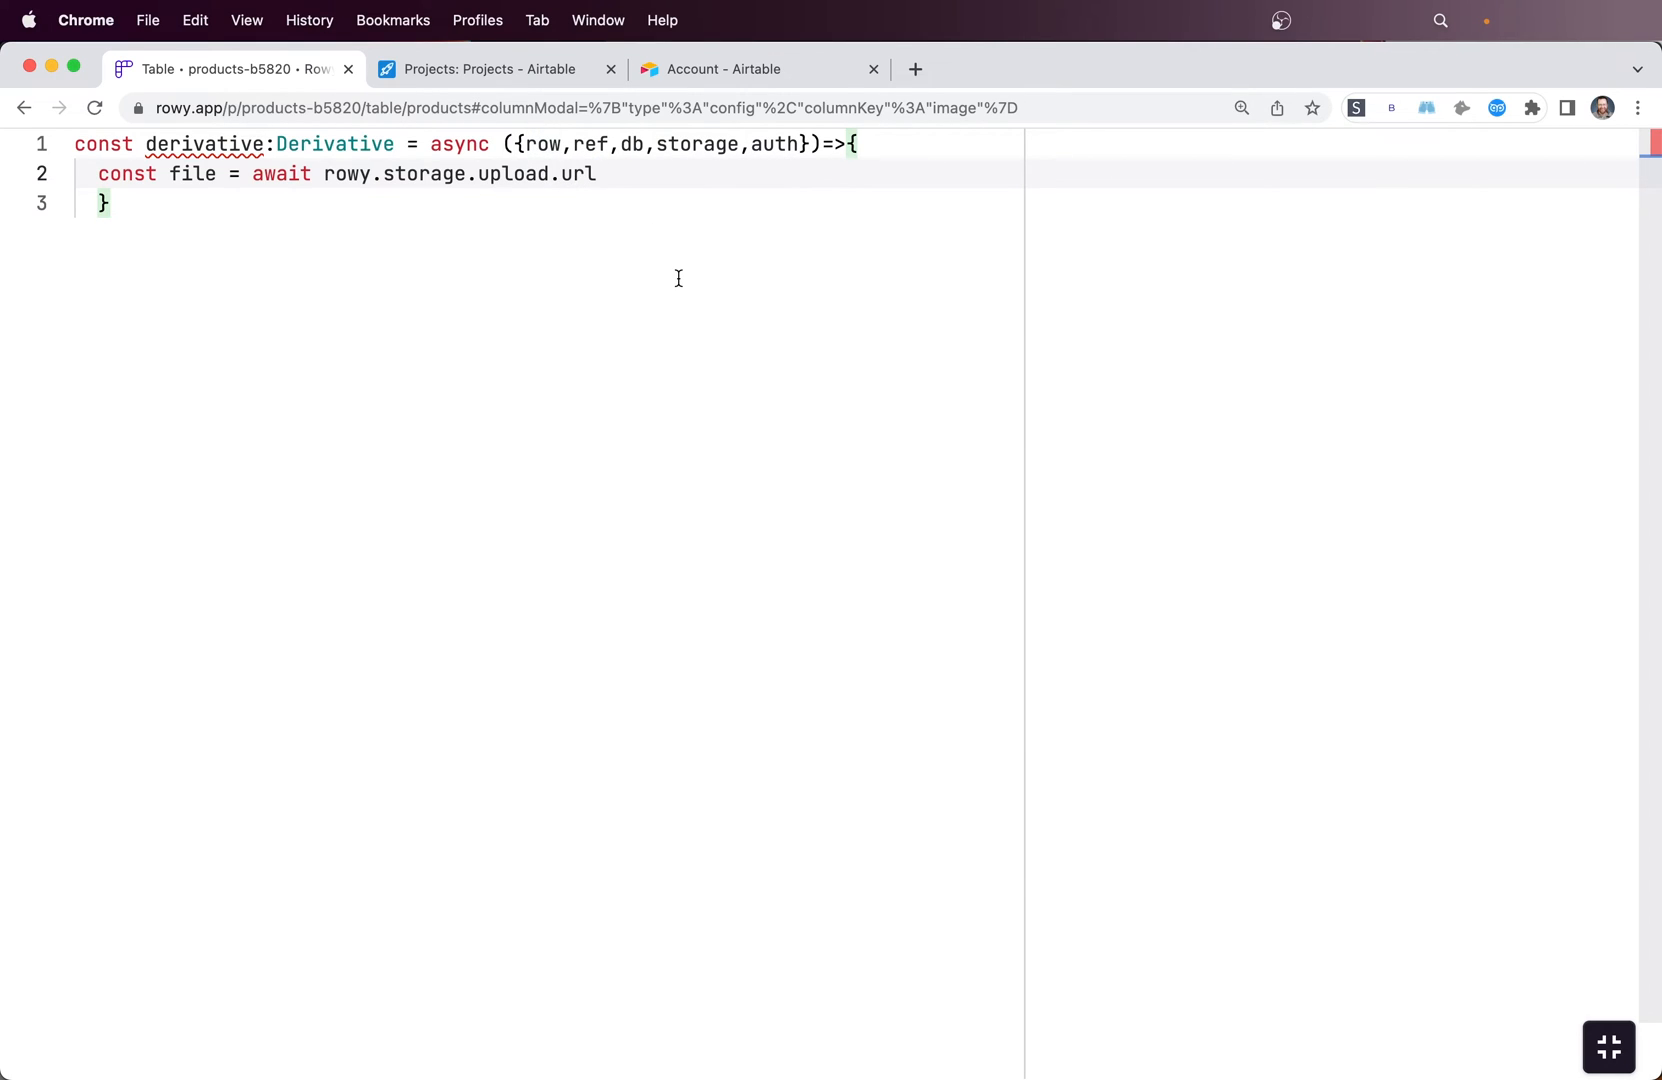
type("(row.")
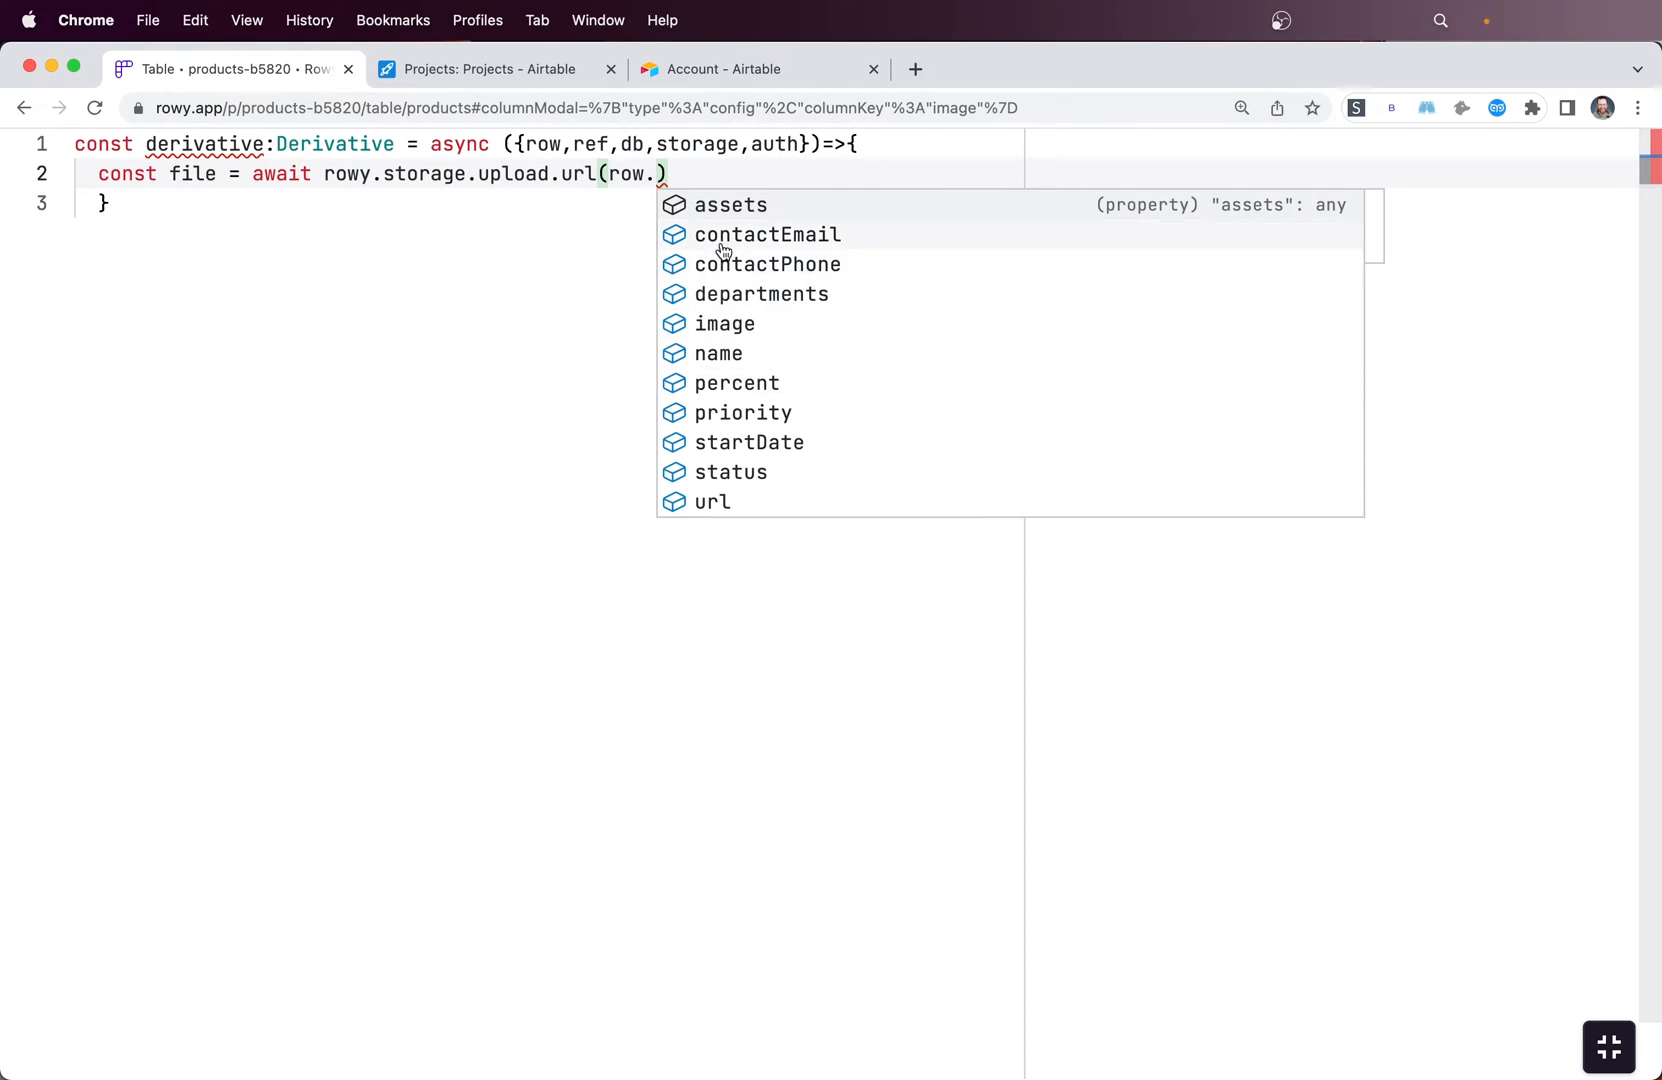
mouse_move(753, 376)
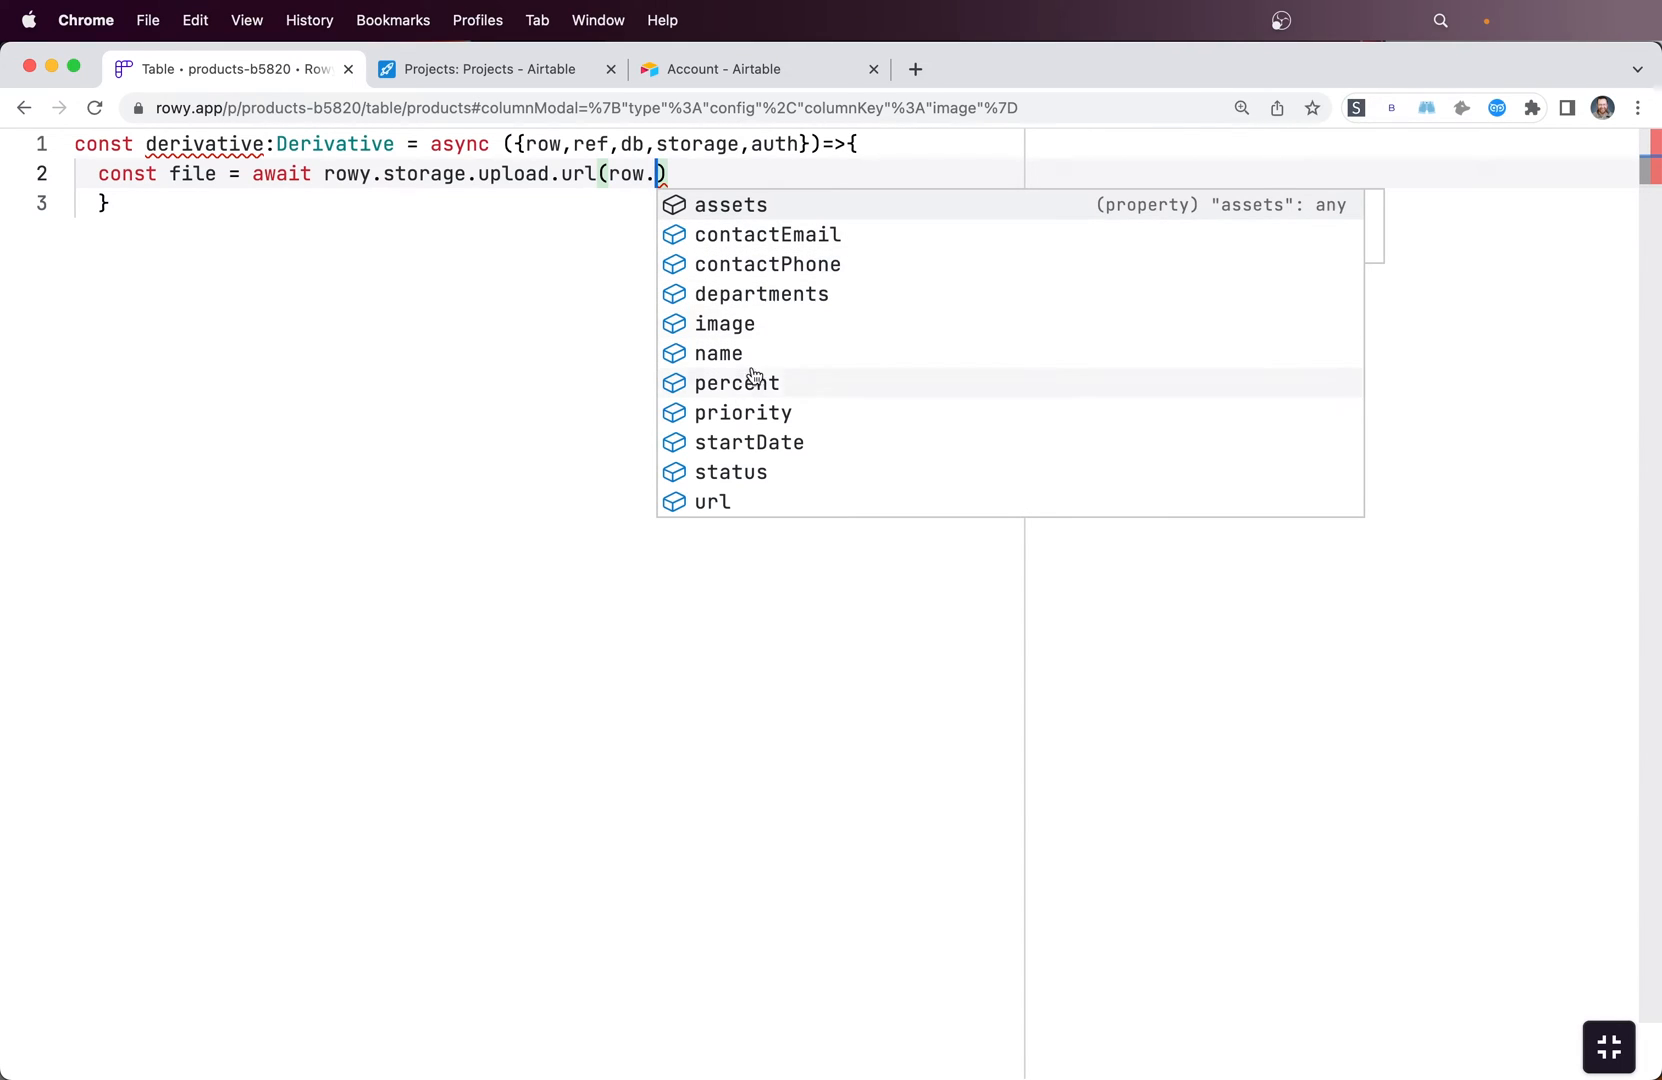
Step: Complete the call with row.assets[0].url, add 'return [file]', and exit full screen
left_click(729, 205)
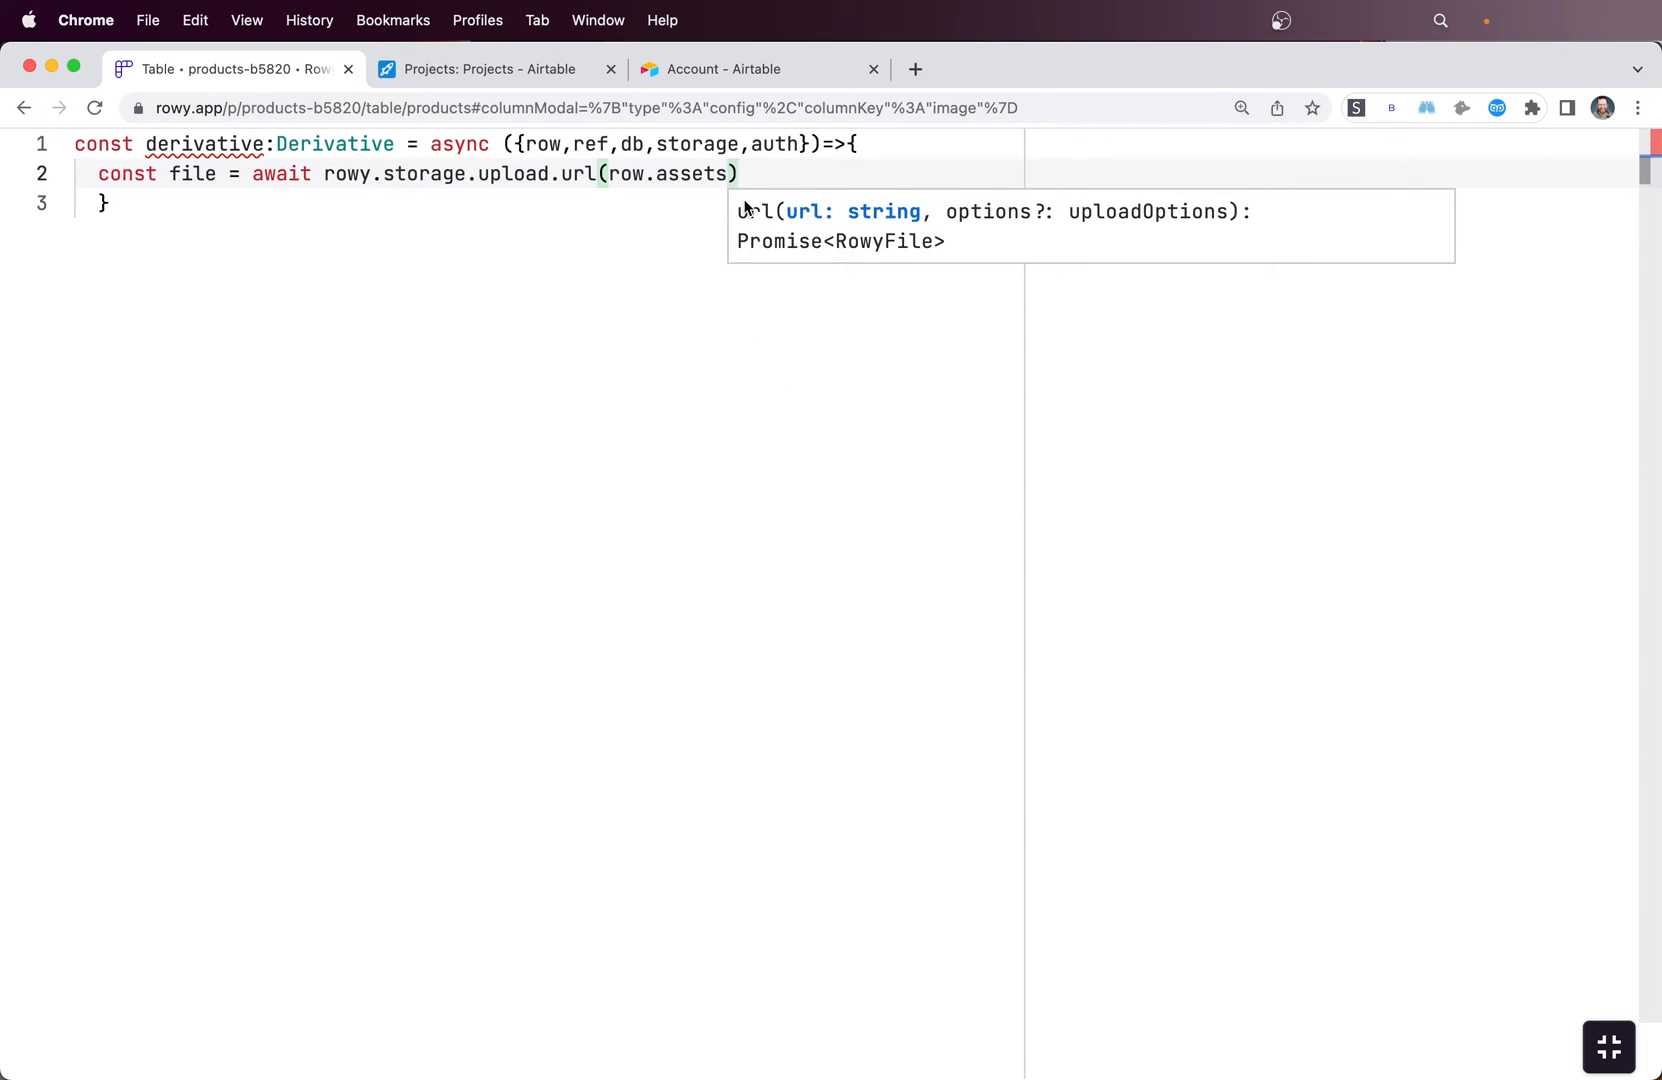
type("[0]")
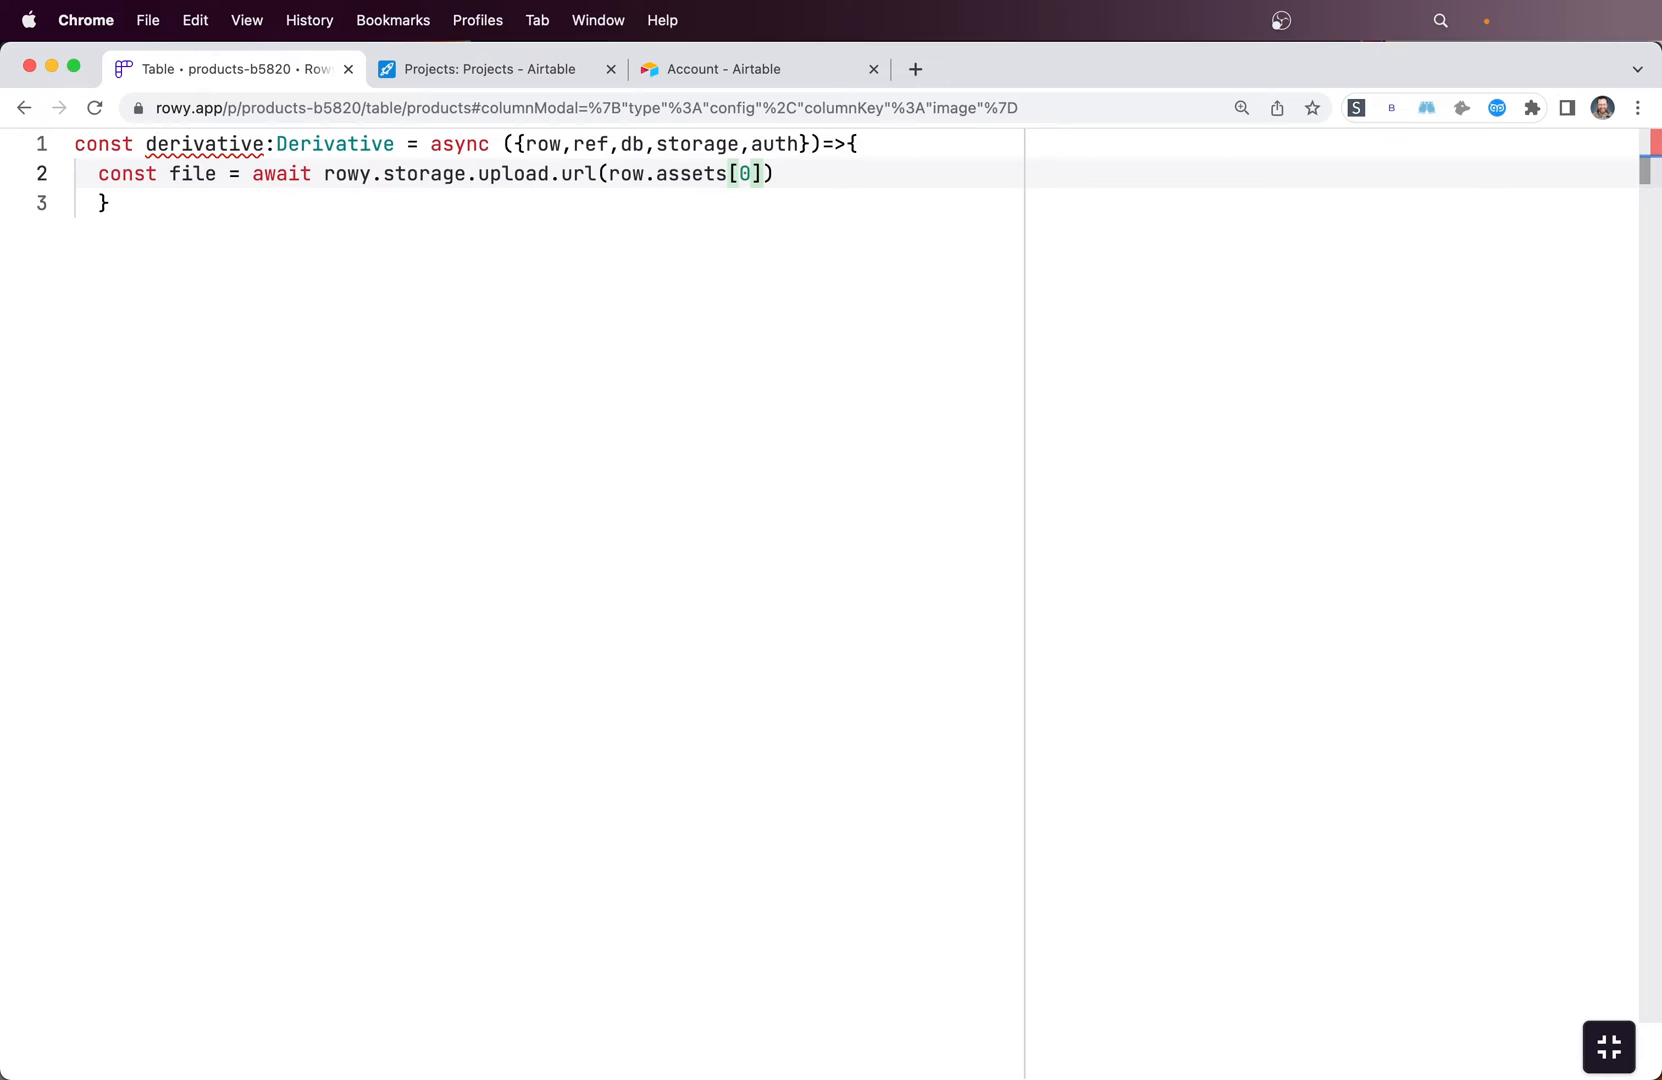
type(".url")
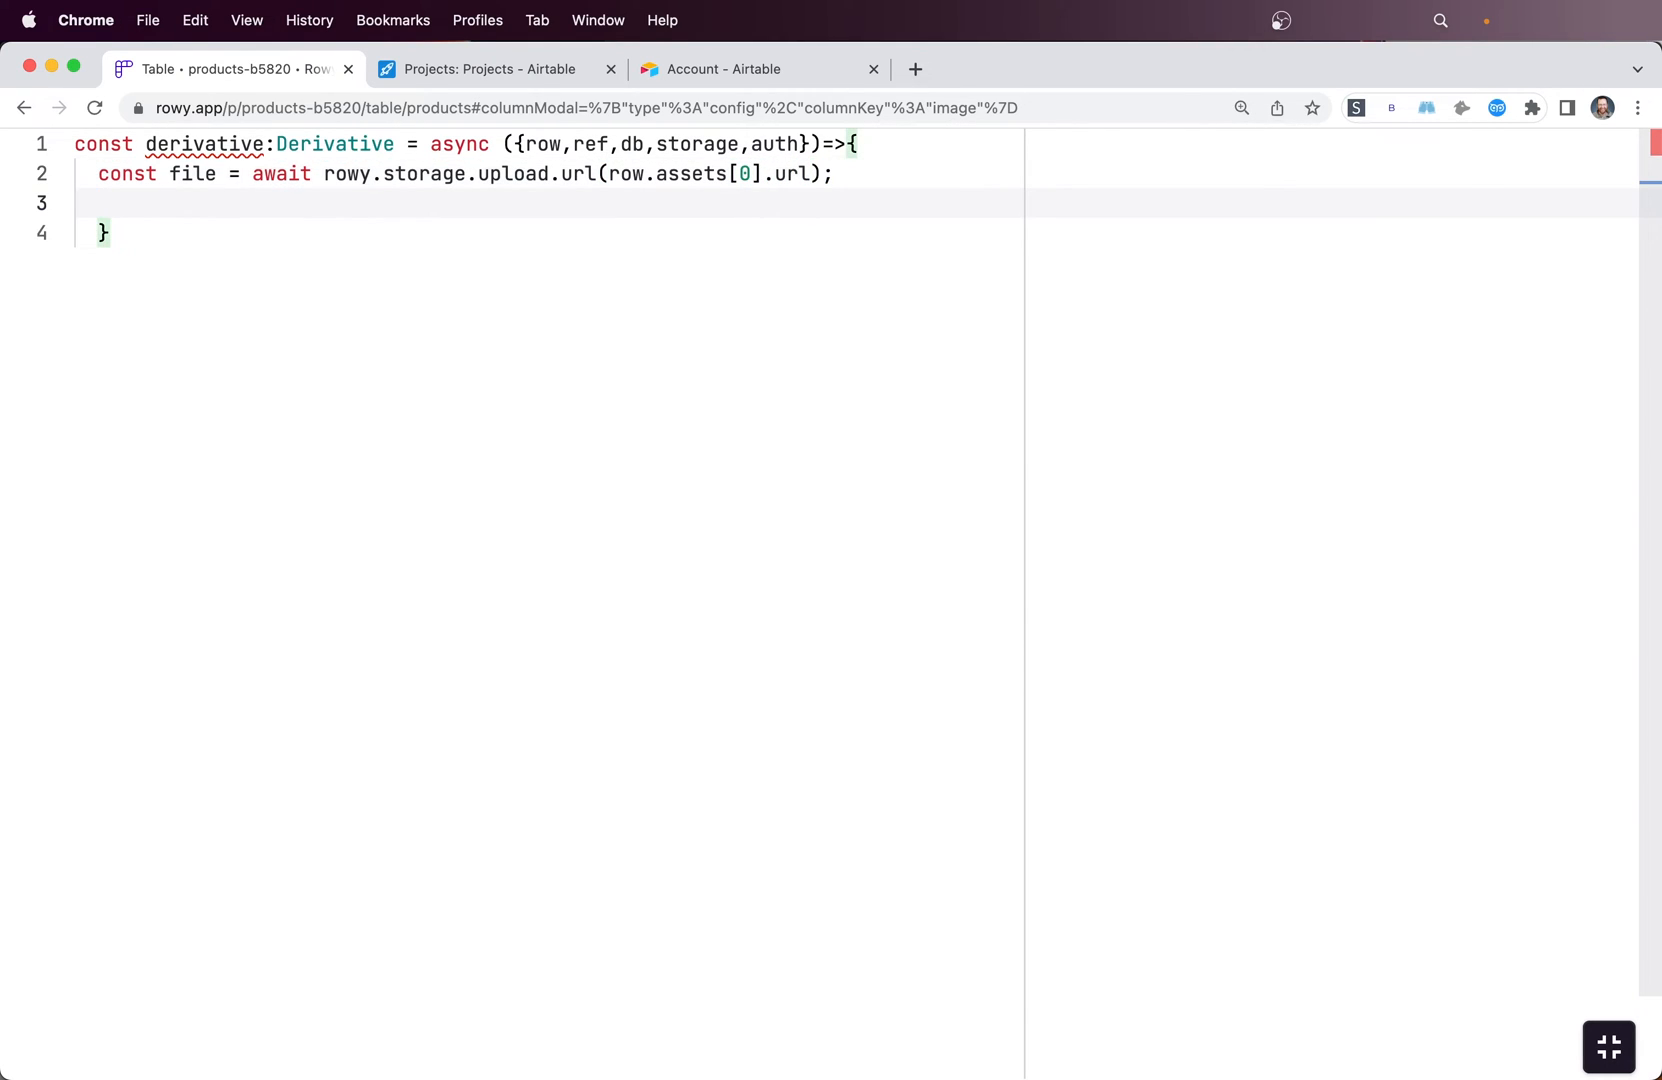
left_click(98, 202)
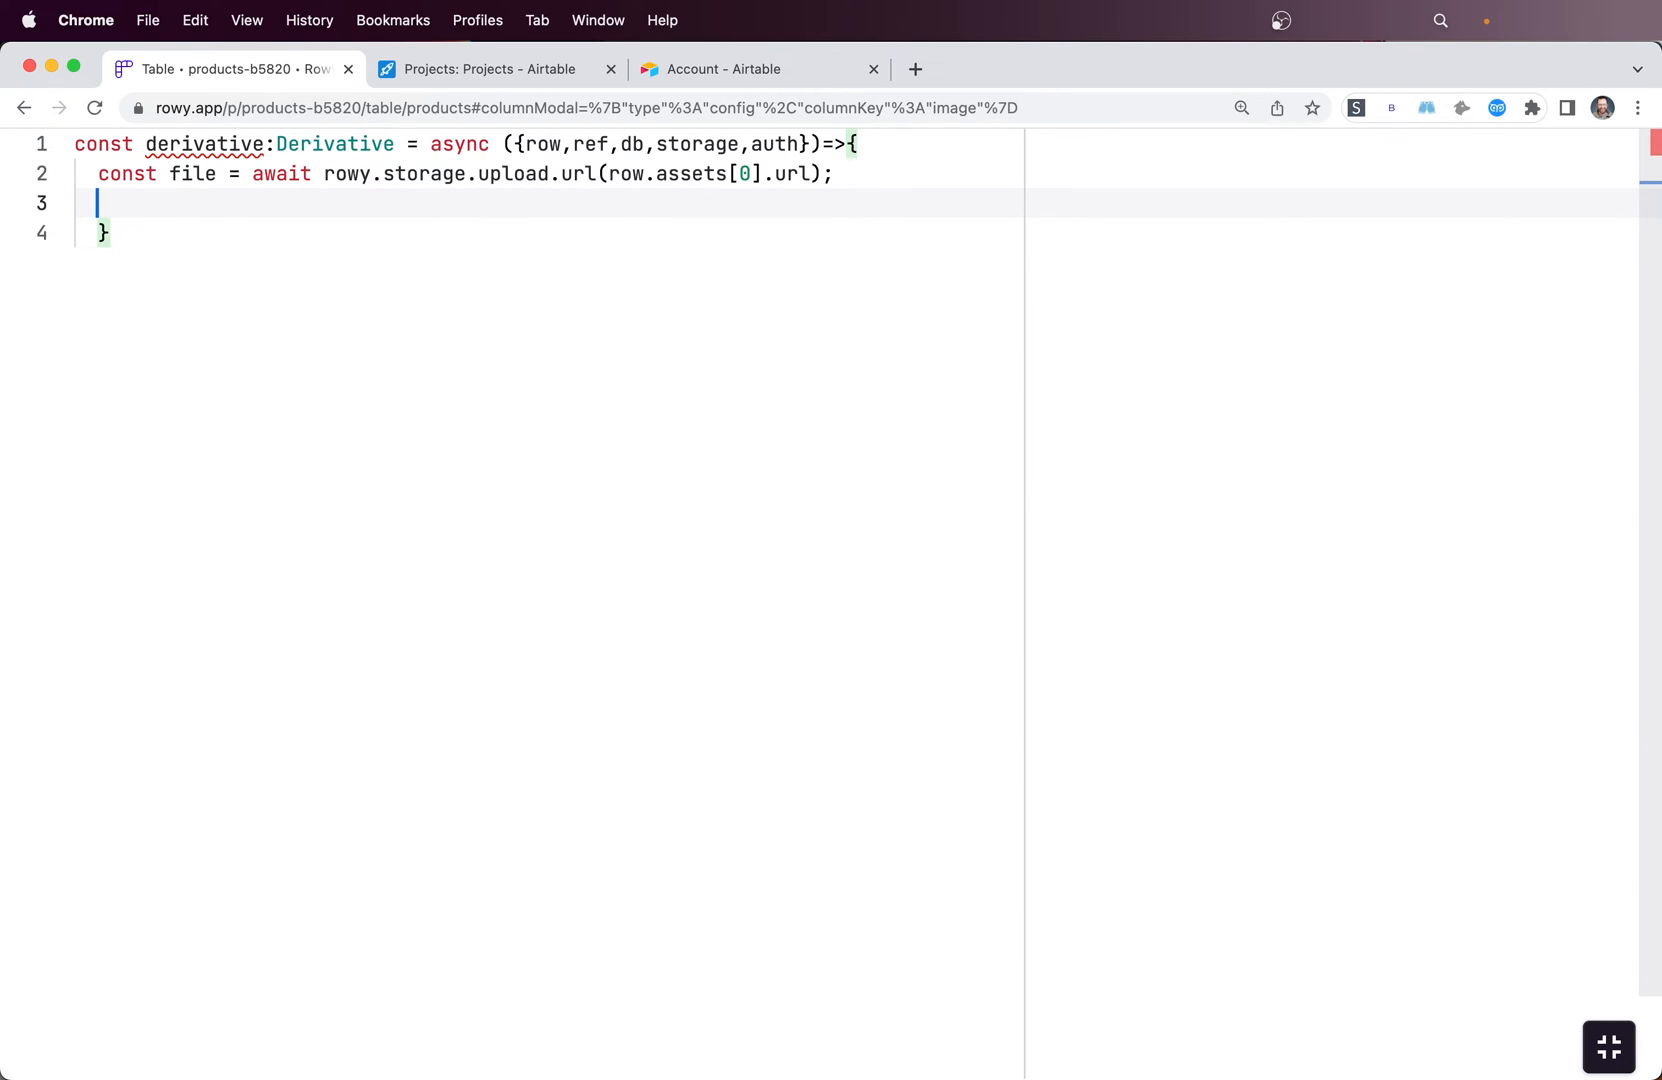
type("return [")
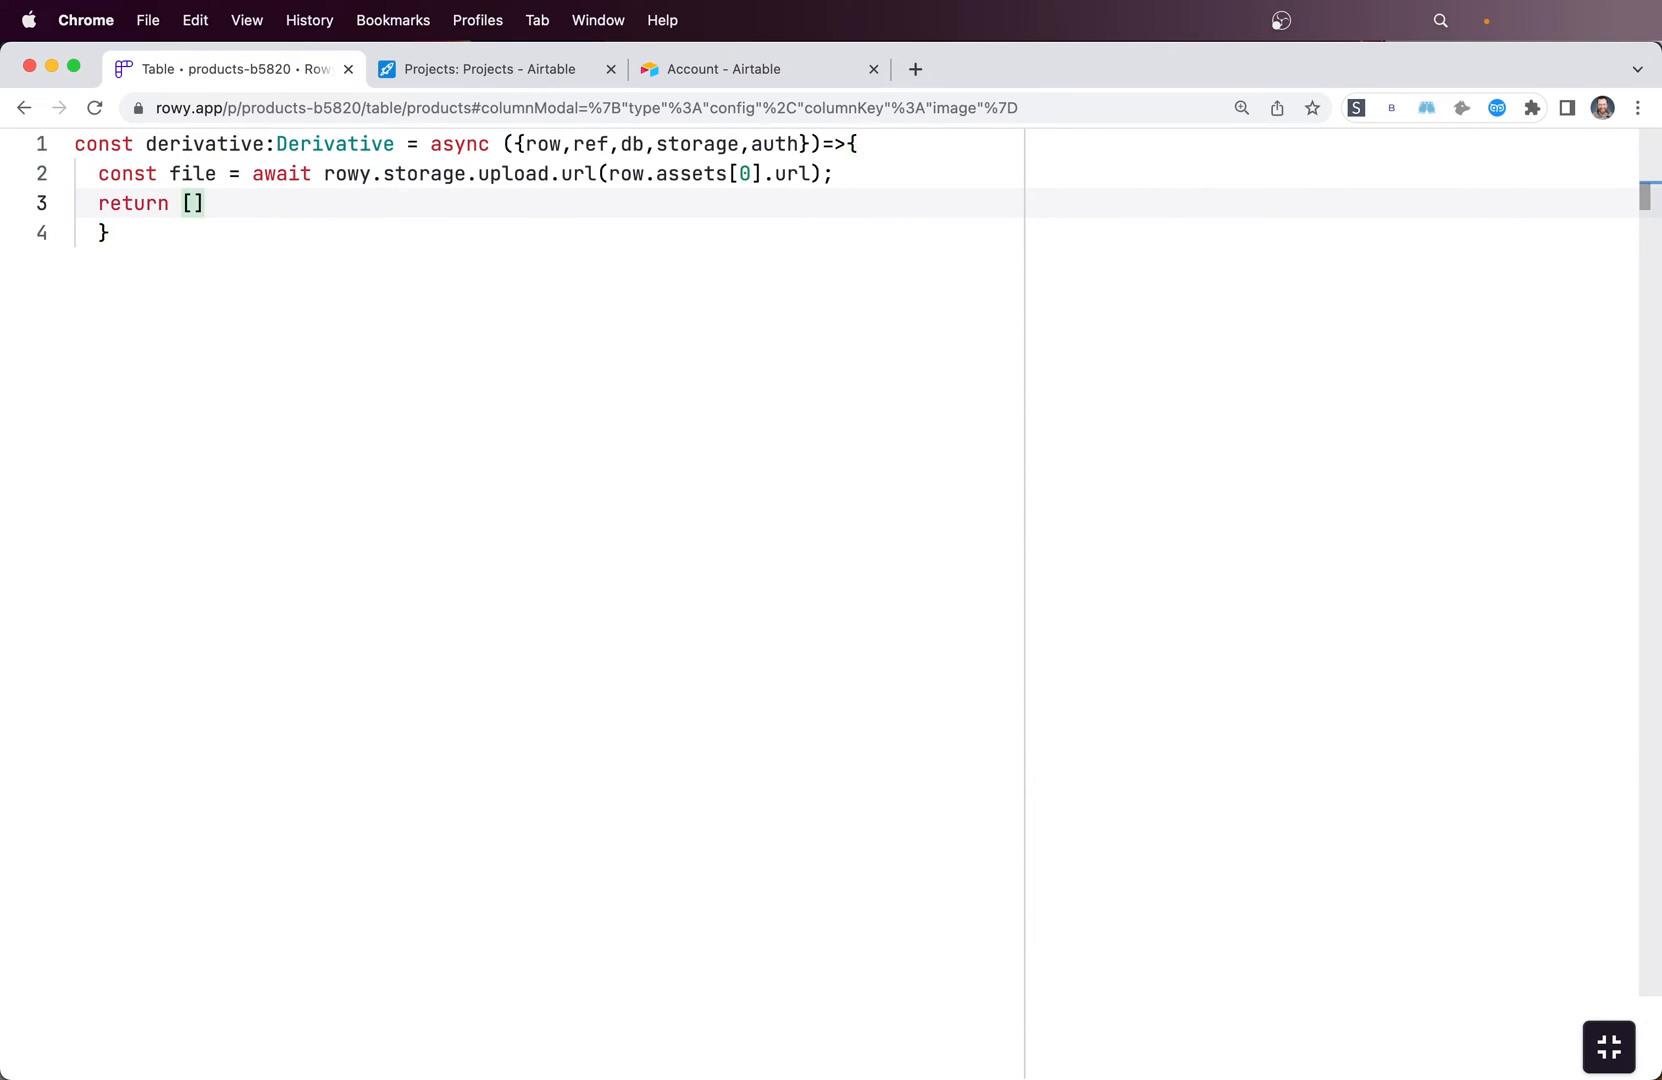
left_click(1609, 1047)
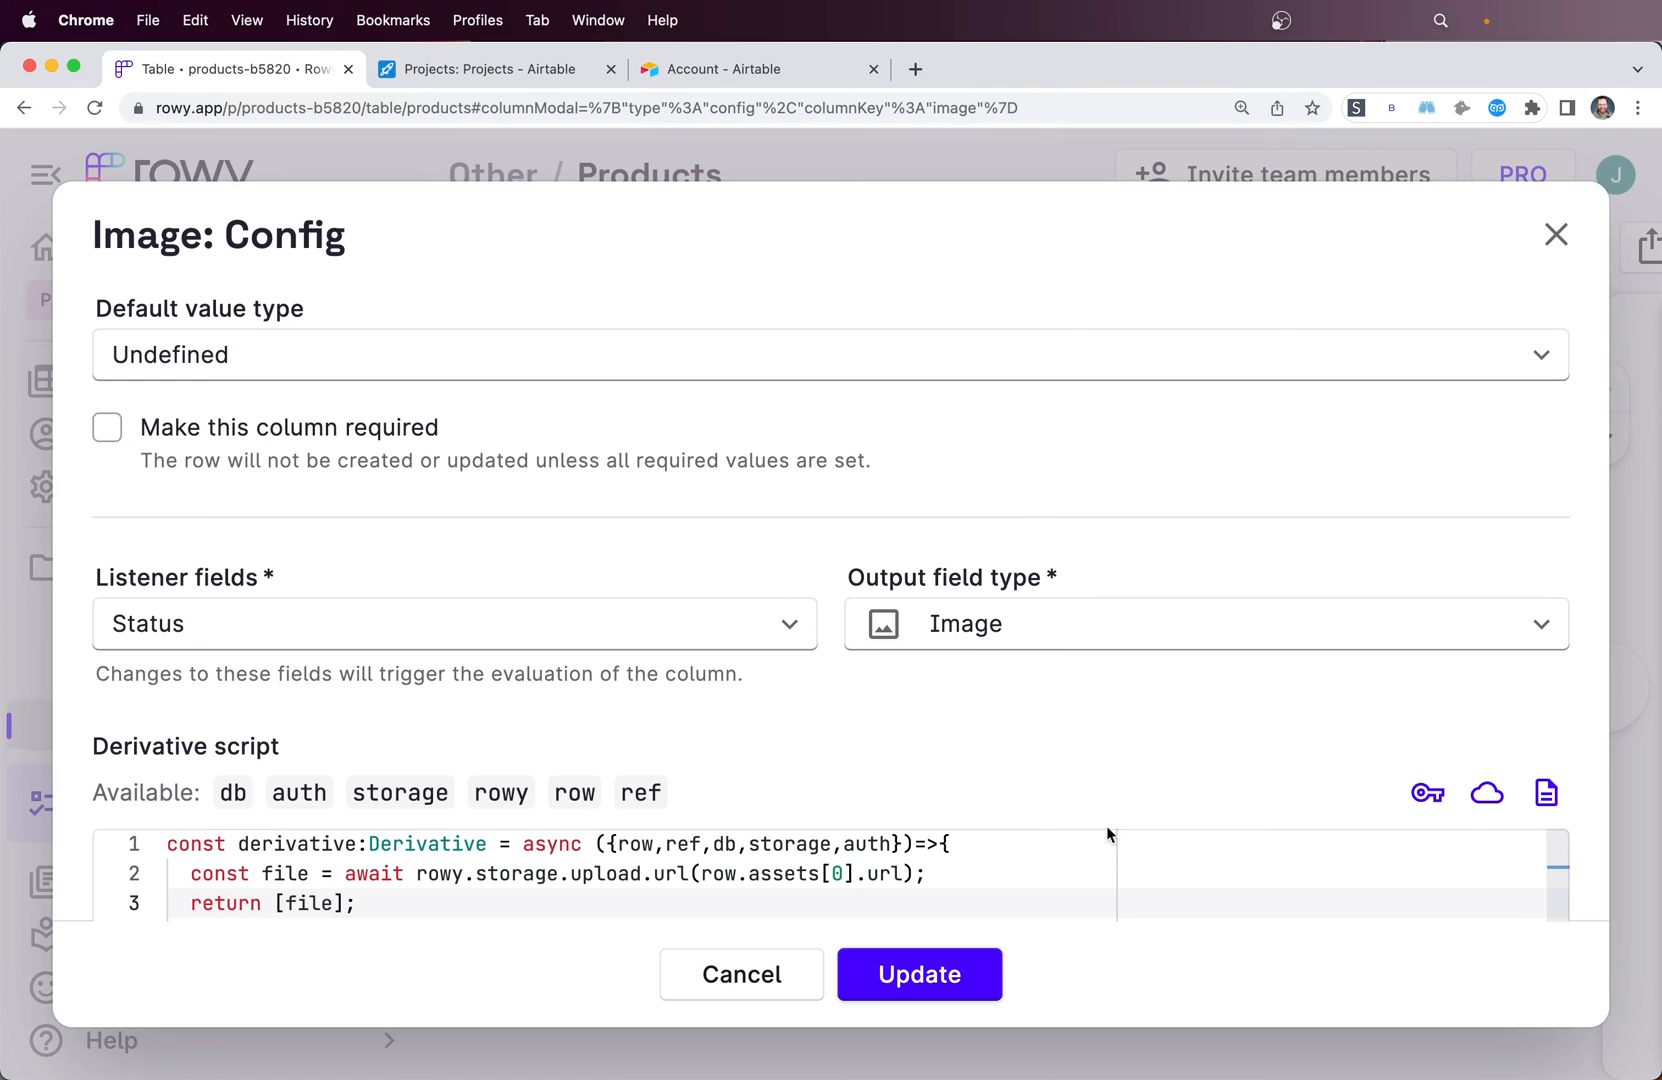
Step: Save the Image: Config dialog with Update so the derivative build starts
left_click(917, 974)
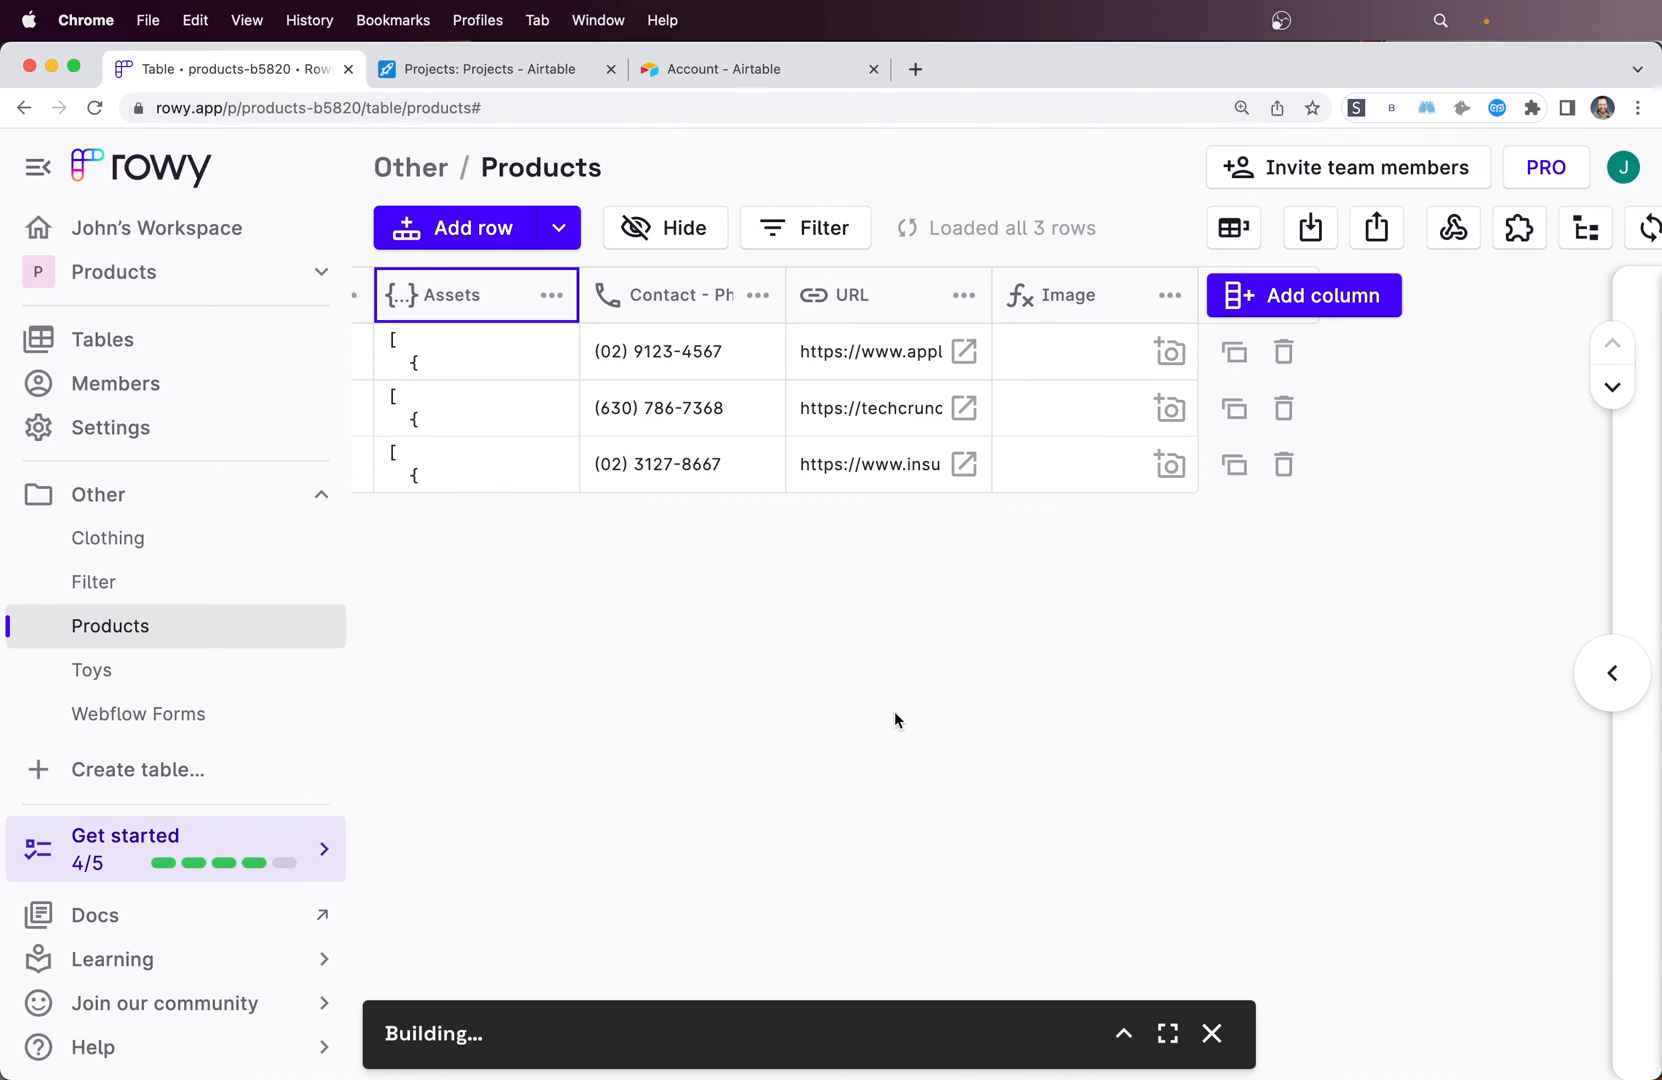
mouse_move(1189, 489)
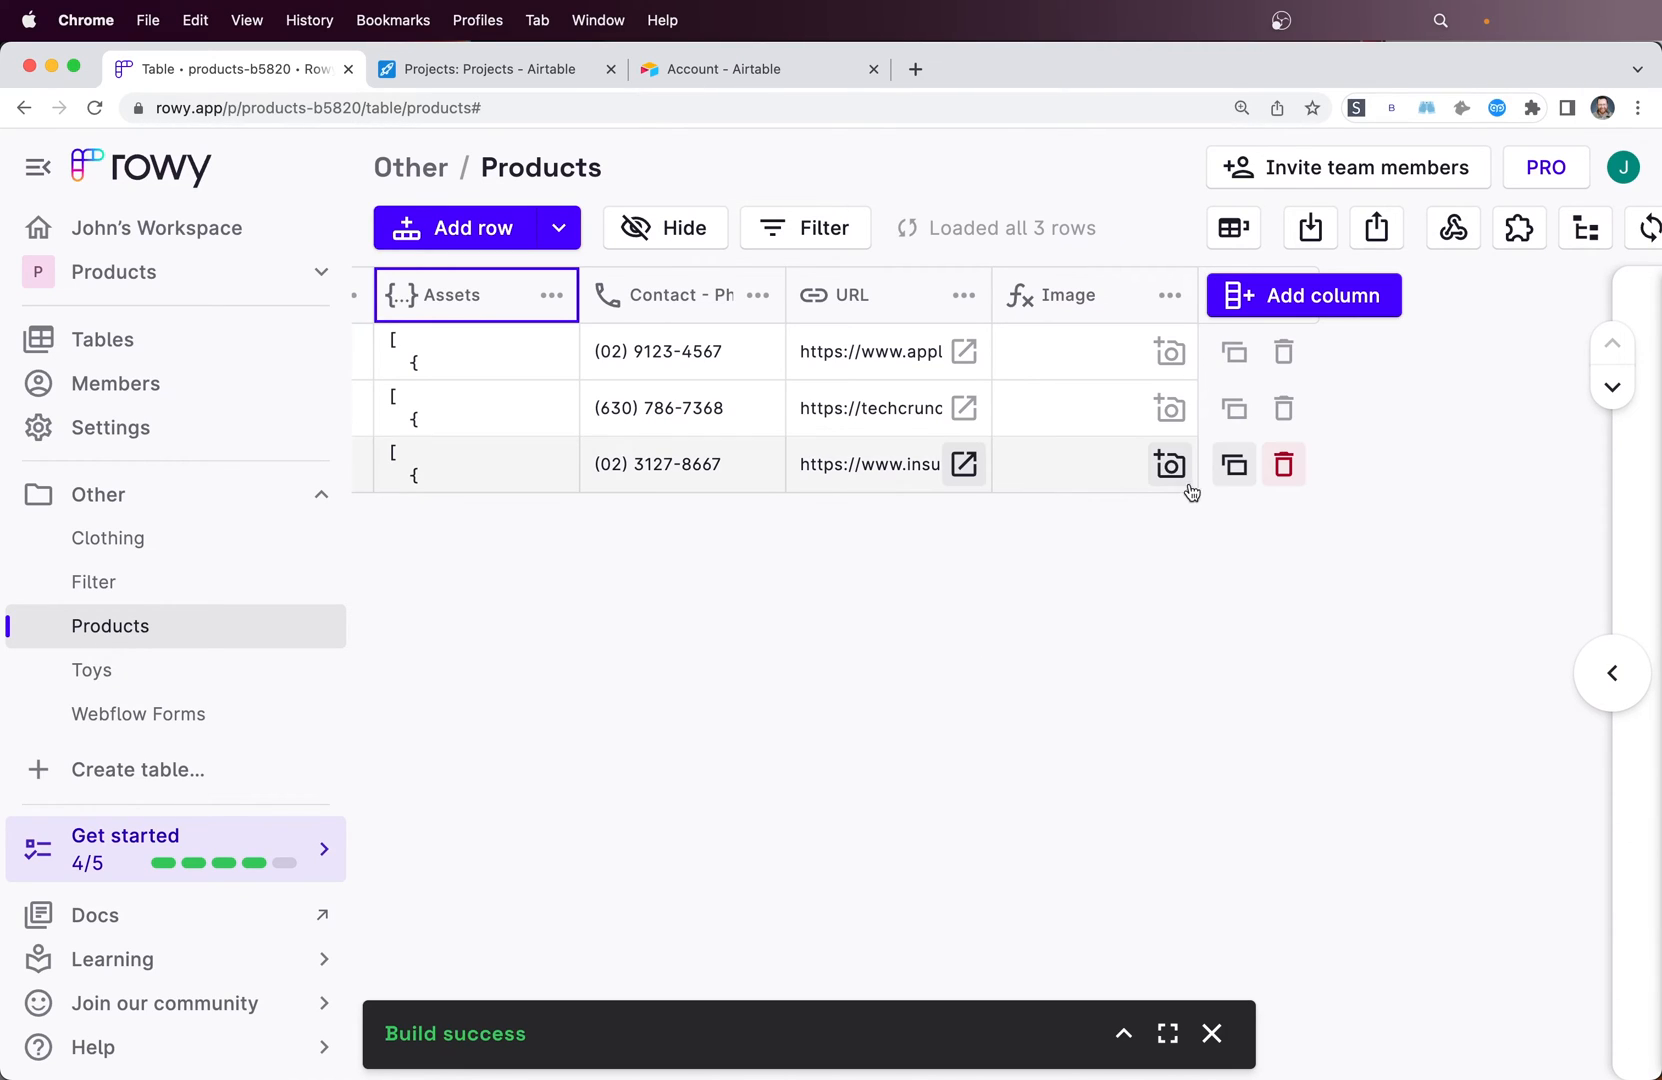
mouse_move(1243, 602)
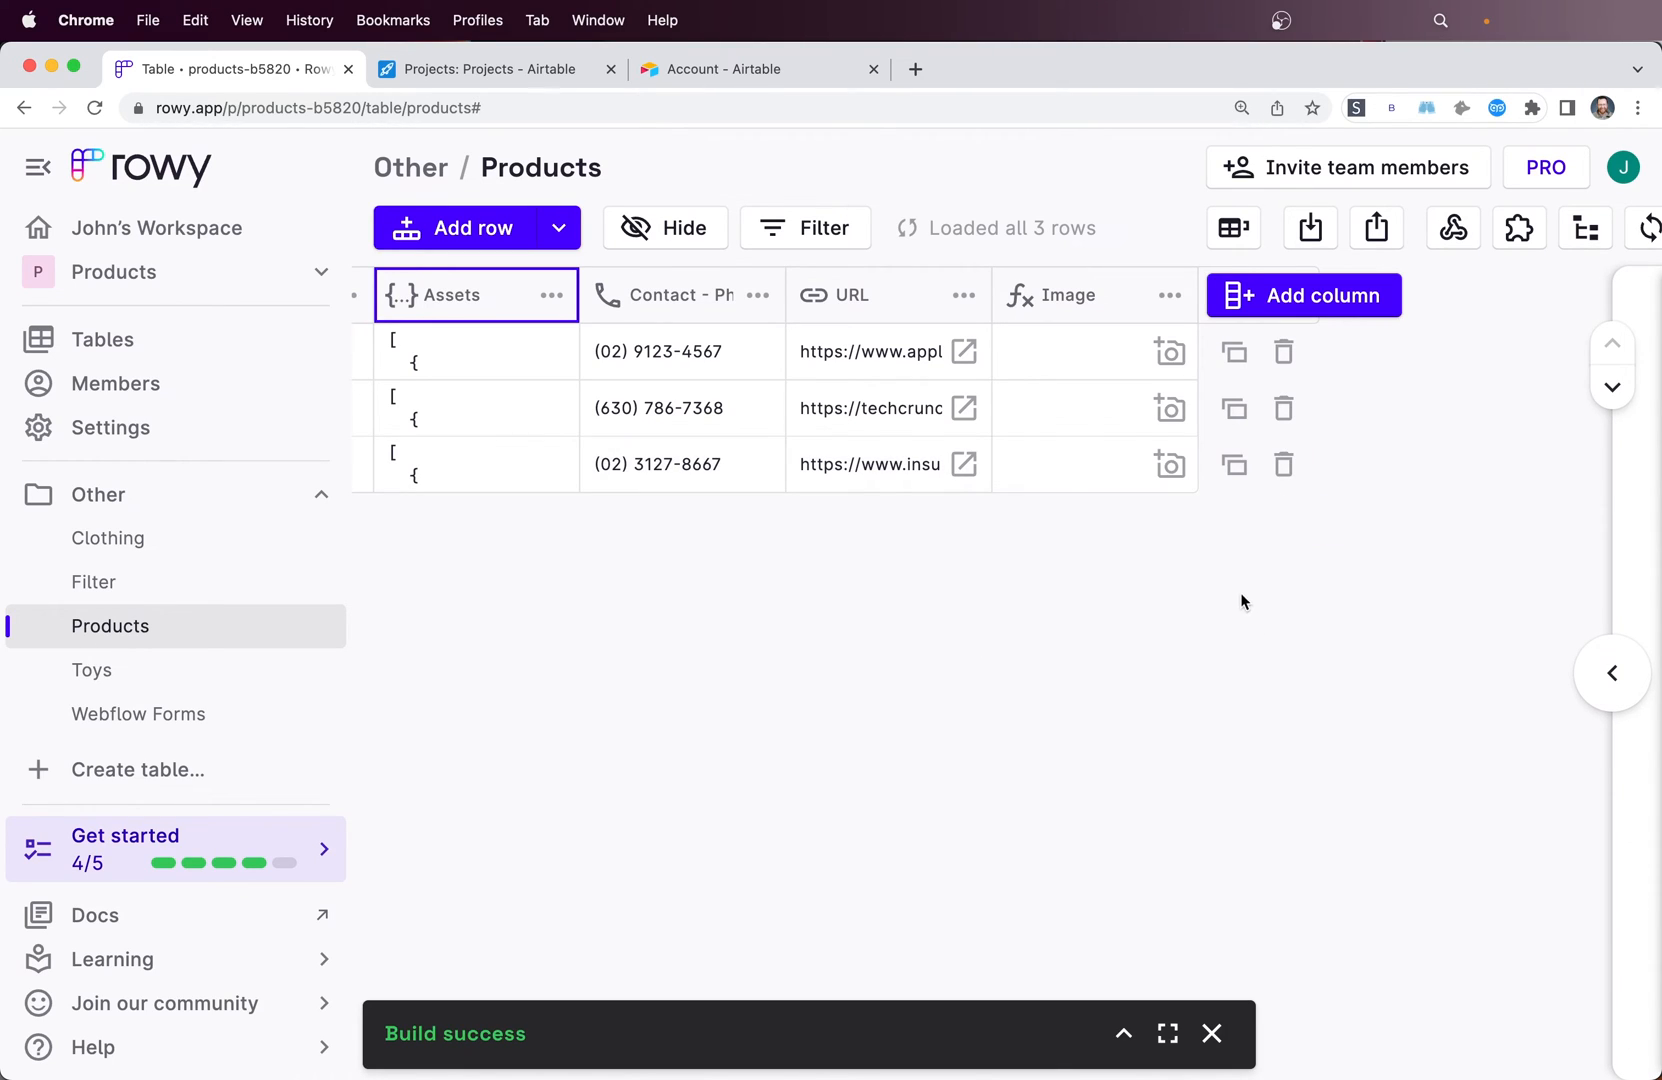
Step: Choose Evaluate all from the Image column menu and confirm evaluating every products document
left_click(1170, 296)
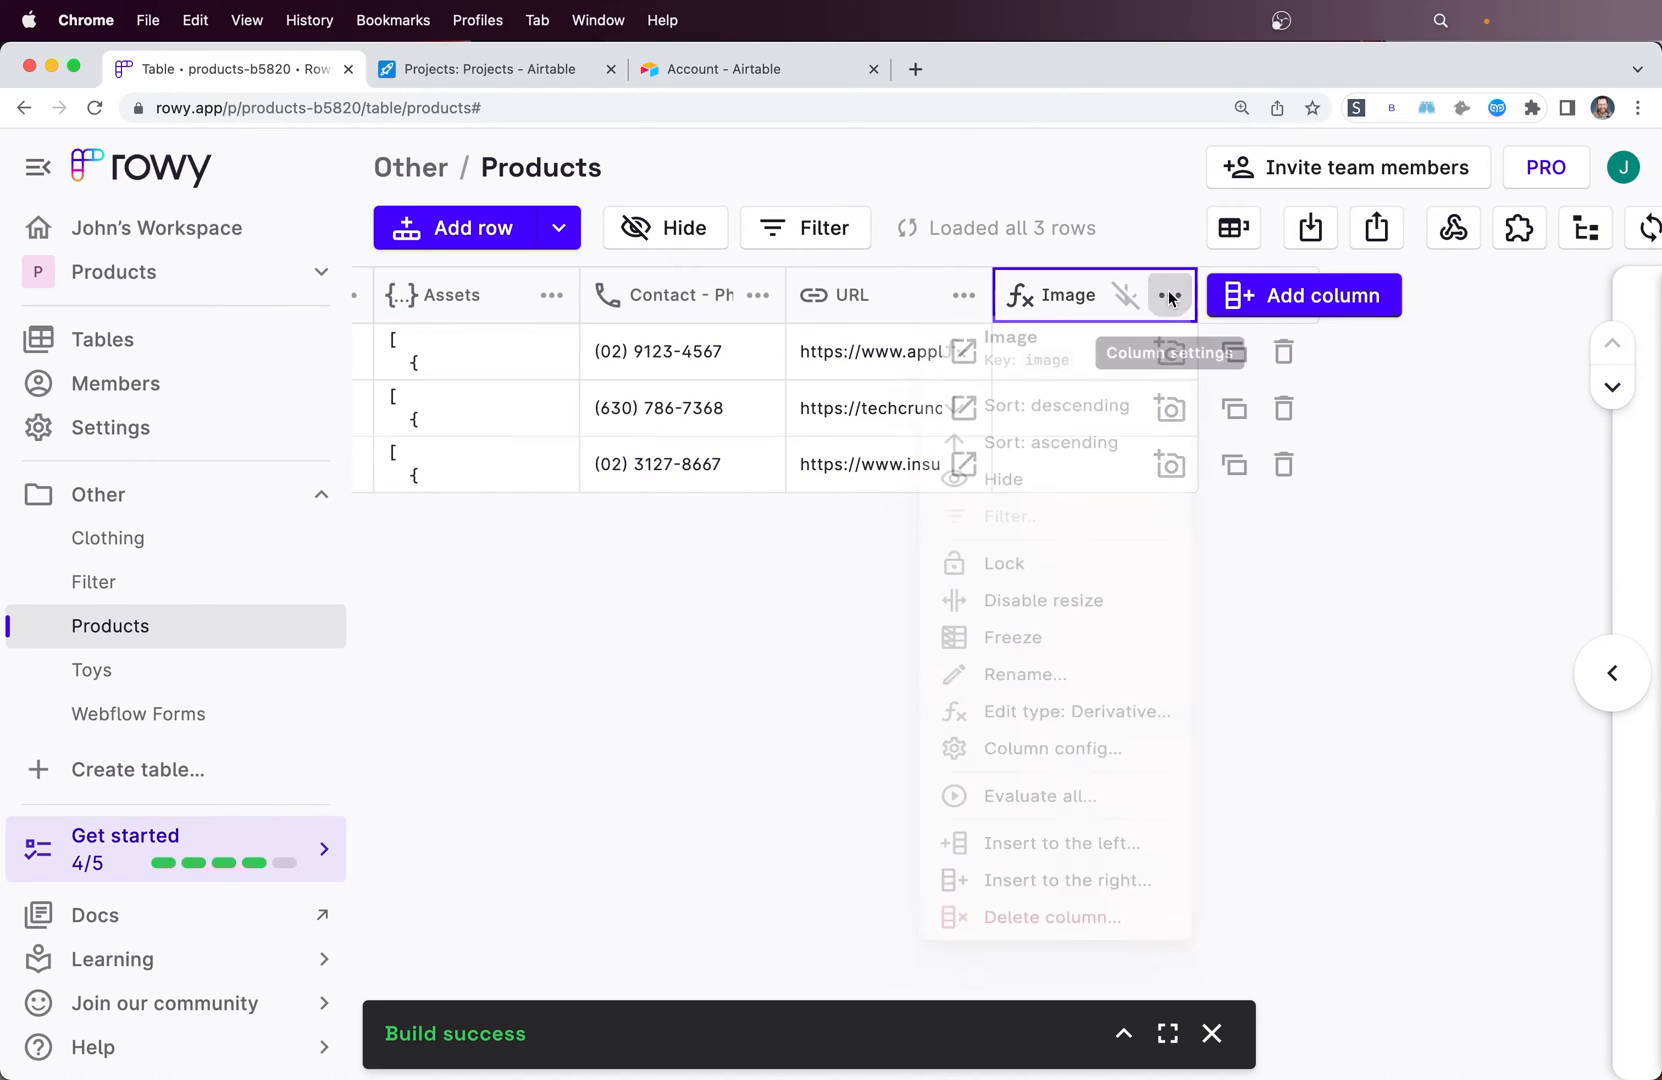
left_click(1169, 295)
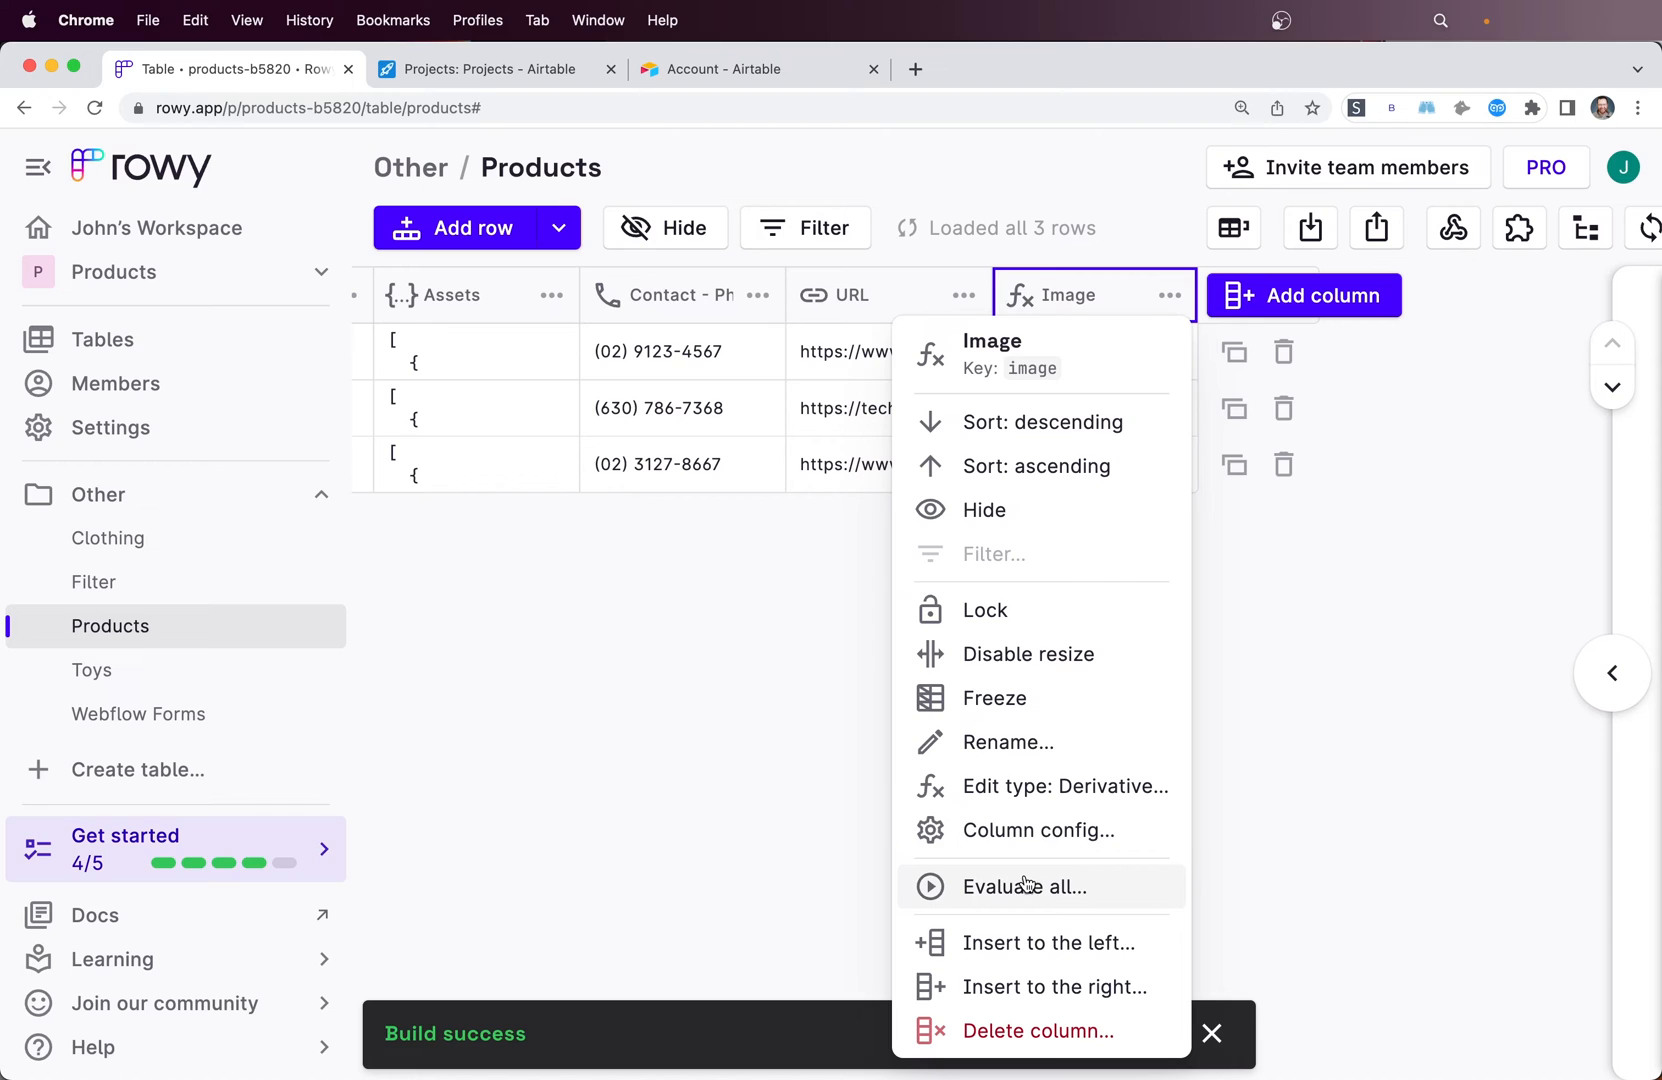
left_click(1026, 886)
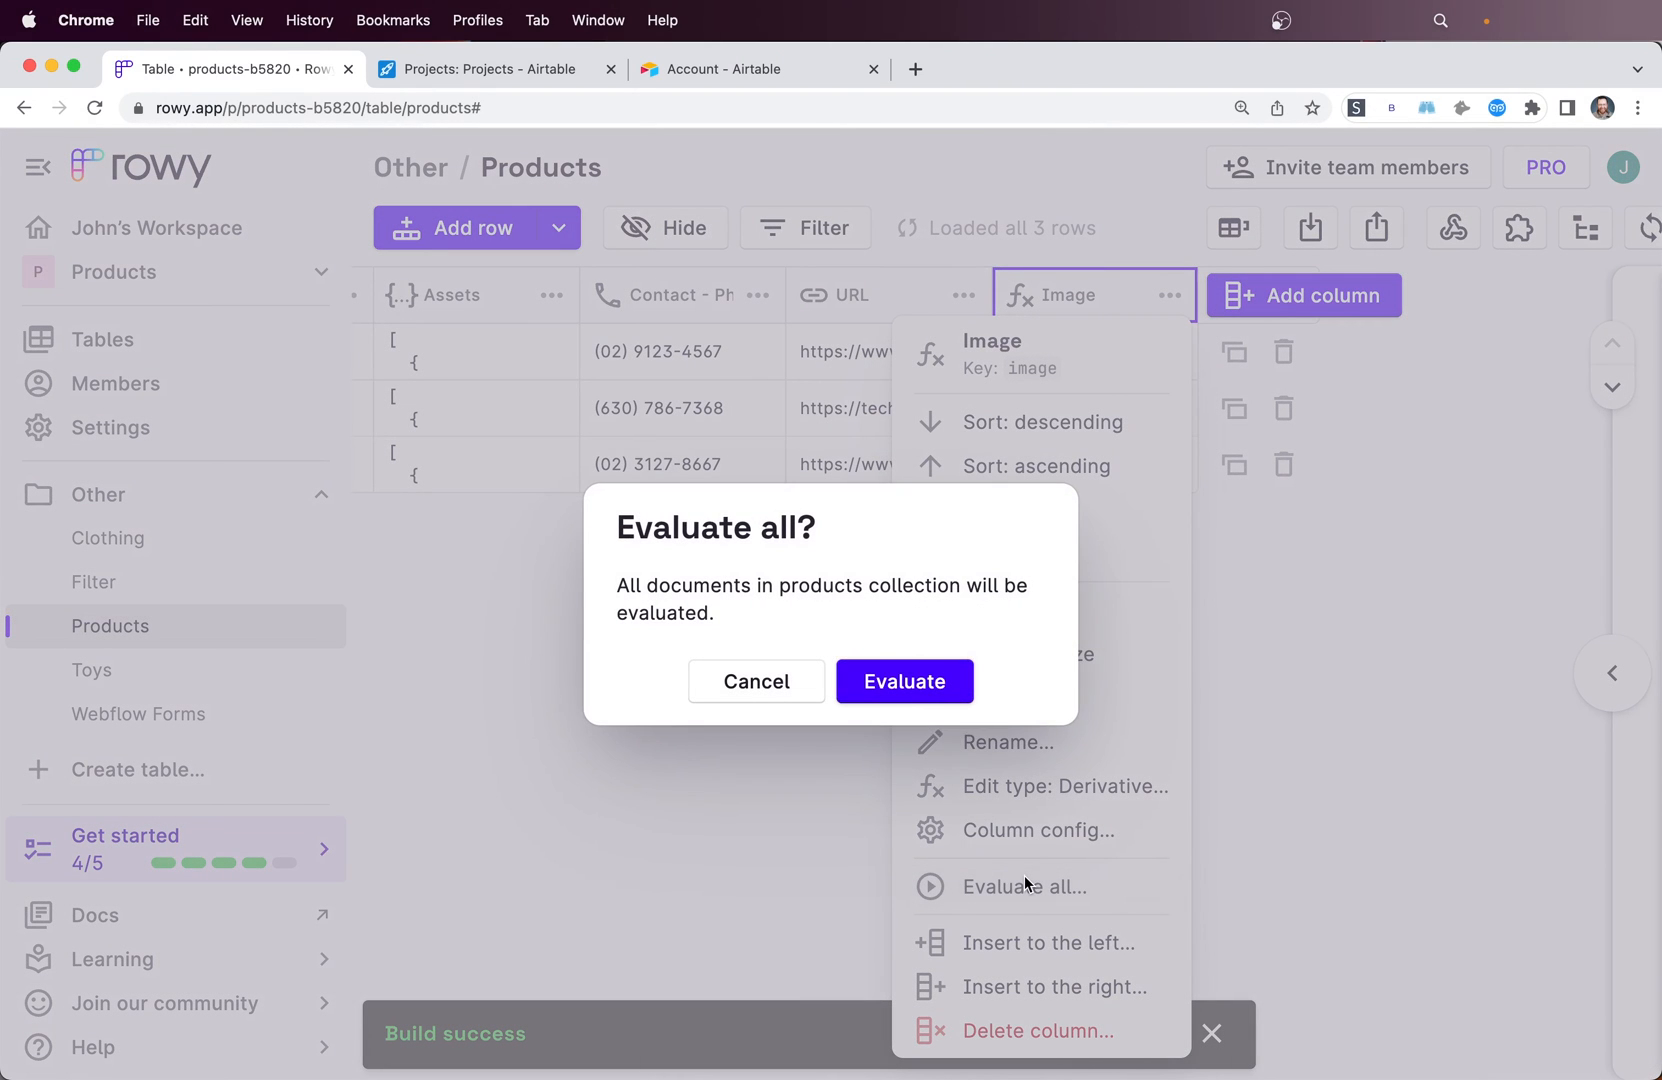
left_click(904, 681)
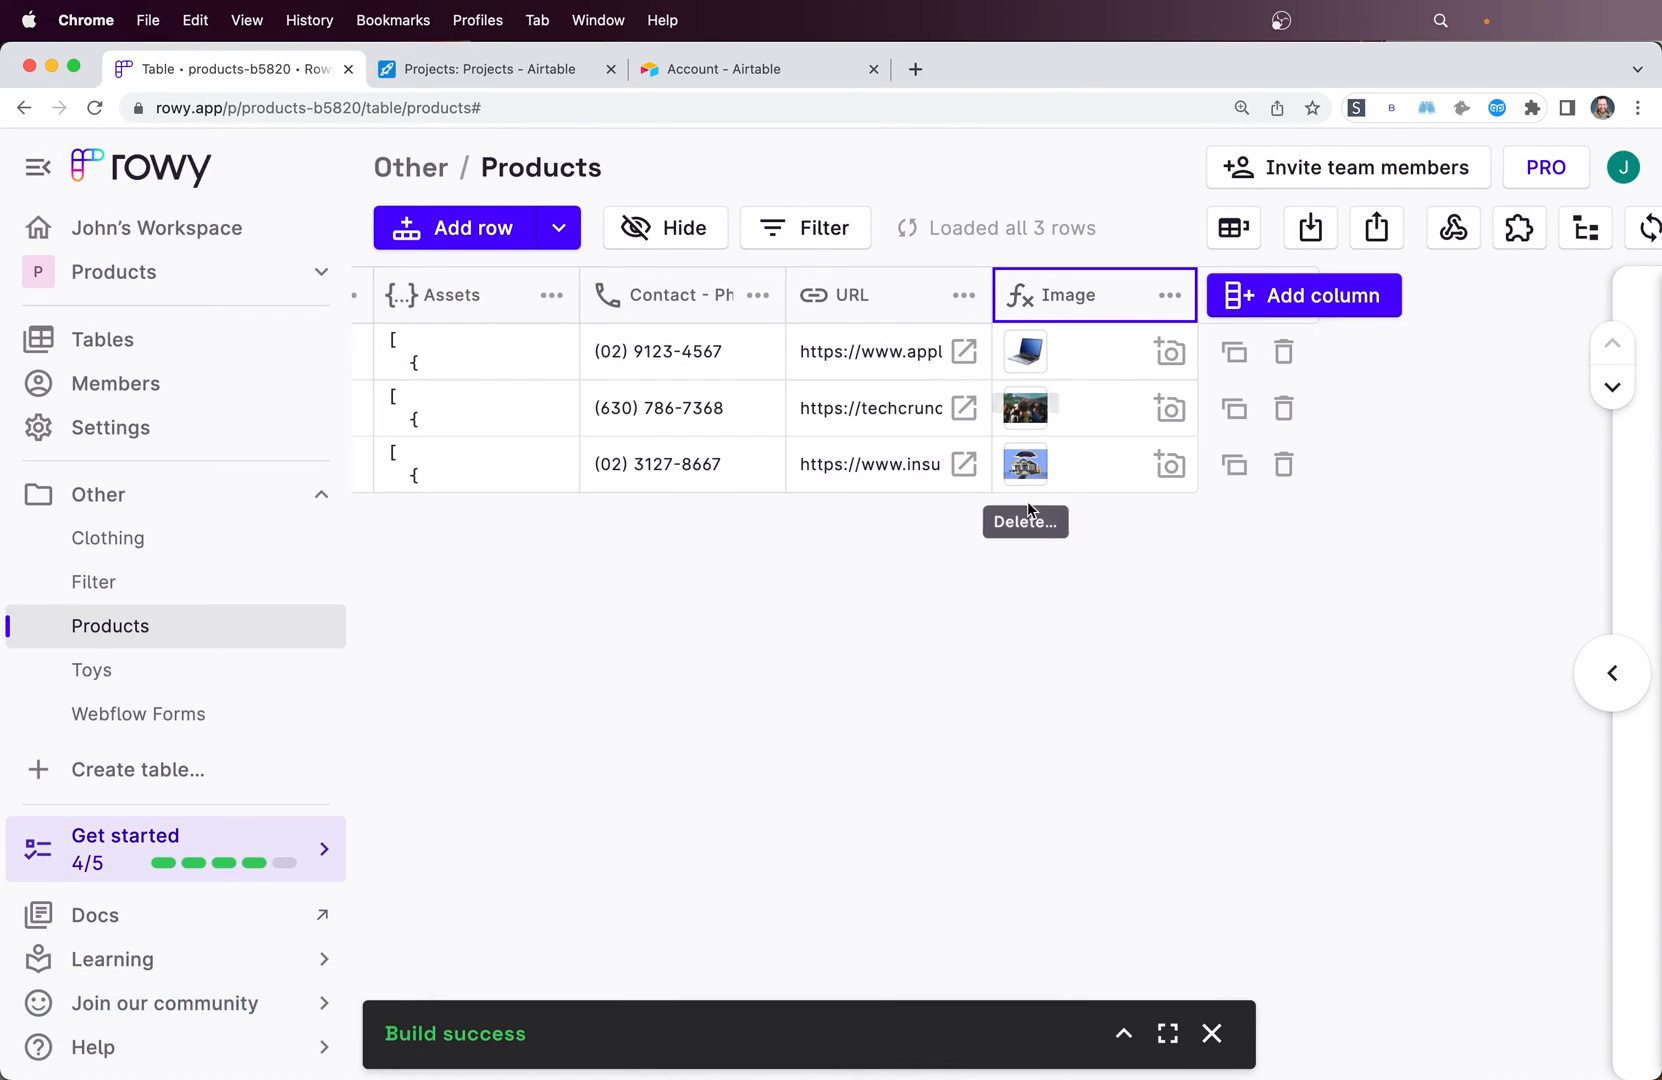
mouse_move(749, 273)
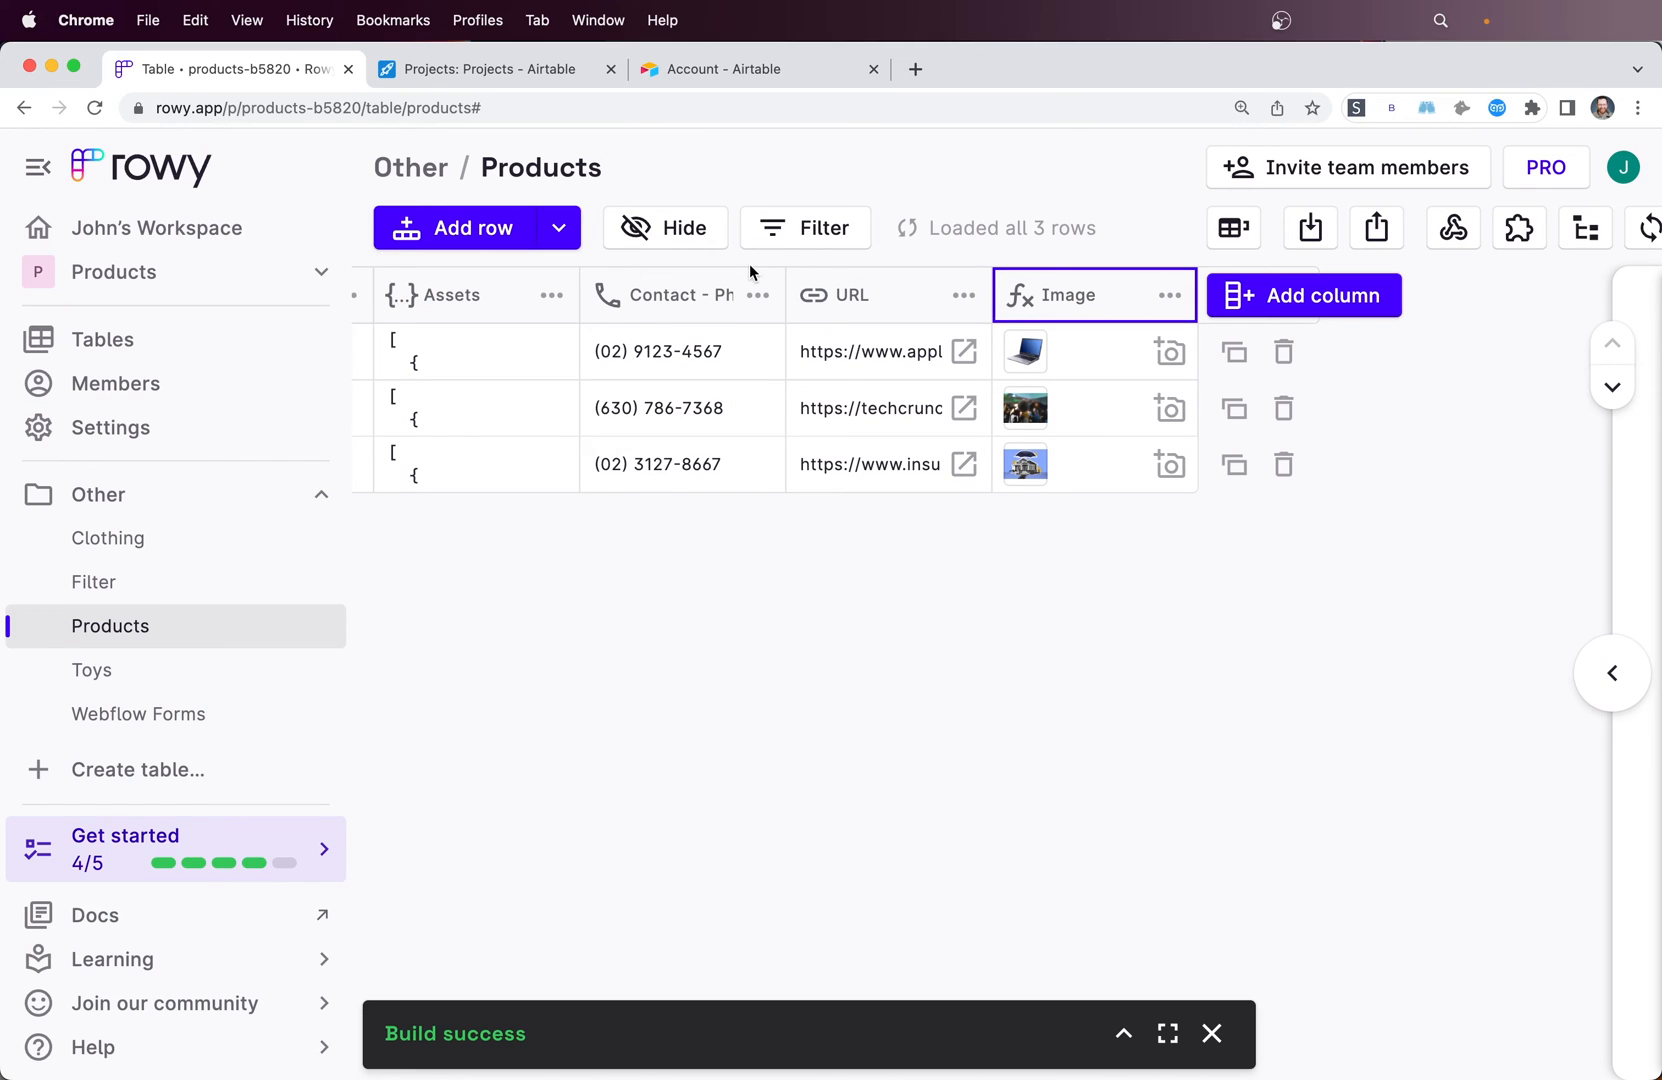
Step: In Airtable, rename the Conference record to Desk, then return to the Rowy tab
left_click(488, 69)
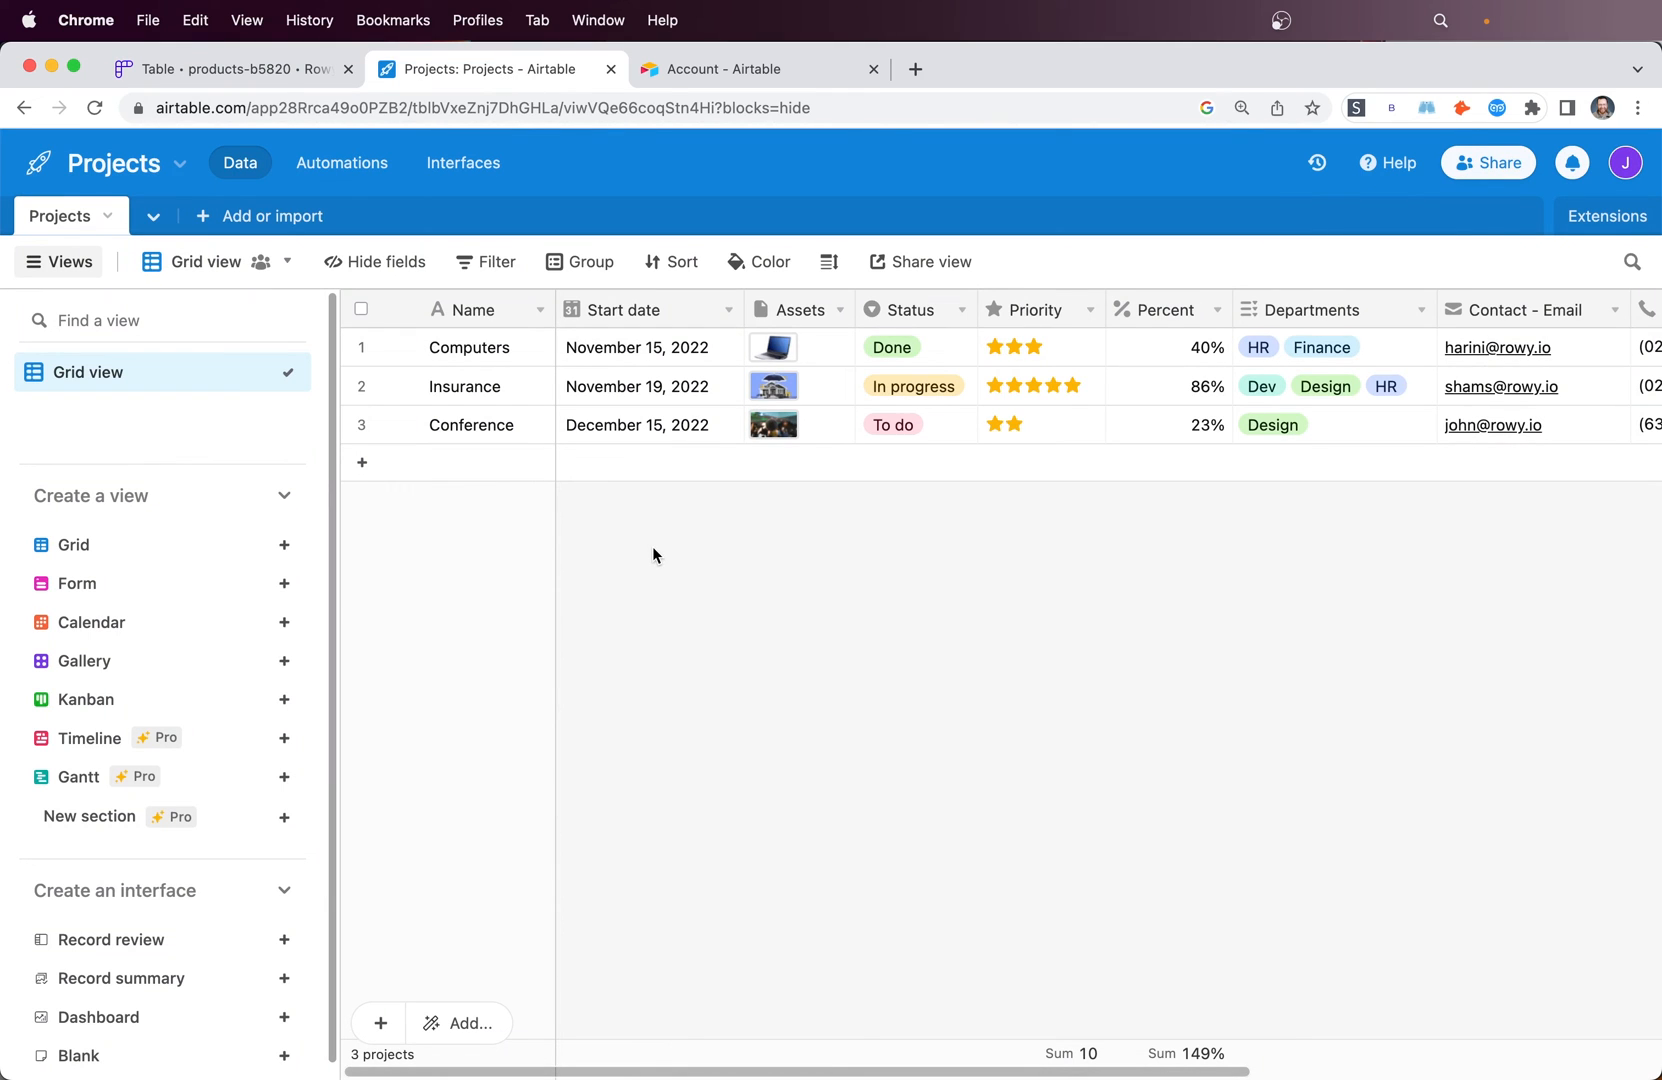
right_click(472, 424)
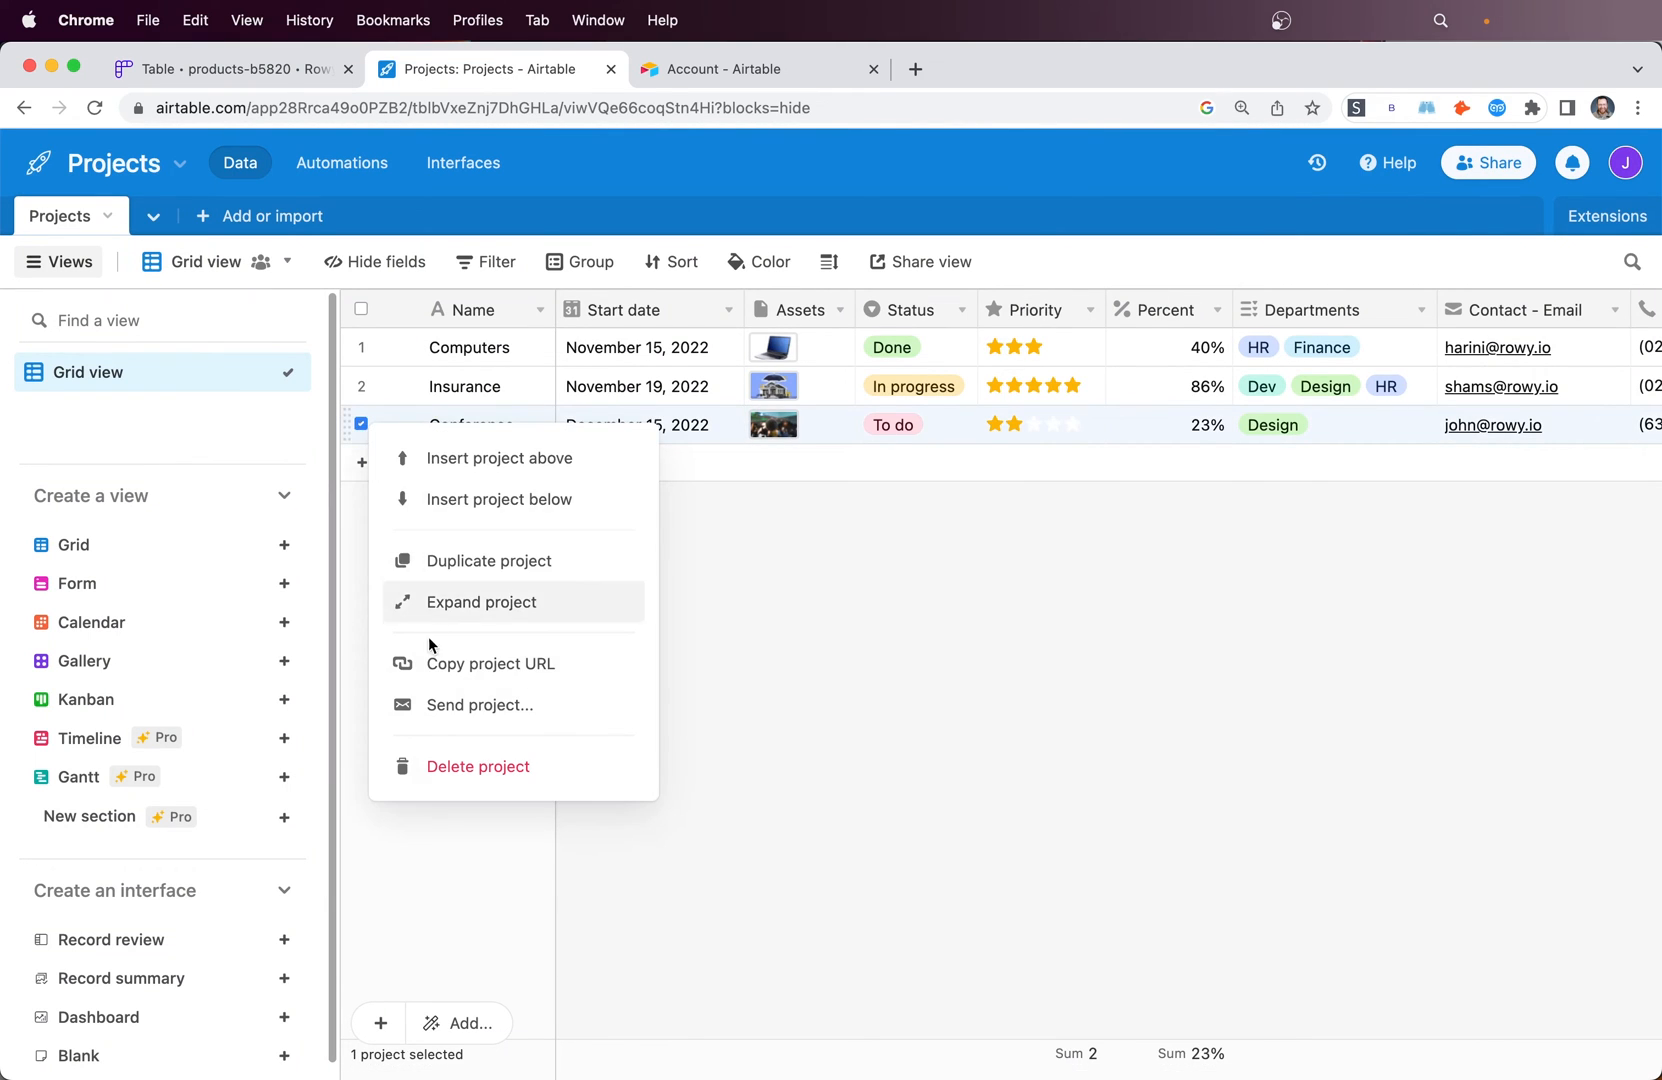
left_click(477, 766)
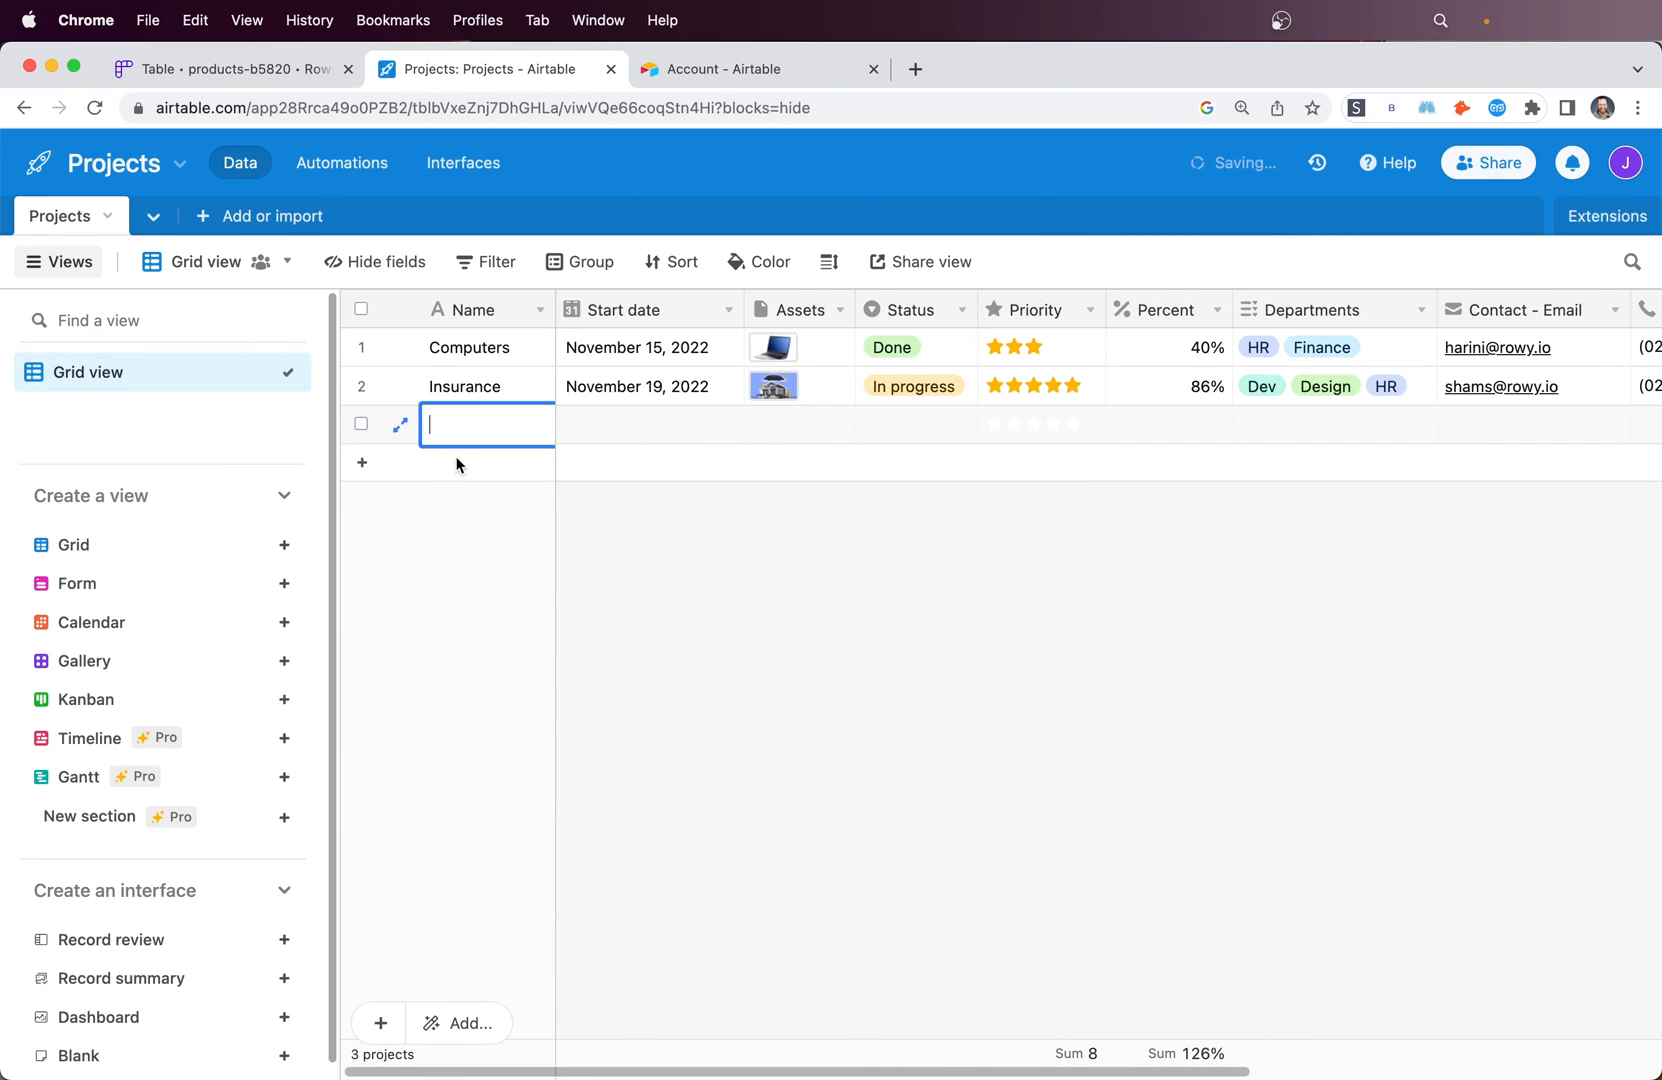
type("Desk")
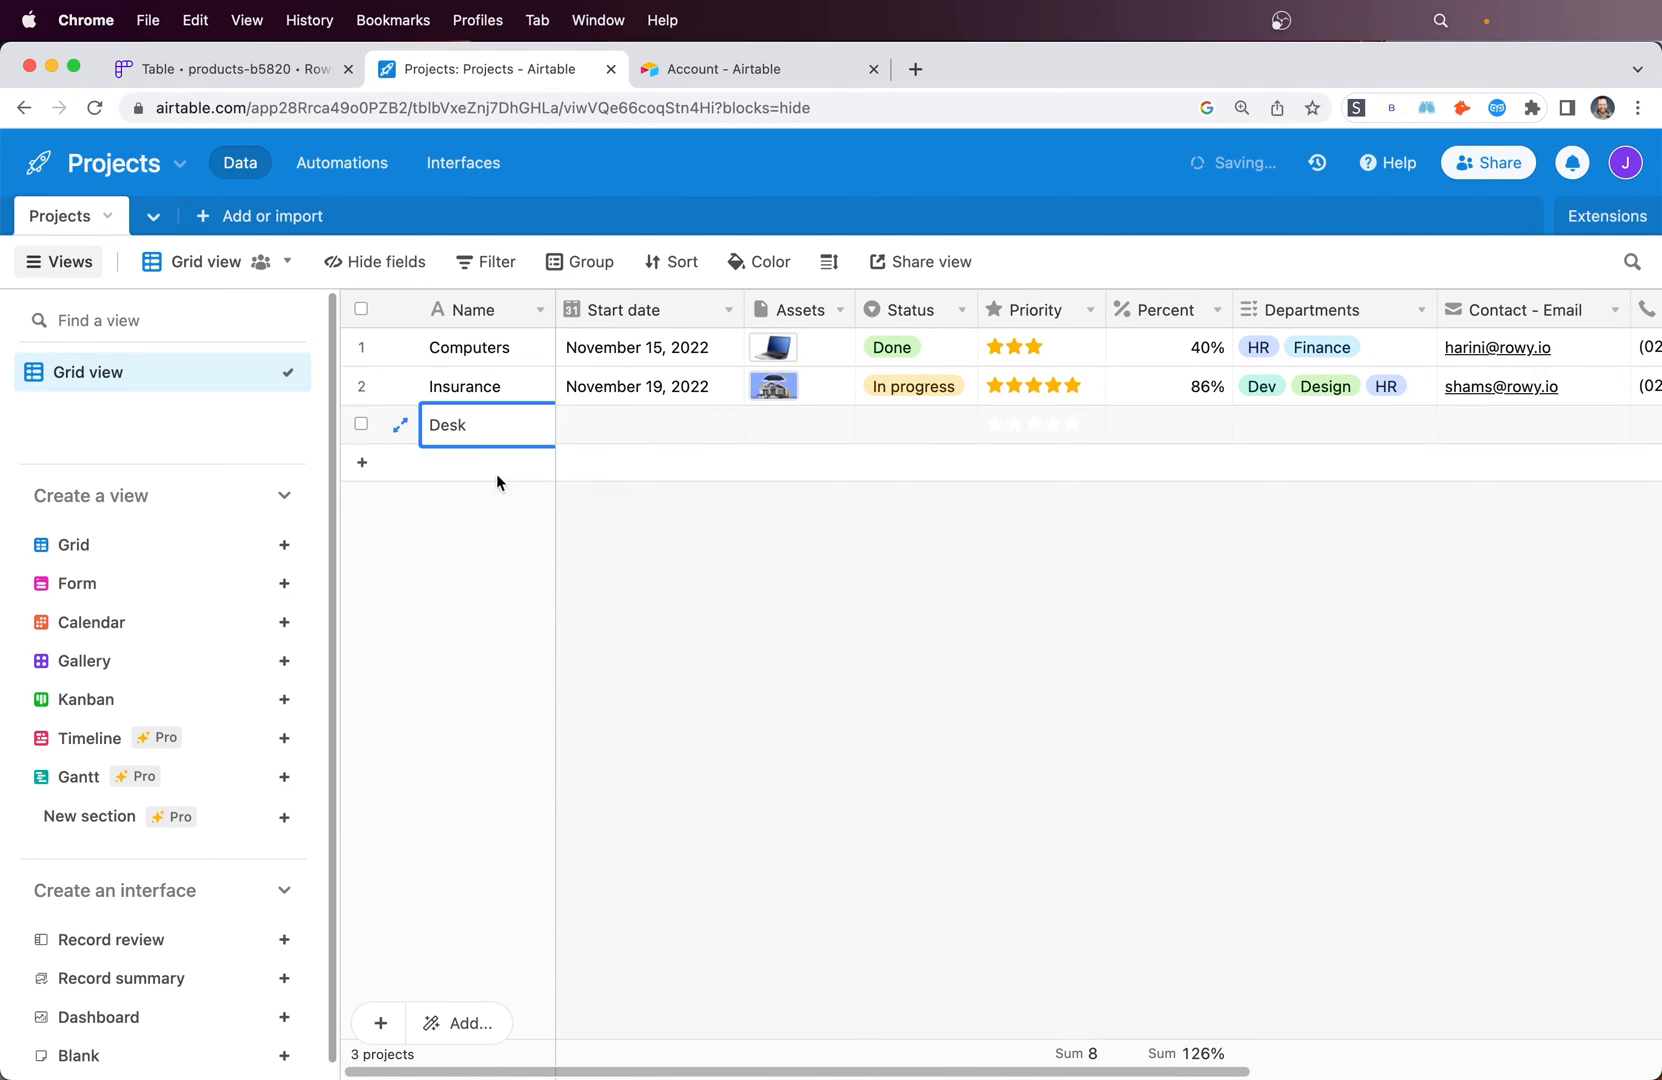
left_click(228, 69)
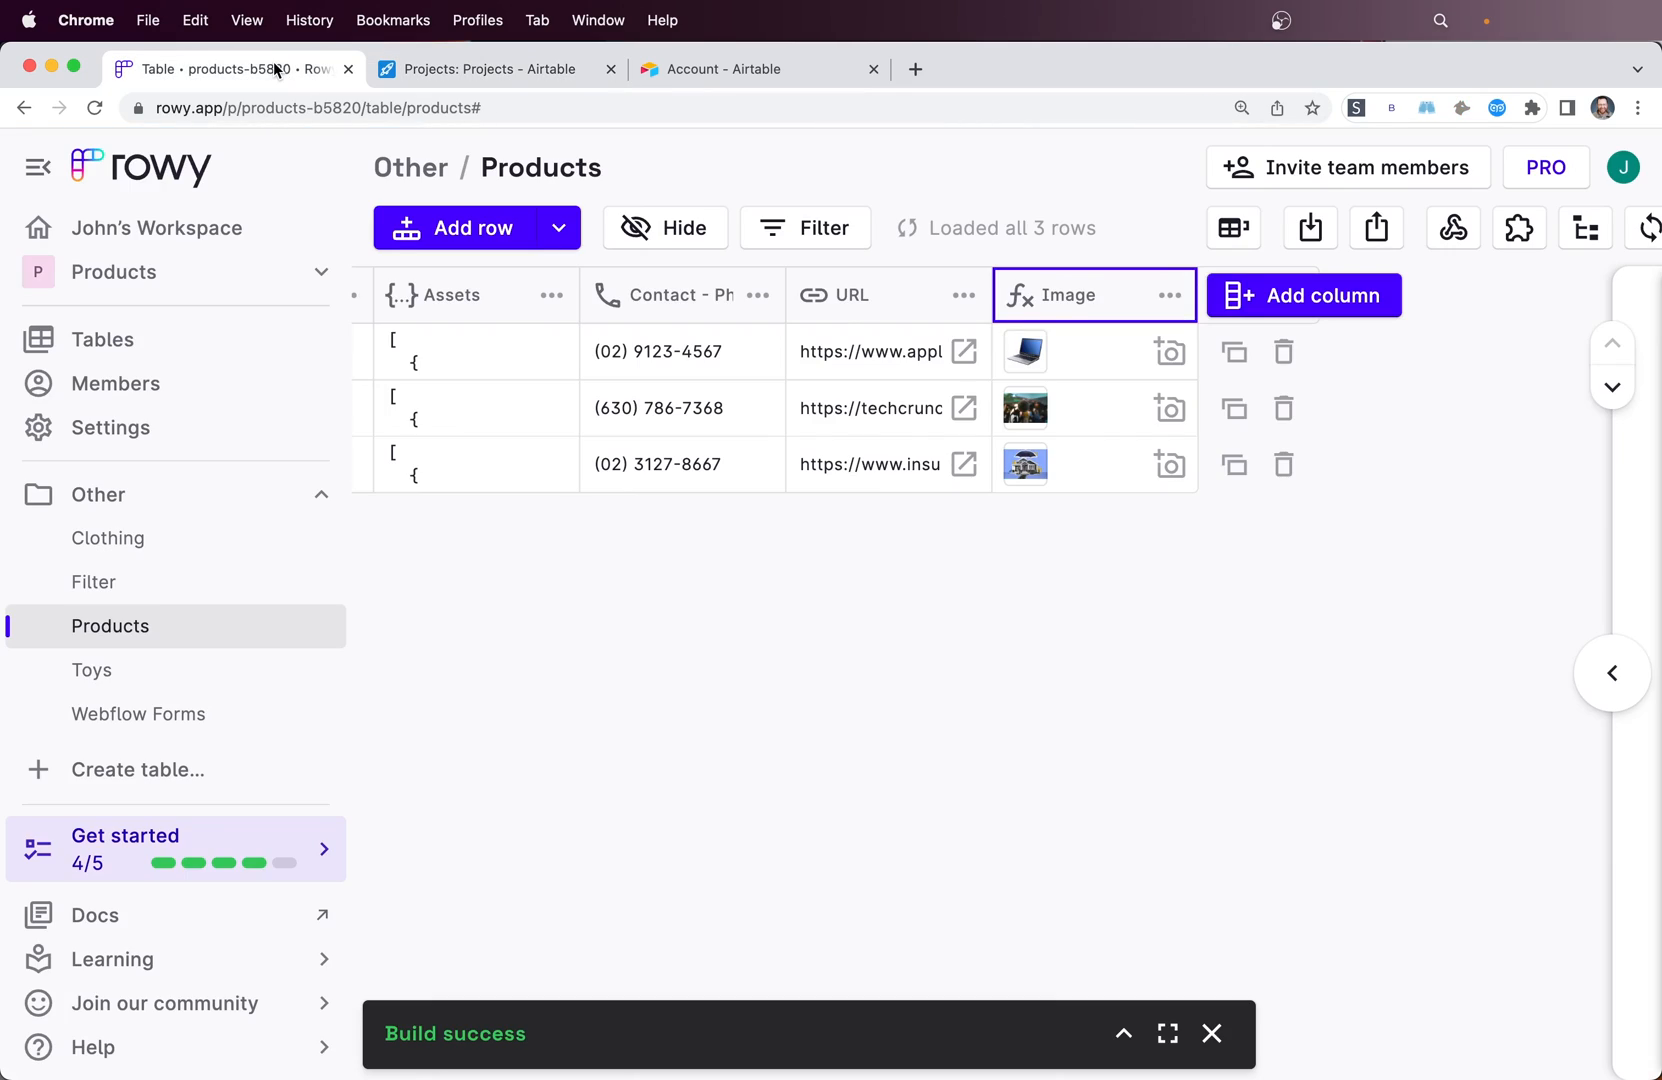
mouse_move(1232, 563)
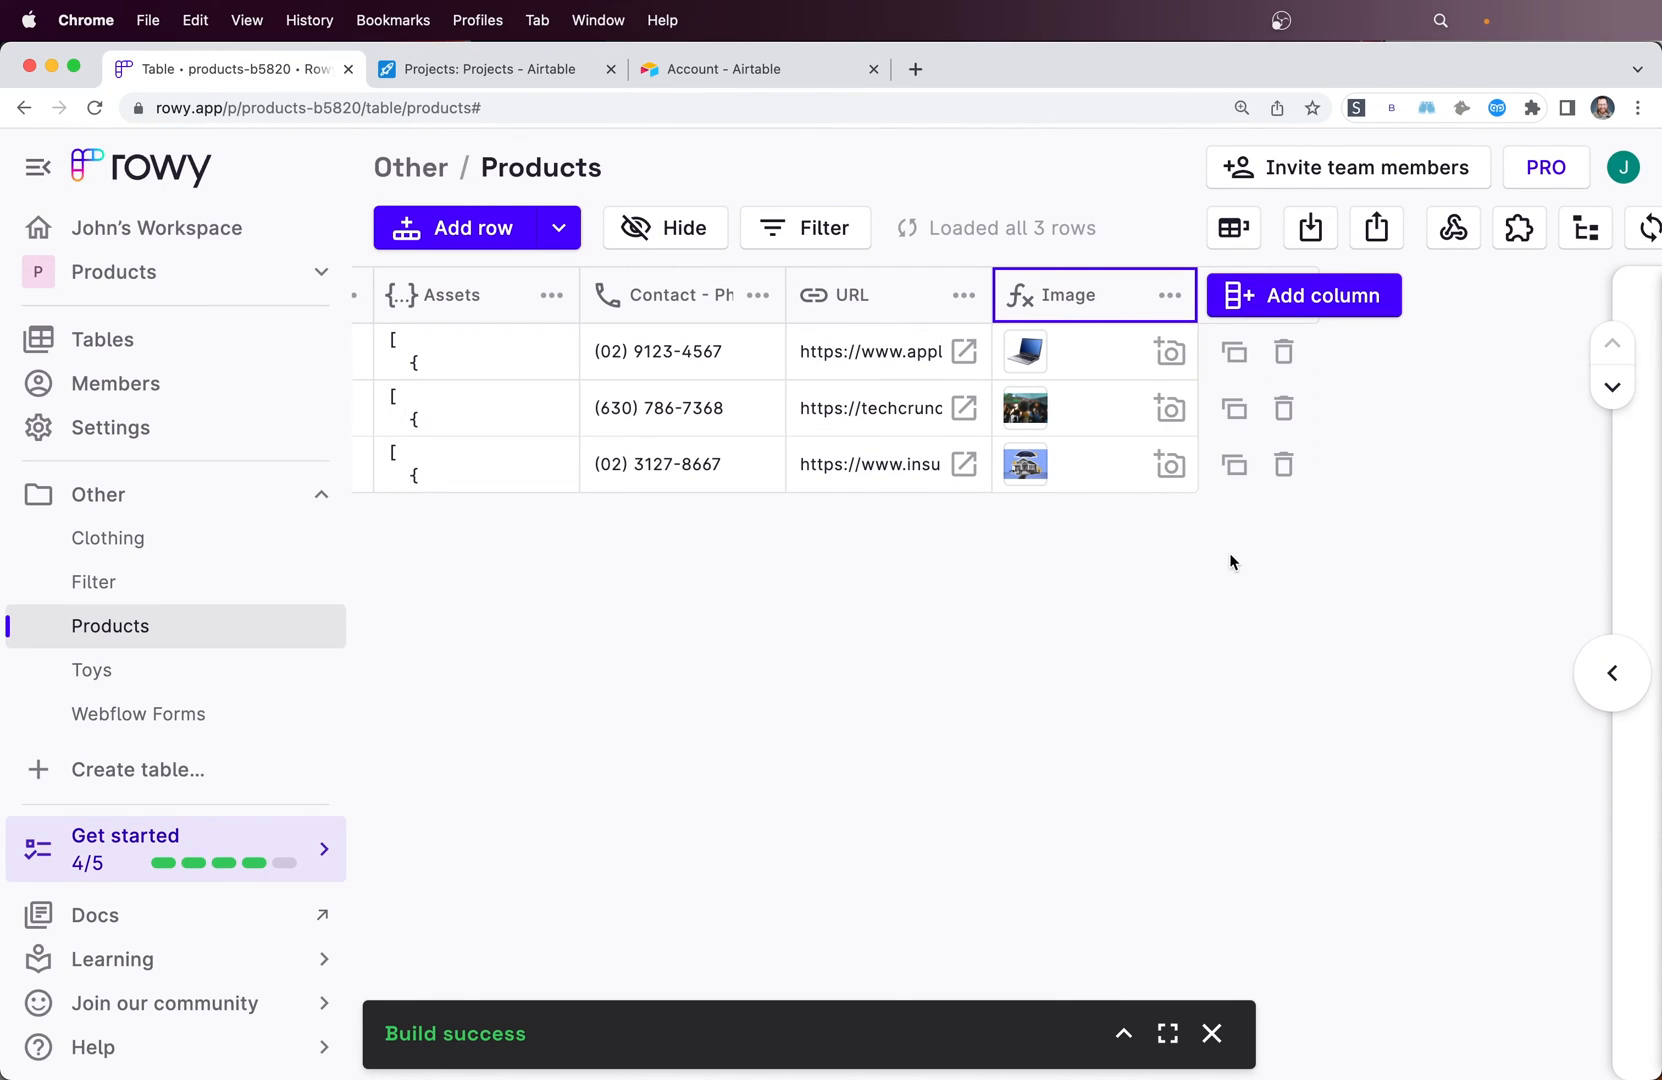
mouse_move(1292, 269)
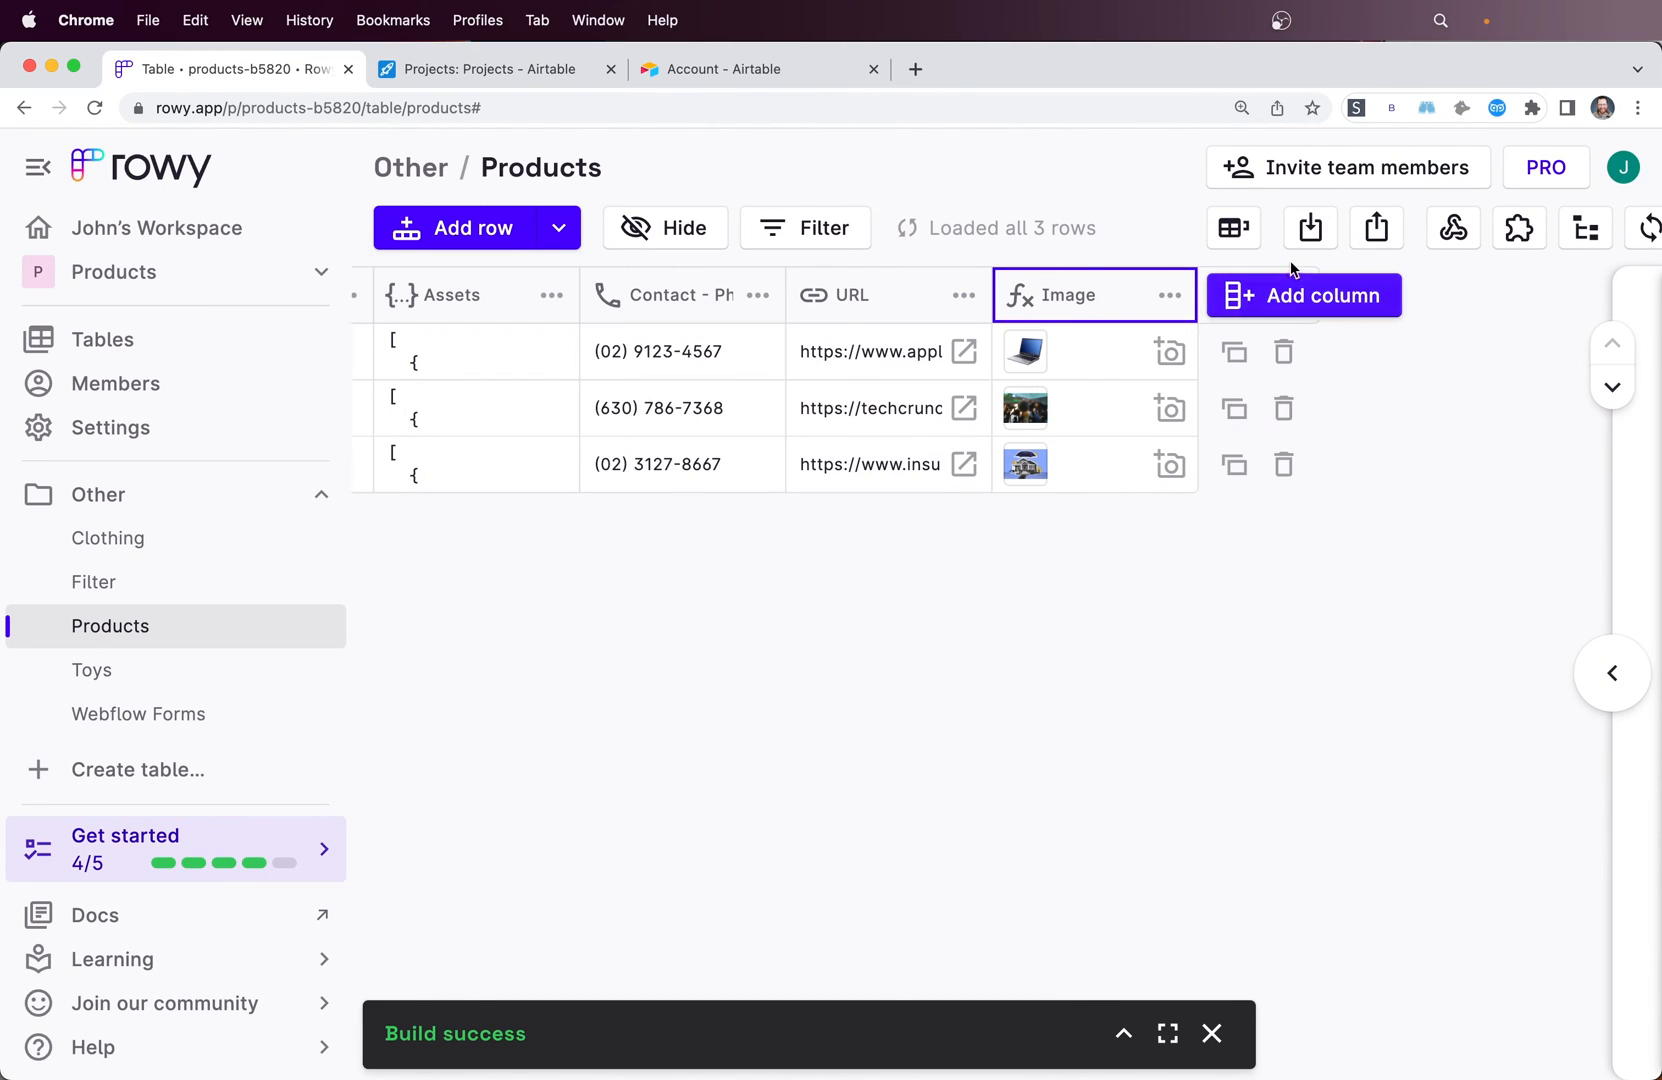
Step: Import the Name column from the Airtable table URL, then briefly check the Airtable tab
left_click(1310, 228)
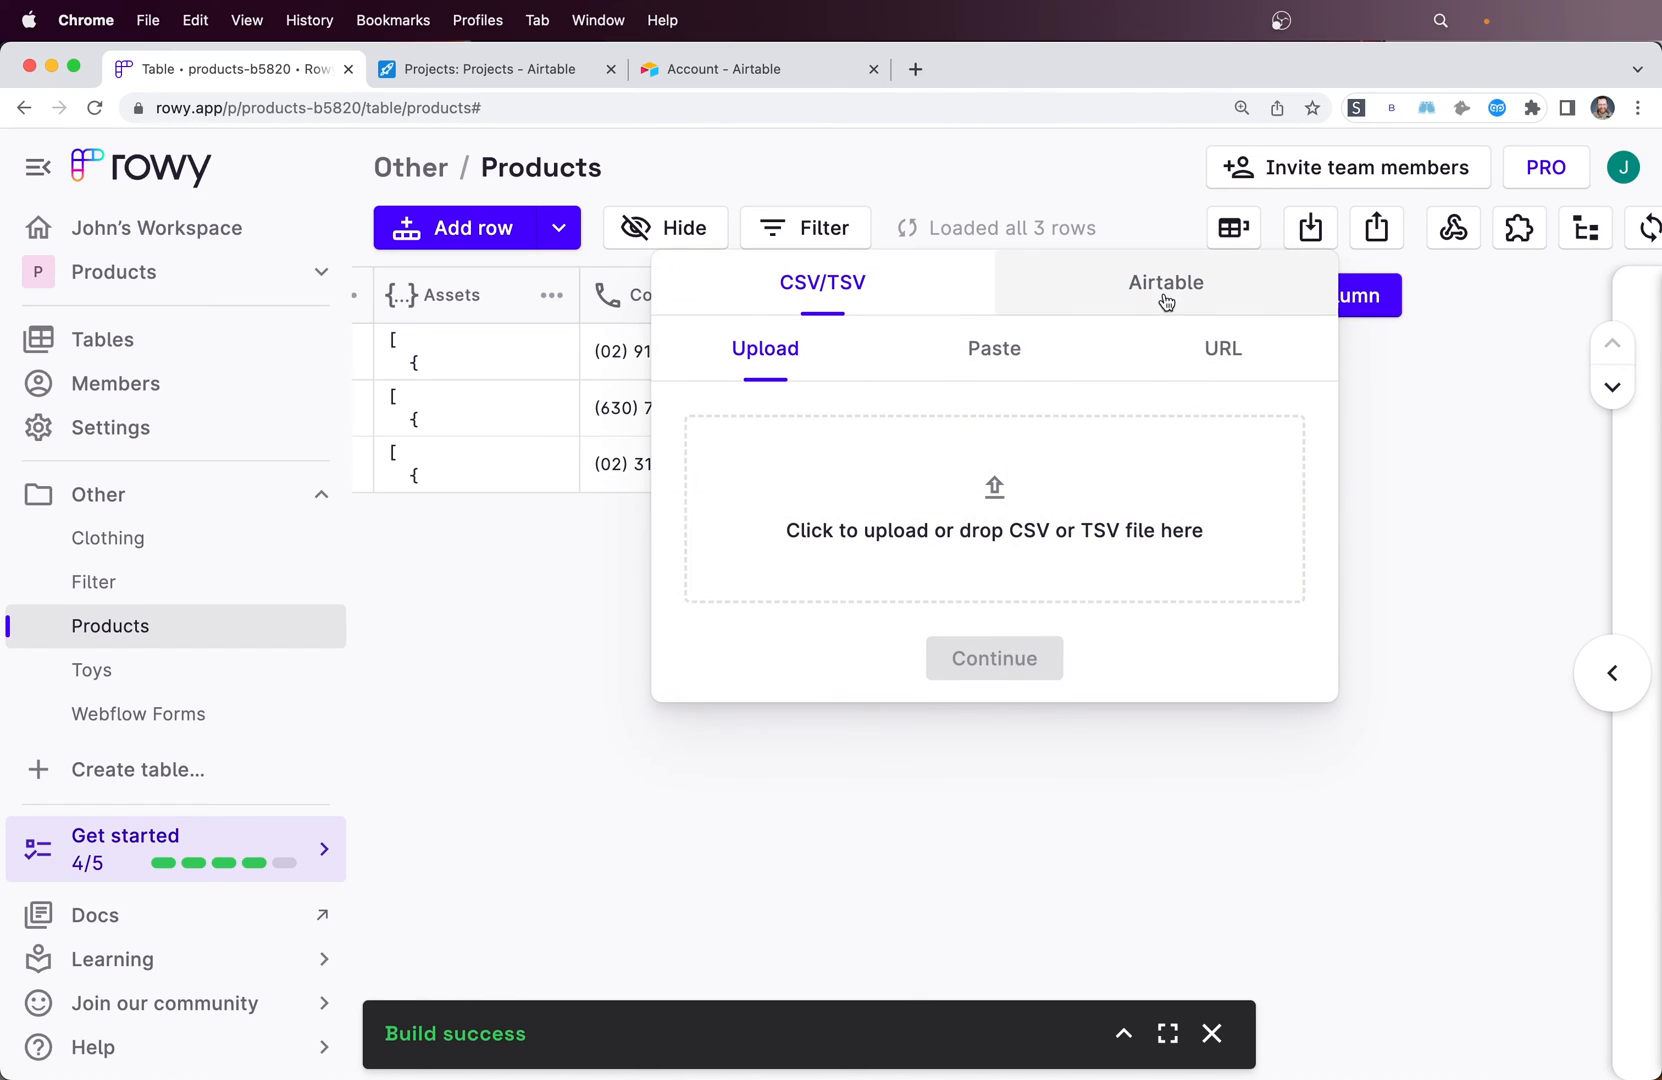
left_click(1165, 282)
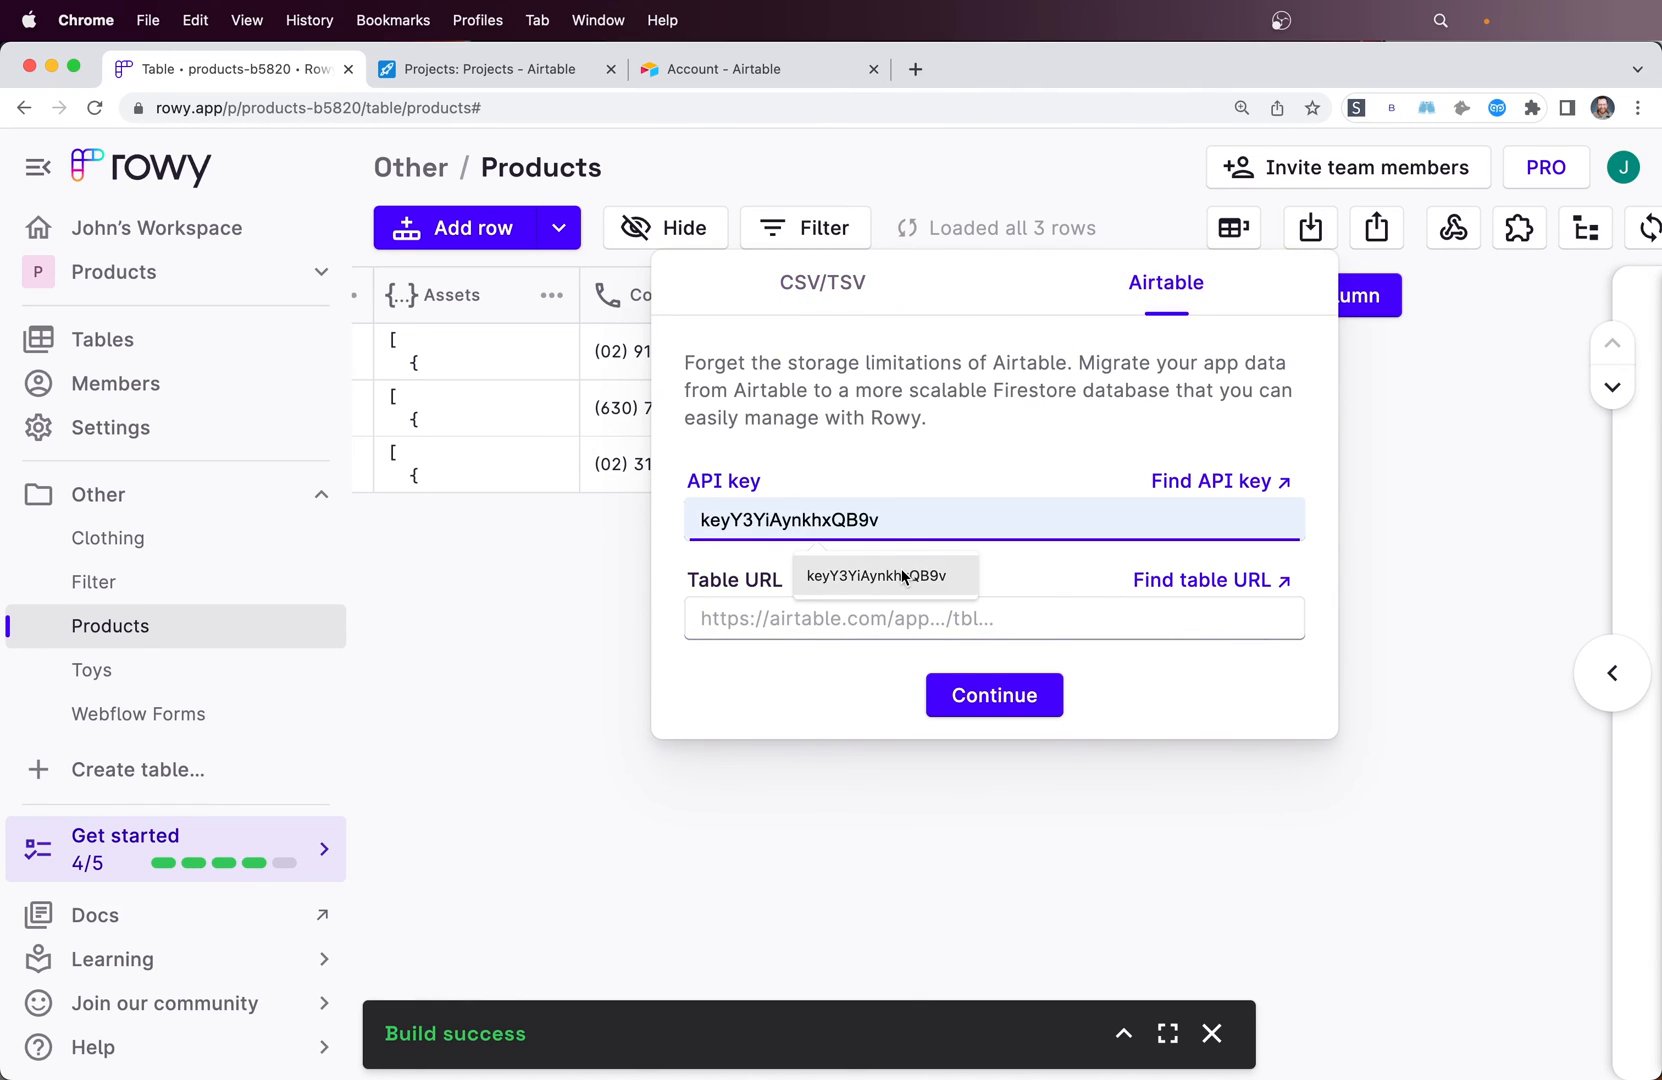
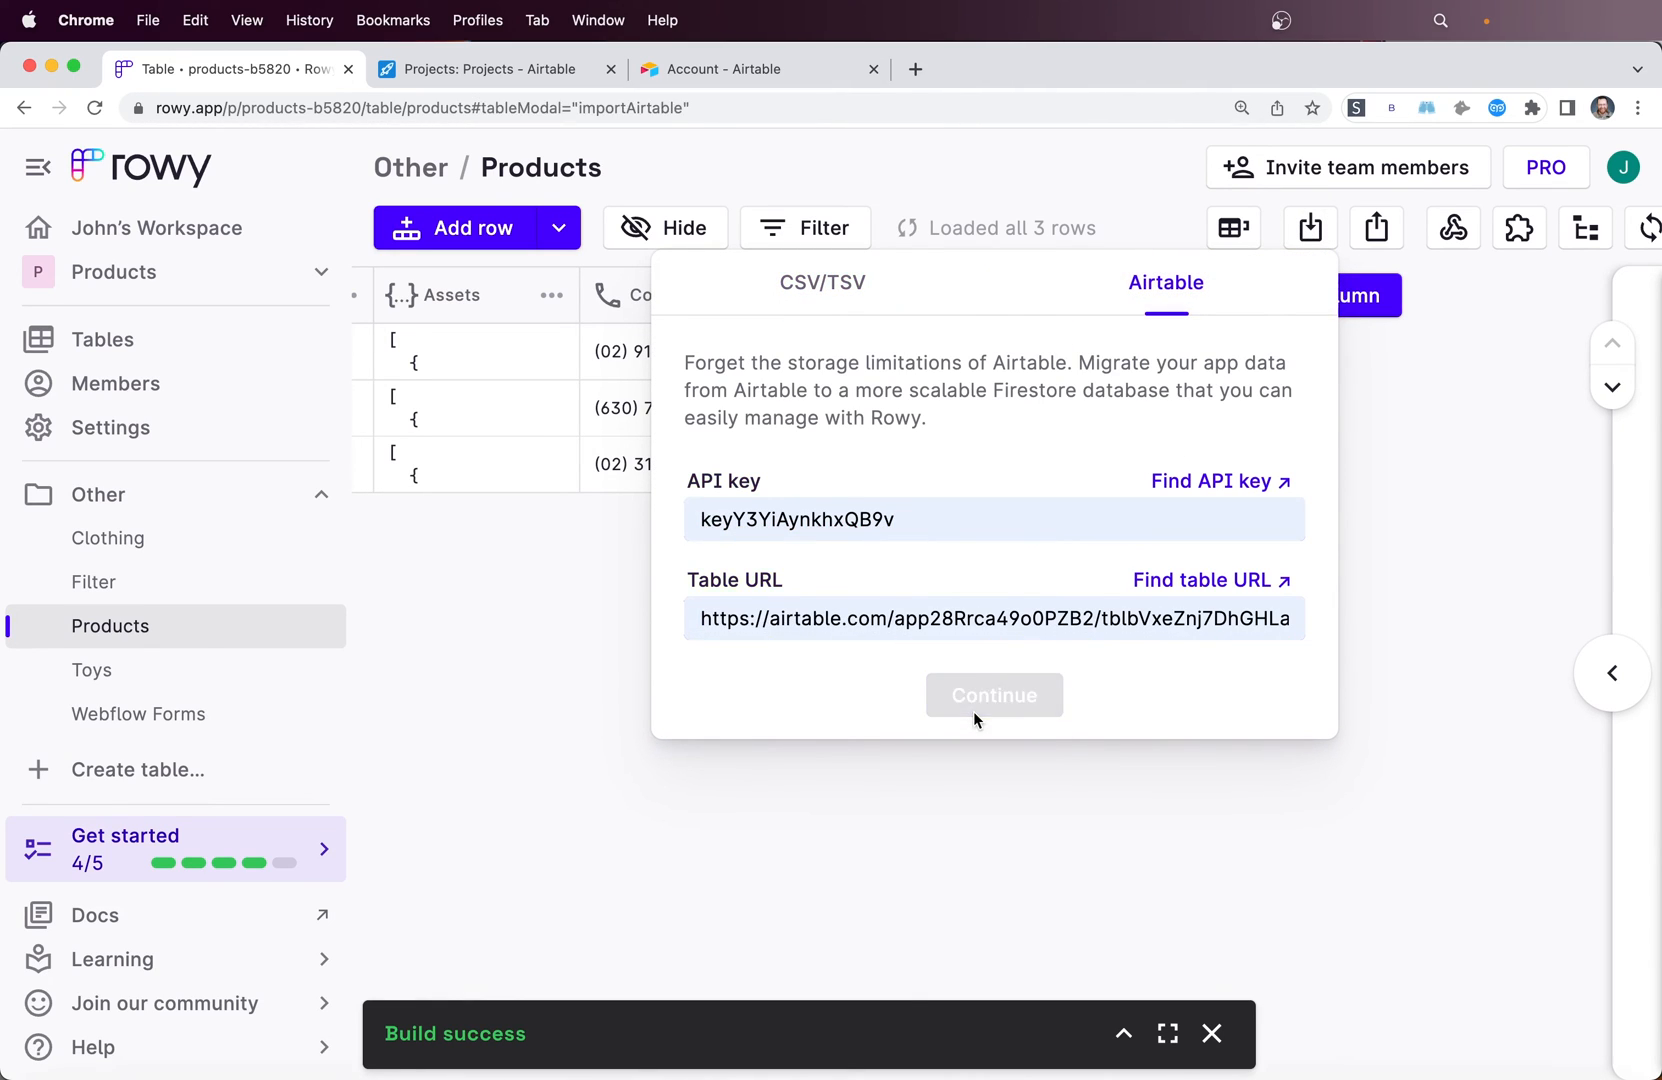
left_click(993, 695)
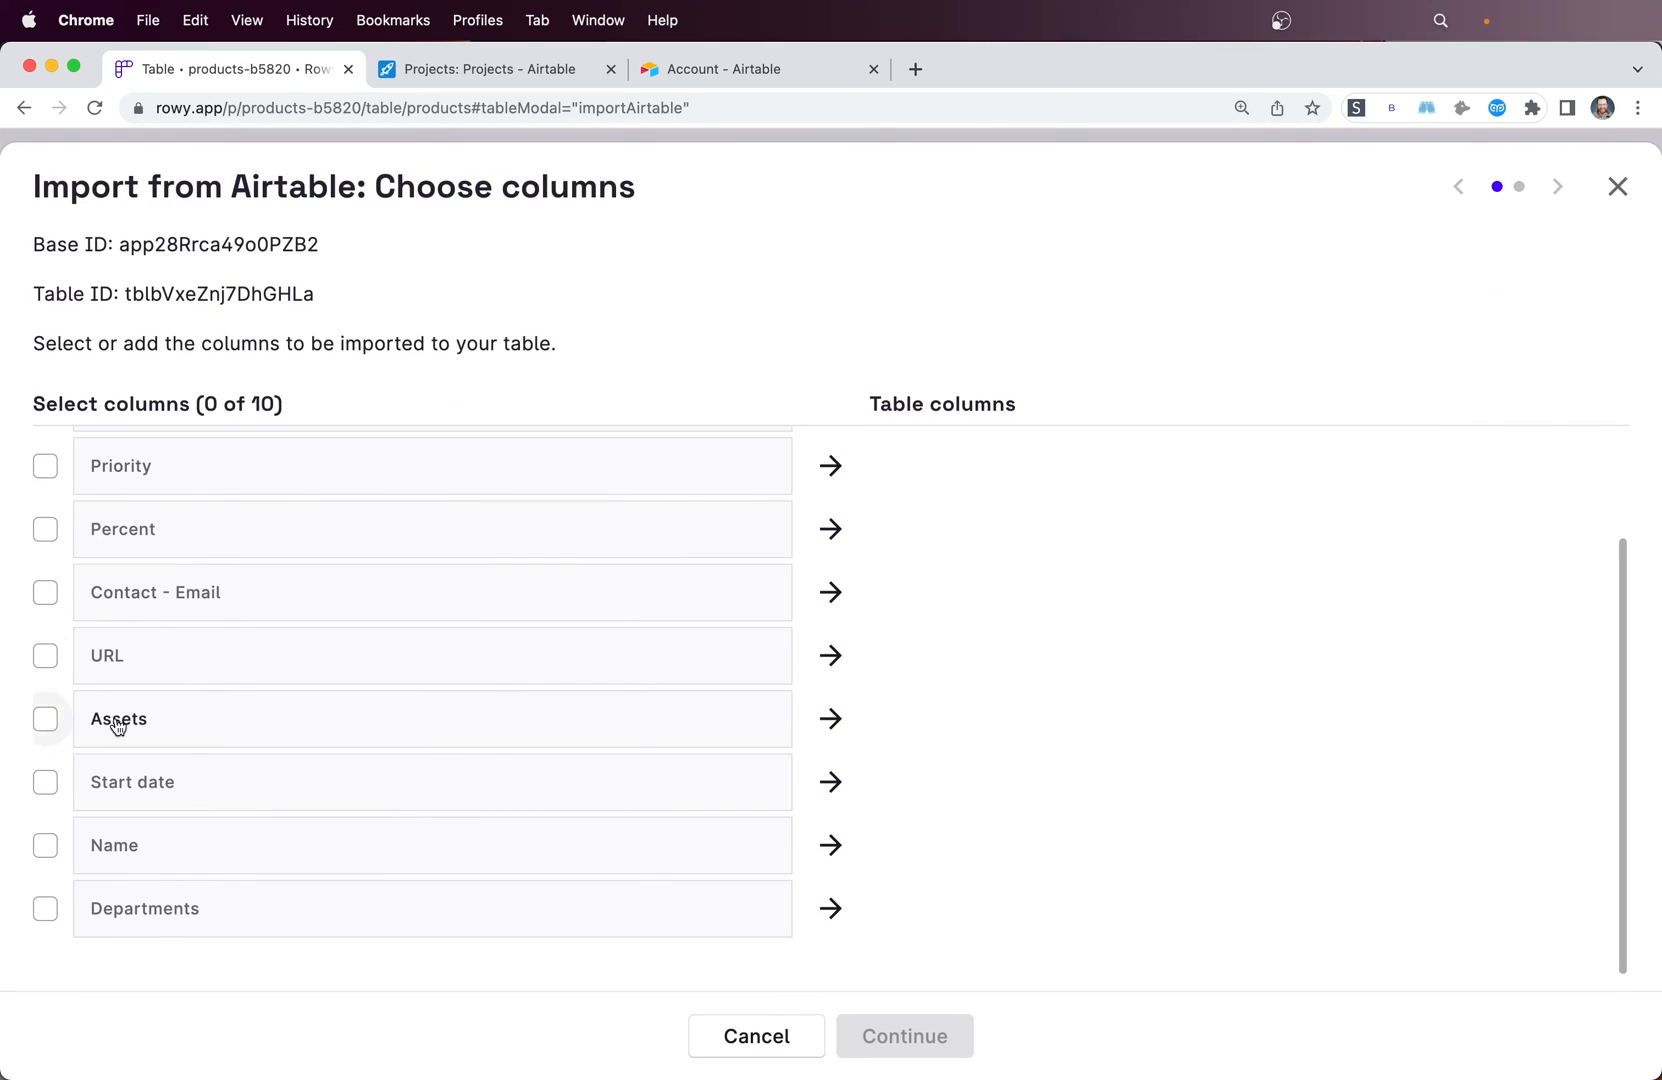
left_click(45, 845)
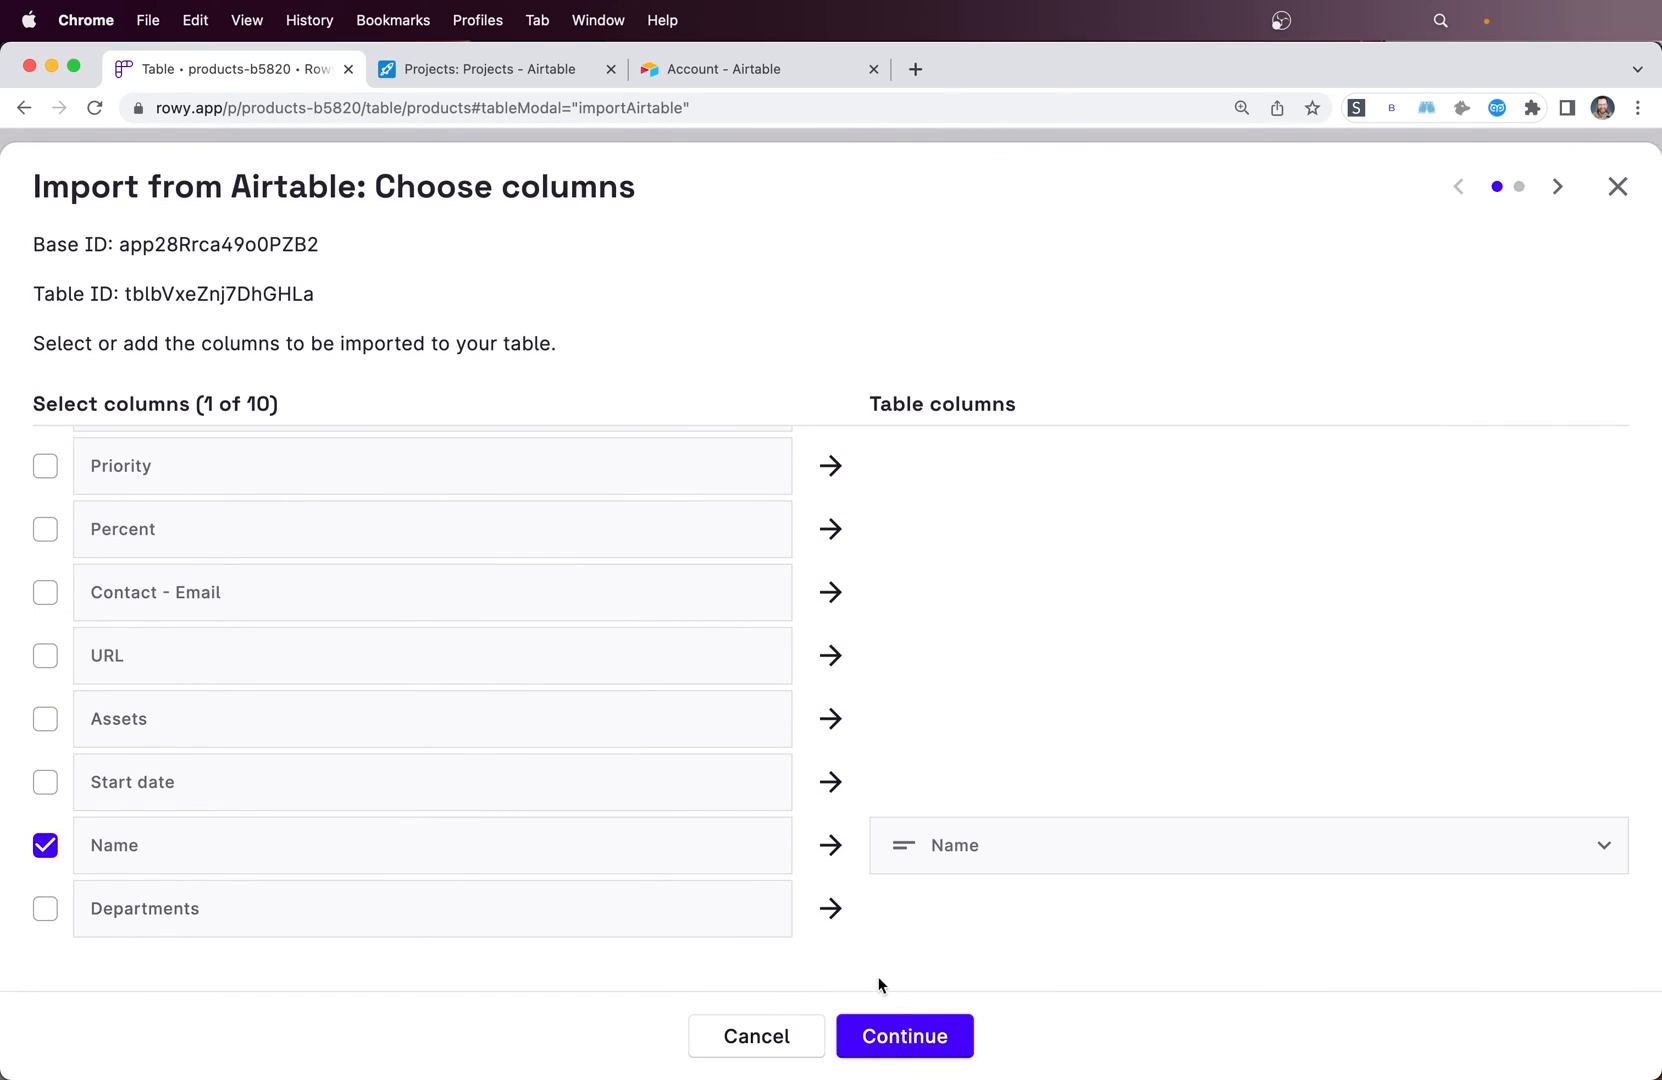
left_click(902, 1035)
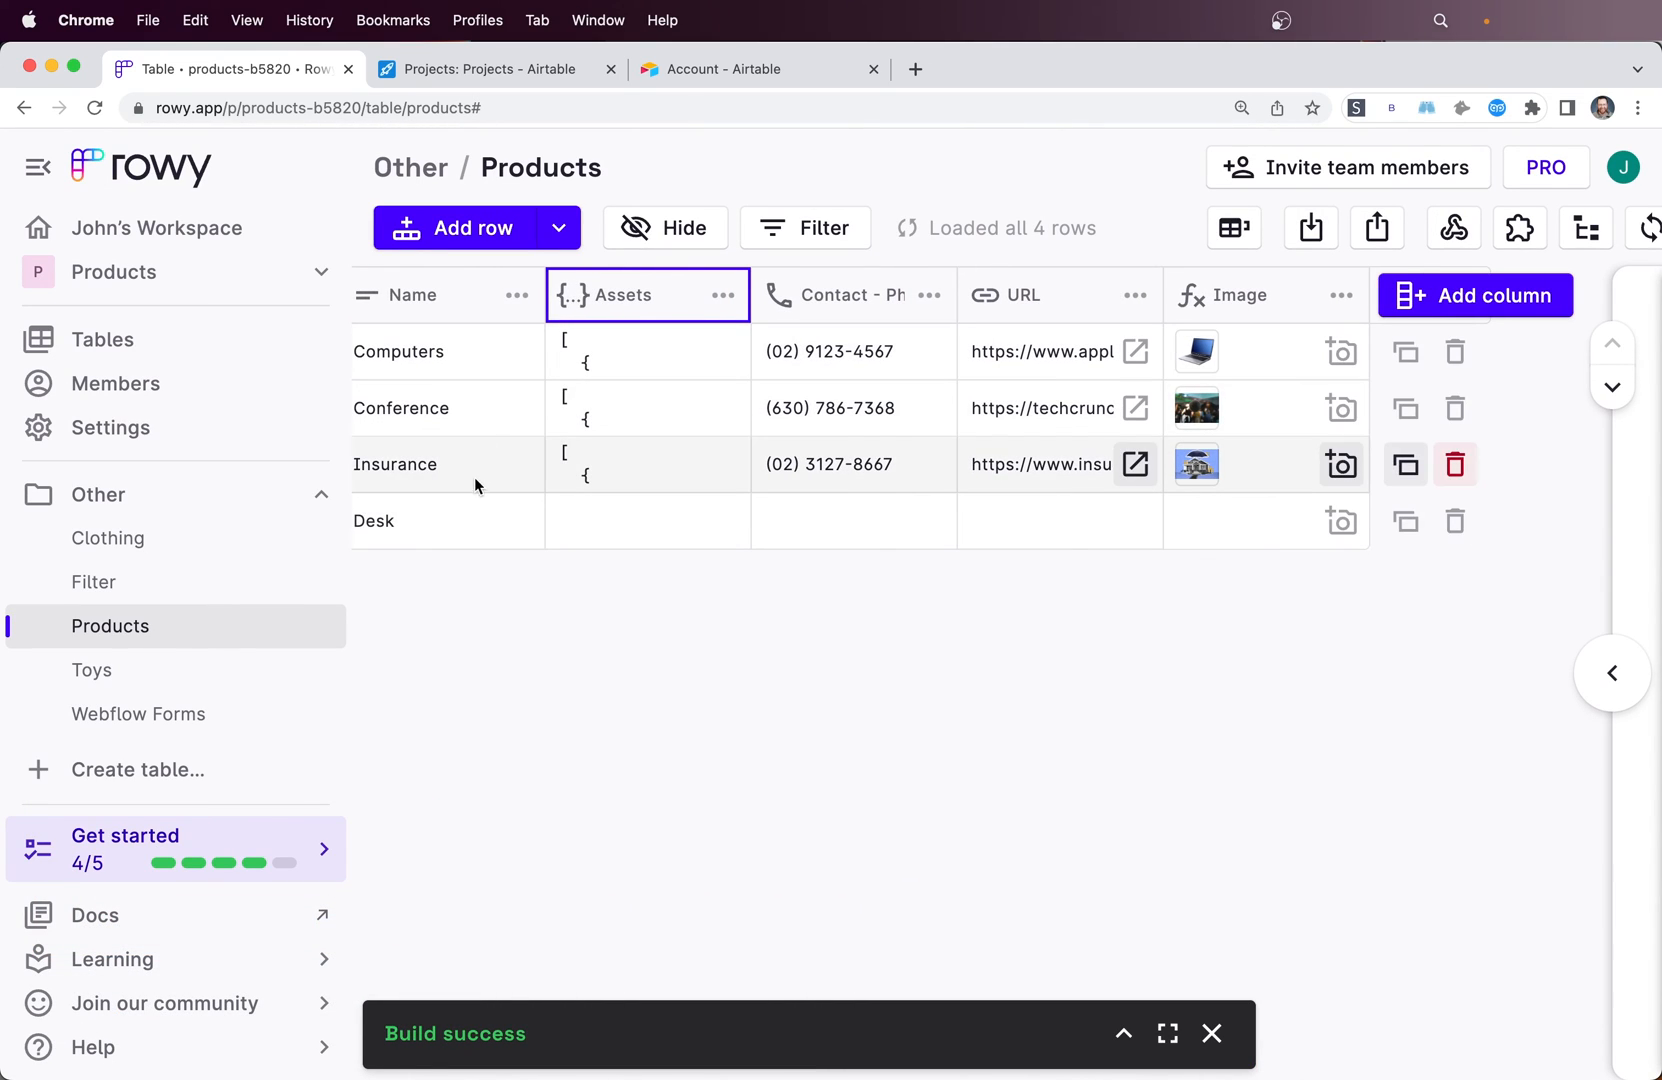
mouse_move(461, 535)
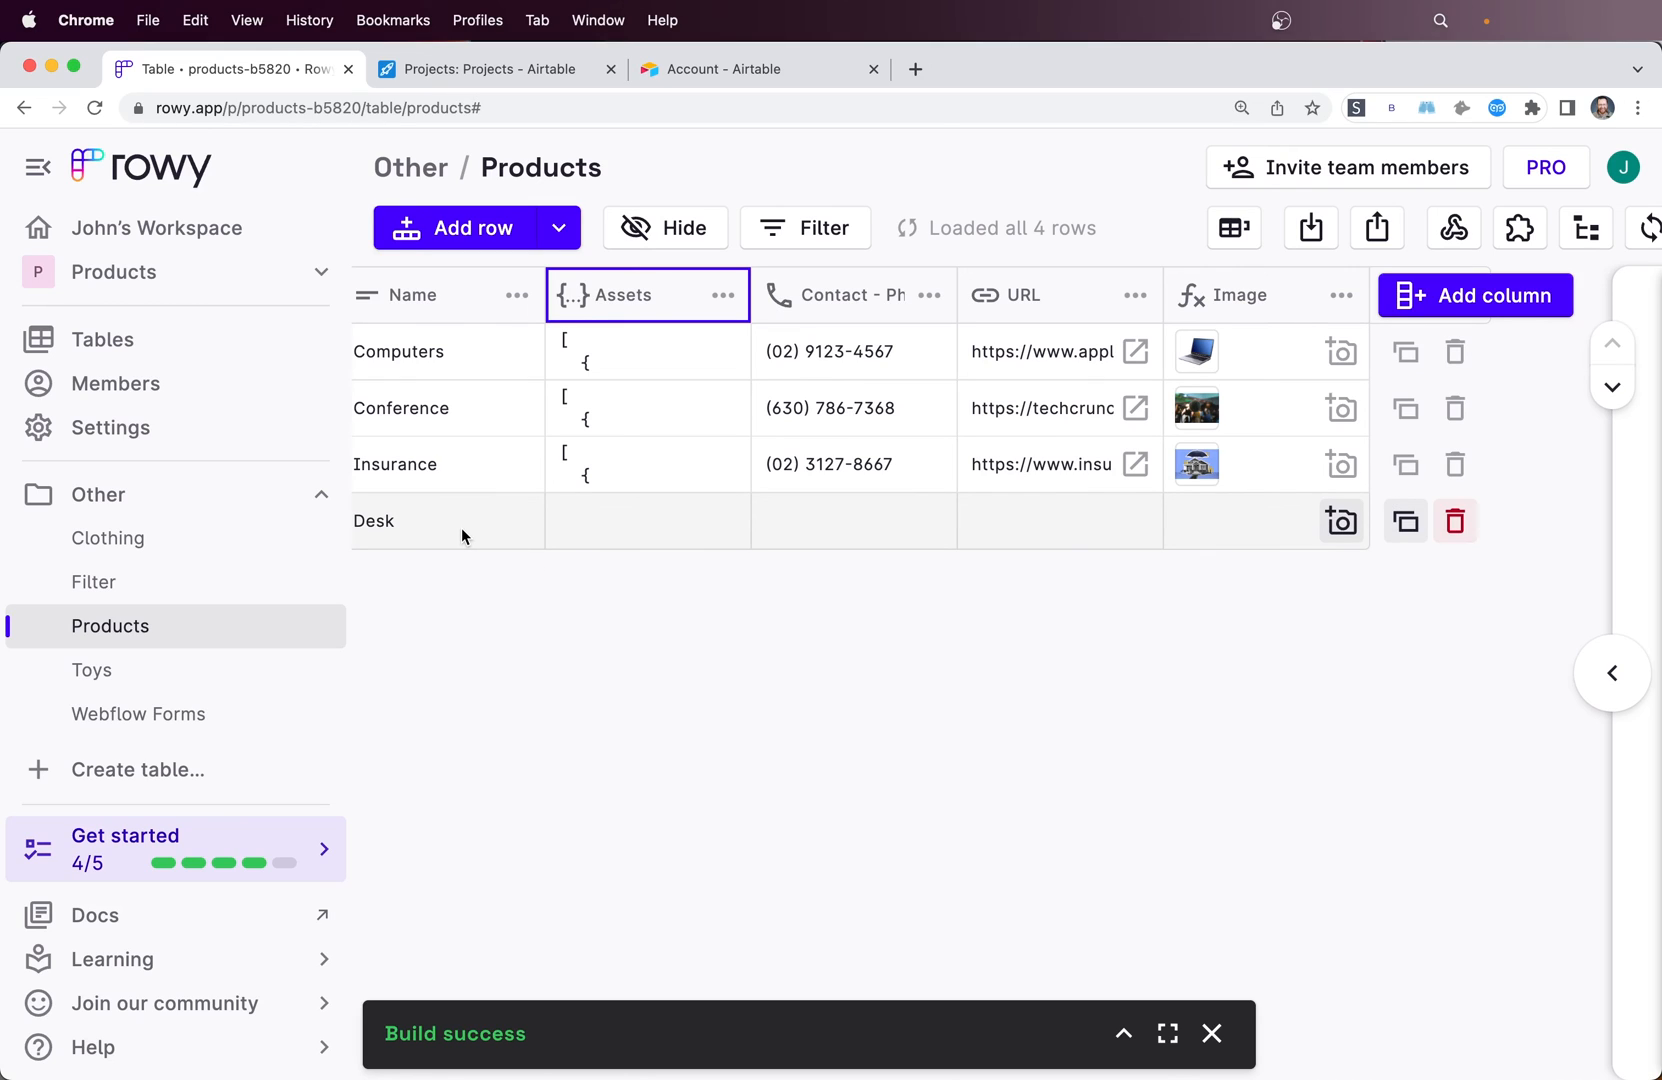
mouse_move(1153, 610)
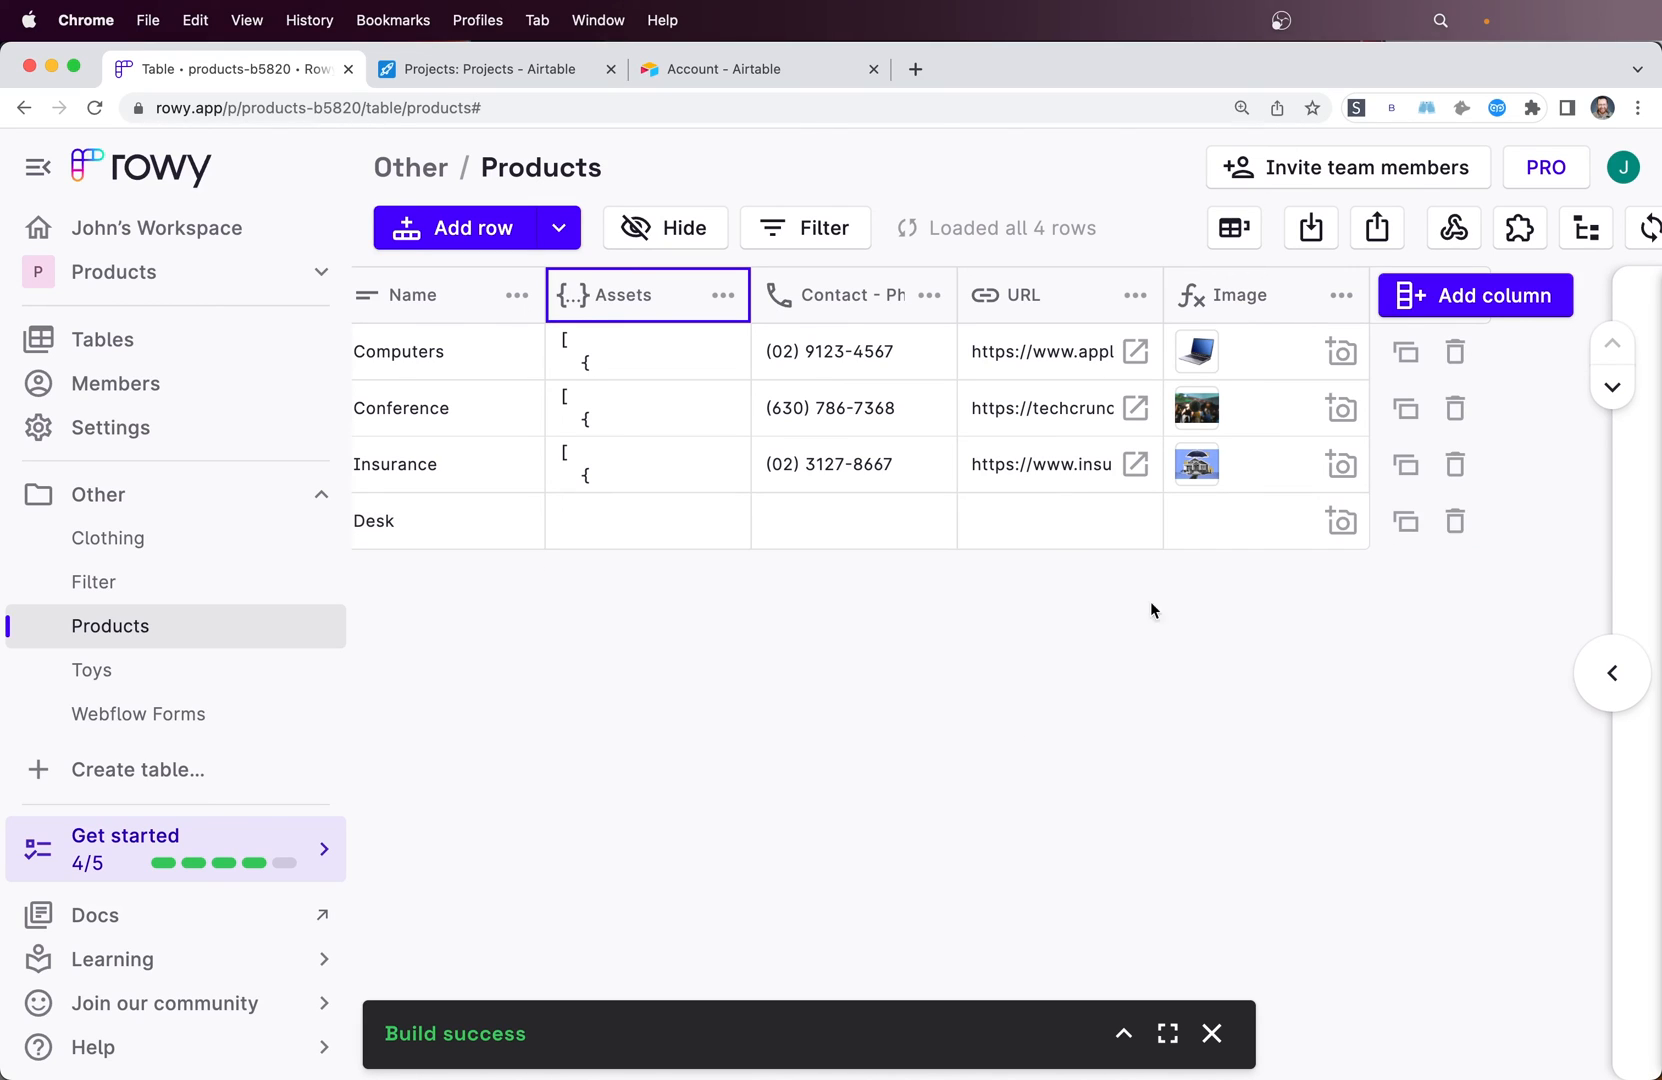
mouse_move(1311, 228)
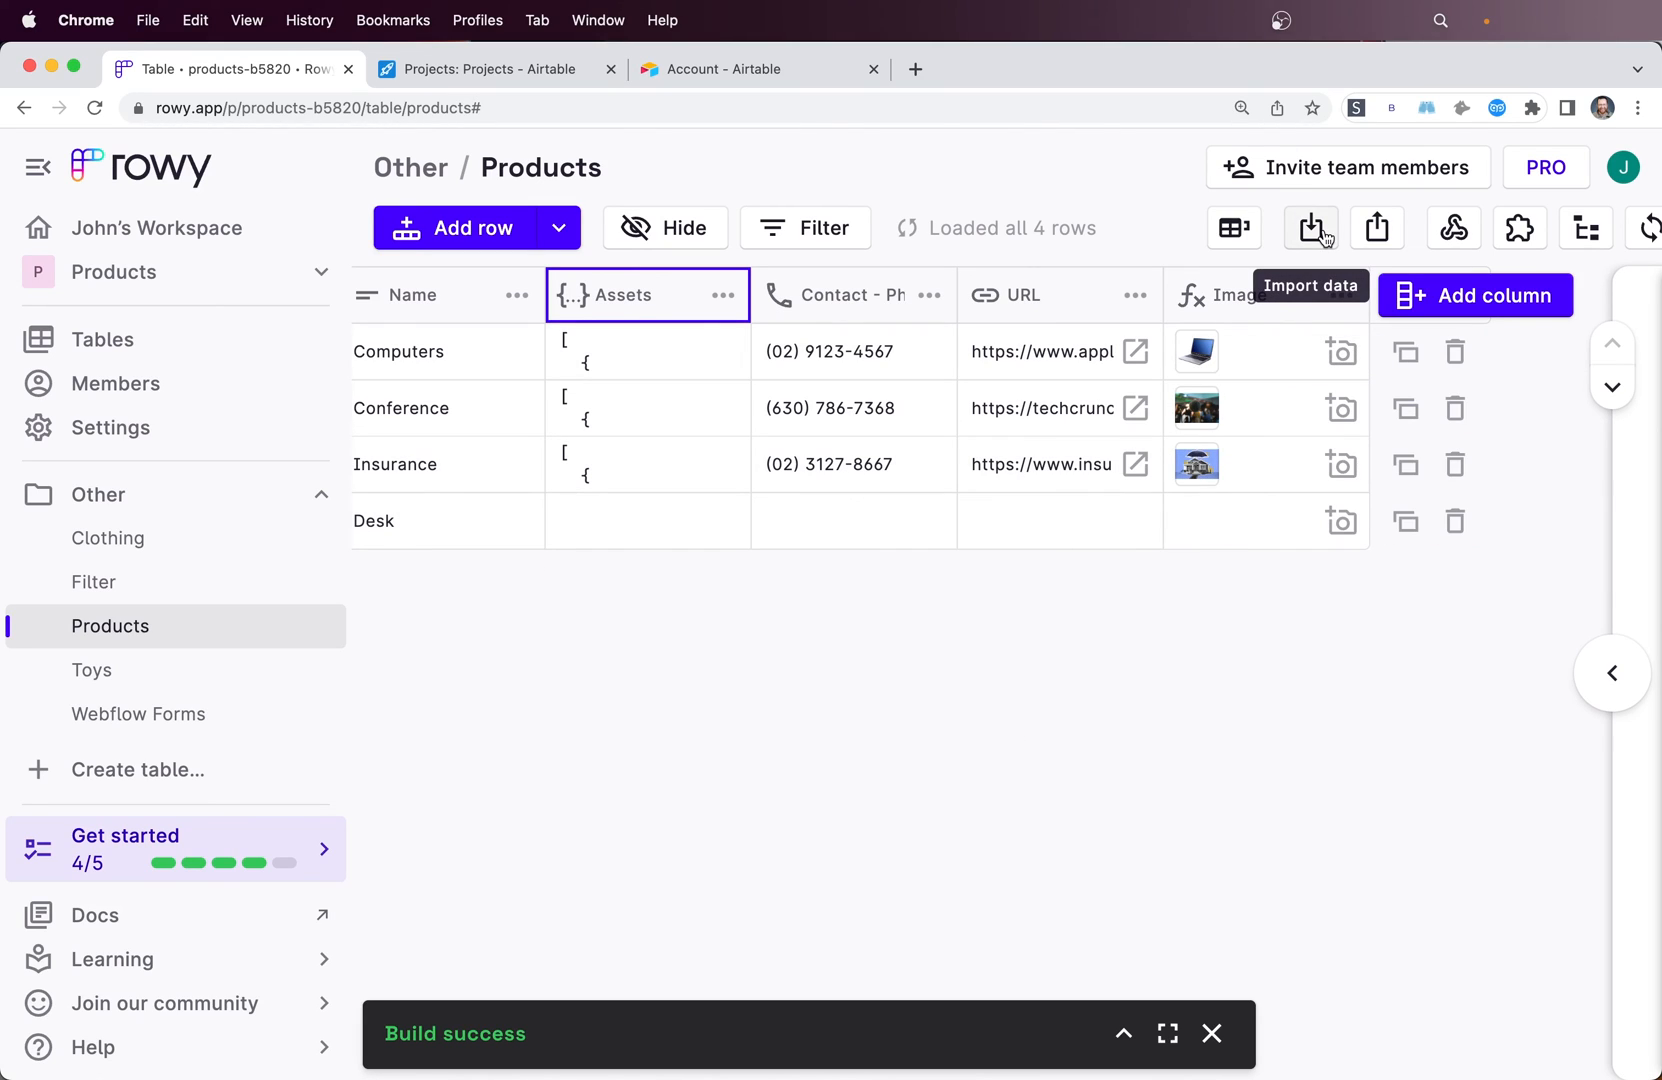
mouse_move(1184, 614)
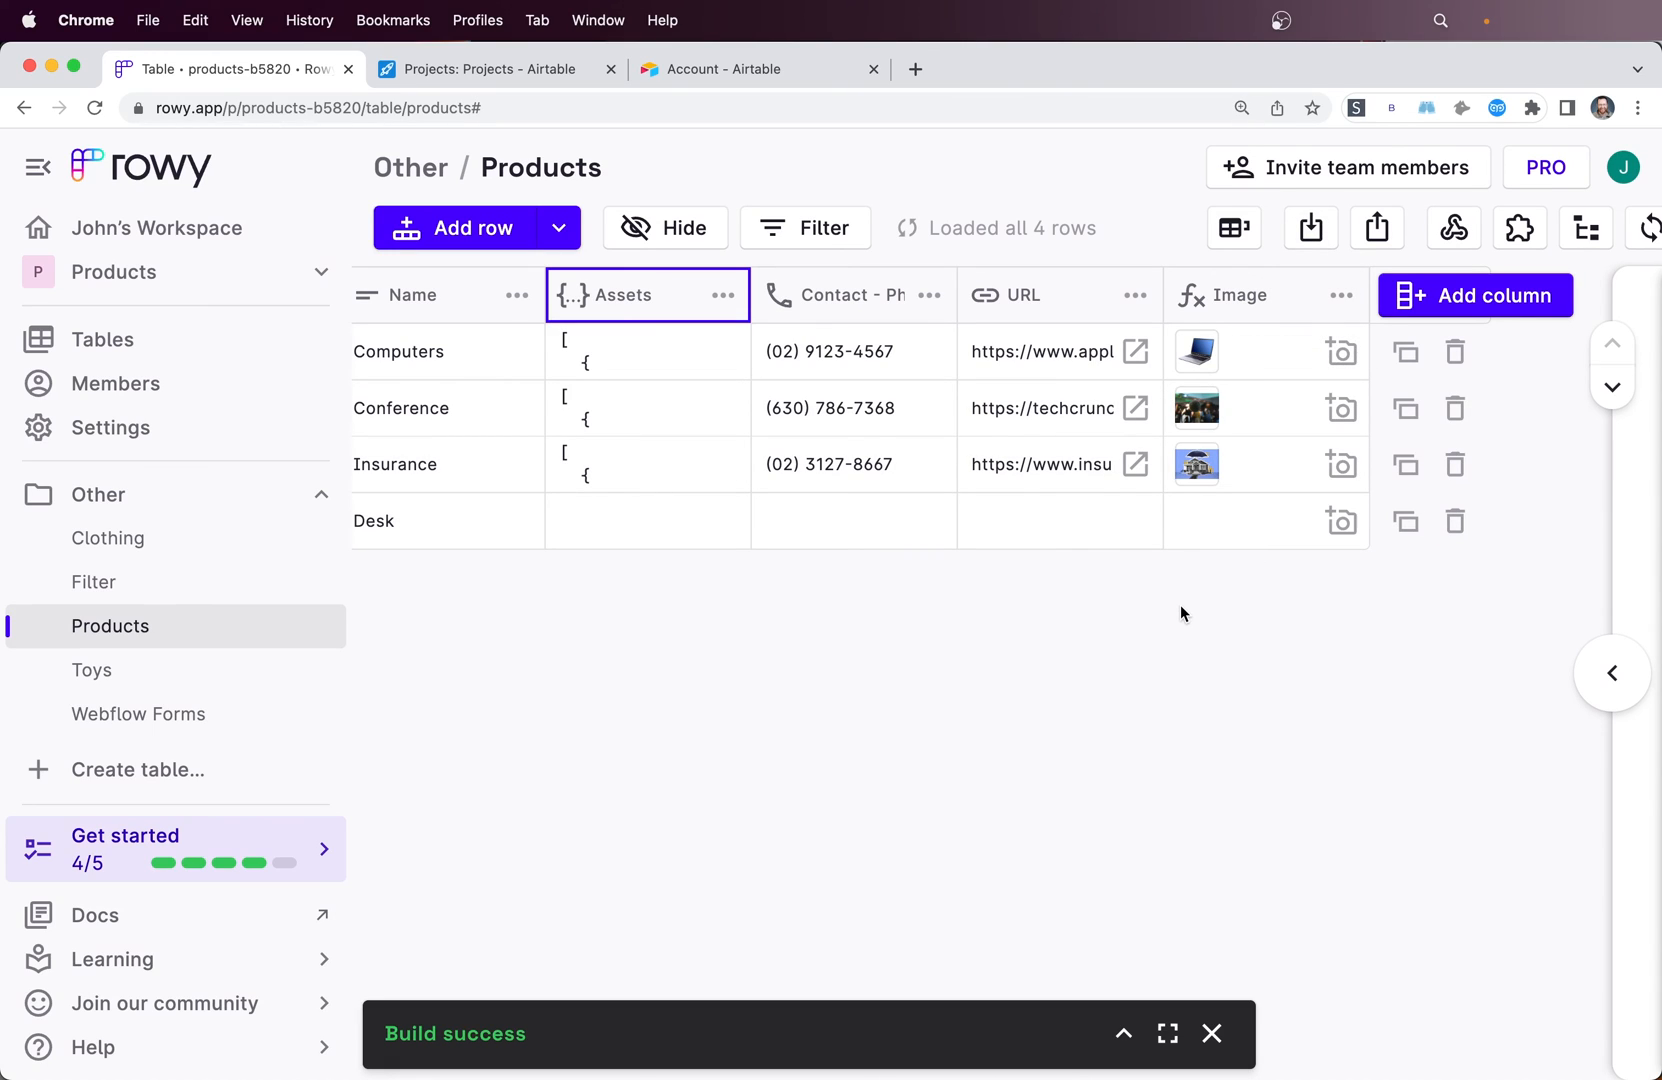
mouse_move(803, 215)
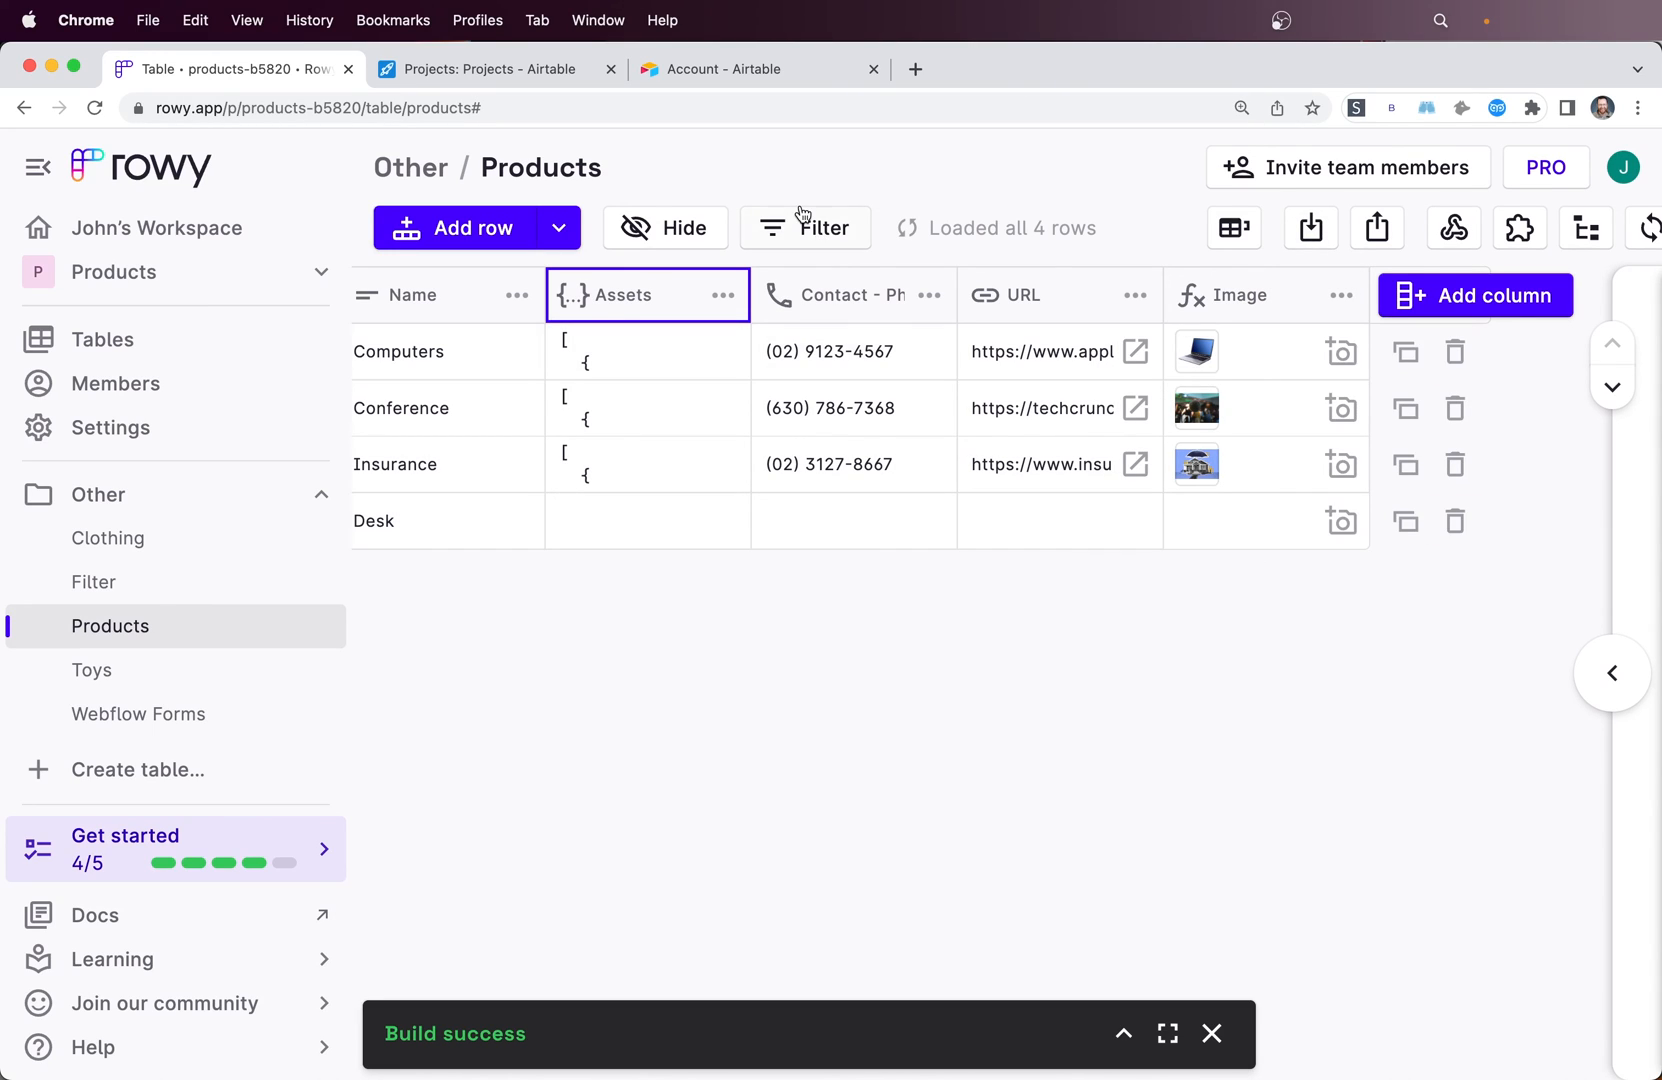
mouse_move(786, 637)
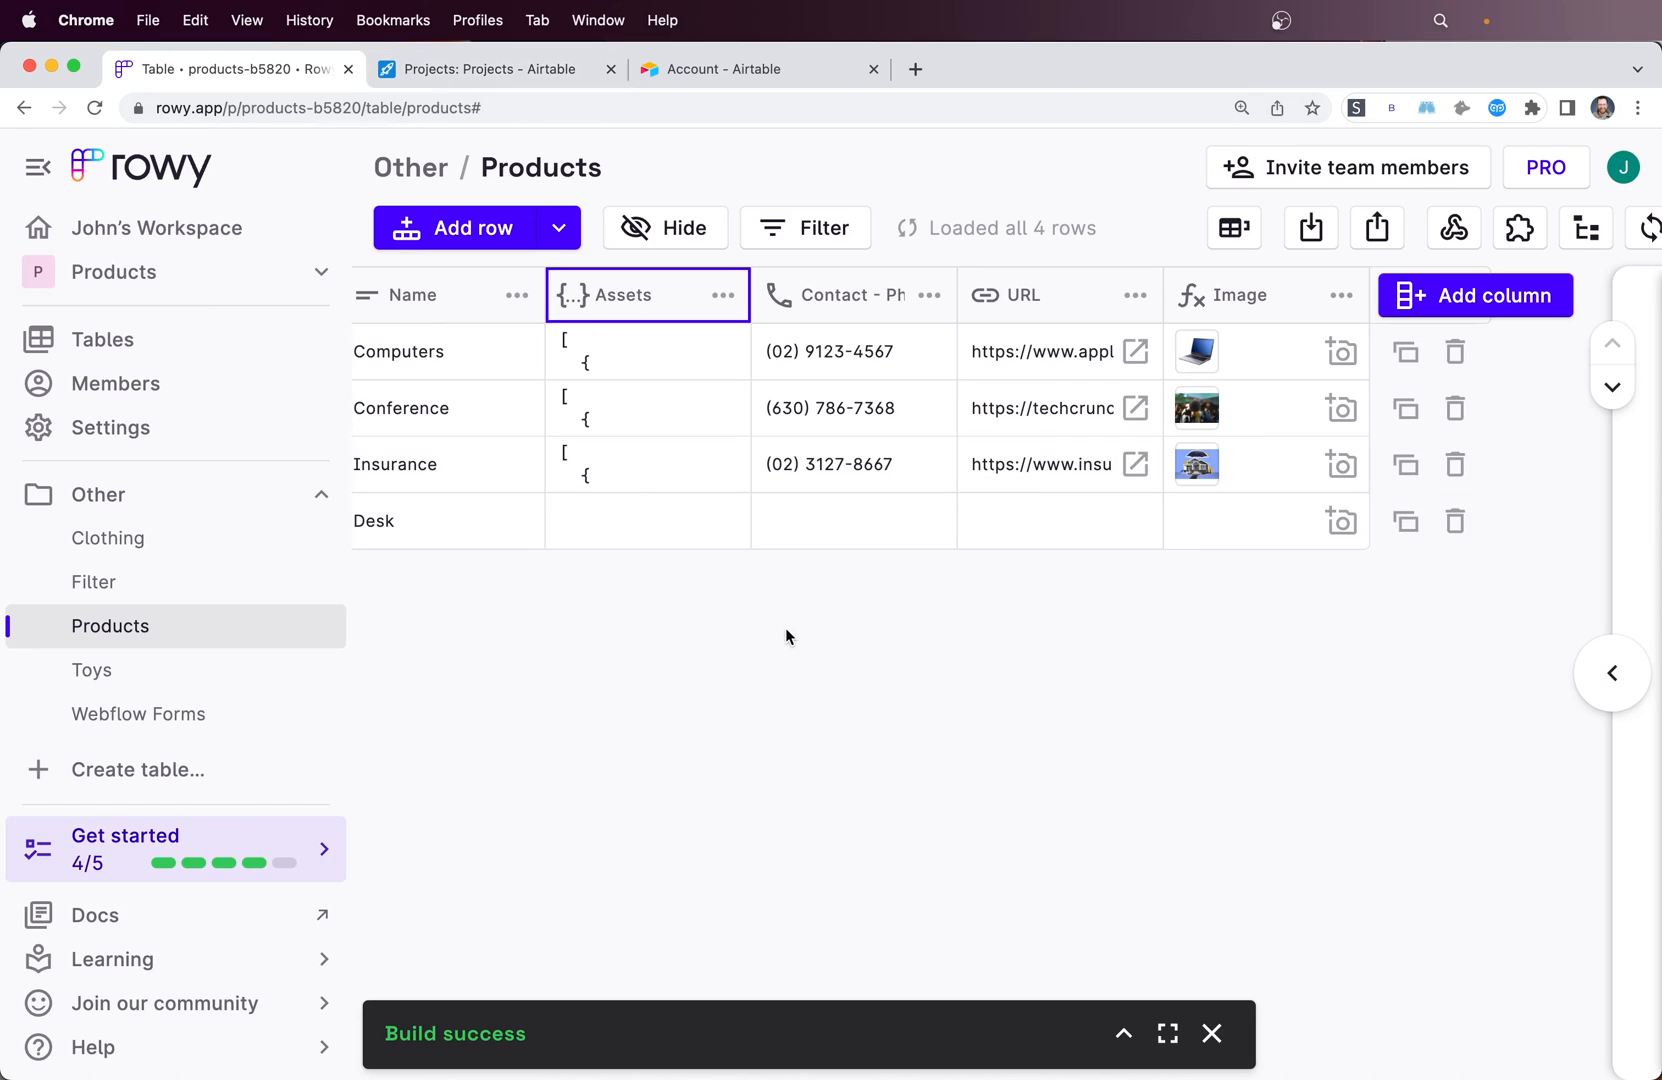
mouse_move(834, 701)
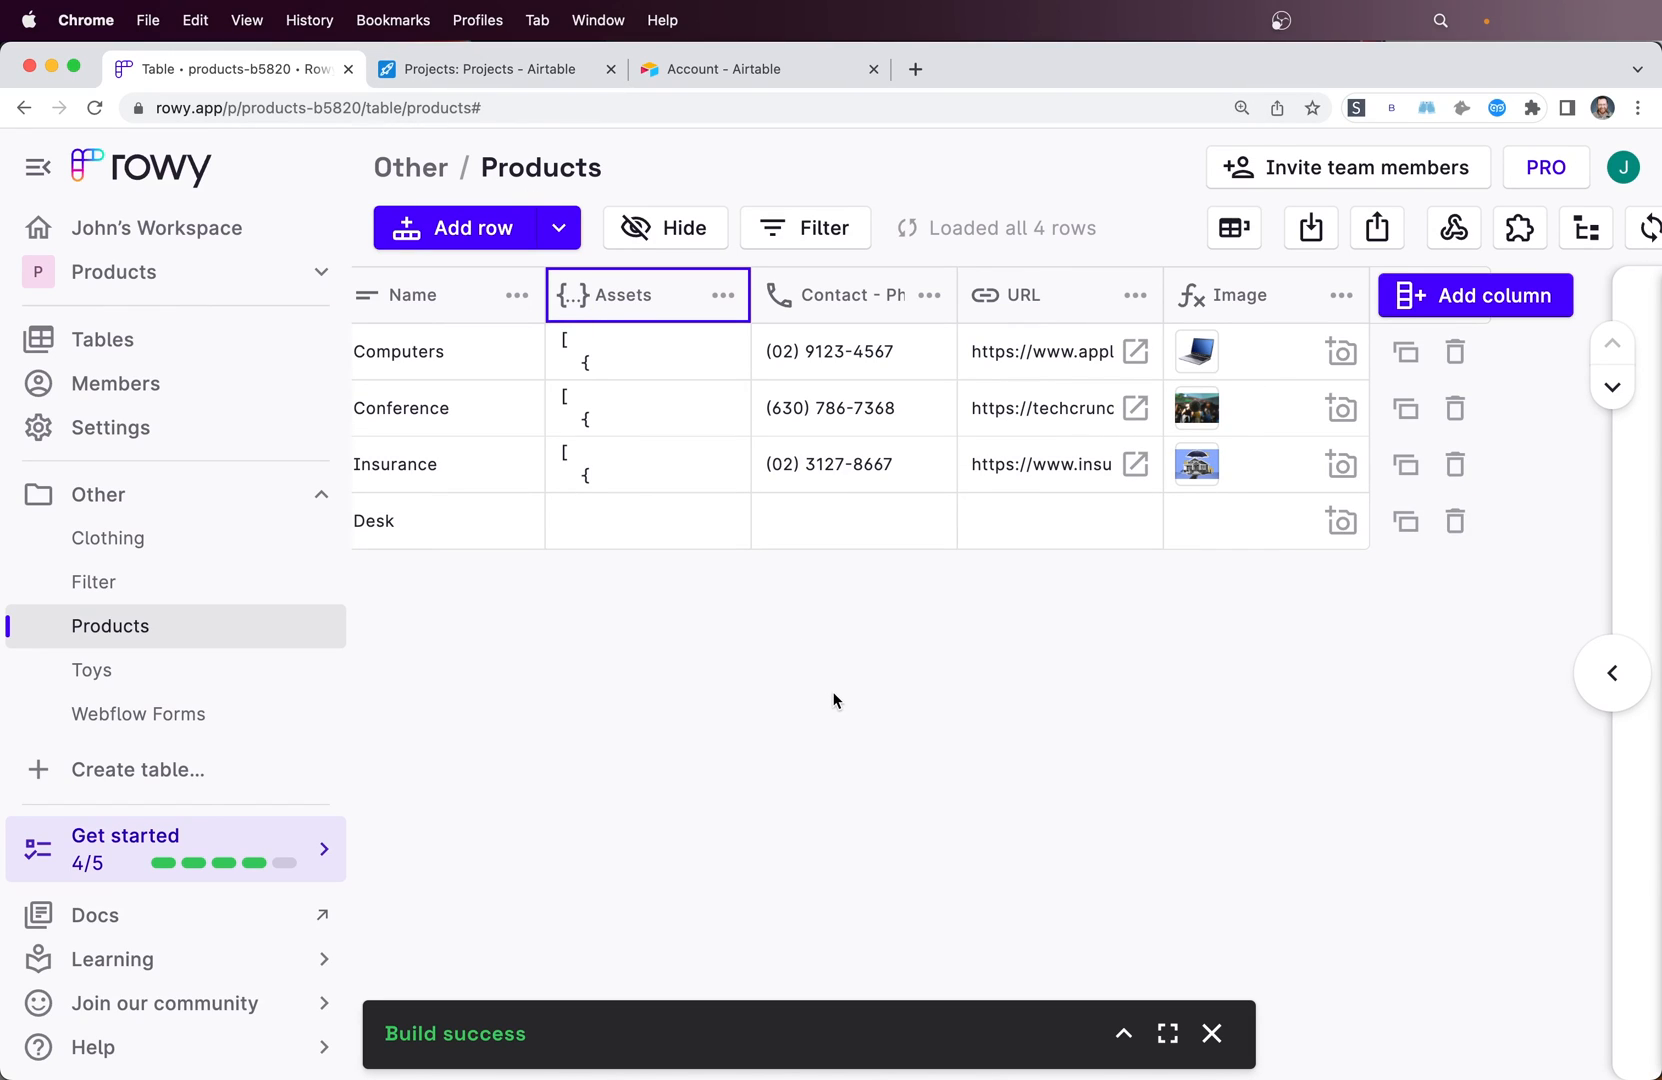
mouse_move(816, 700)
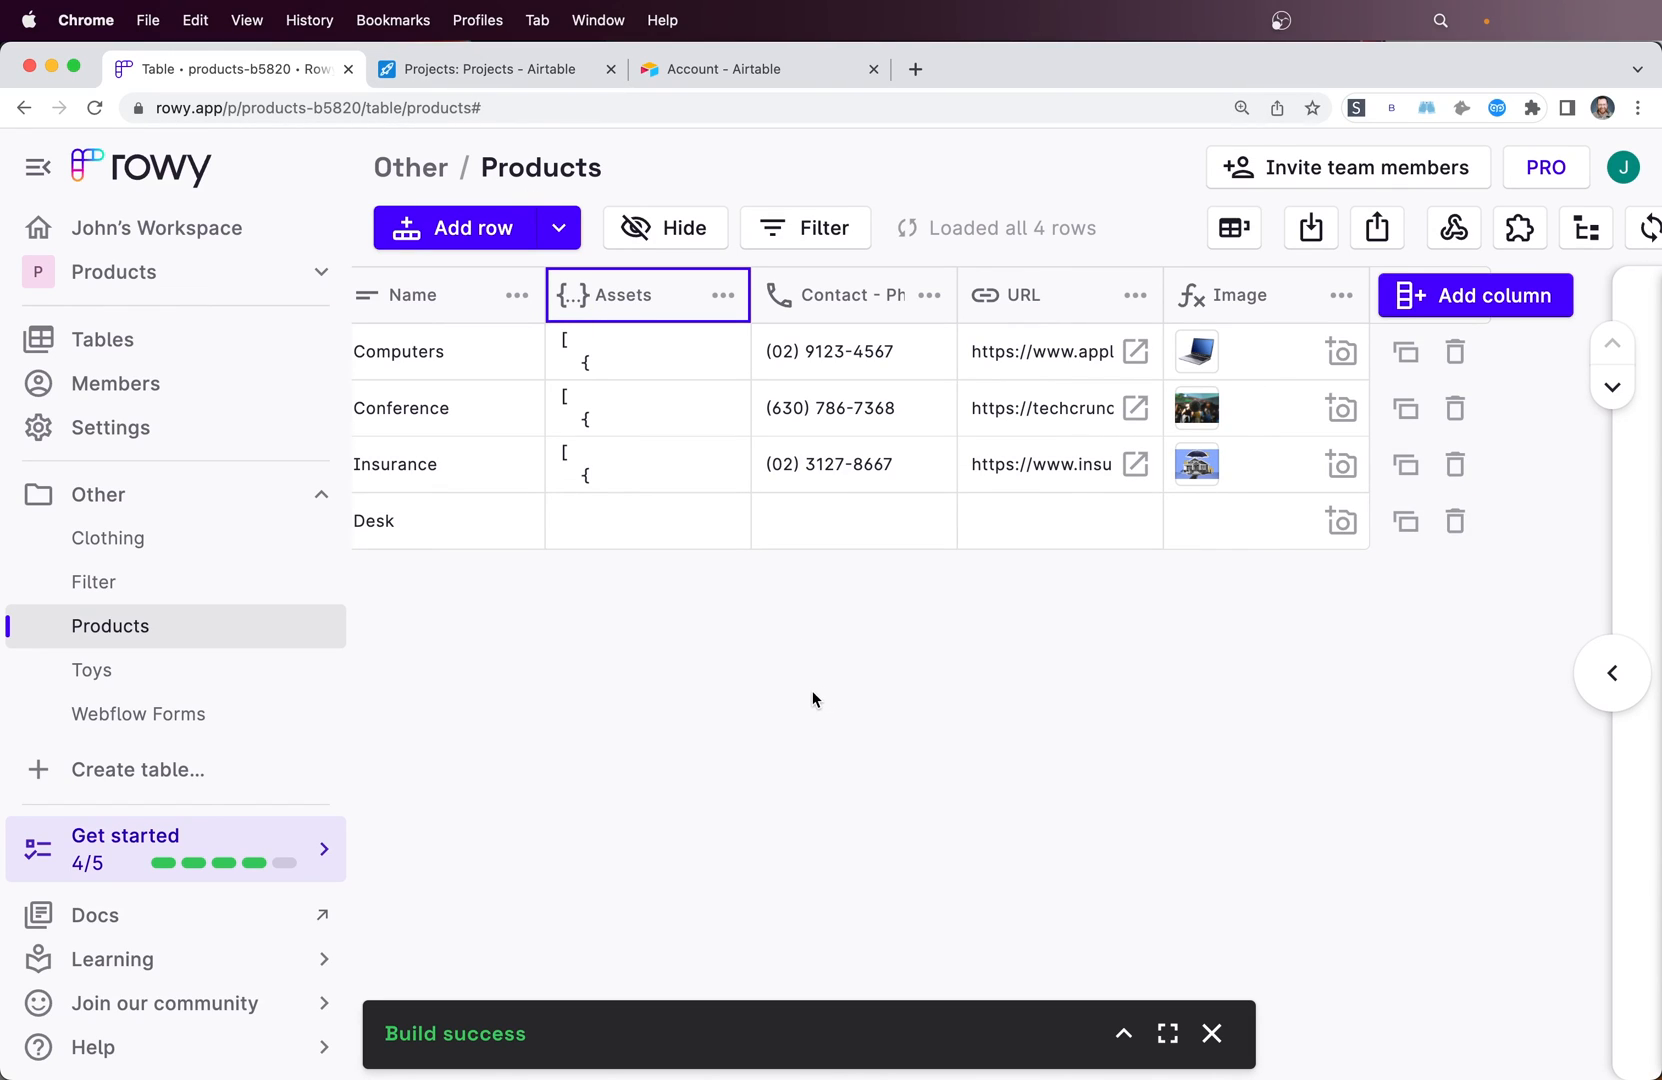
left_click(481, 69)
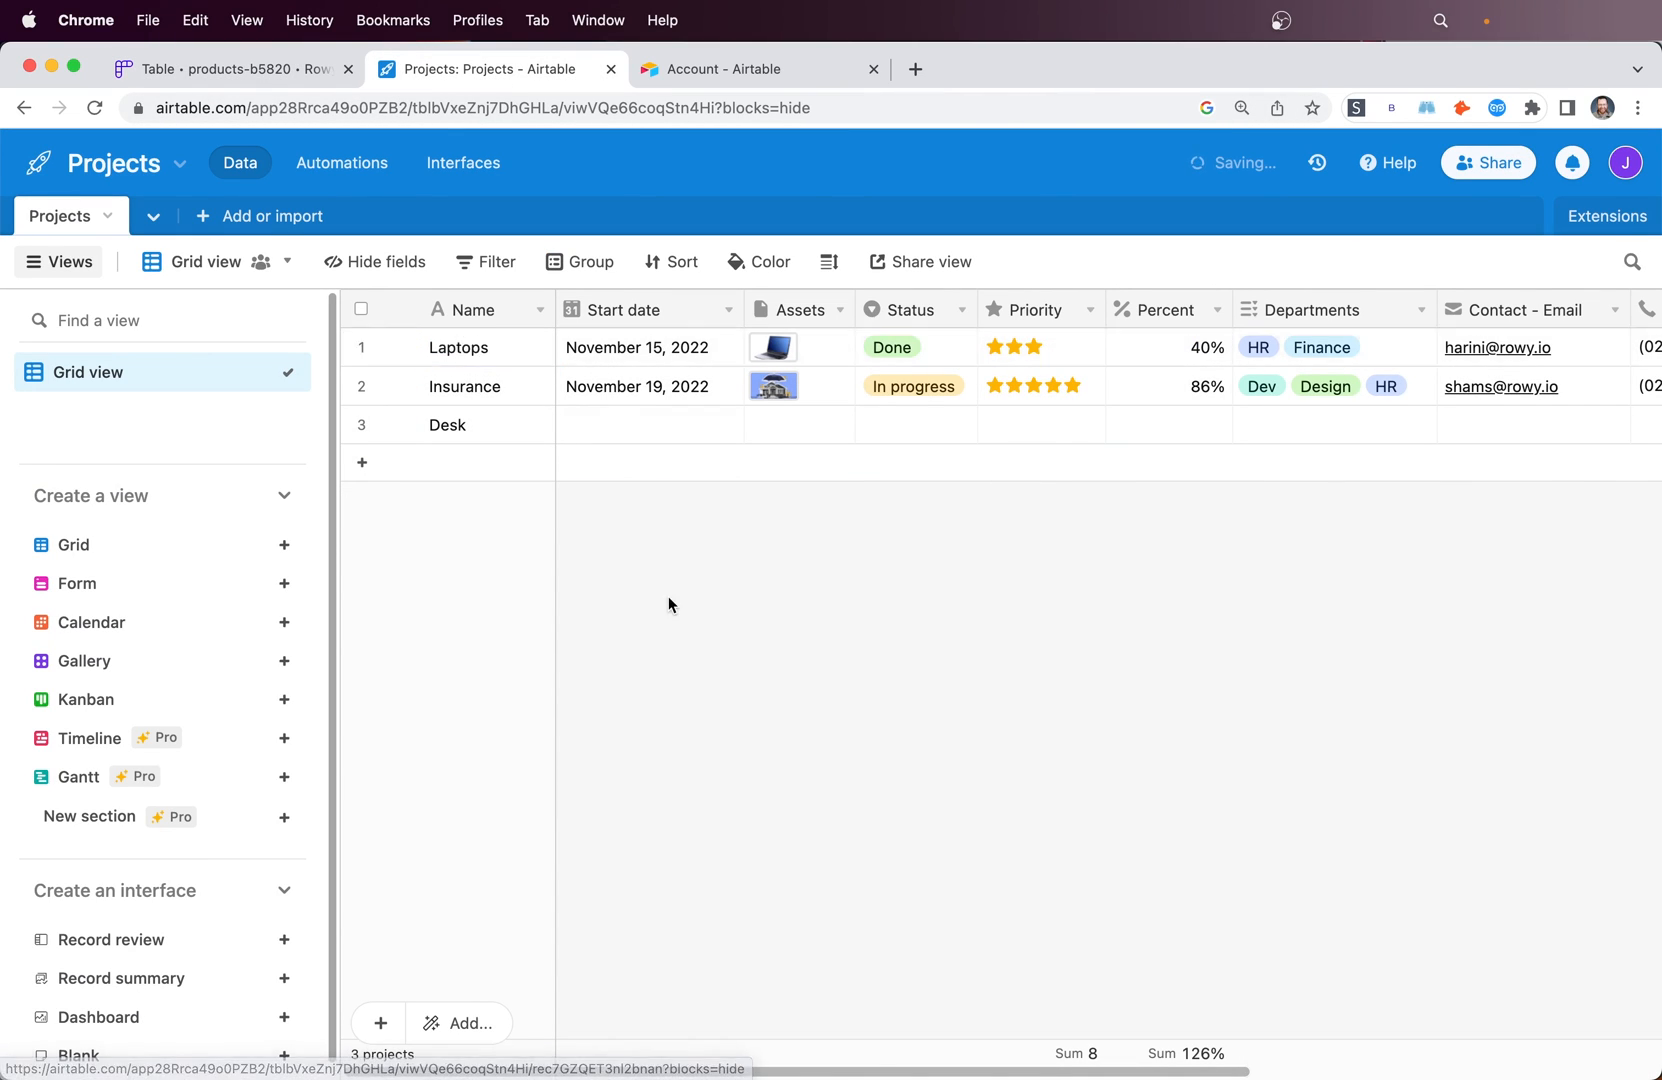
left_click(228, 69)
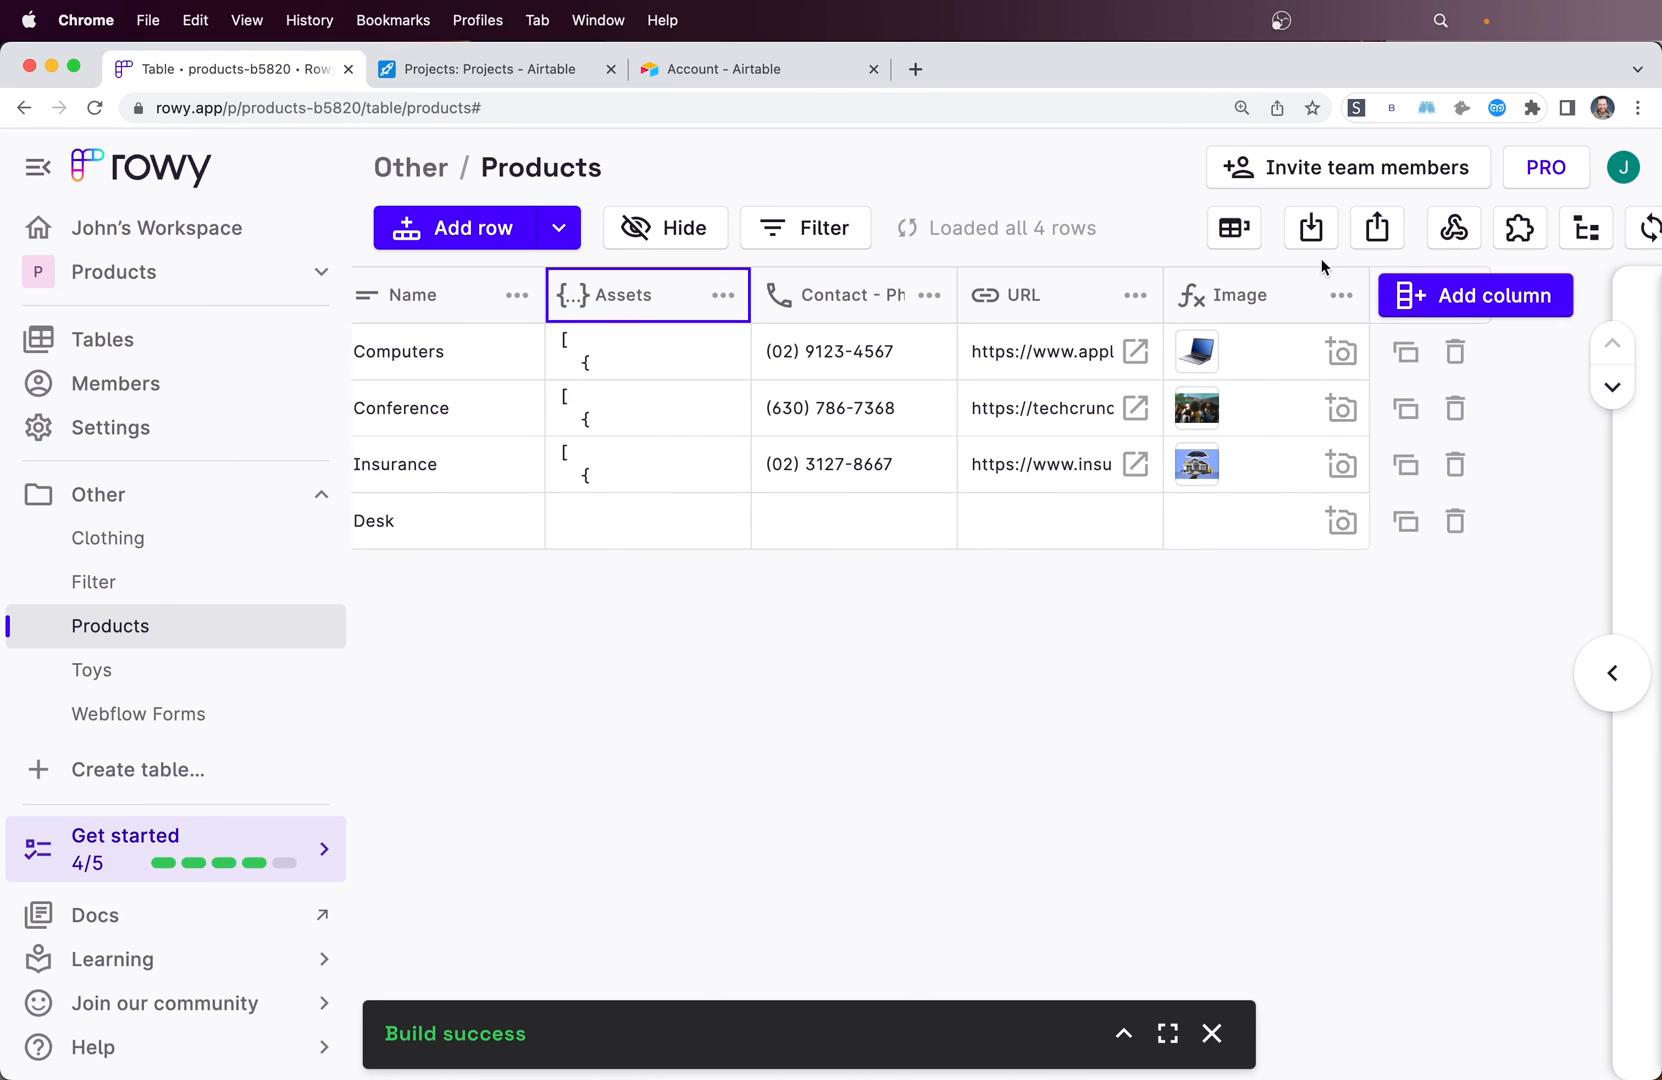
Step: Re-import the Airtable Name column with the saved credentials and acknowledge the import warning
left_click(1310, 228)
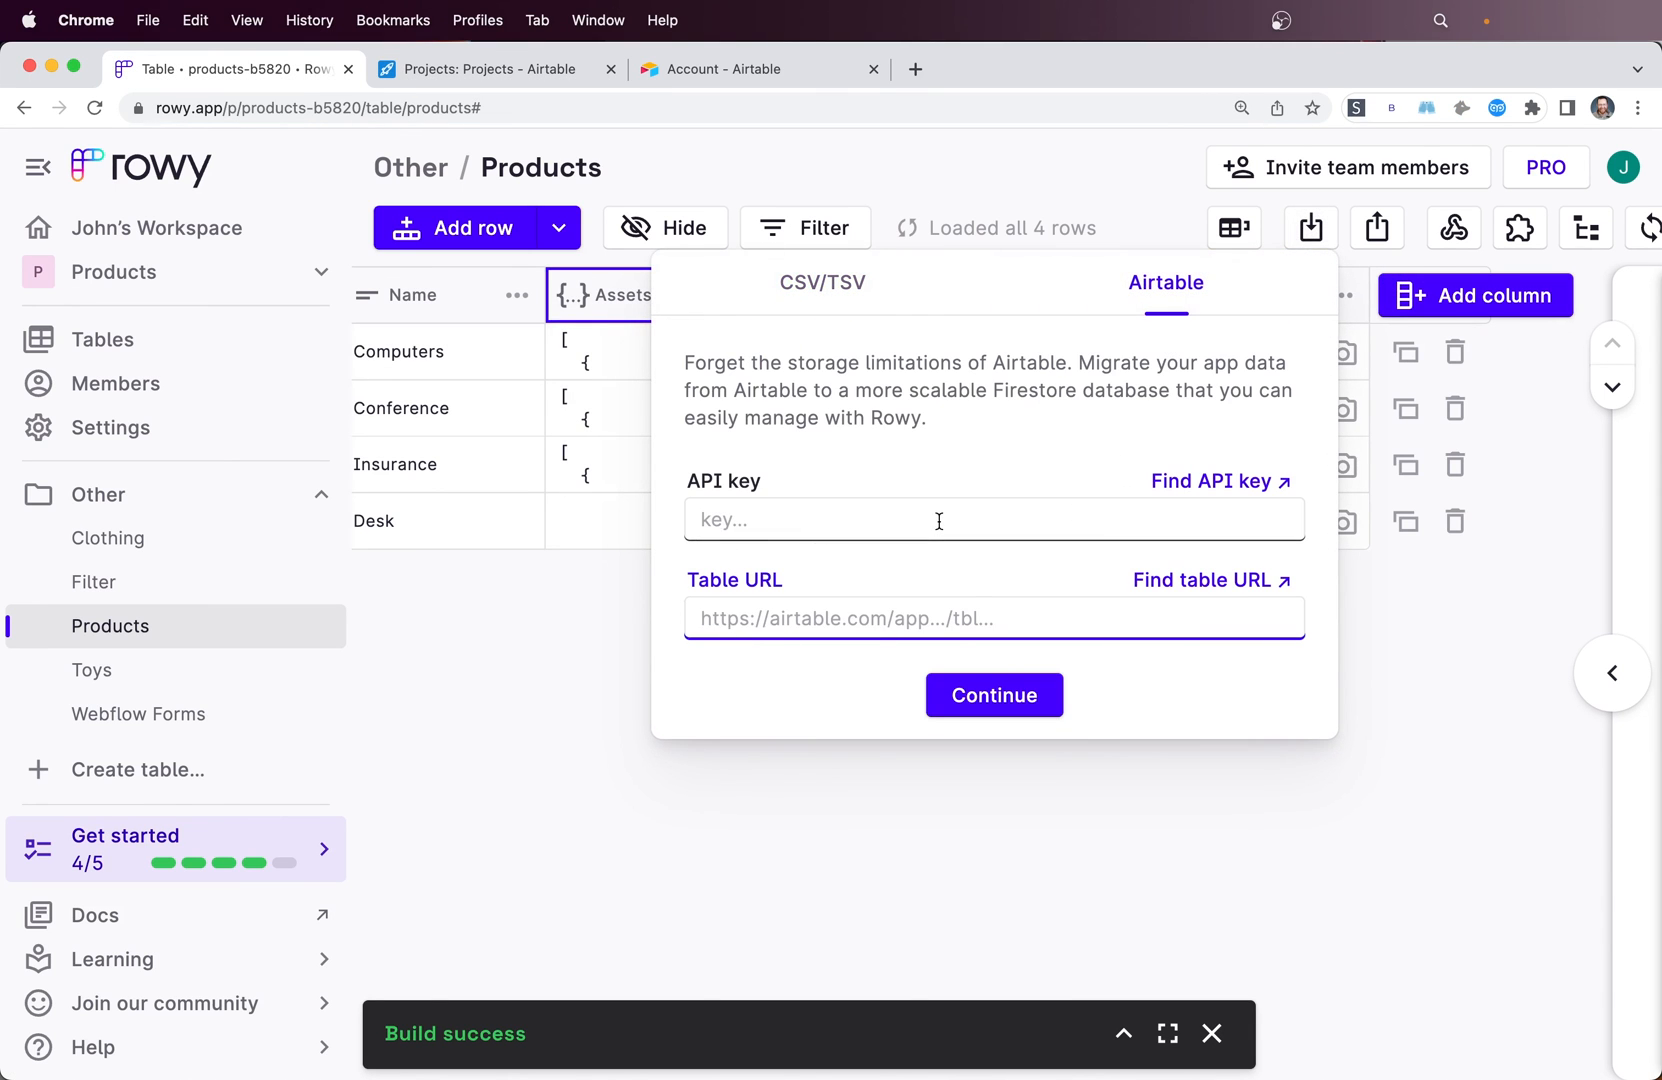
left_click(992, 694)
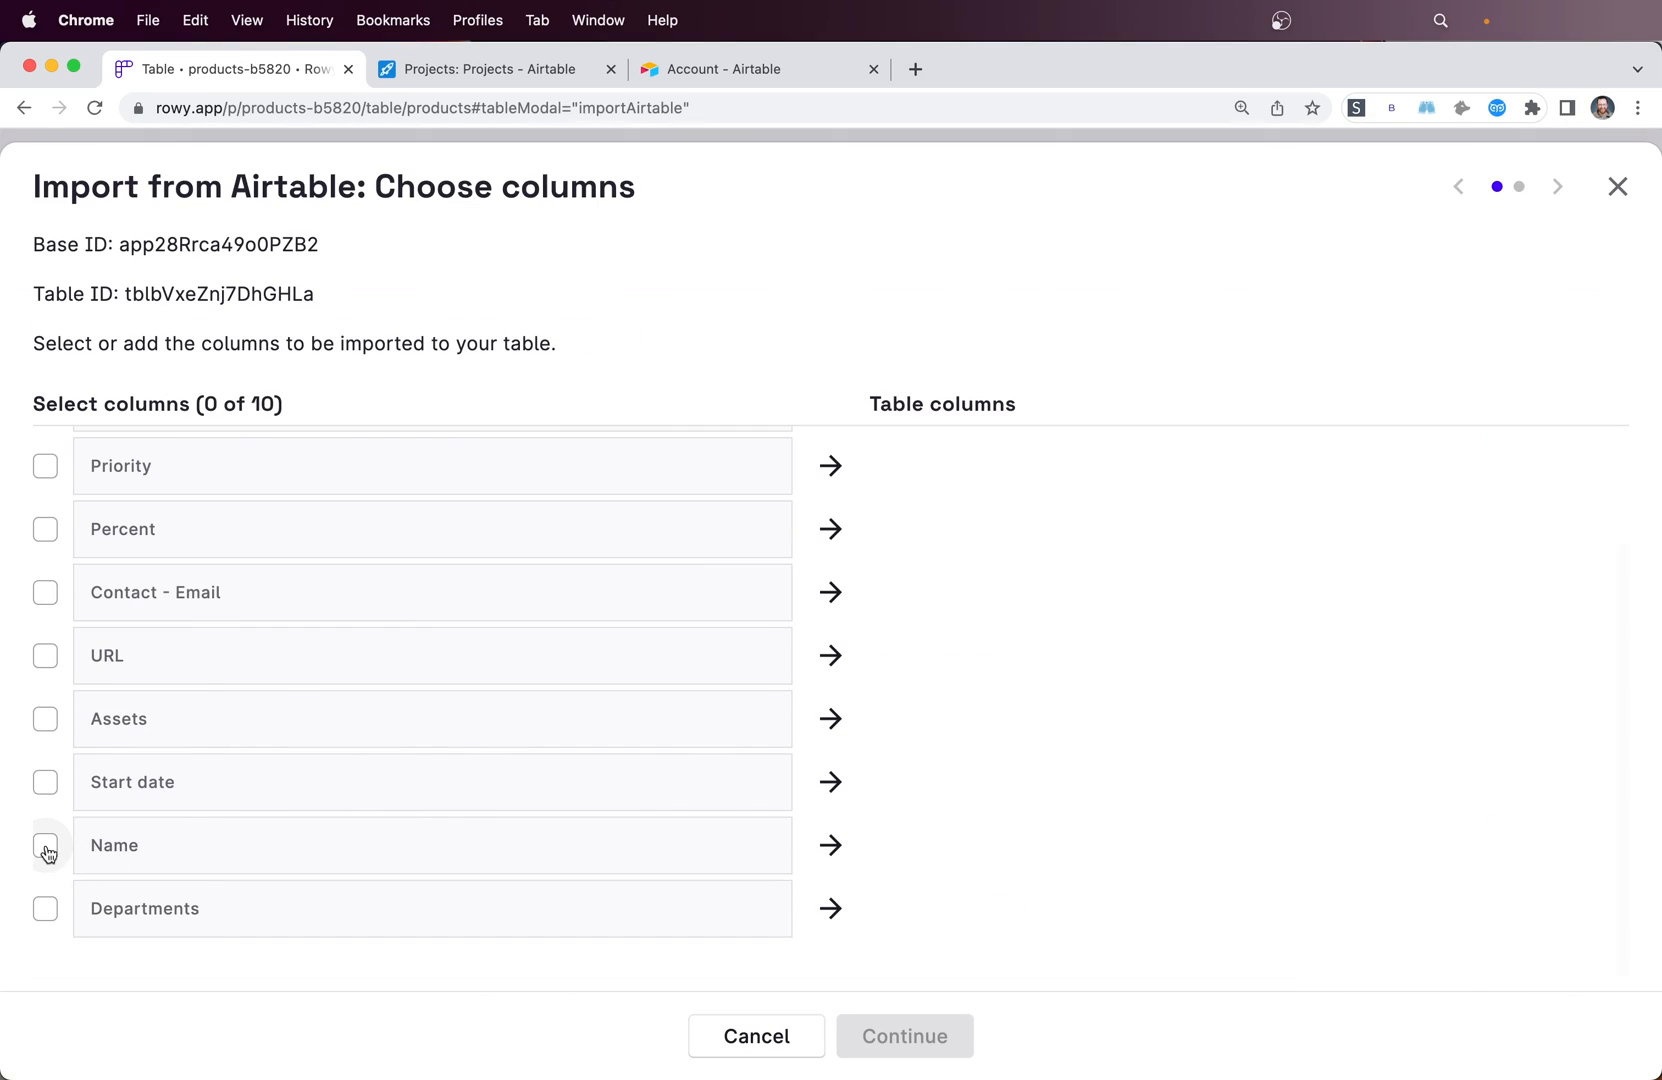
left_click(45, 845)
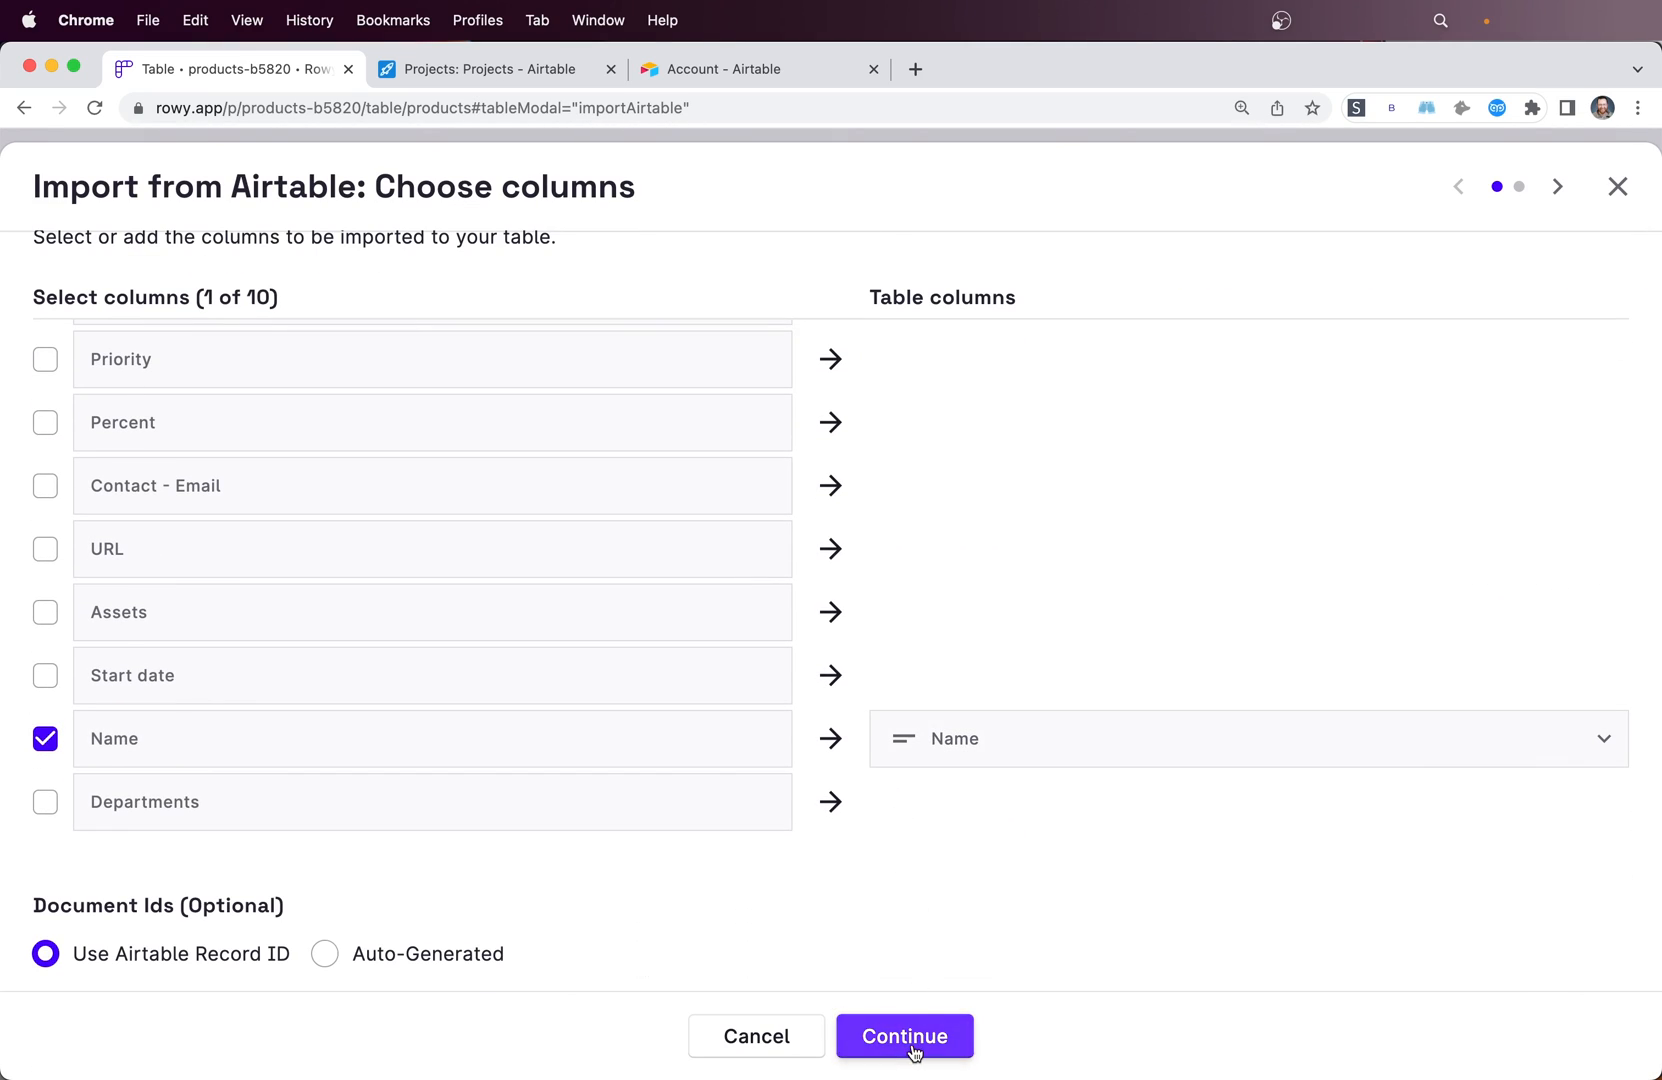
left_click(904, 1035)
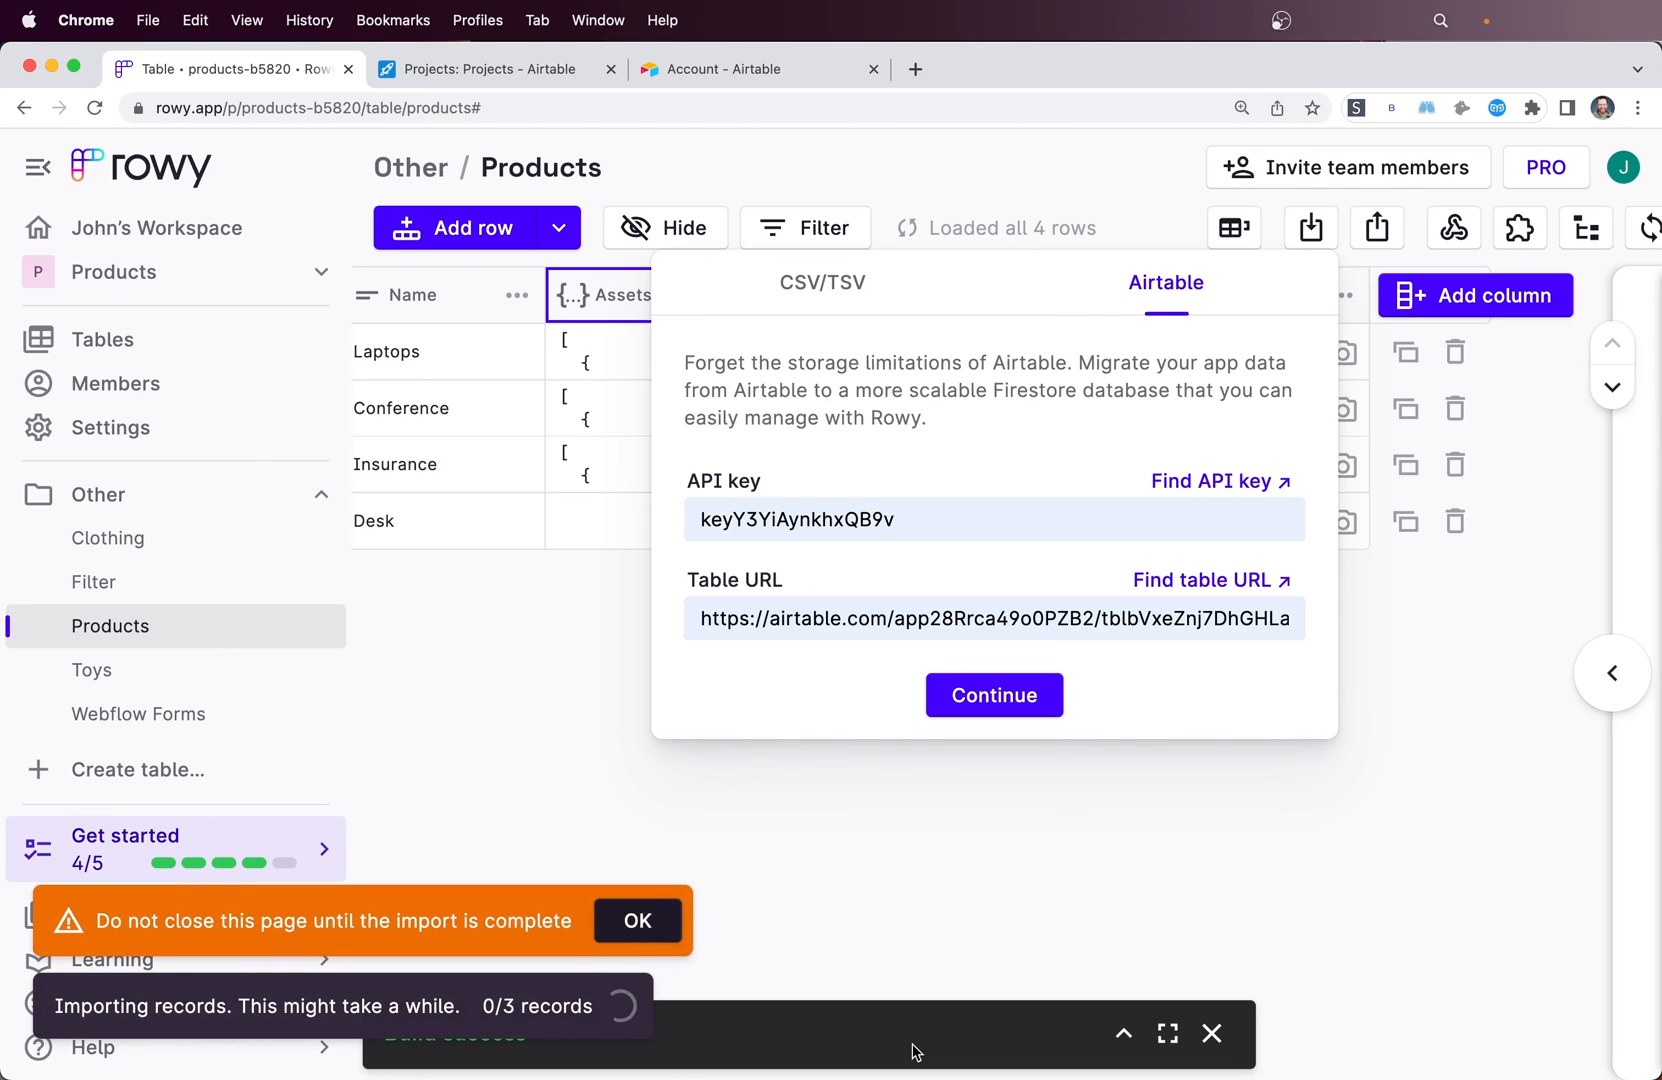
left_click(637, 920)
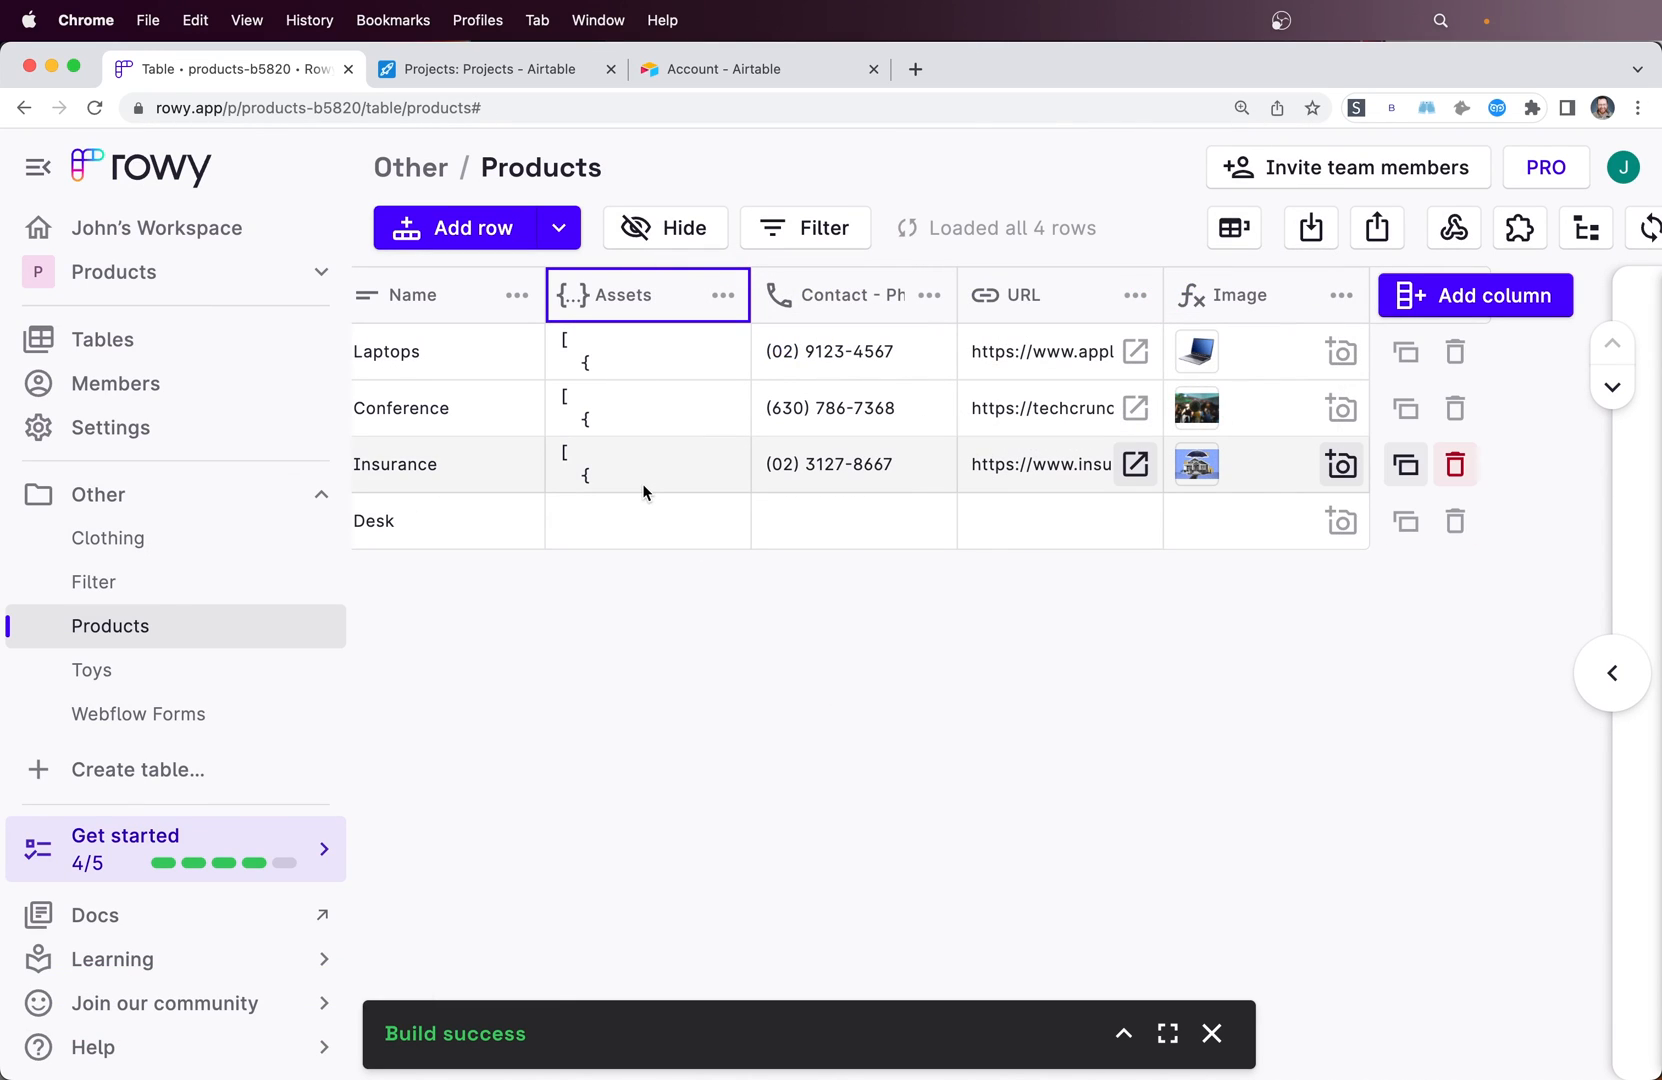
mouse_move(560, 366)
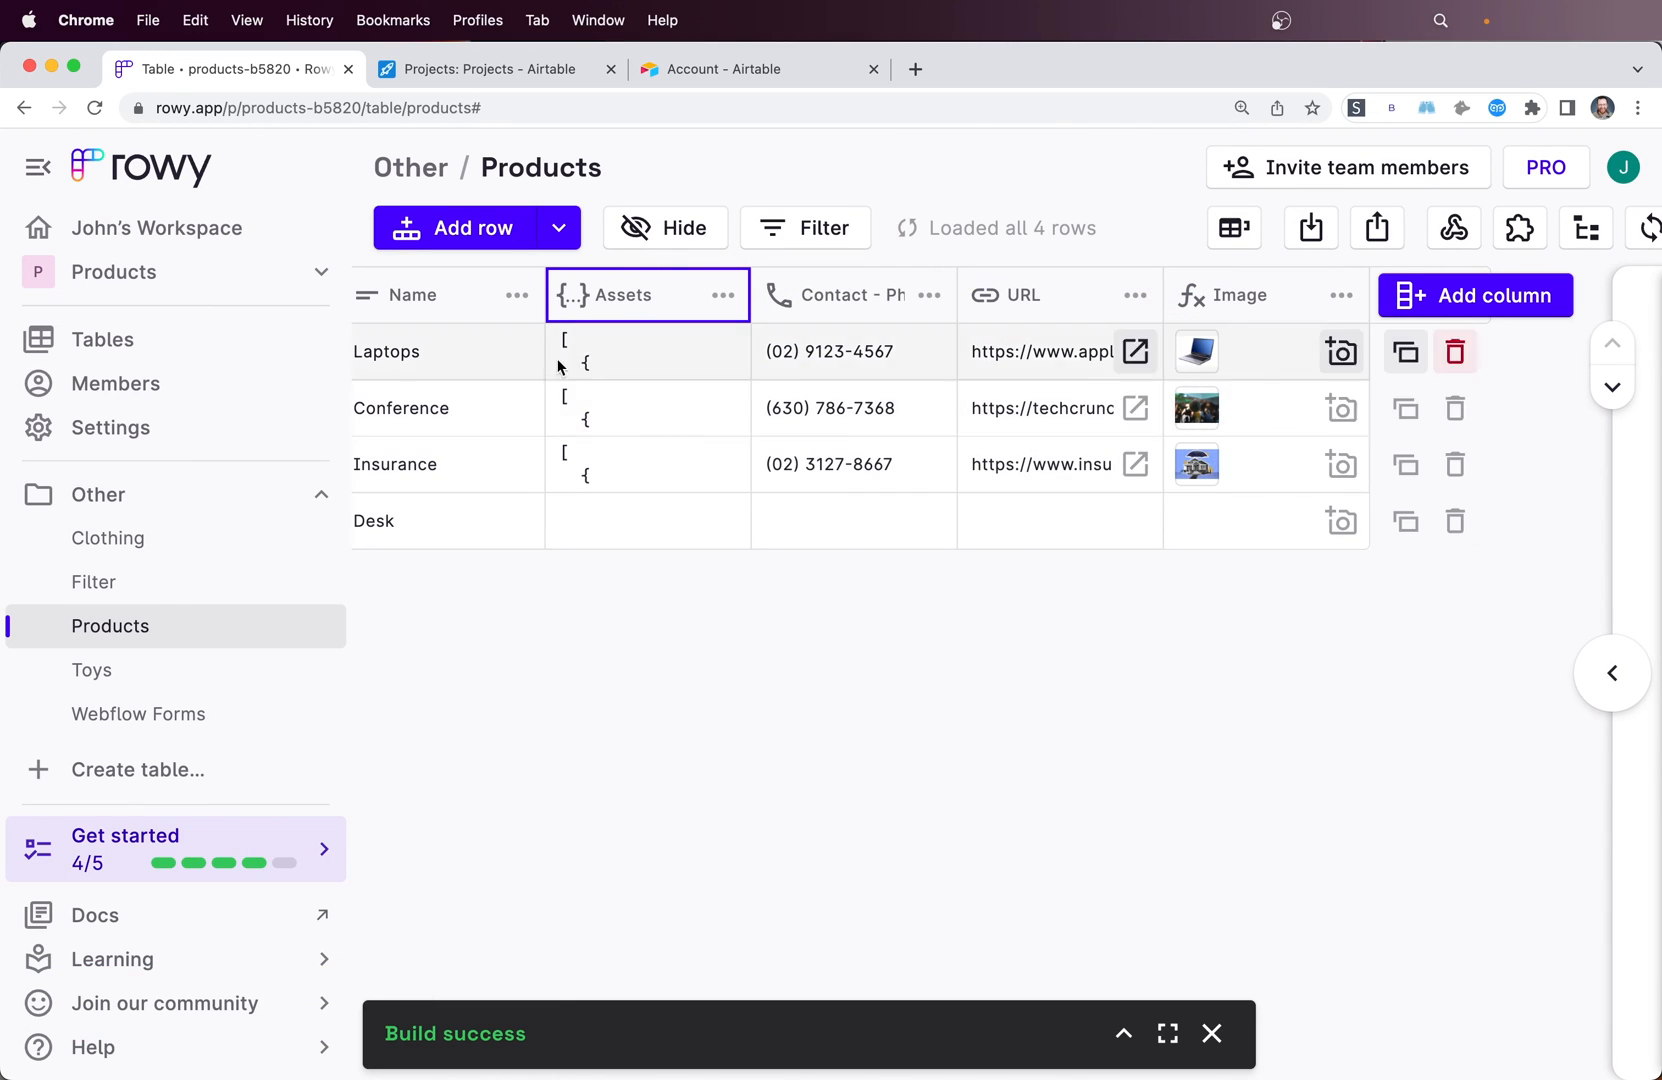
mouse_move(529, 361)
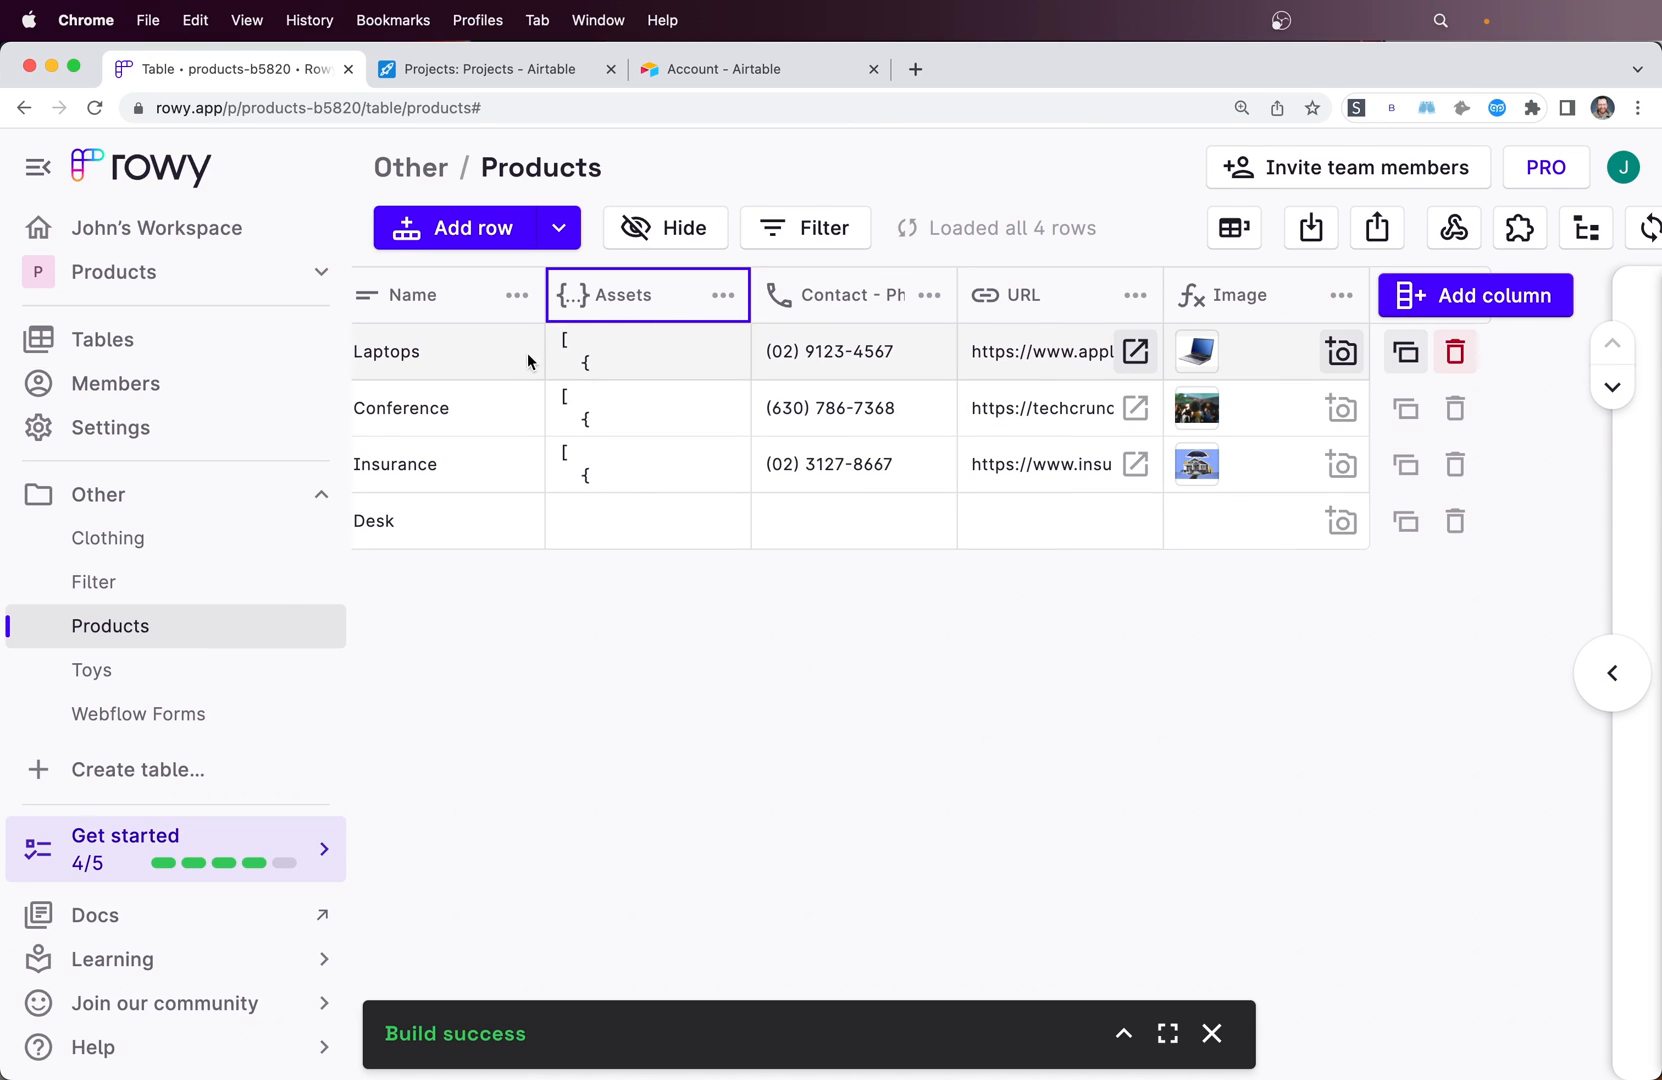
mouse_move(516, 386)
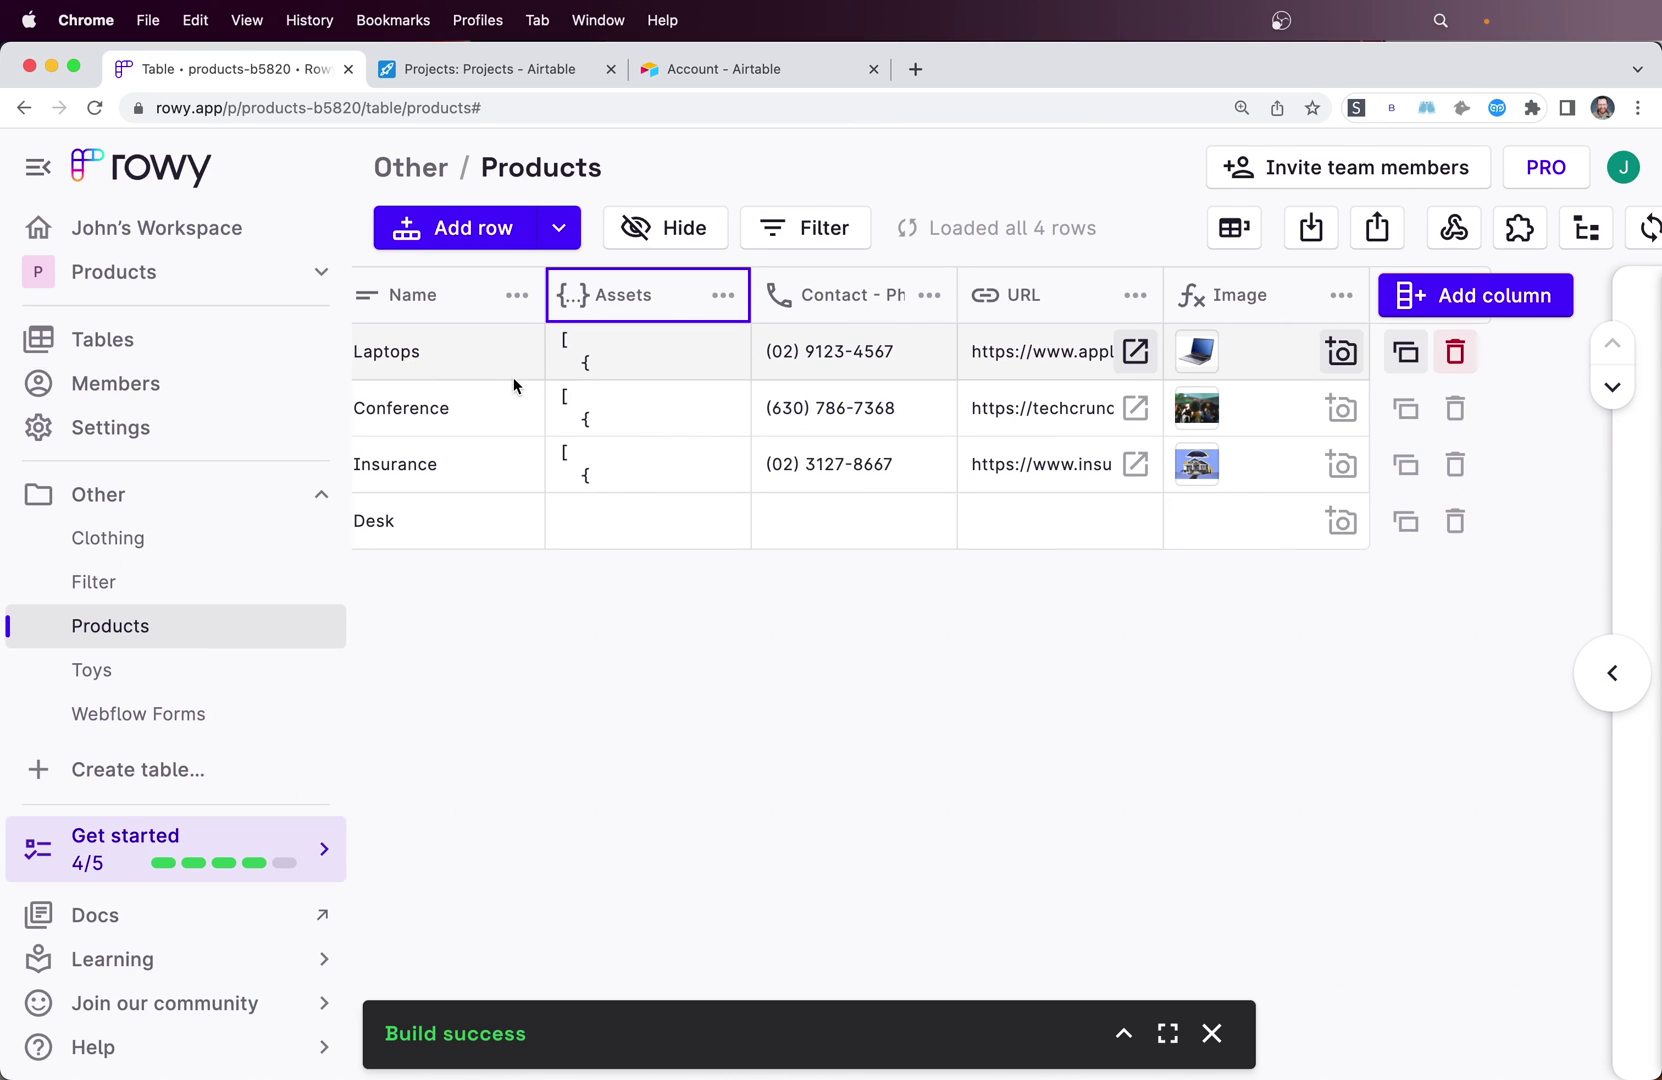